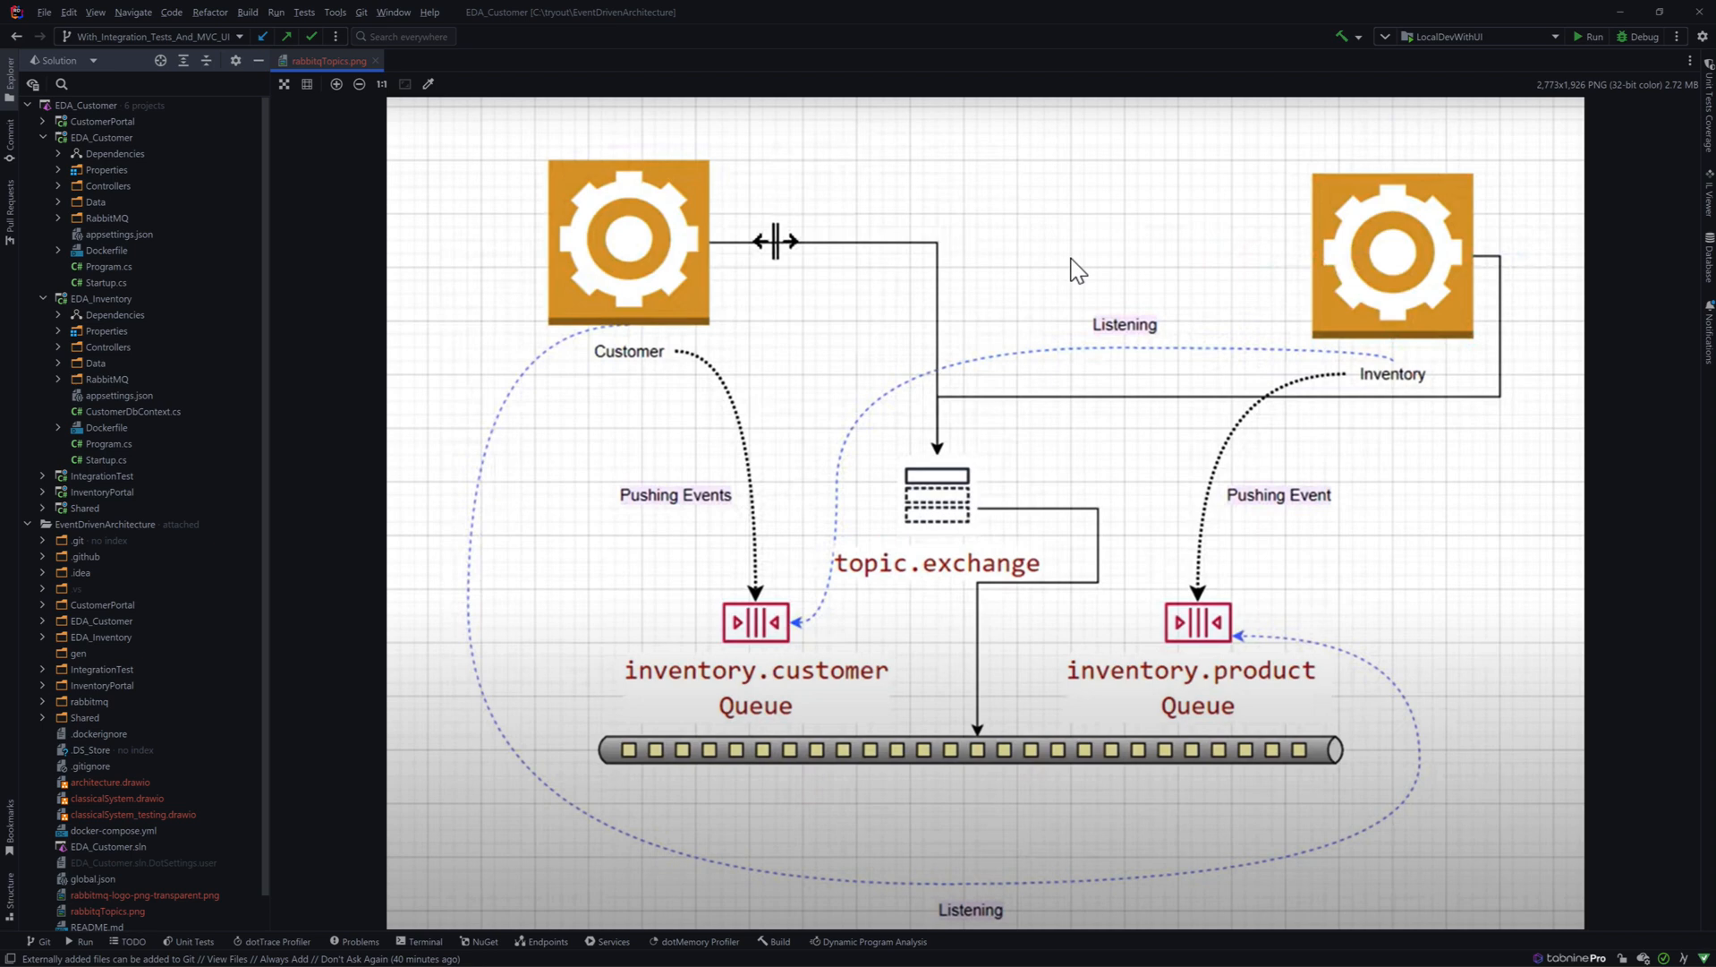
mouse_move(700, 329)
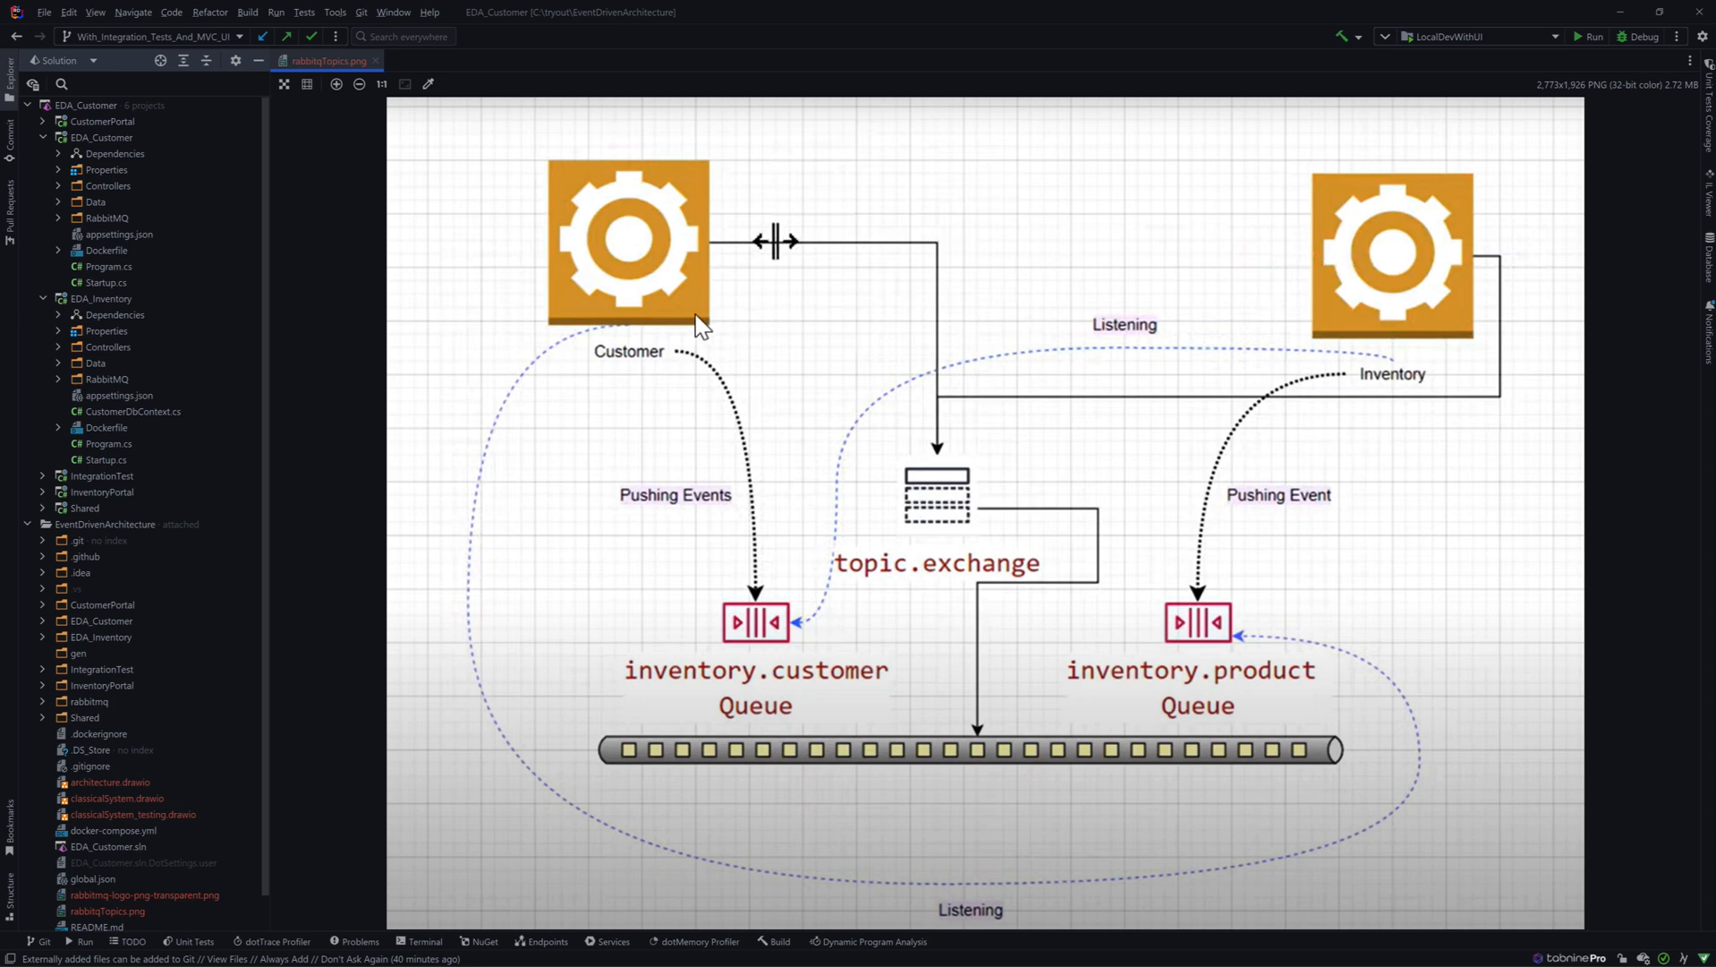
mouse_move(662, 334)
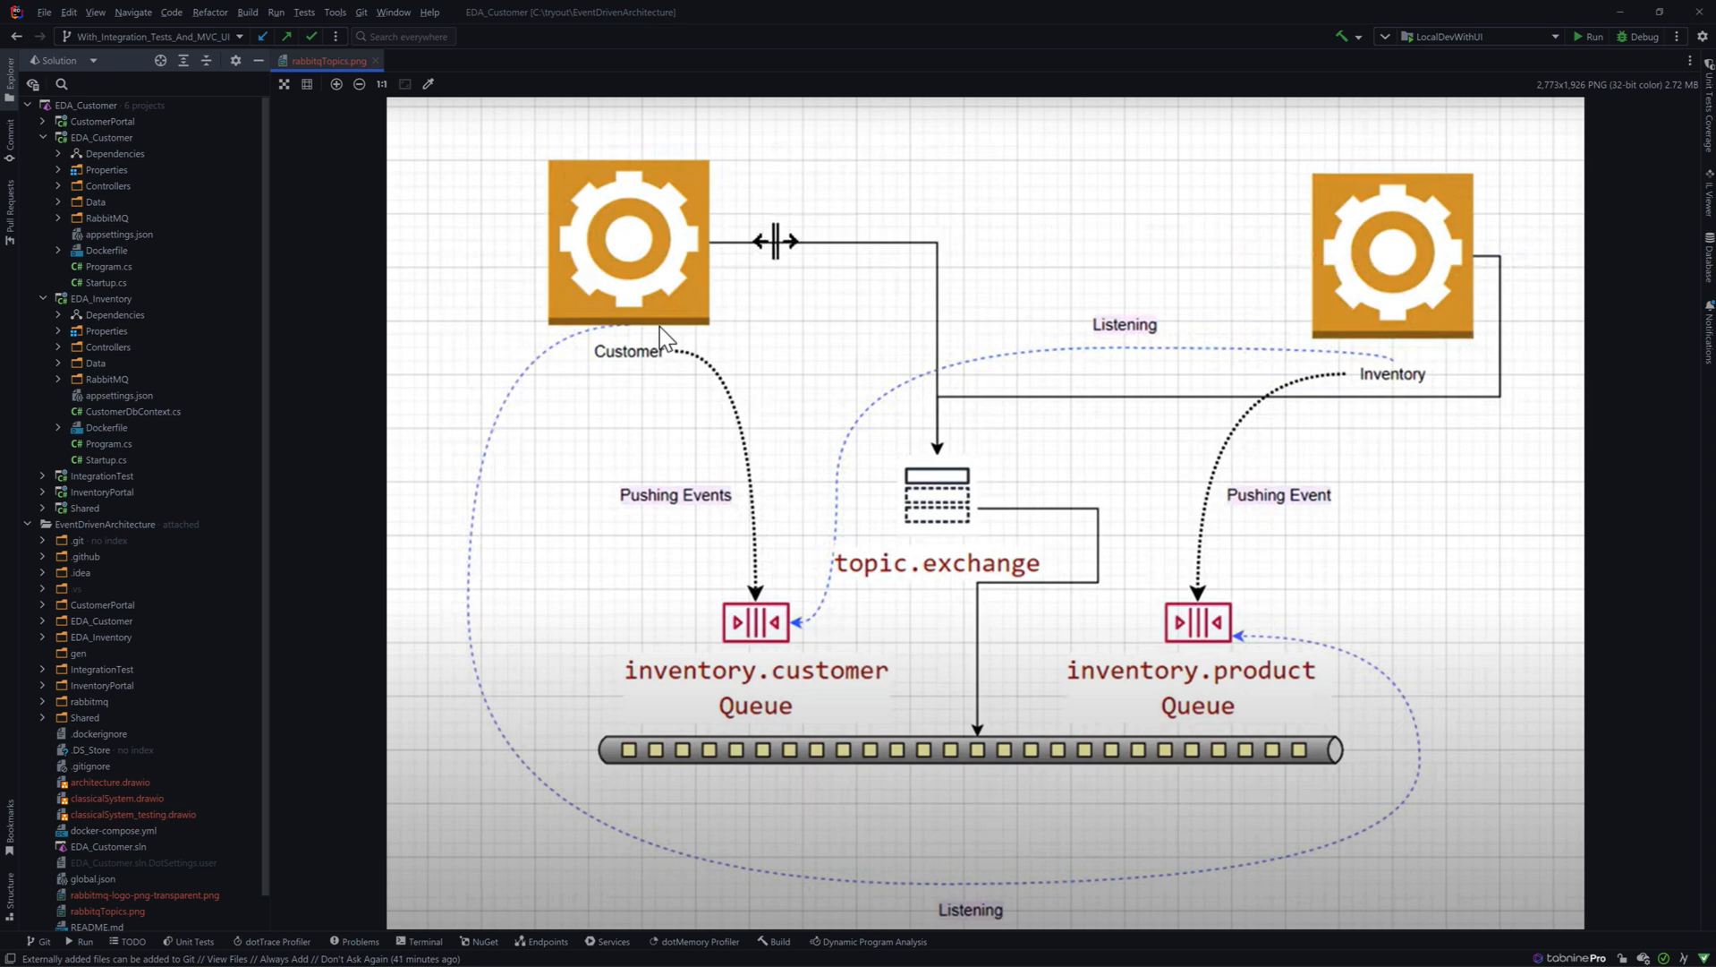
mouse_move(661, 338)
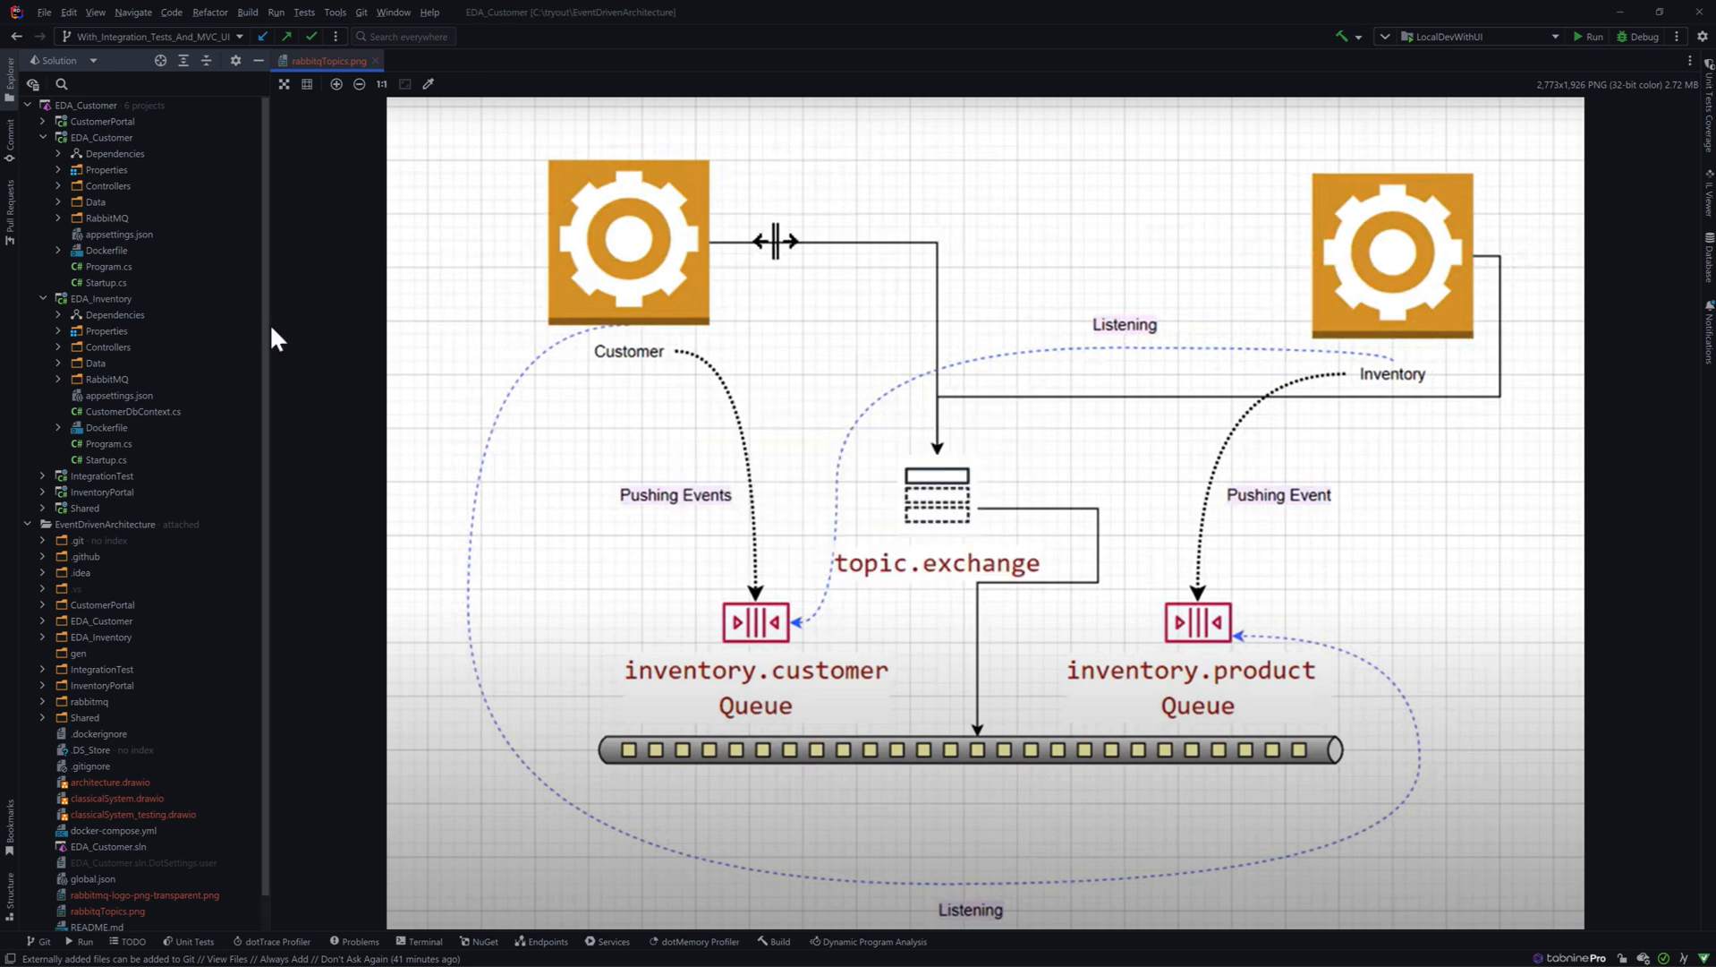
mouse_move(368, 312)
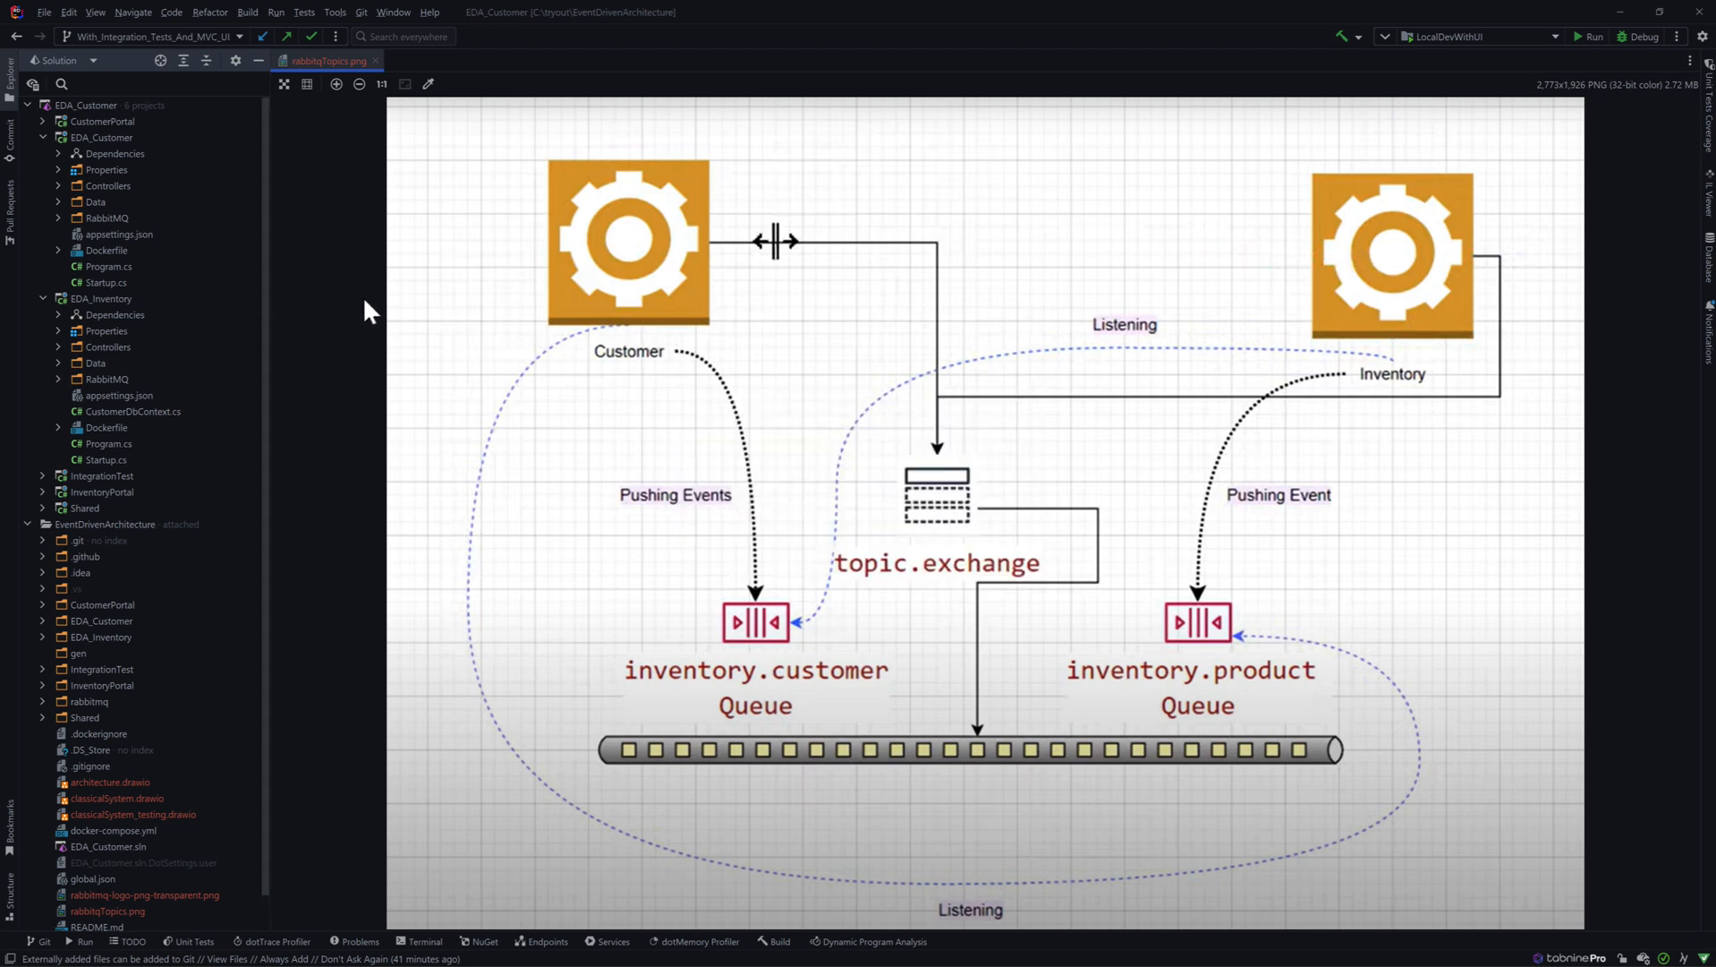
Collapse EDA_Customer and EDA_Inventory, then confirm my-rabbit is running in Docker Desktop.
left_click(58, 137)
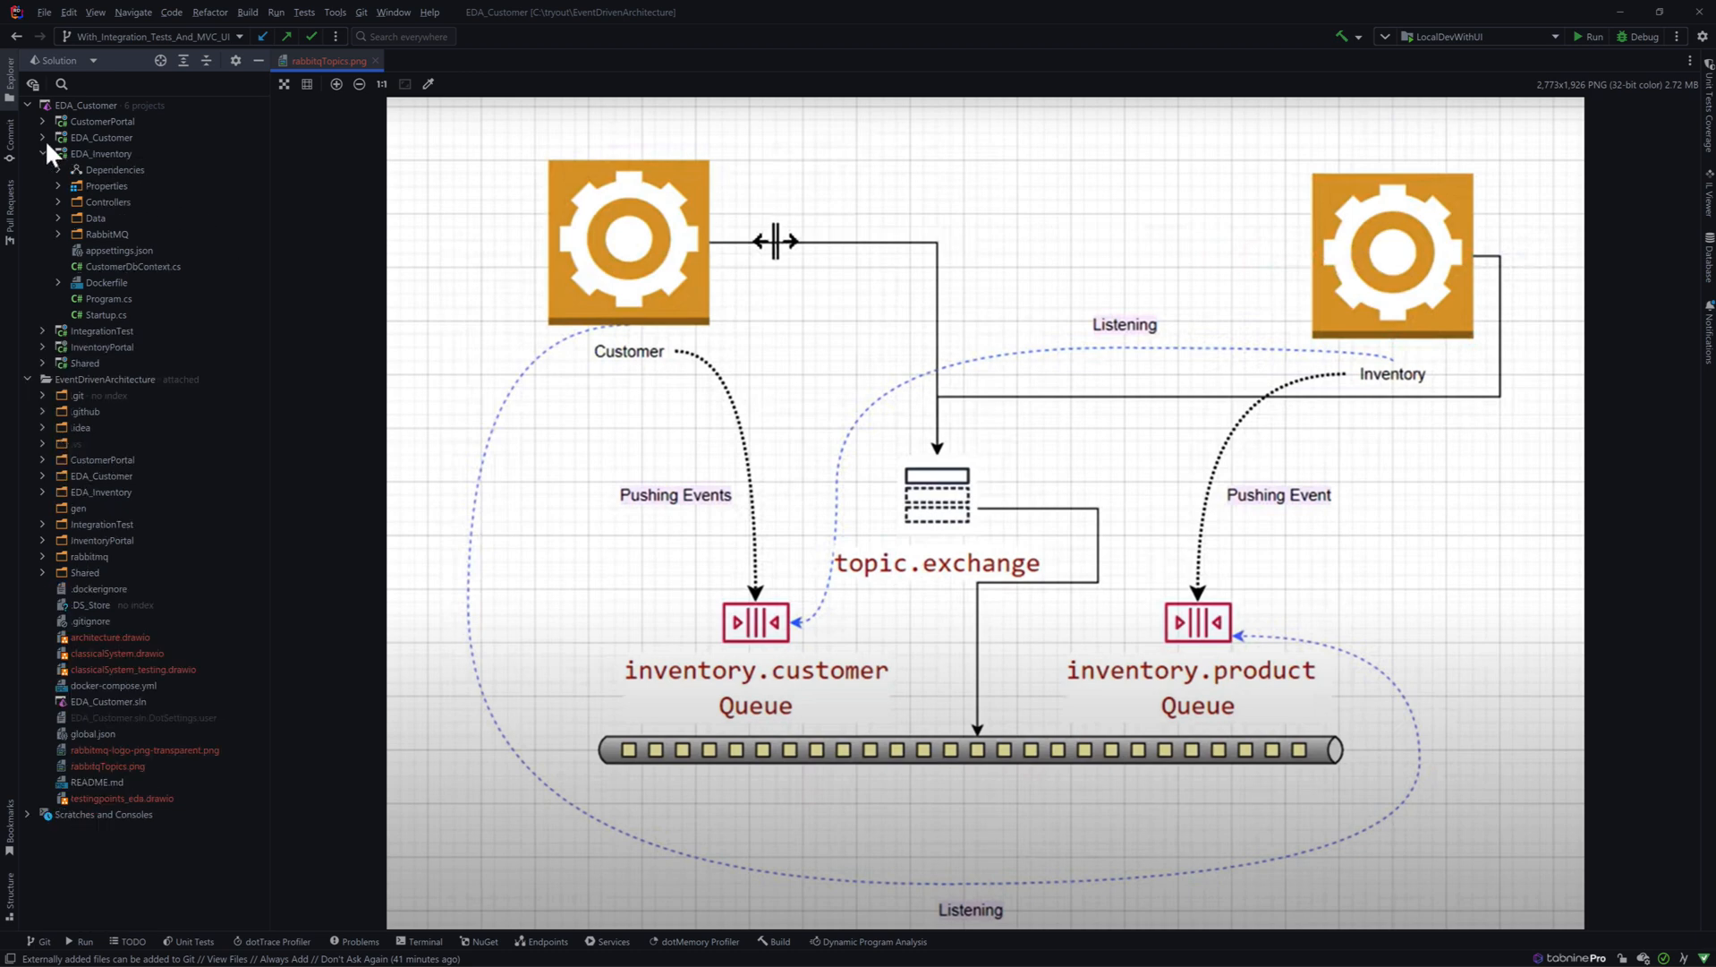
left_click(41, 153)
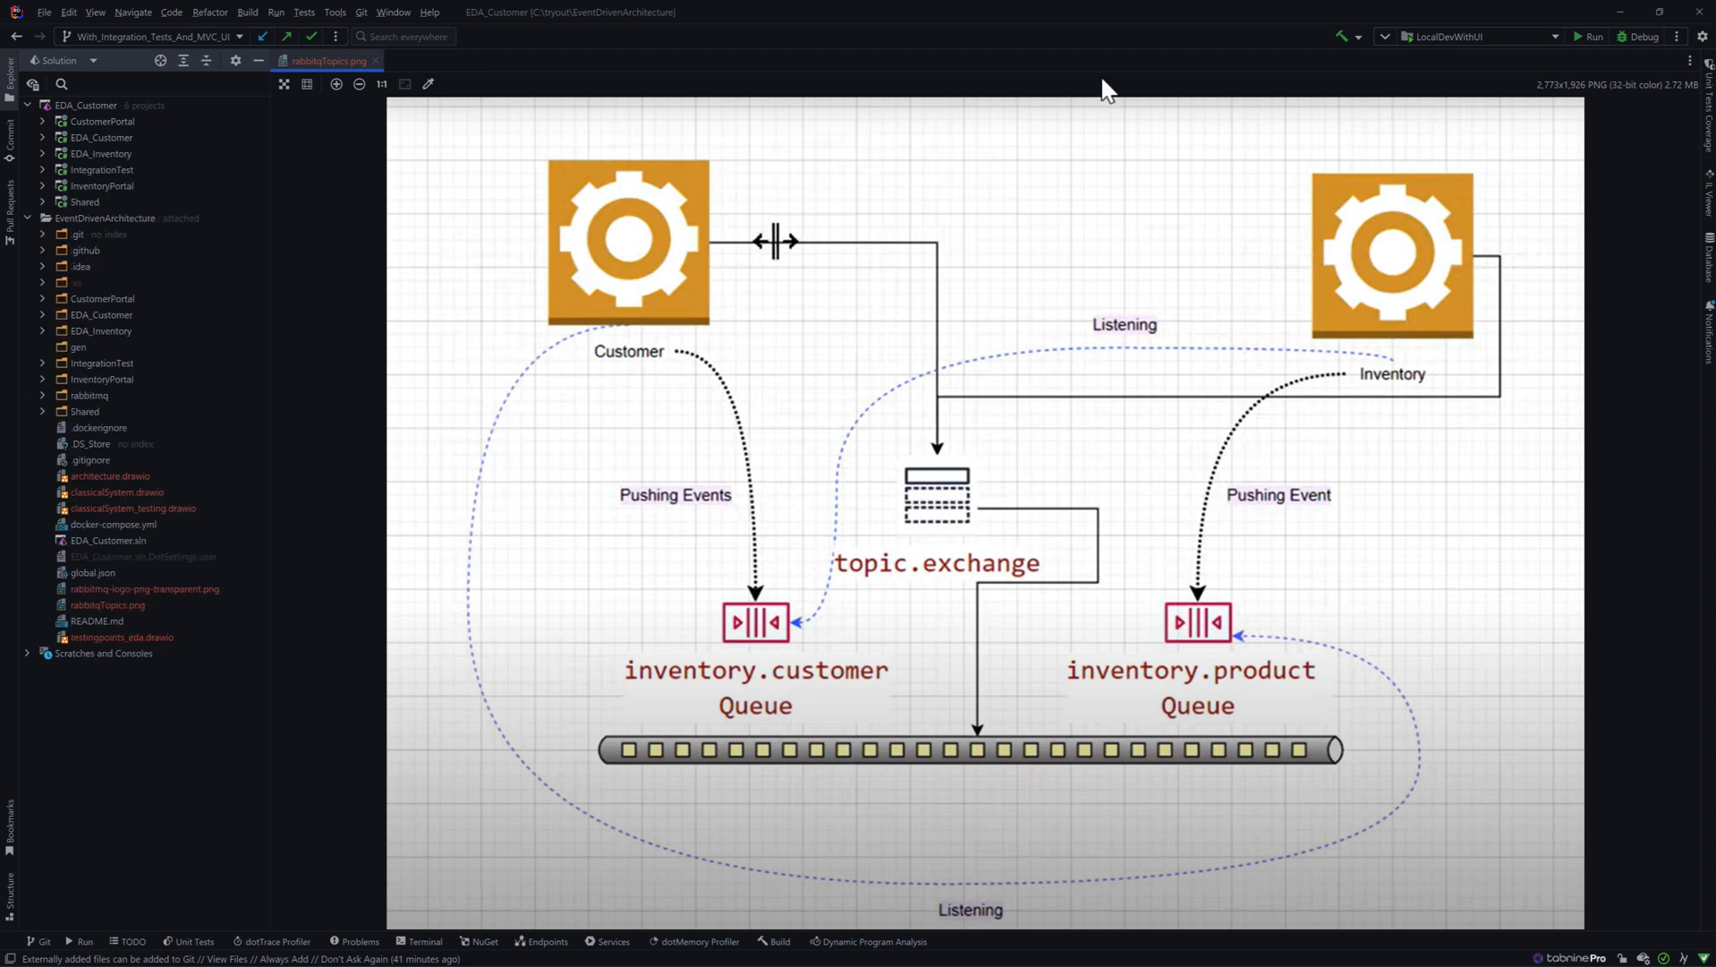
mouse_move(1590, 36)
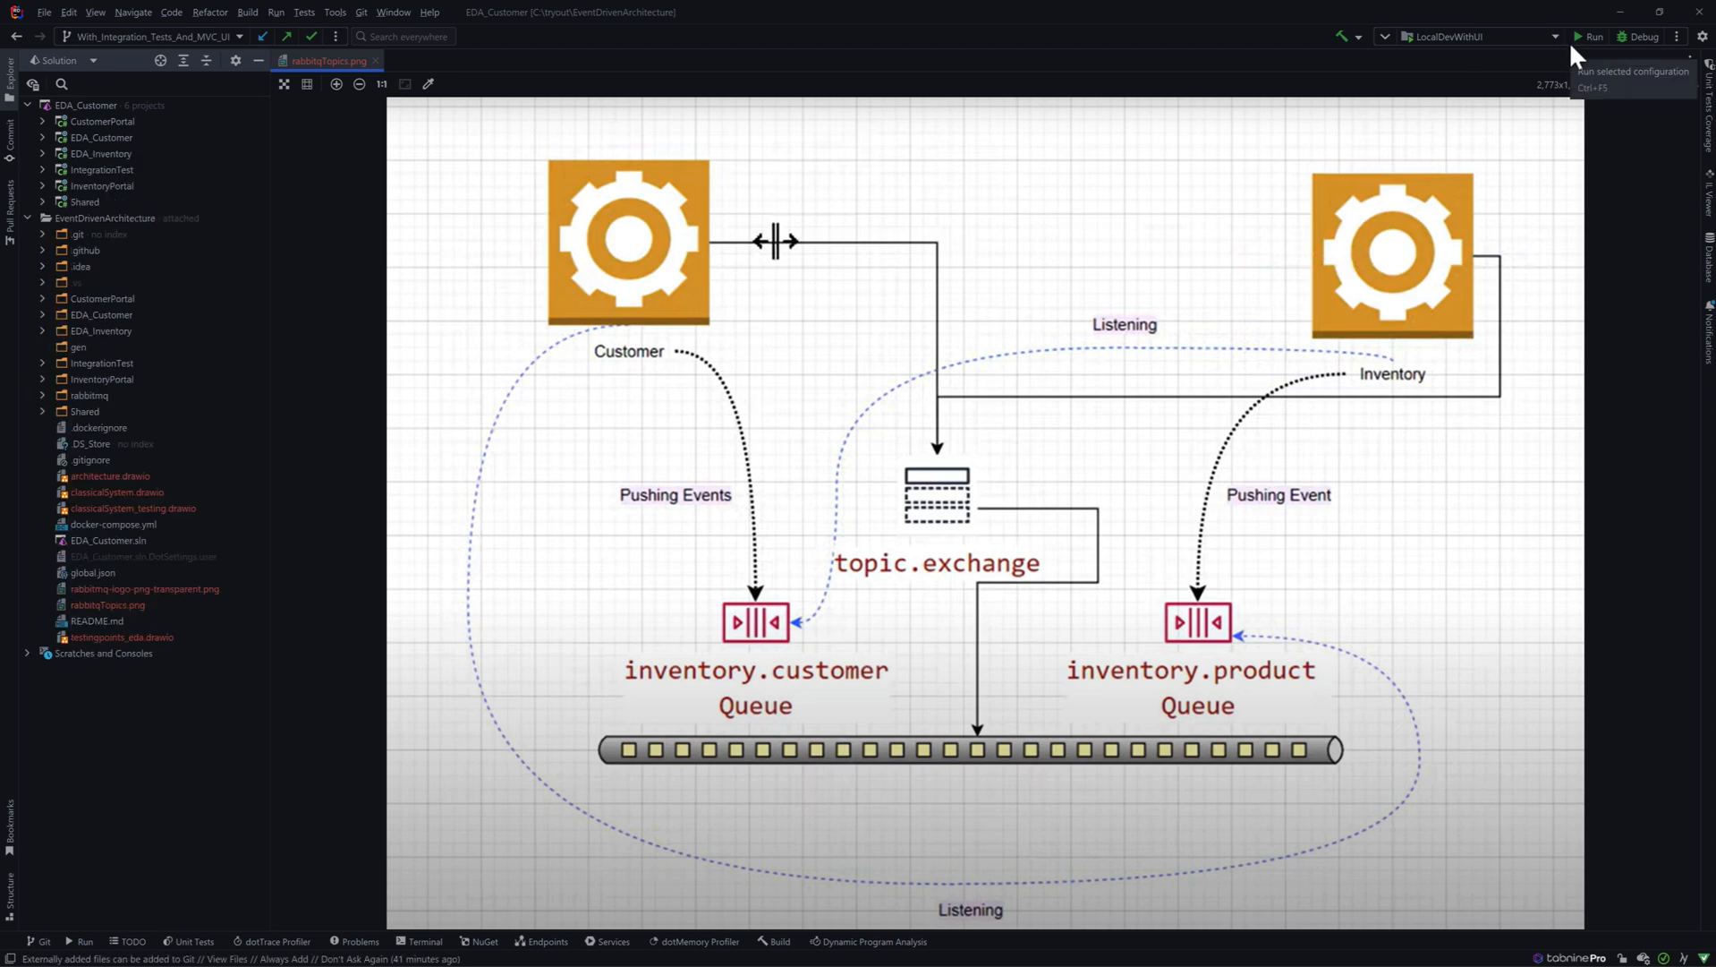
mouse_move(270, 371)
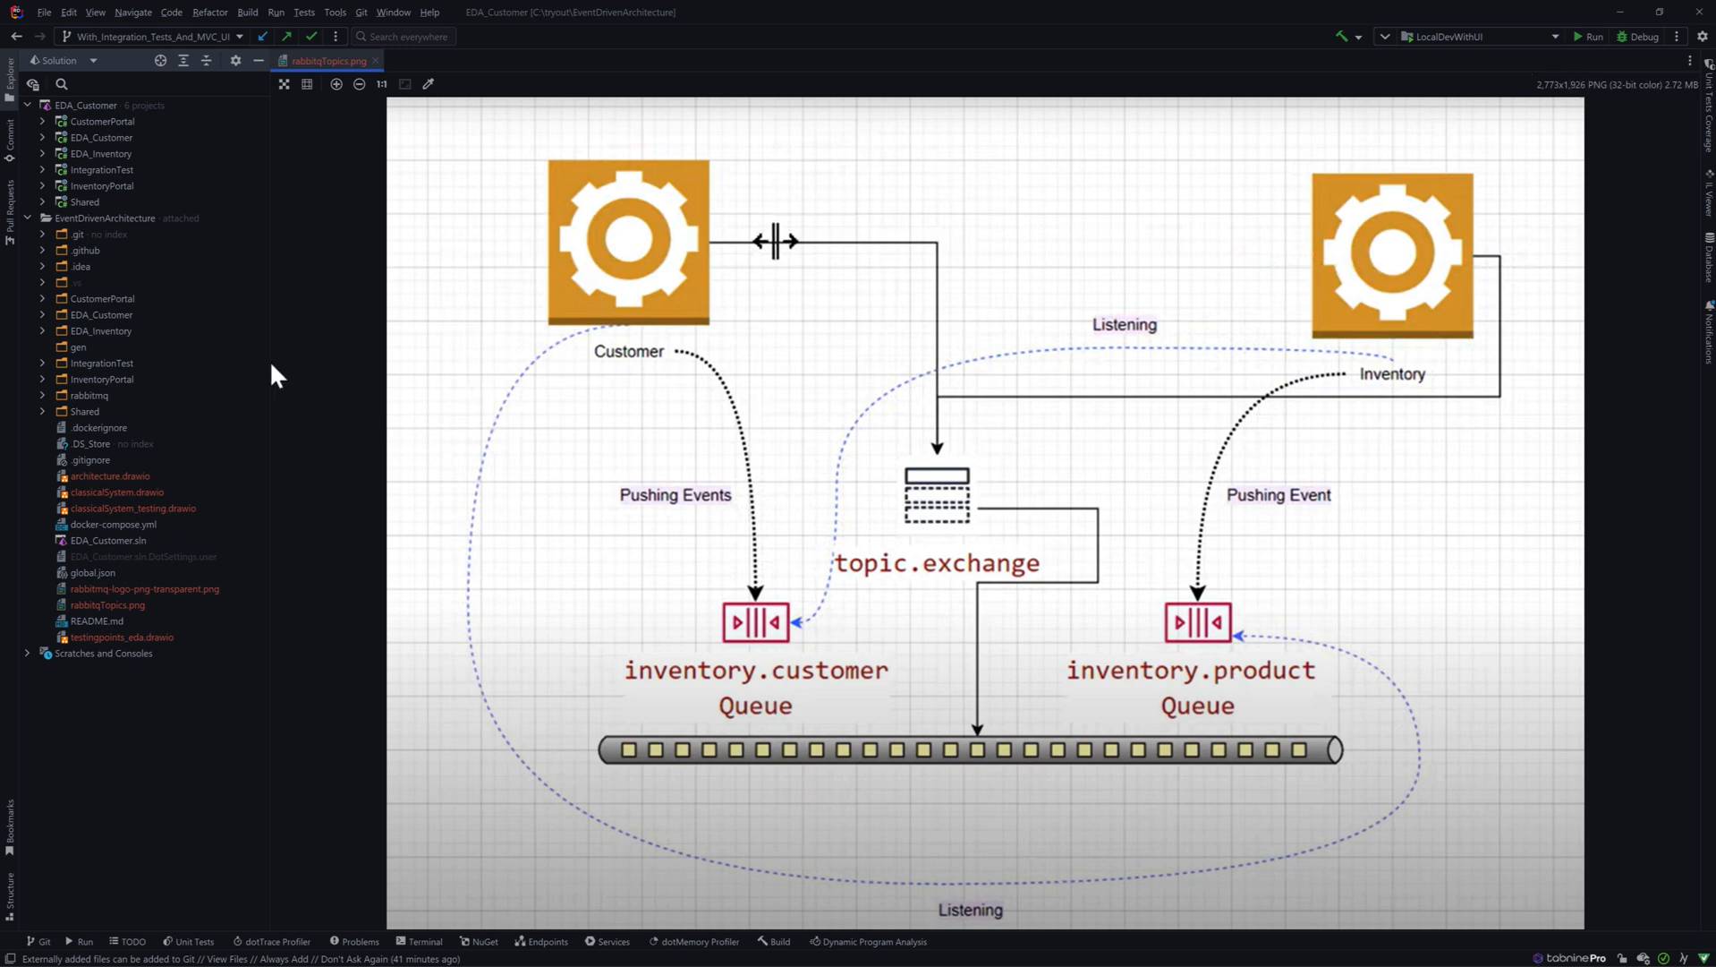
left_click(999, 956)
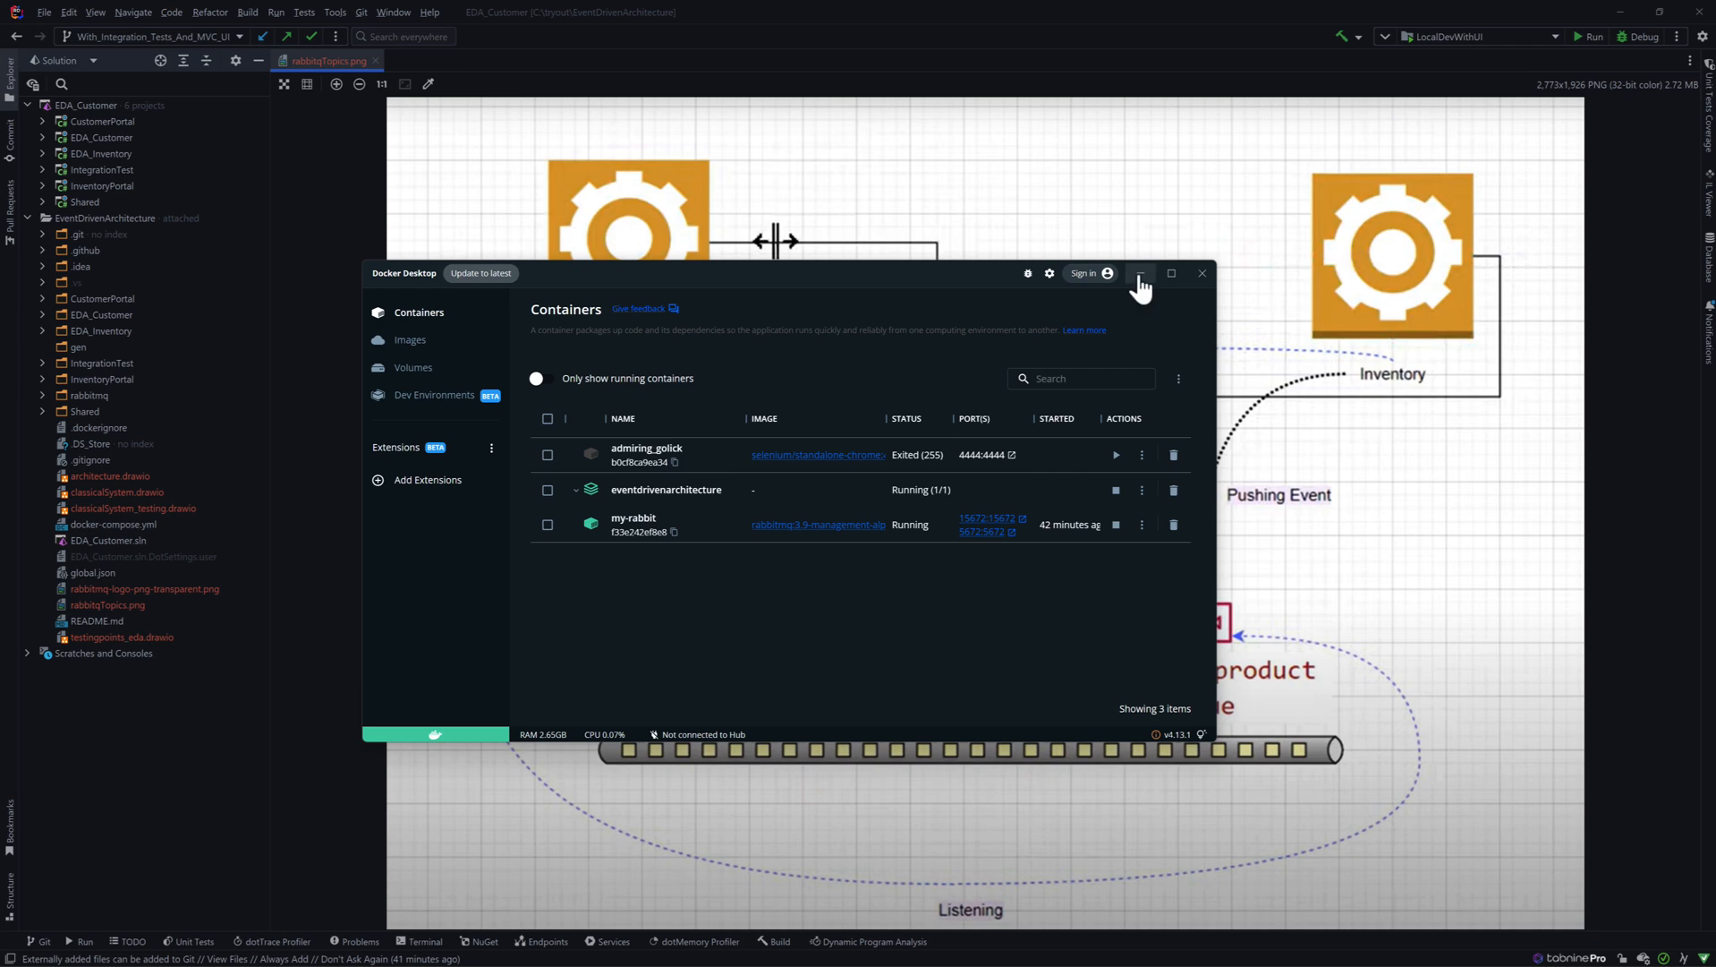
left_click(1201, 272)
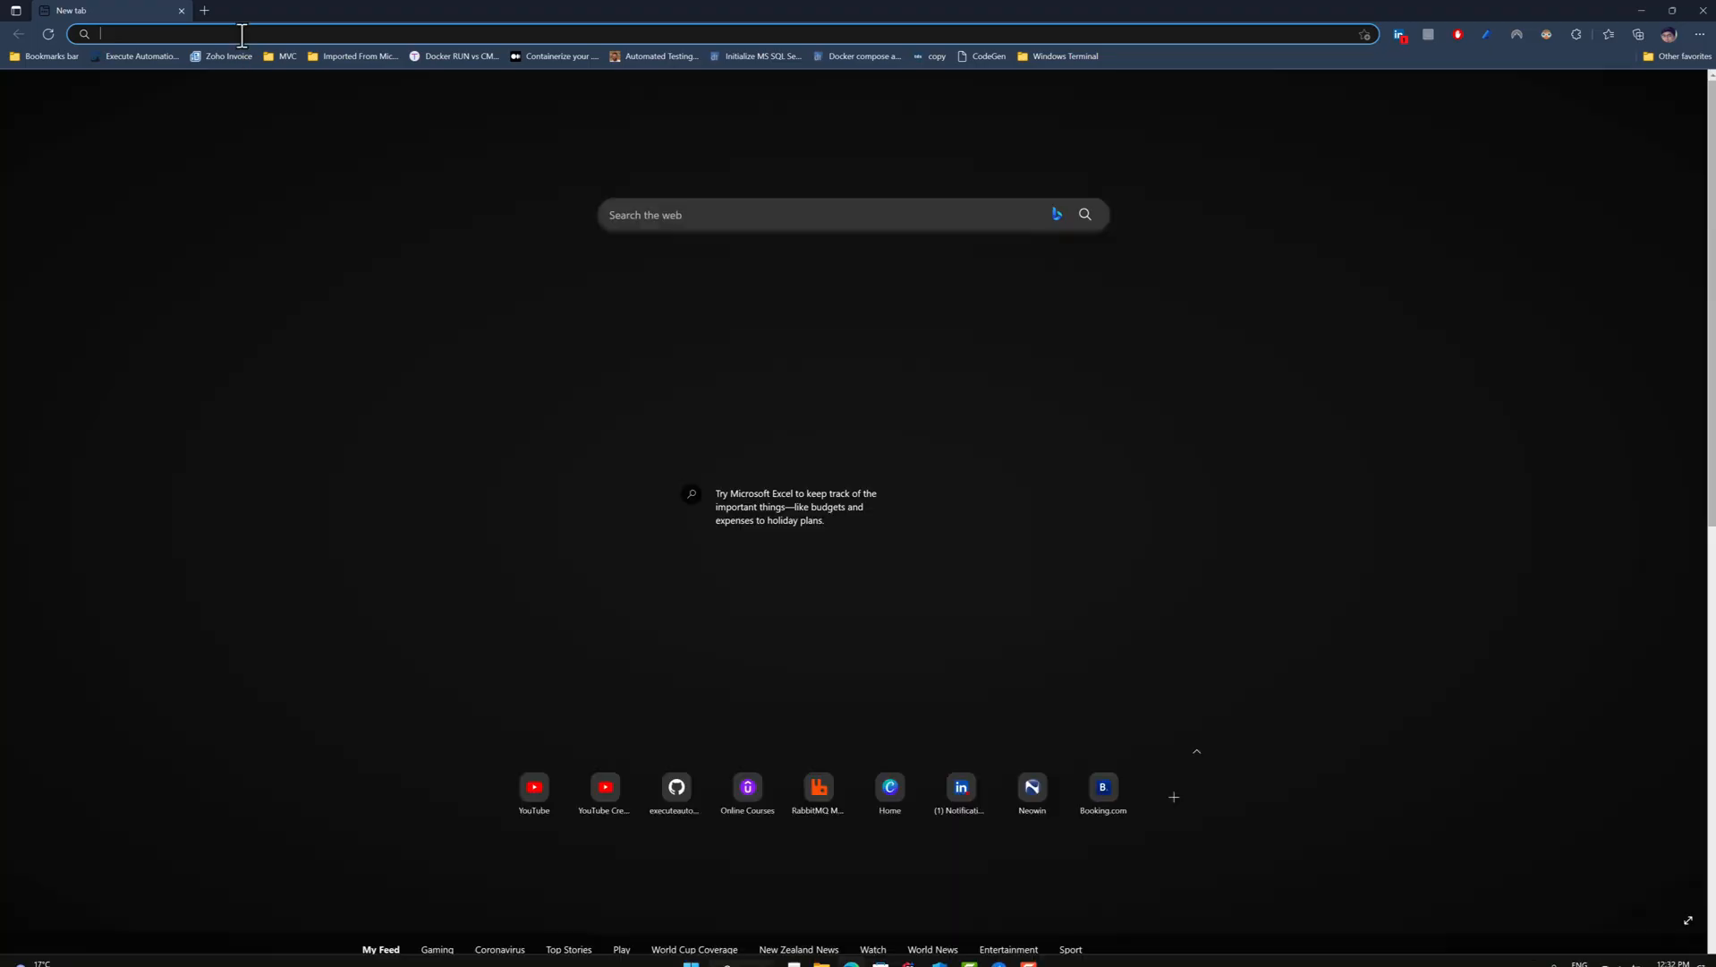
Go to RabbitMQ Management at localhost:15672 in a new tab and log in.
type("local")
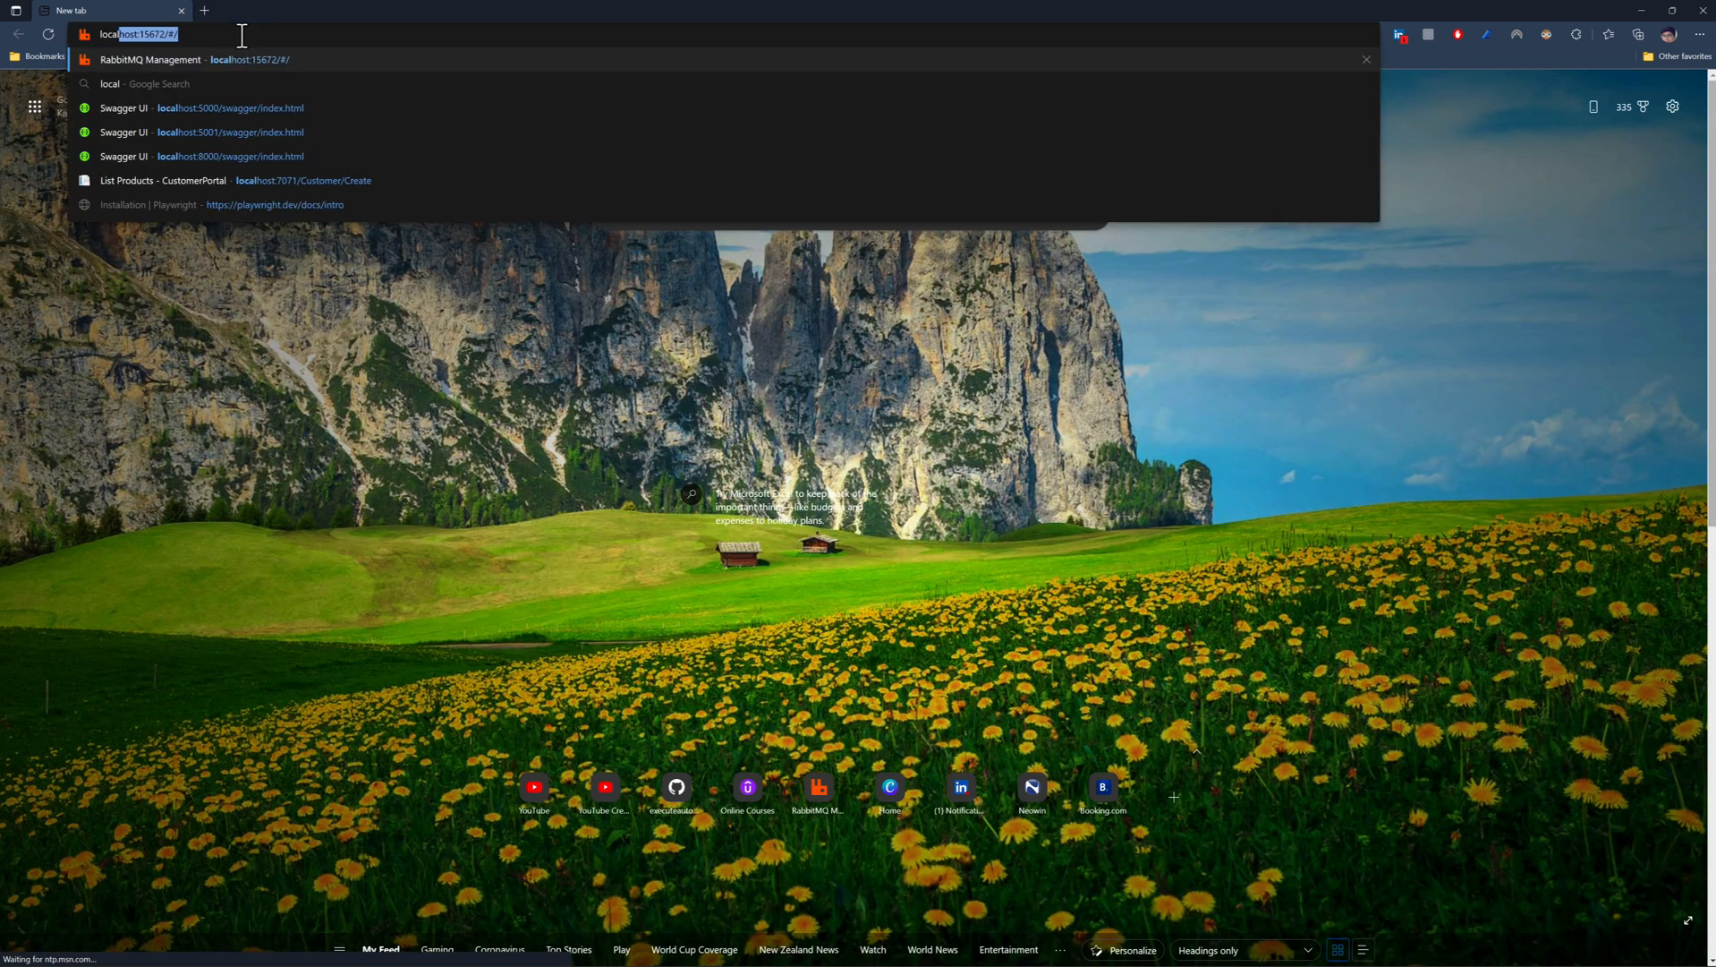
left_click(151, 59)
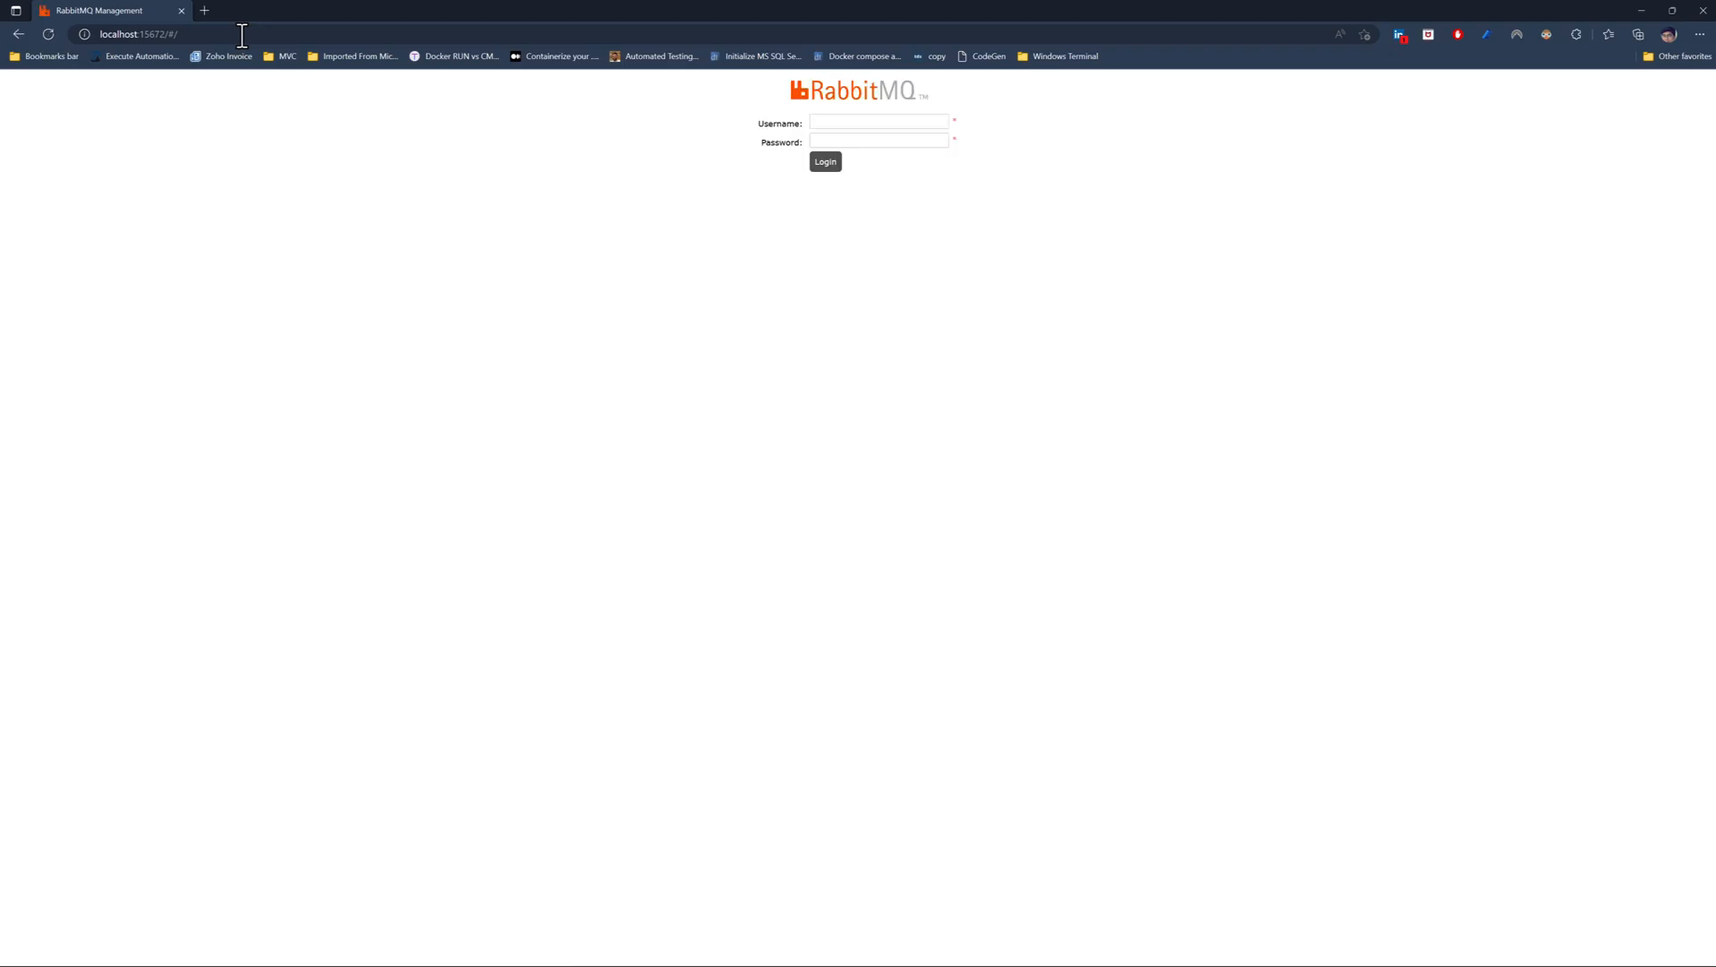
left_click(824, 162)
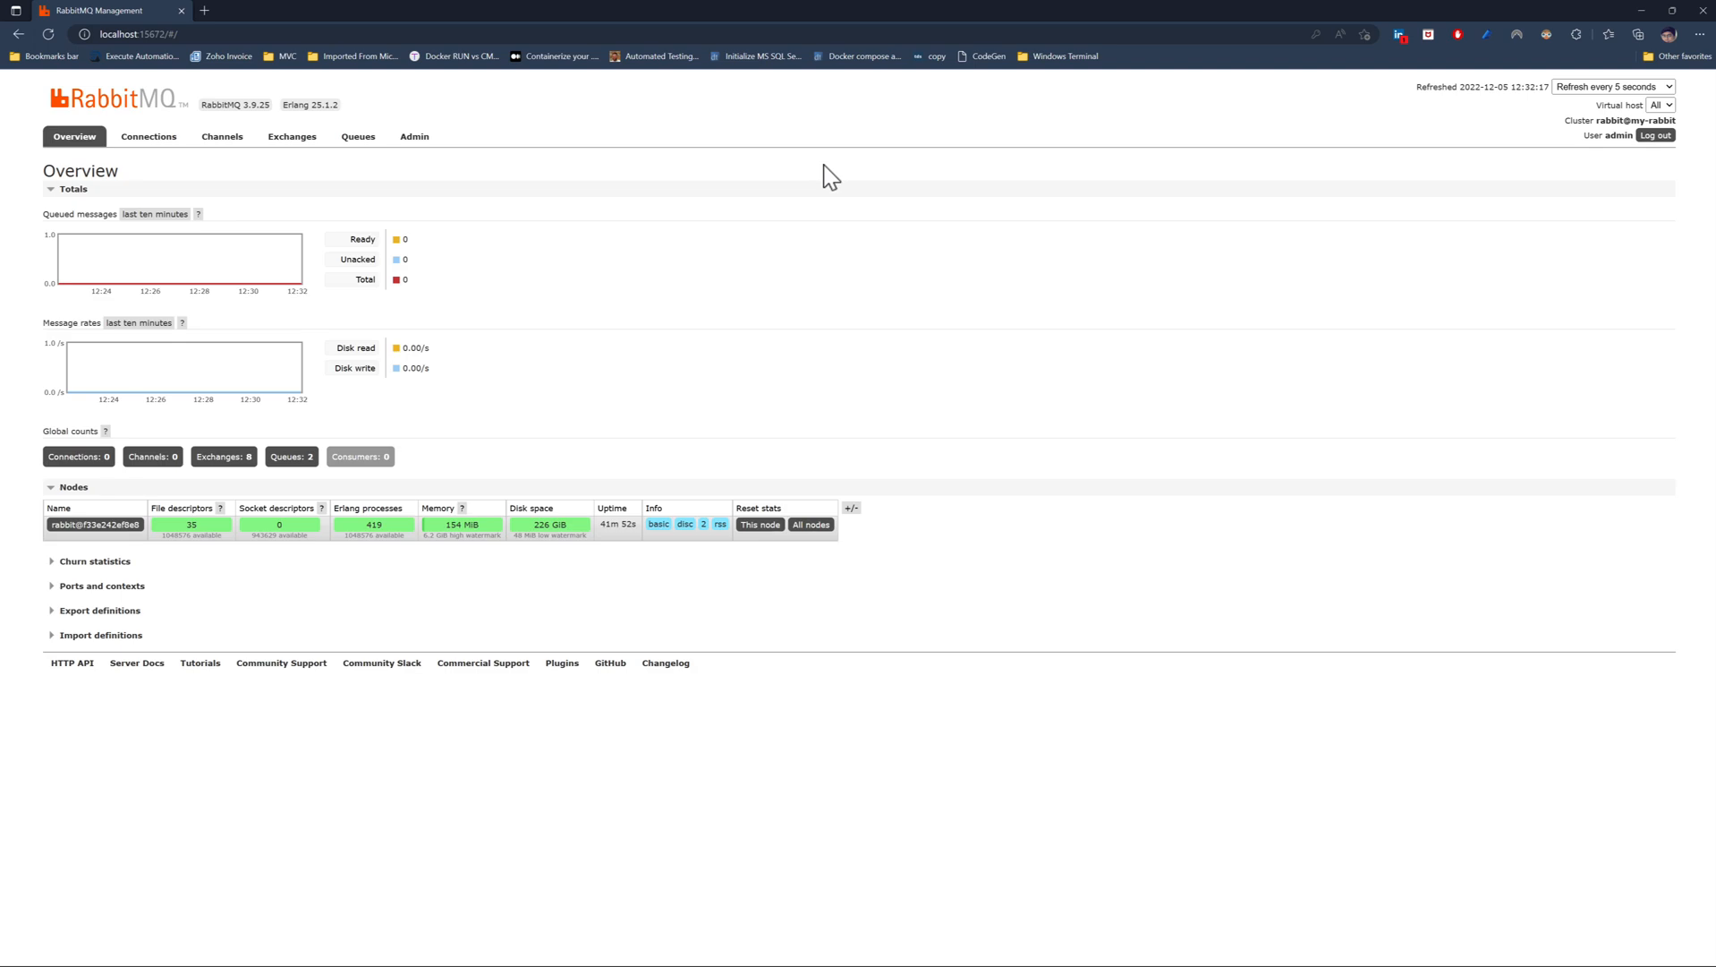
mouse_move(813, 176)
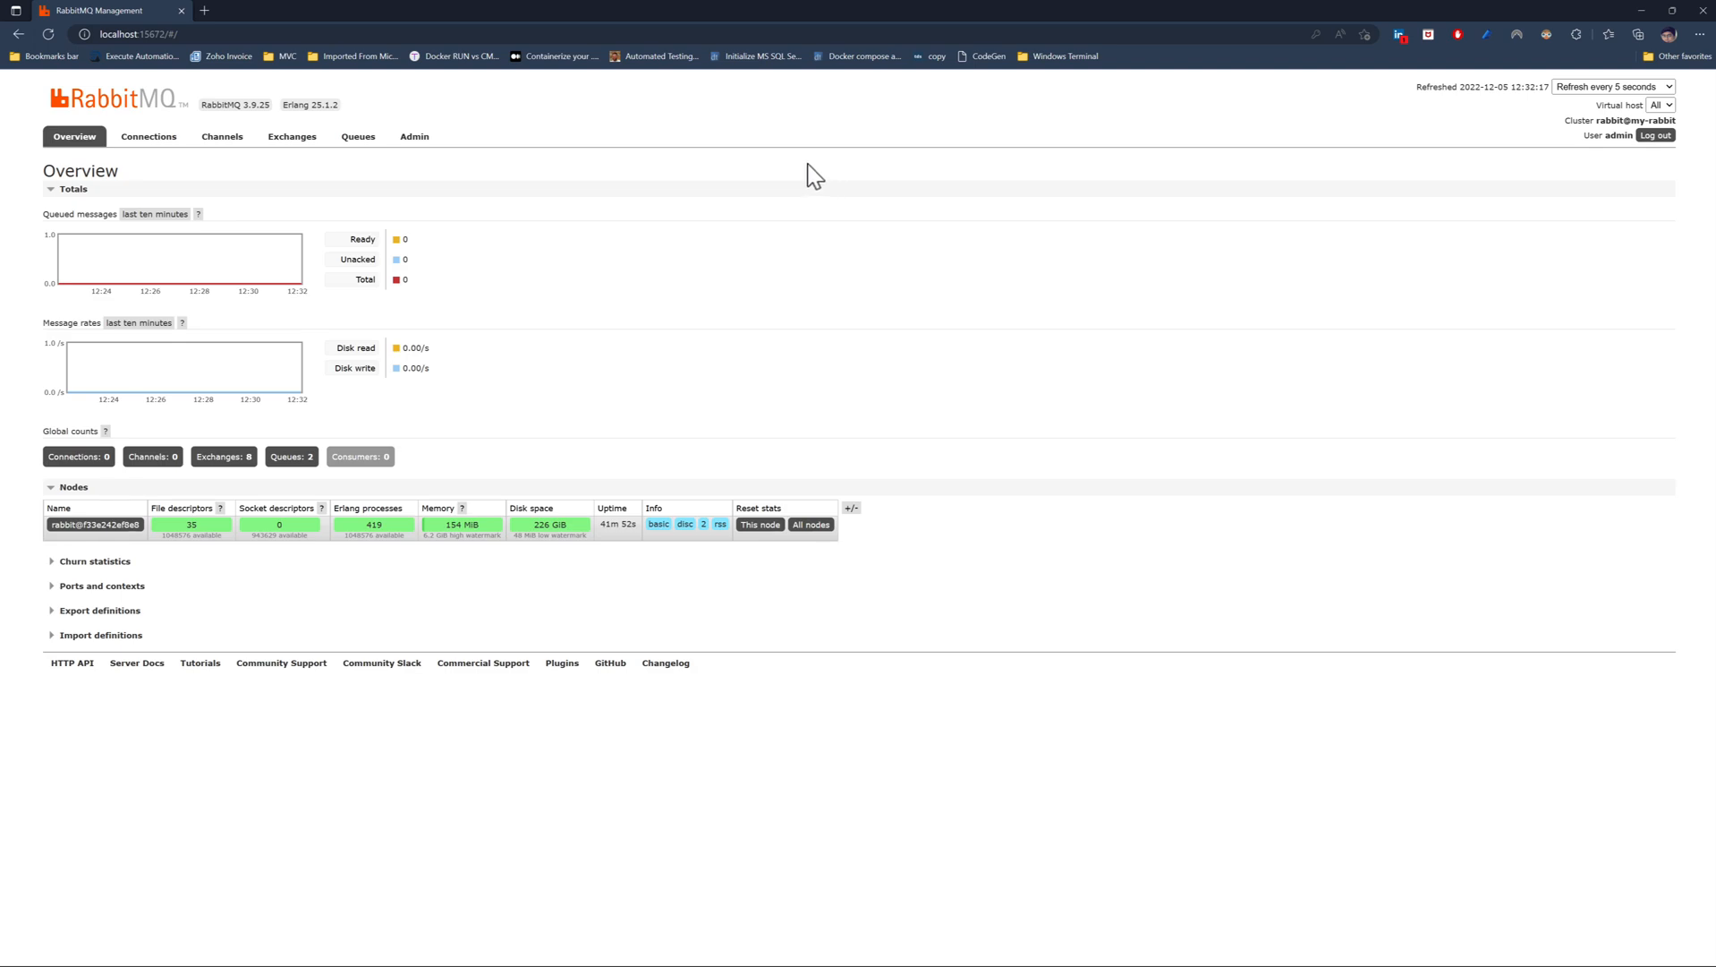
Open topic.exchange from the Exchanges list to view its inventory queue bindings.
left_click(291, 136)
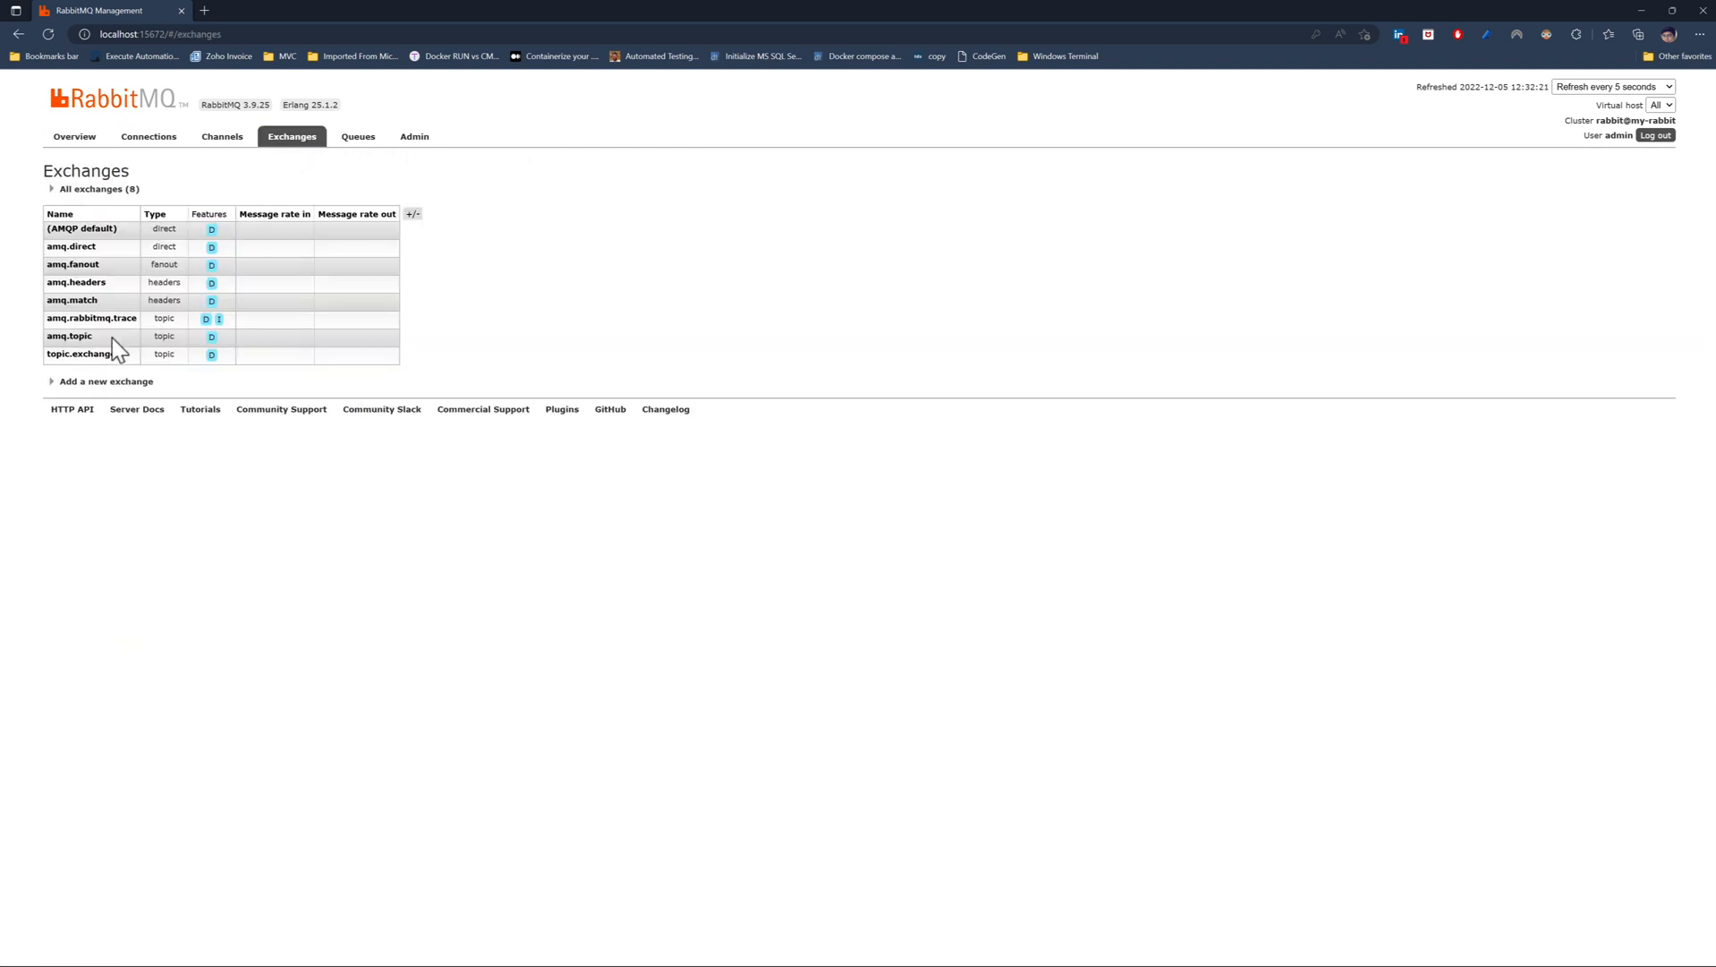
mouse_move(80, 353)
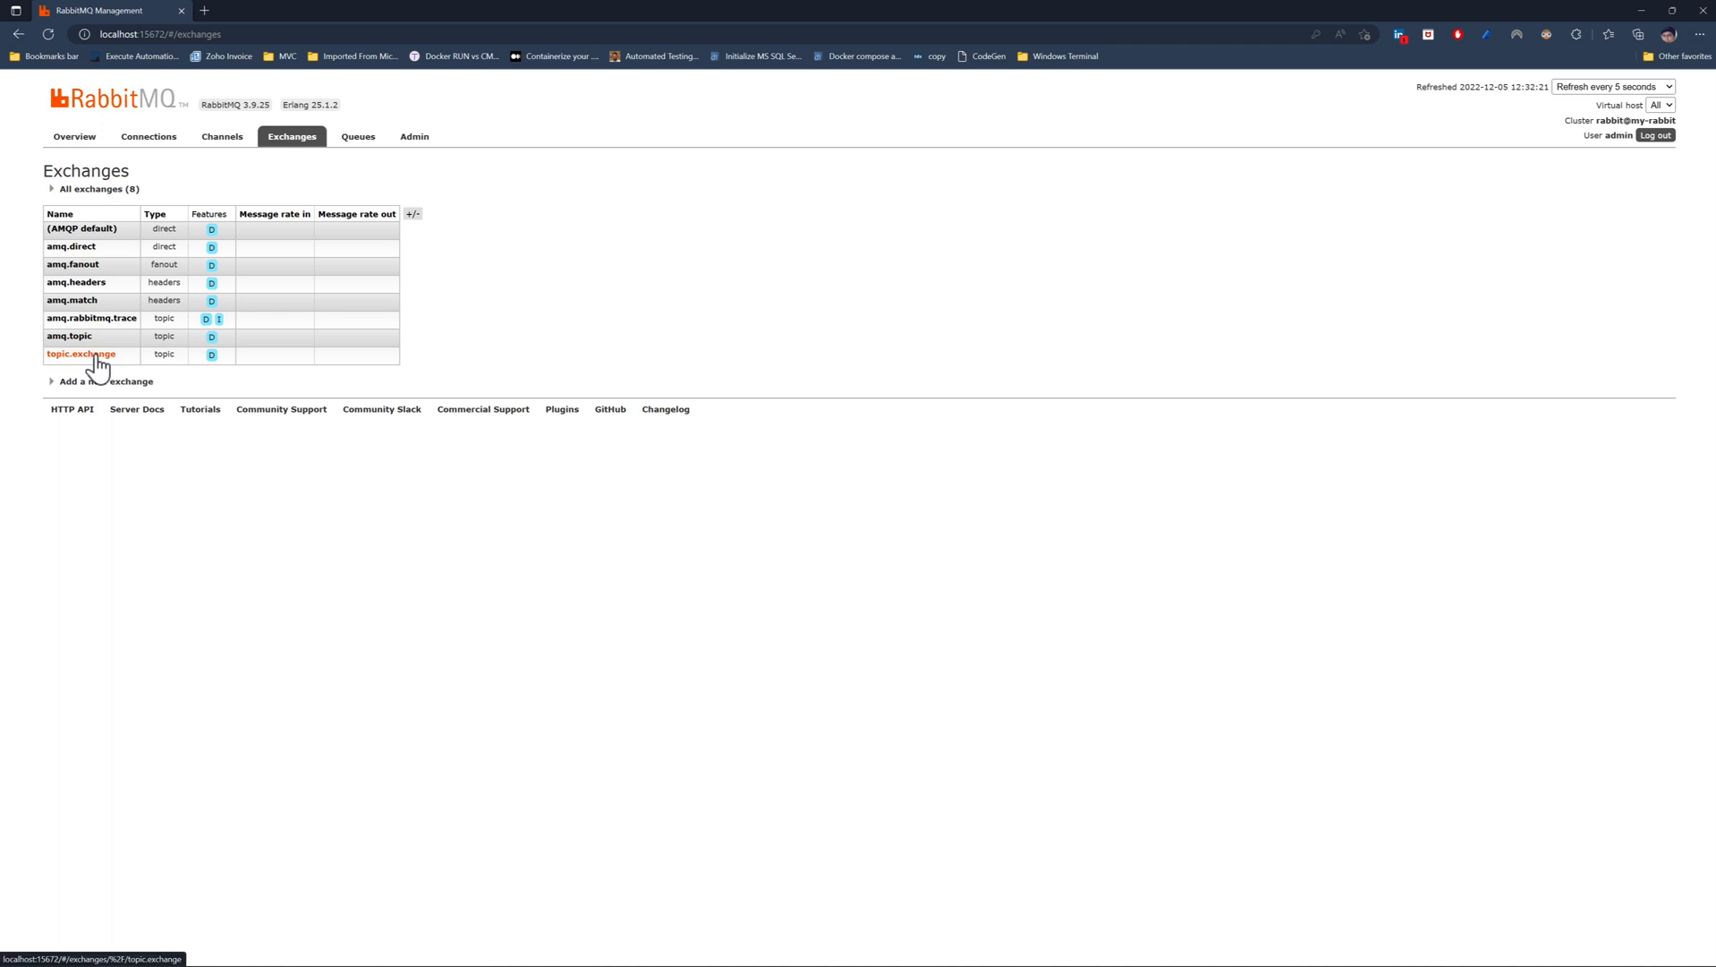
left_click(79, 354)
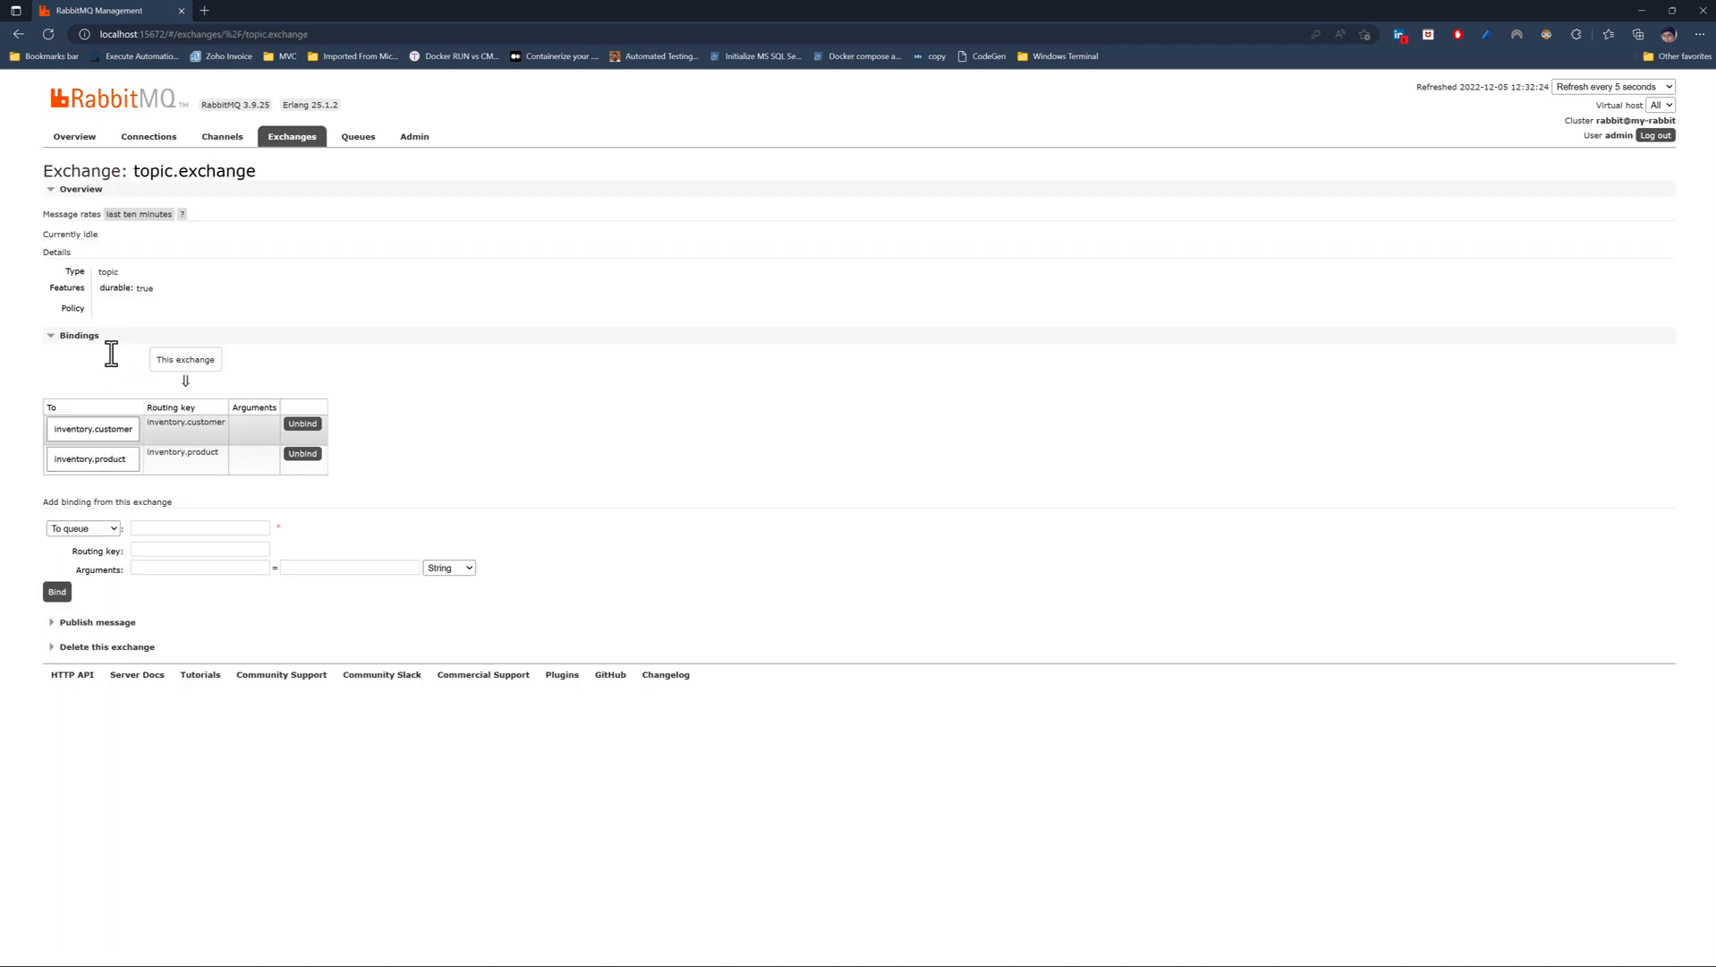
mouse_move(117, 367)
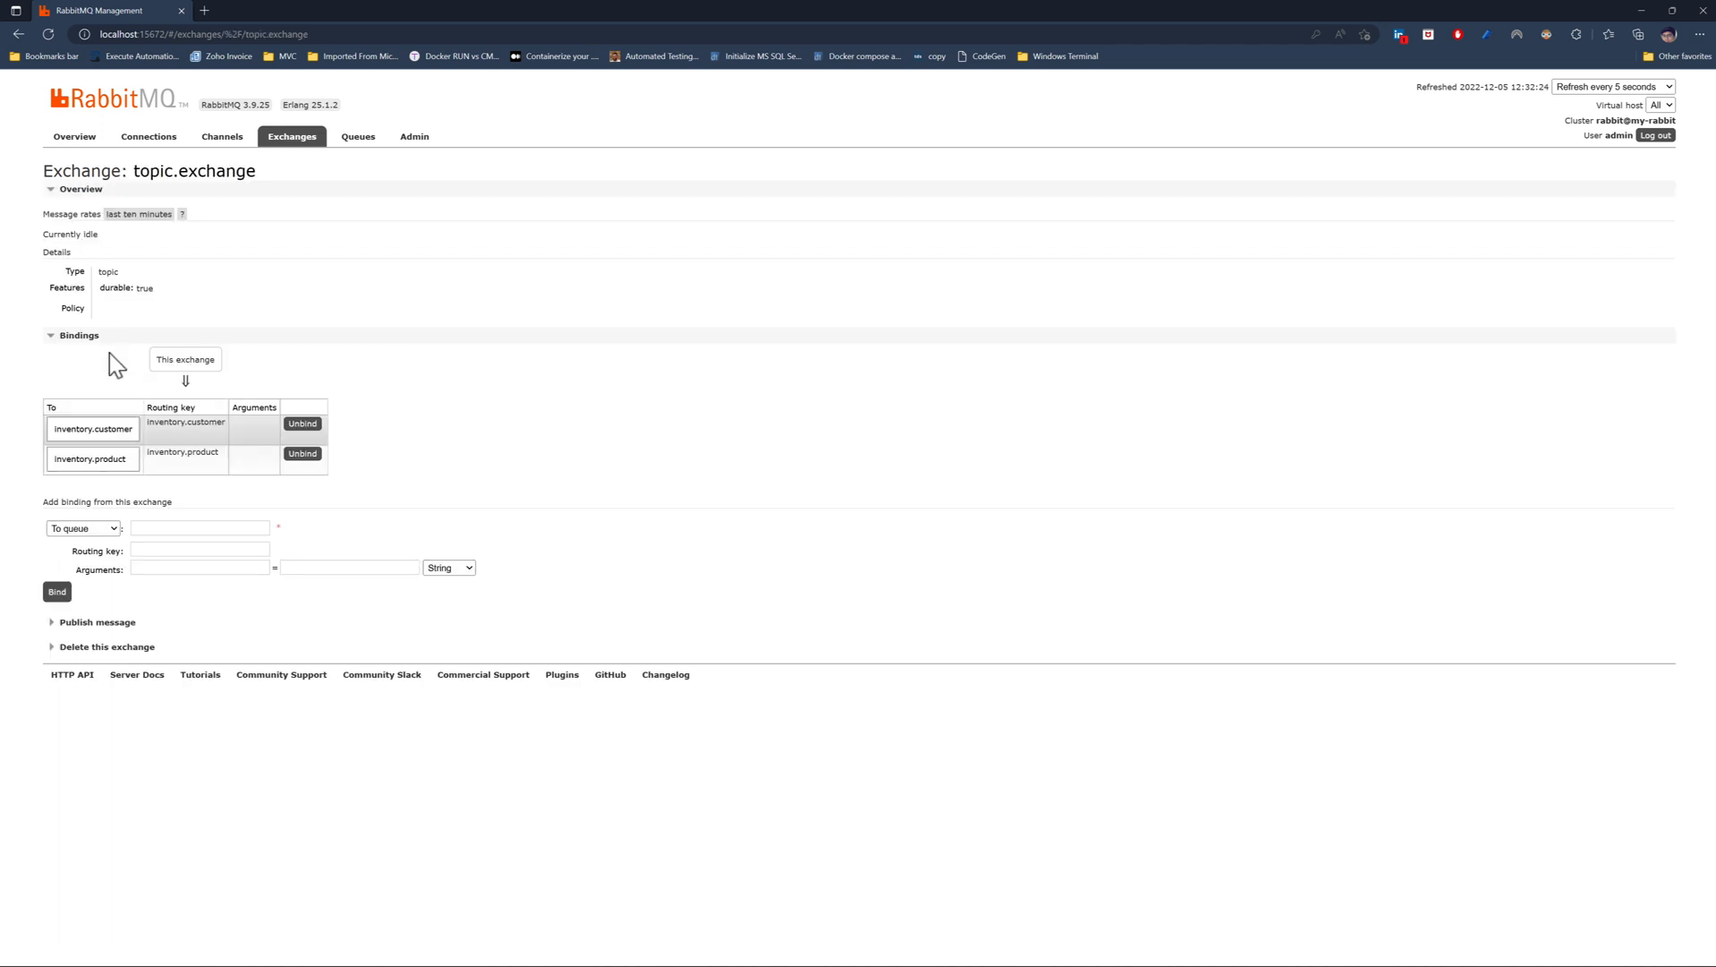
mouse_move(90, 458)
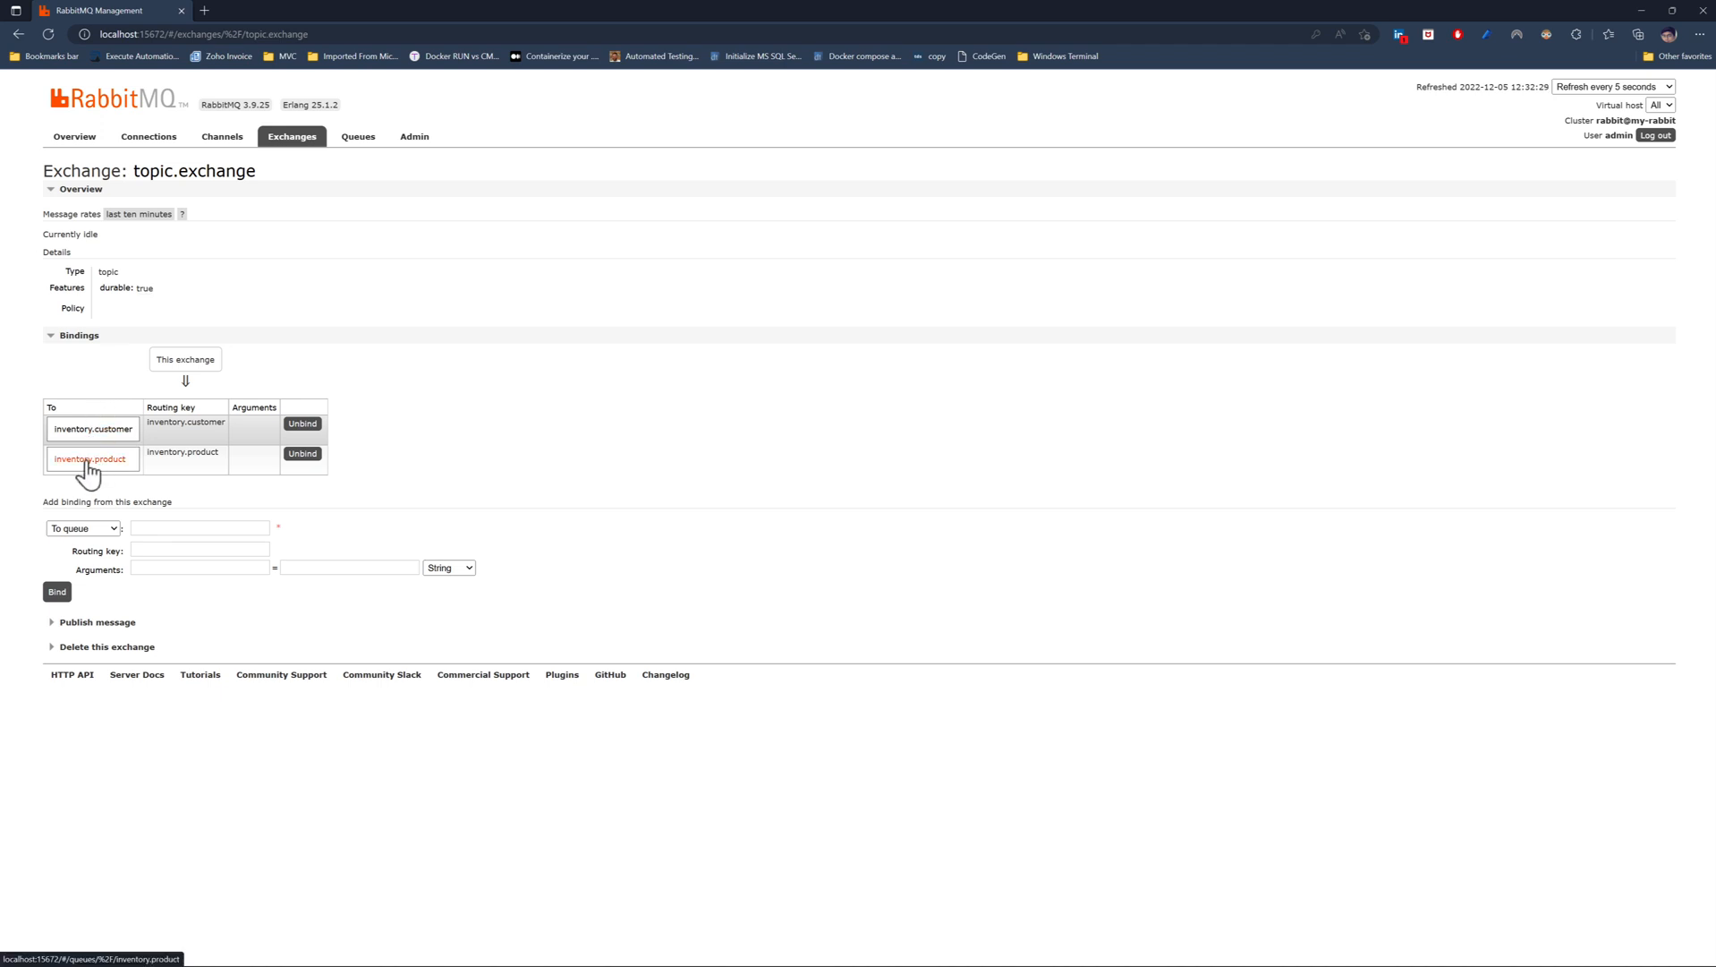
mouse_move(109, 455)
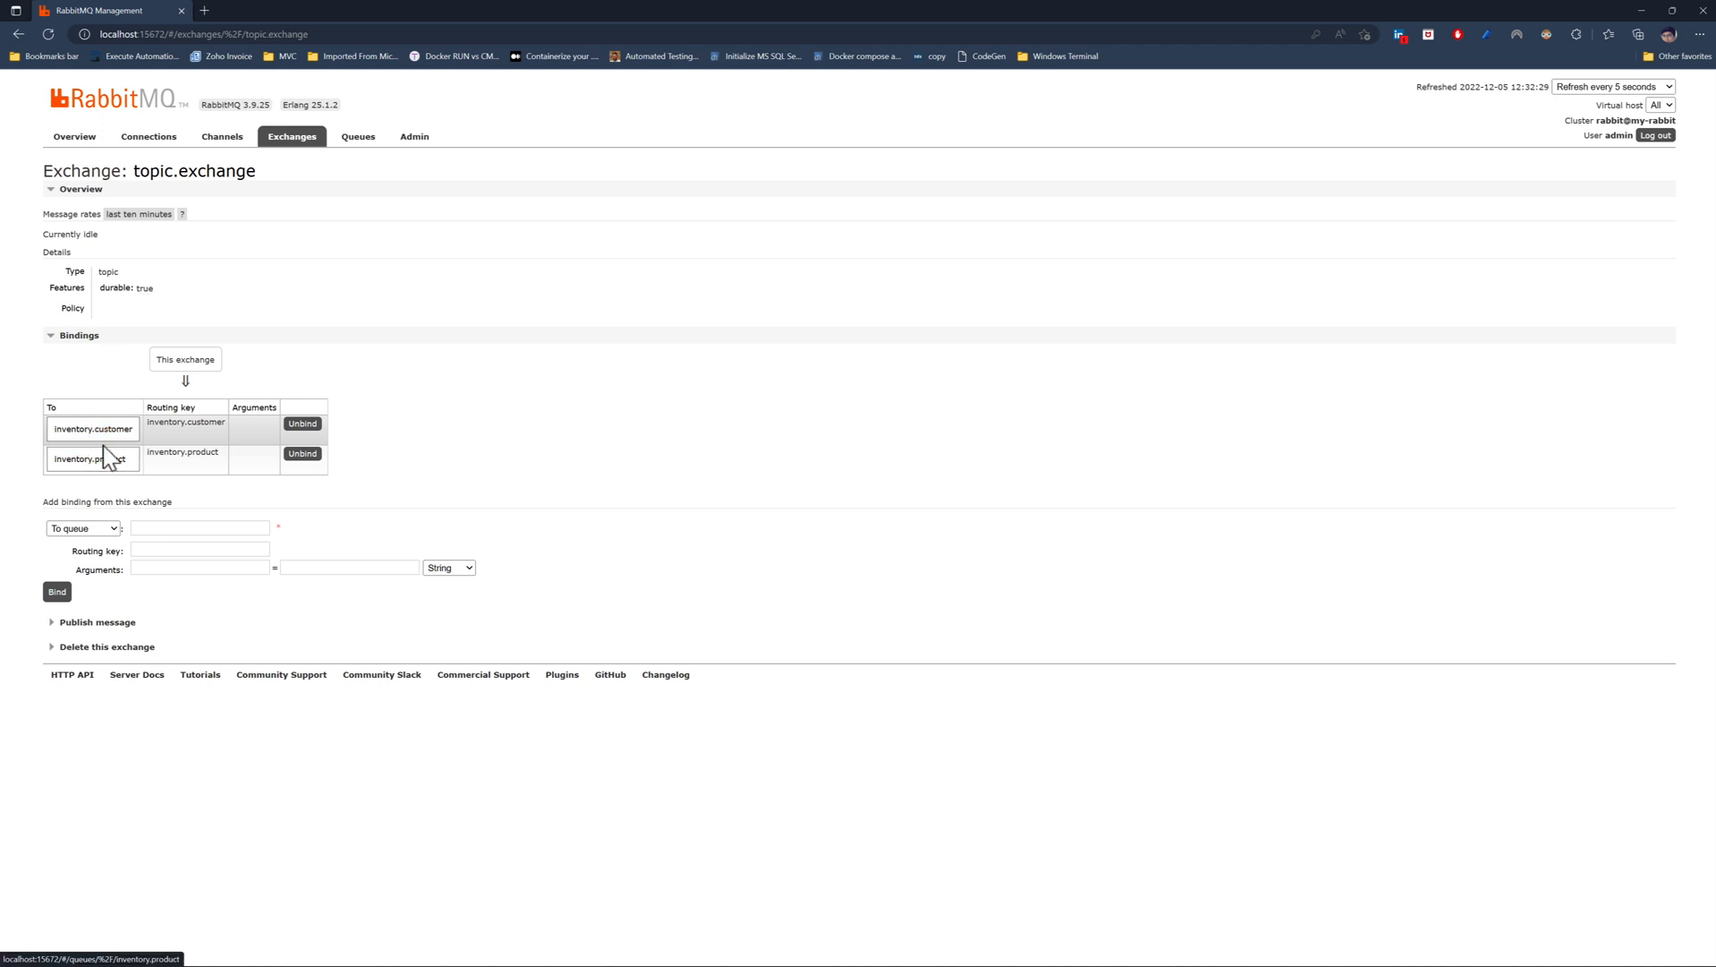
Browse the inventory.customer and inventory.product queue pages, ending on inventory.product's bindings.
left_click(93, 428)
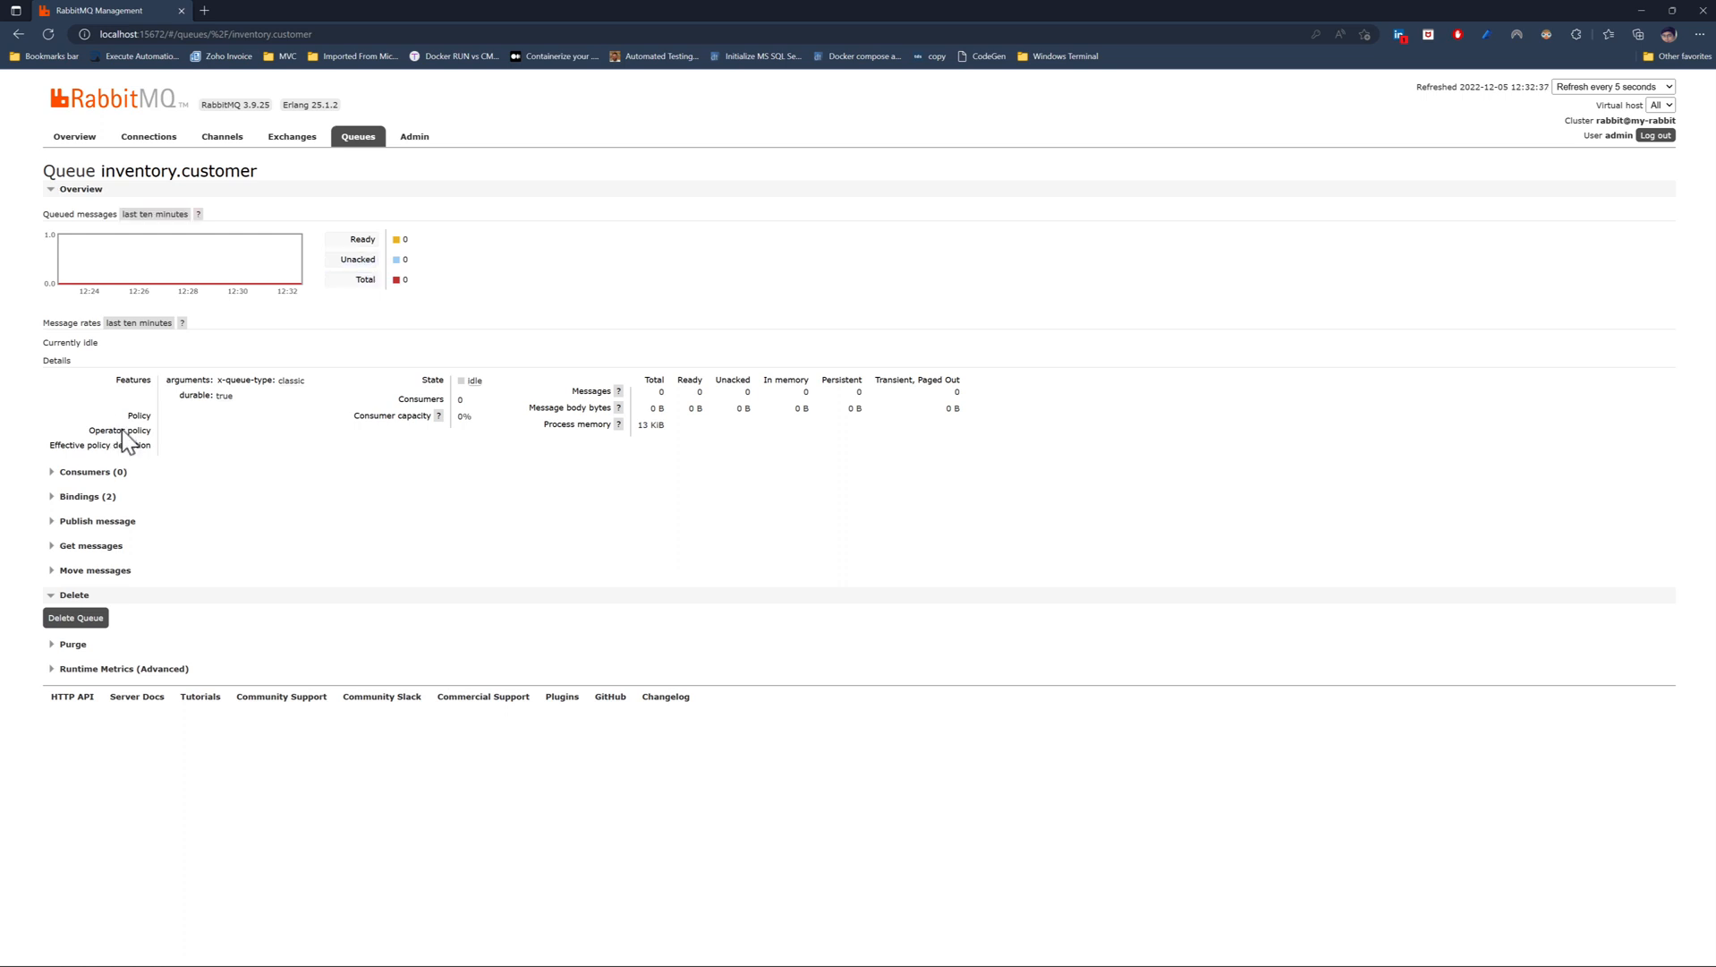
mouse_move(358, 142)
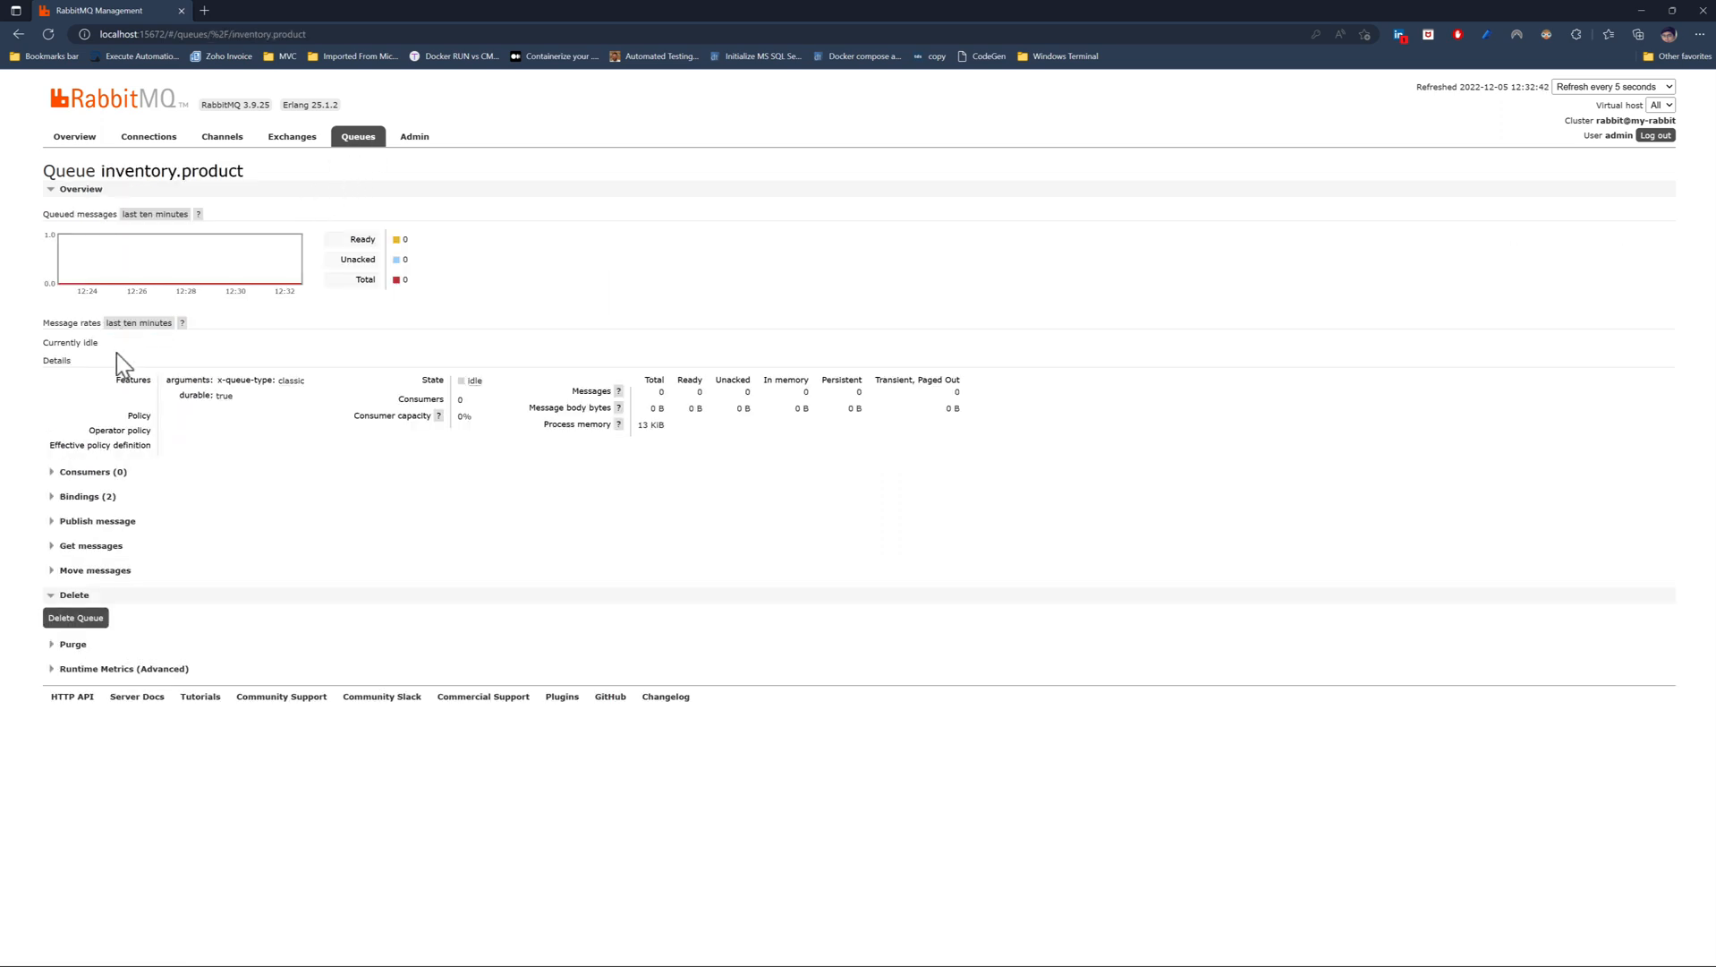
left_click(88, 495)
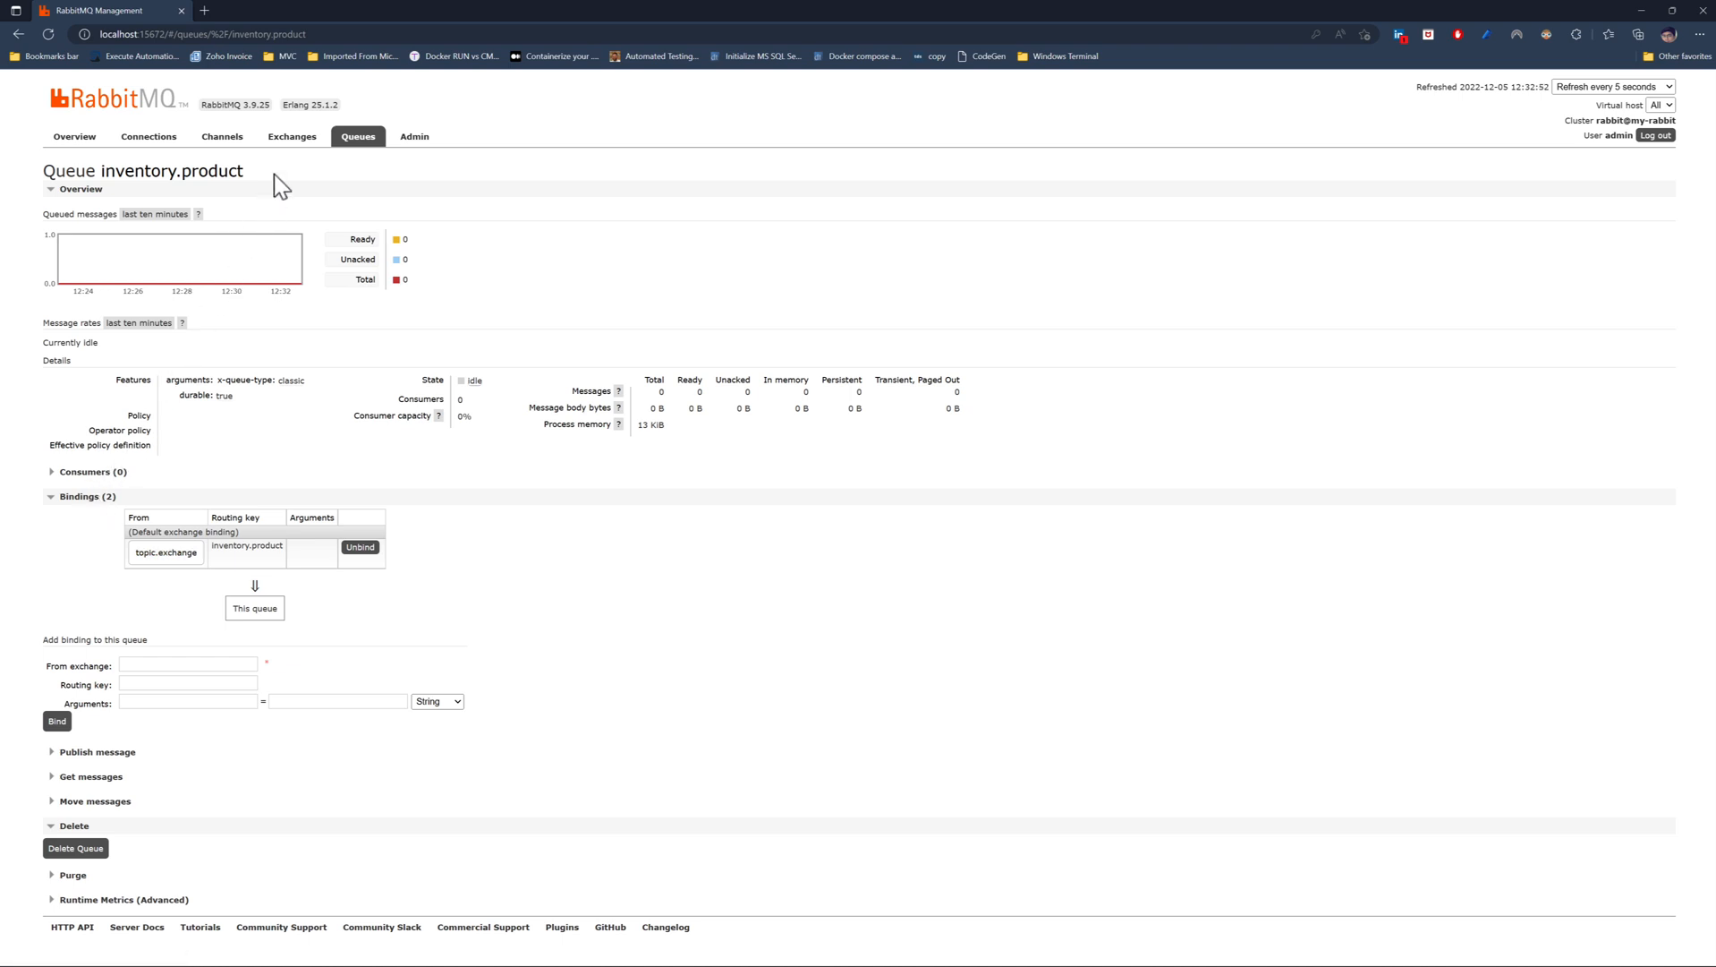
left_click(291, 136)
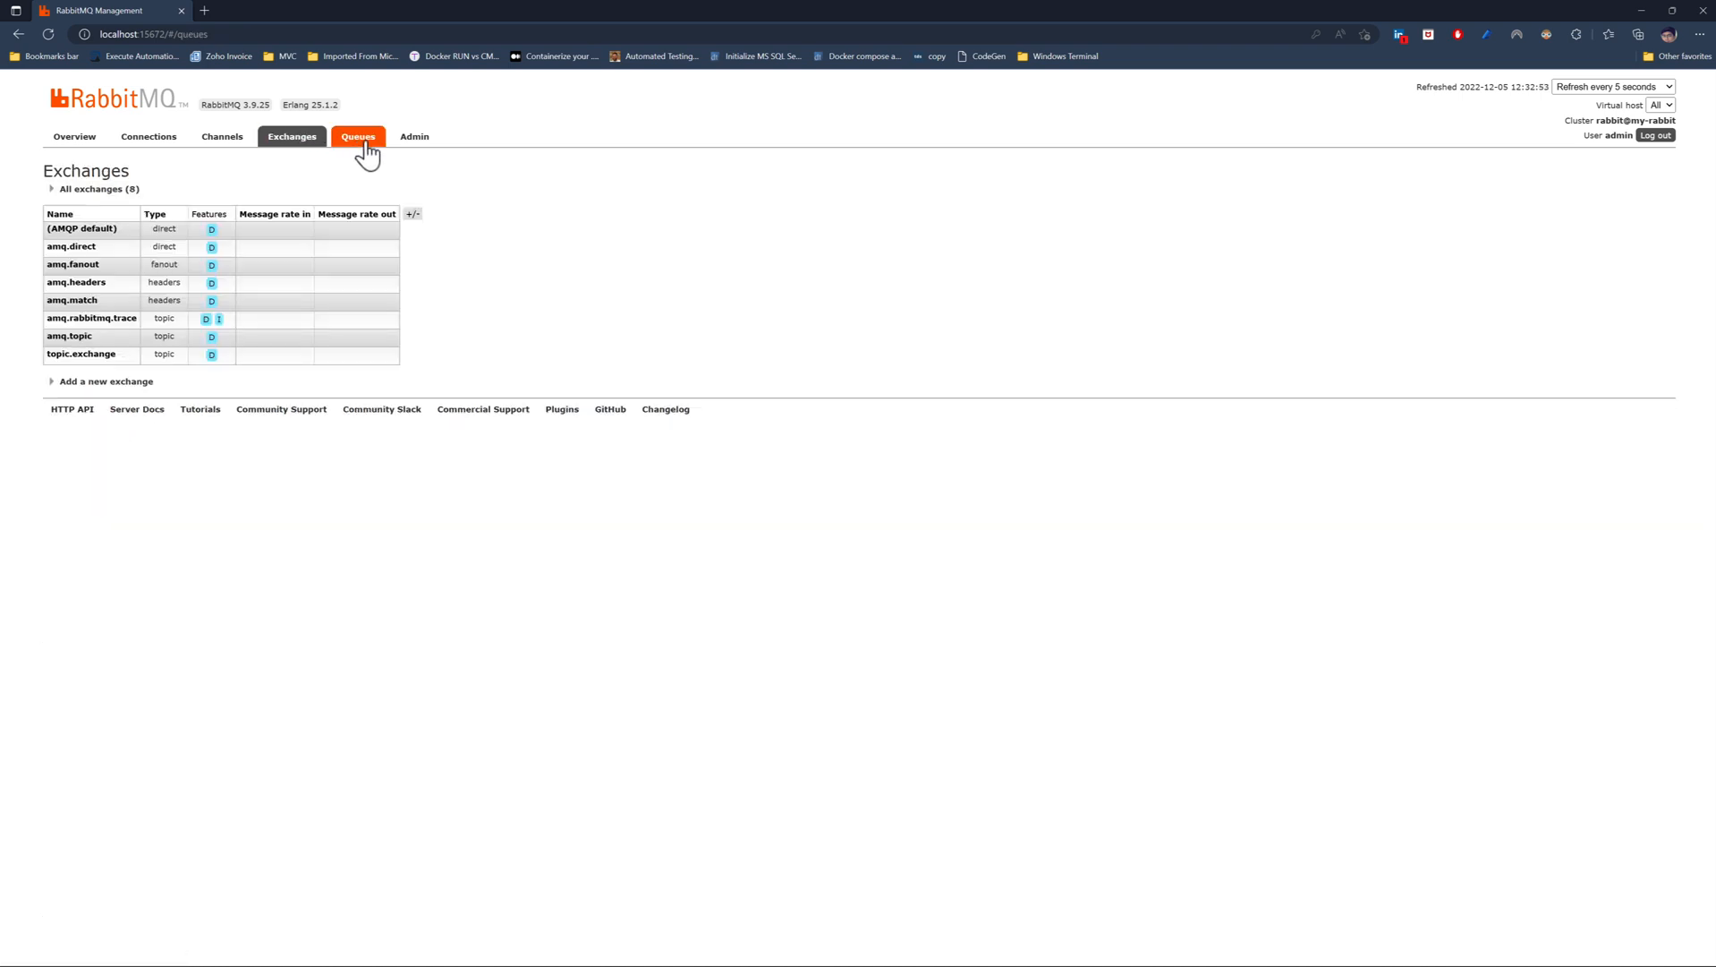
left_click(357, 136)
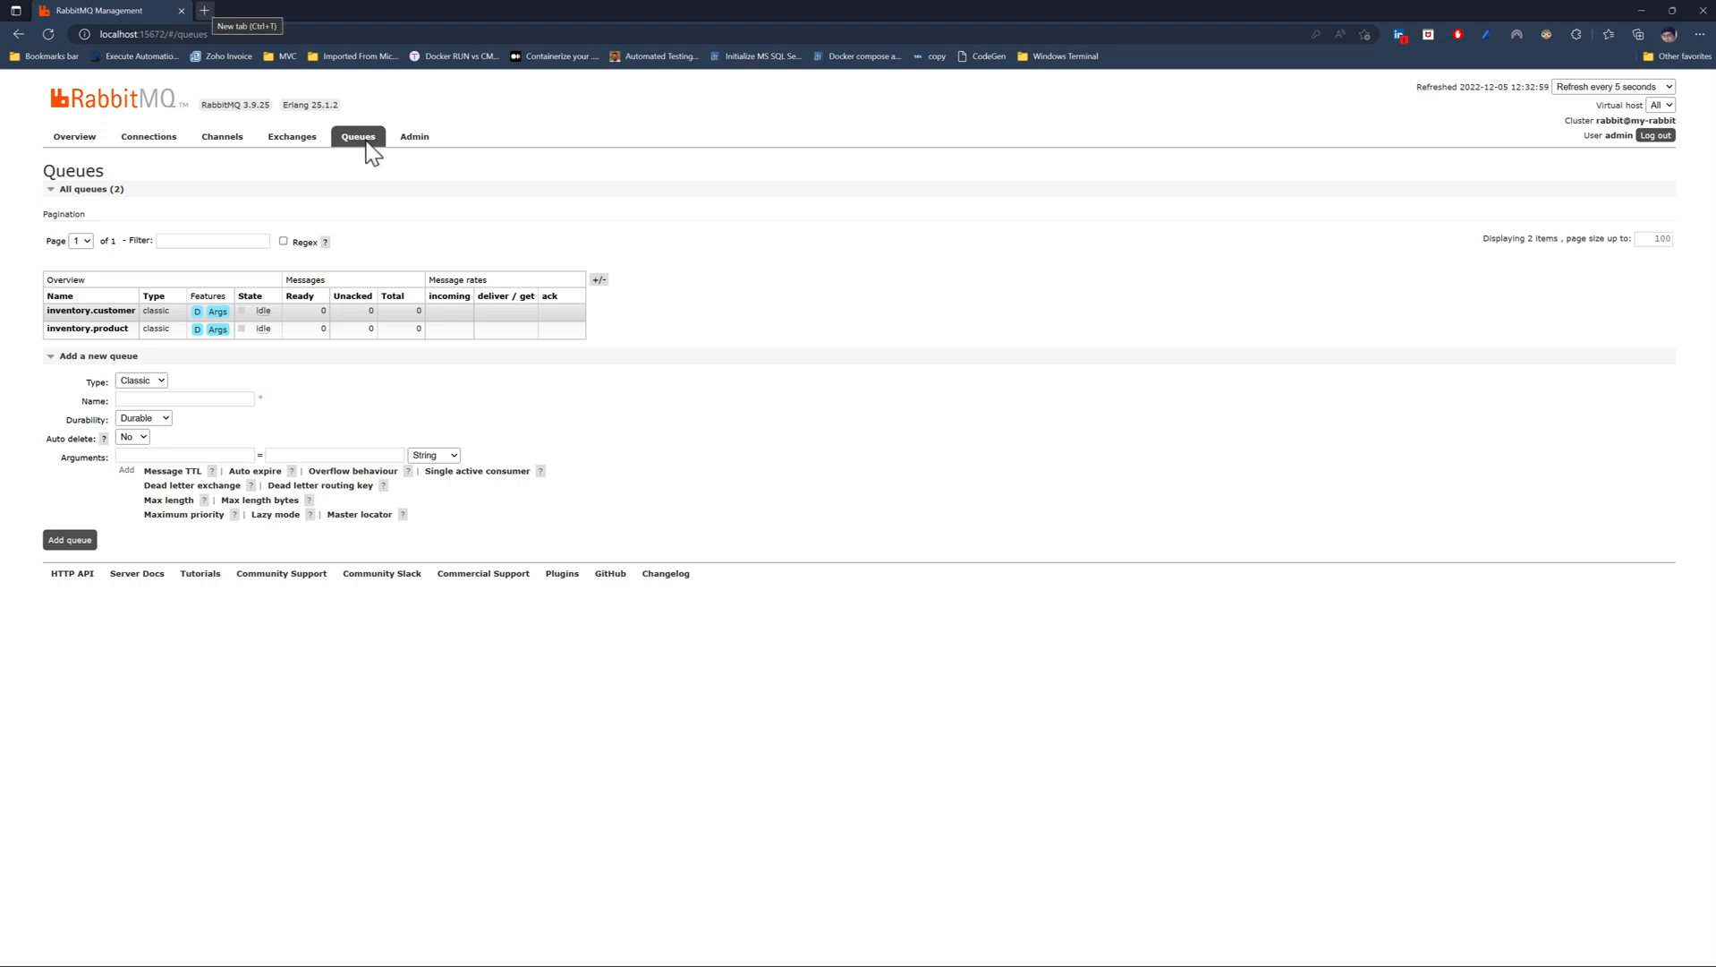
mouse_move(775, 283)
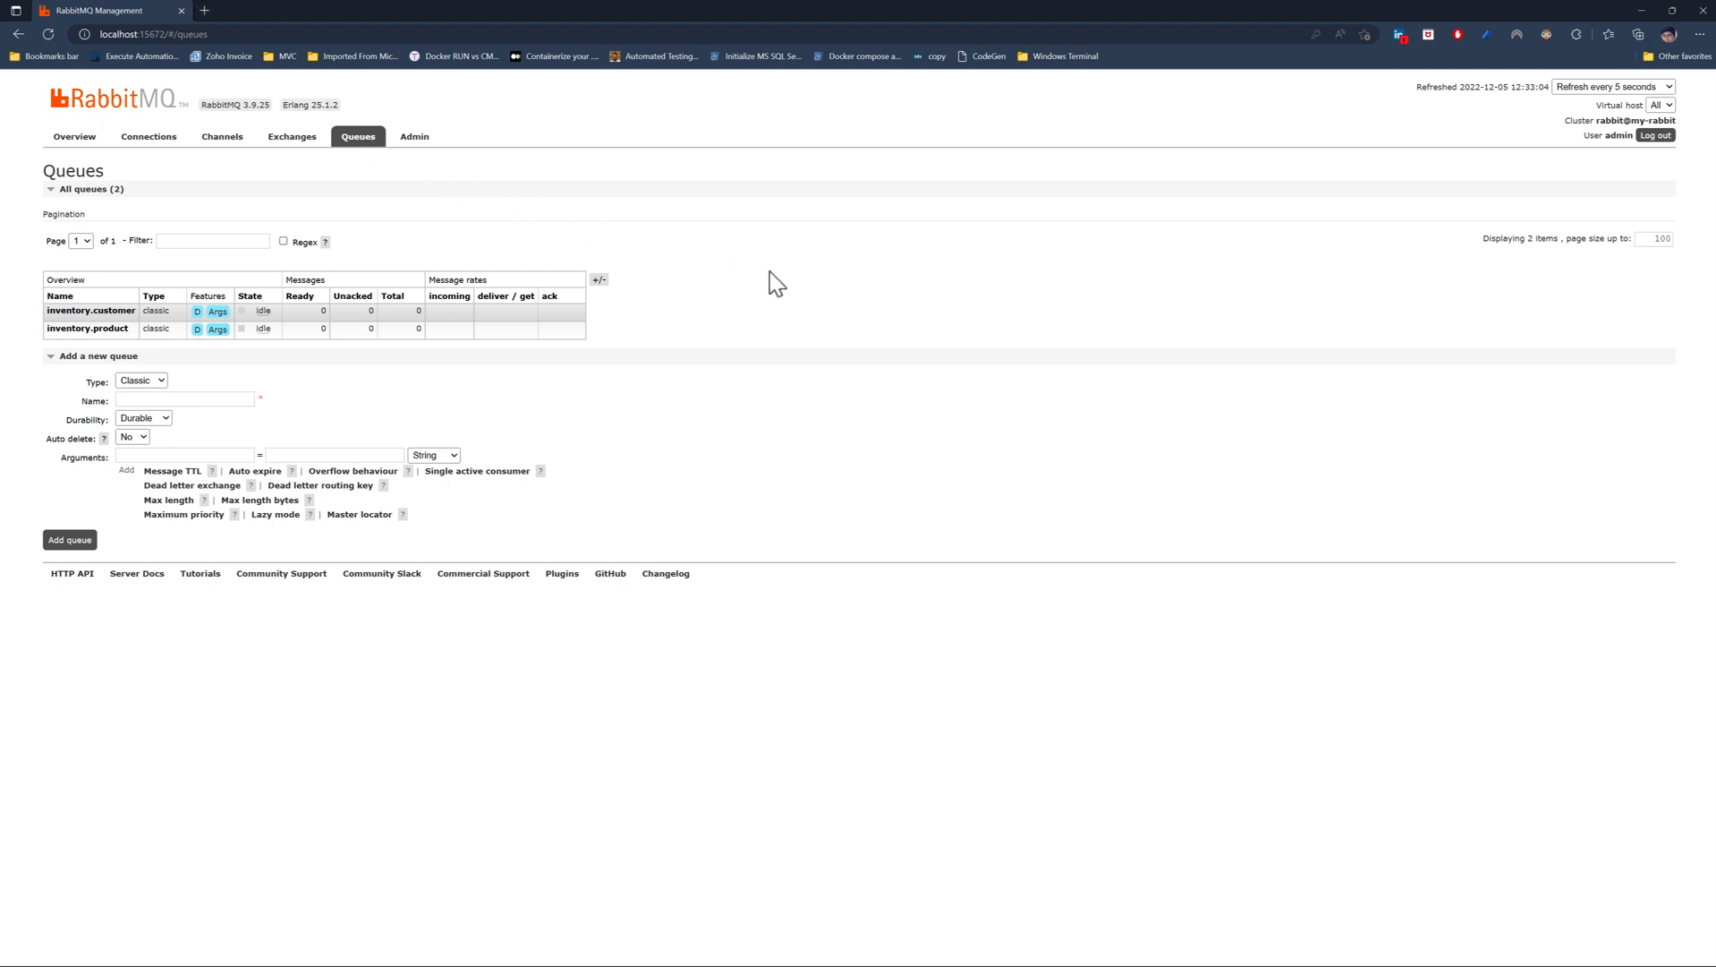
mouse_move(829, 303)
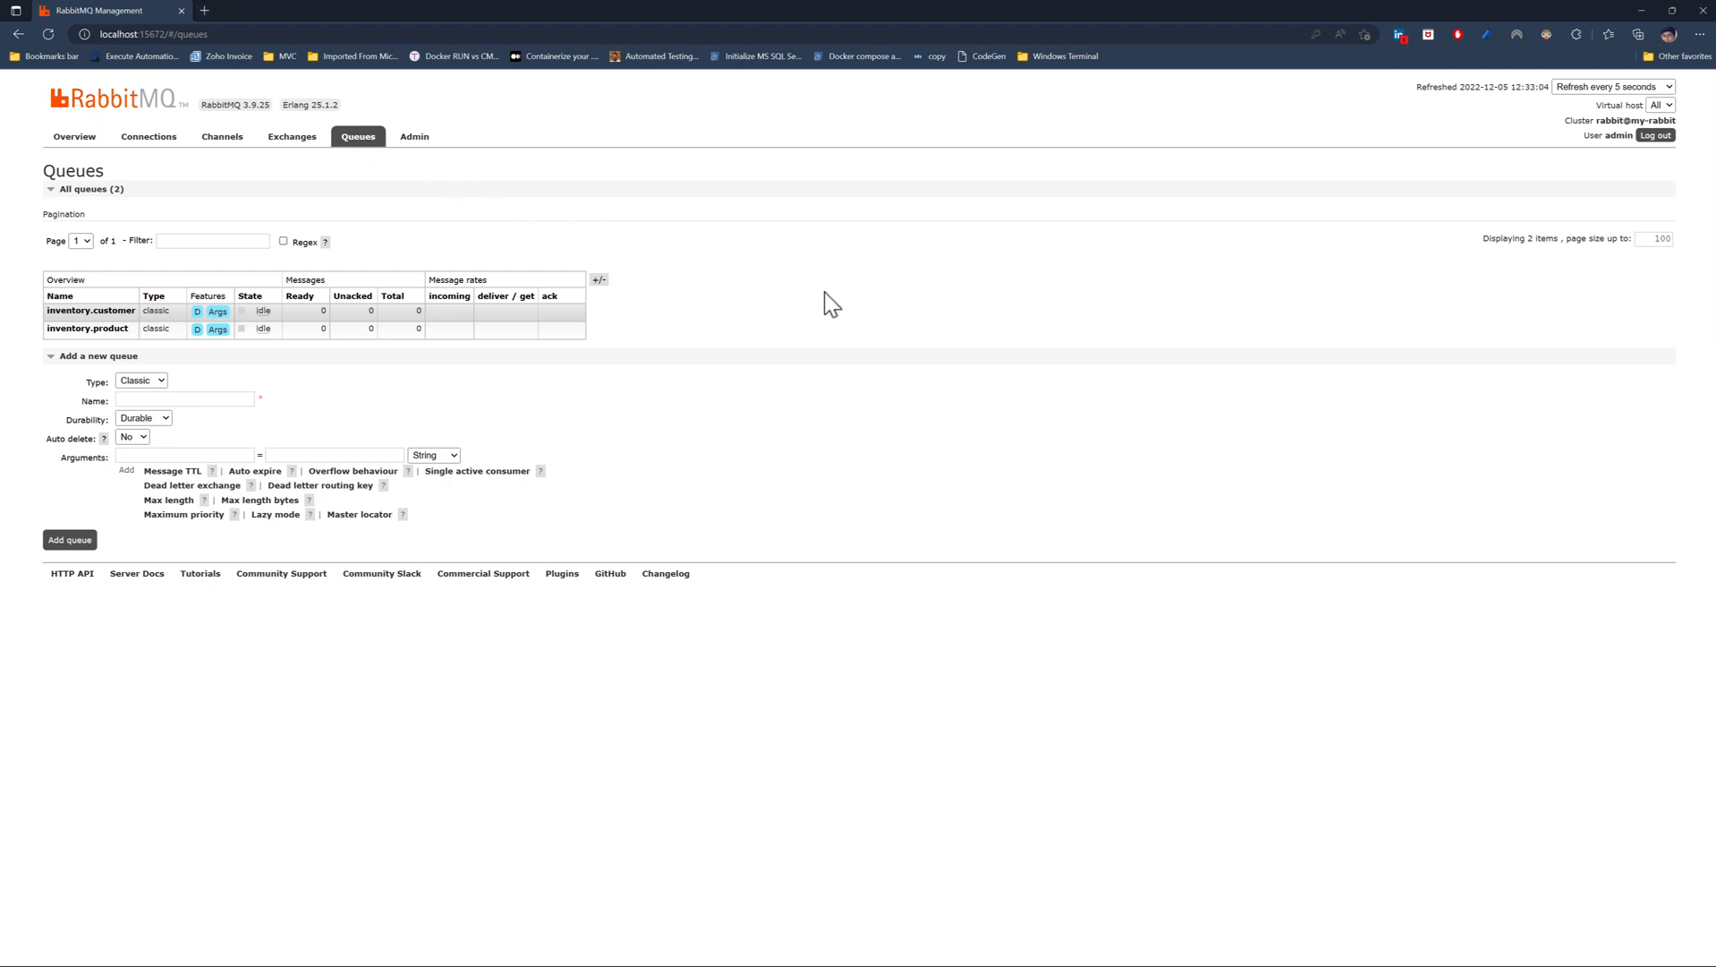
left_click(88, 329)
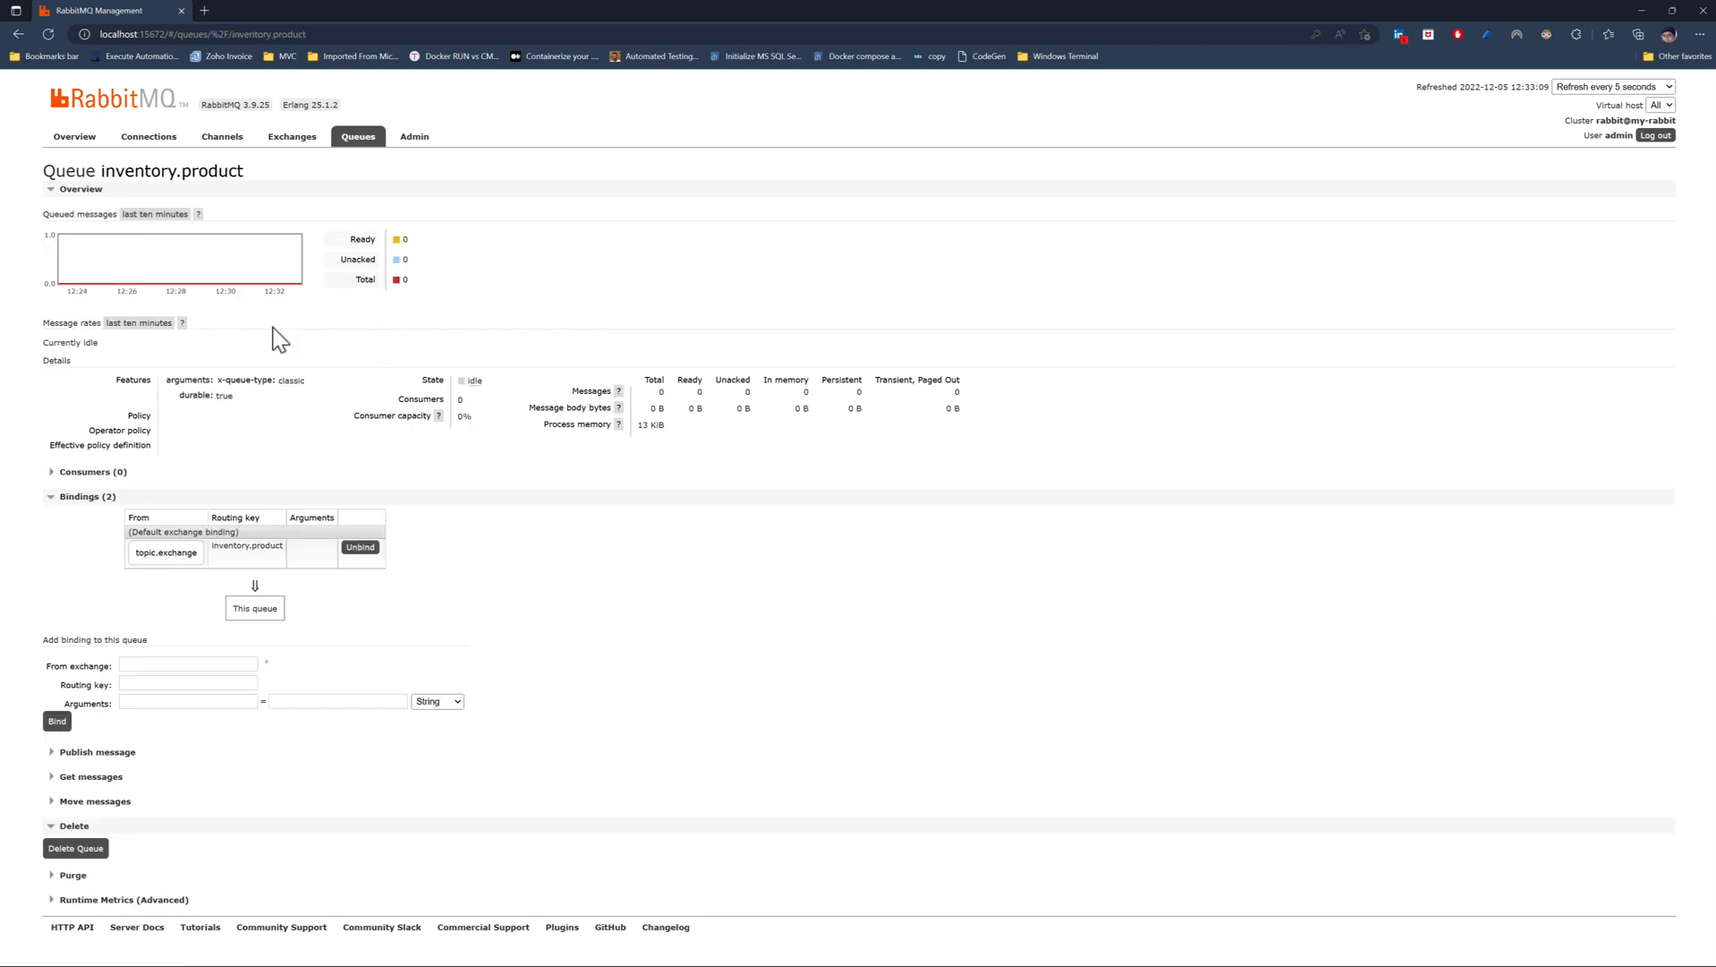
mouse_move(275, 341)
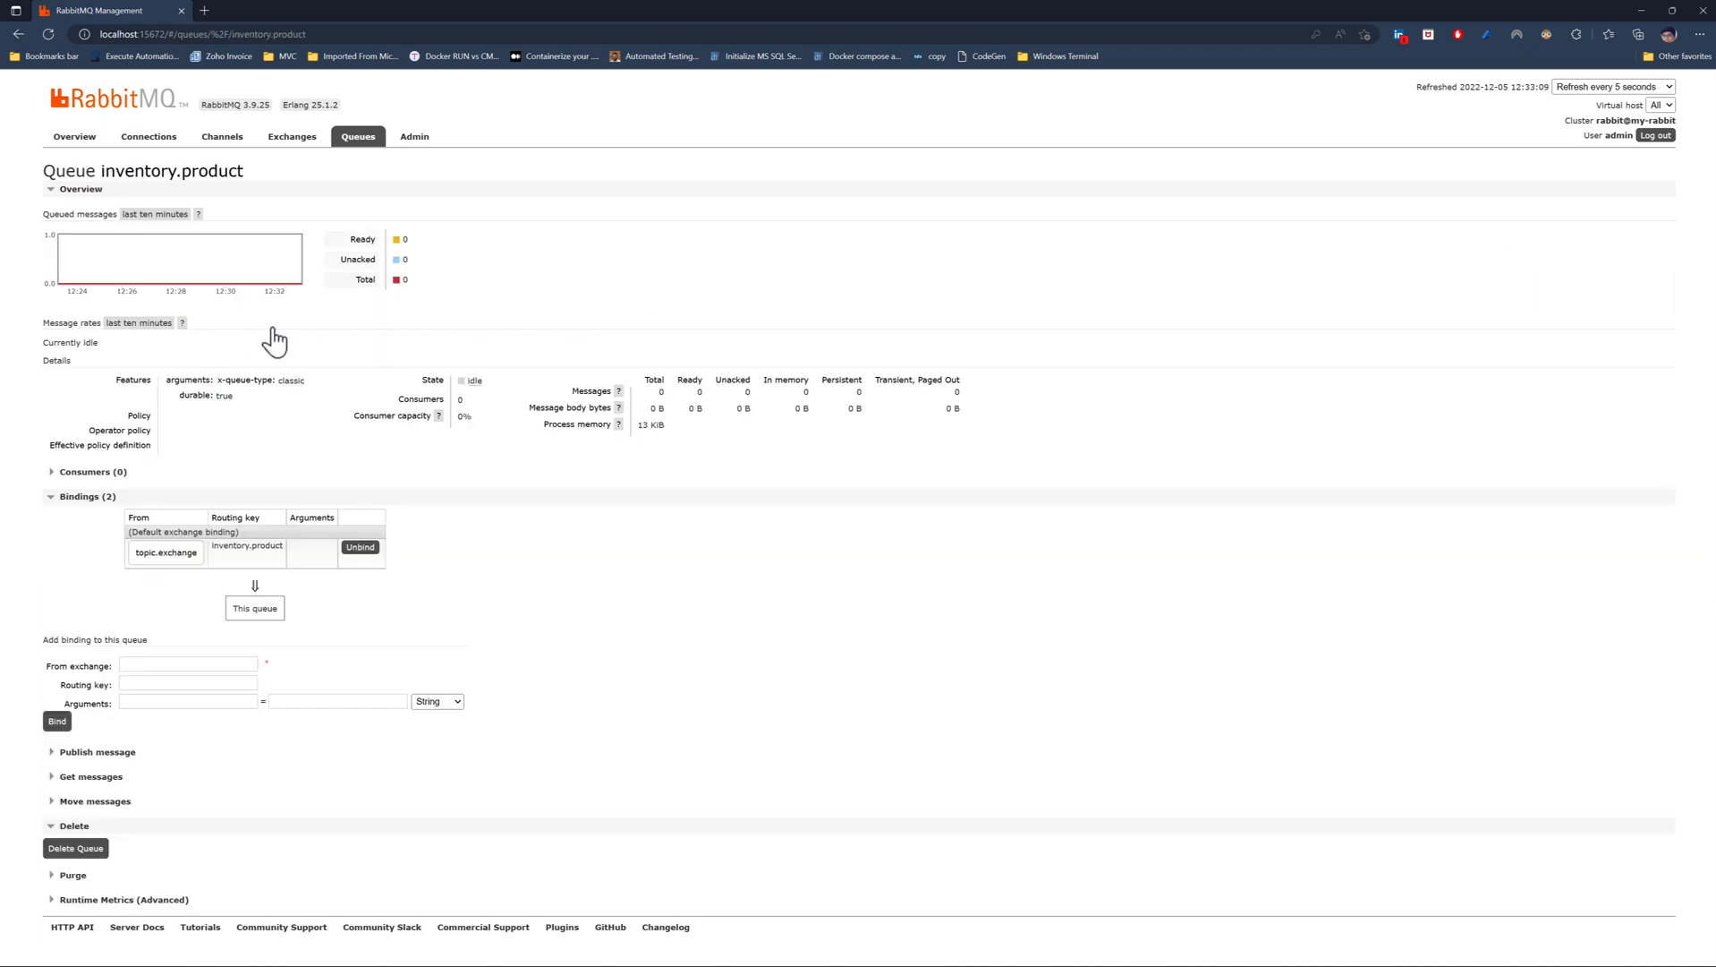
mouse_move(281, 337)
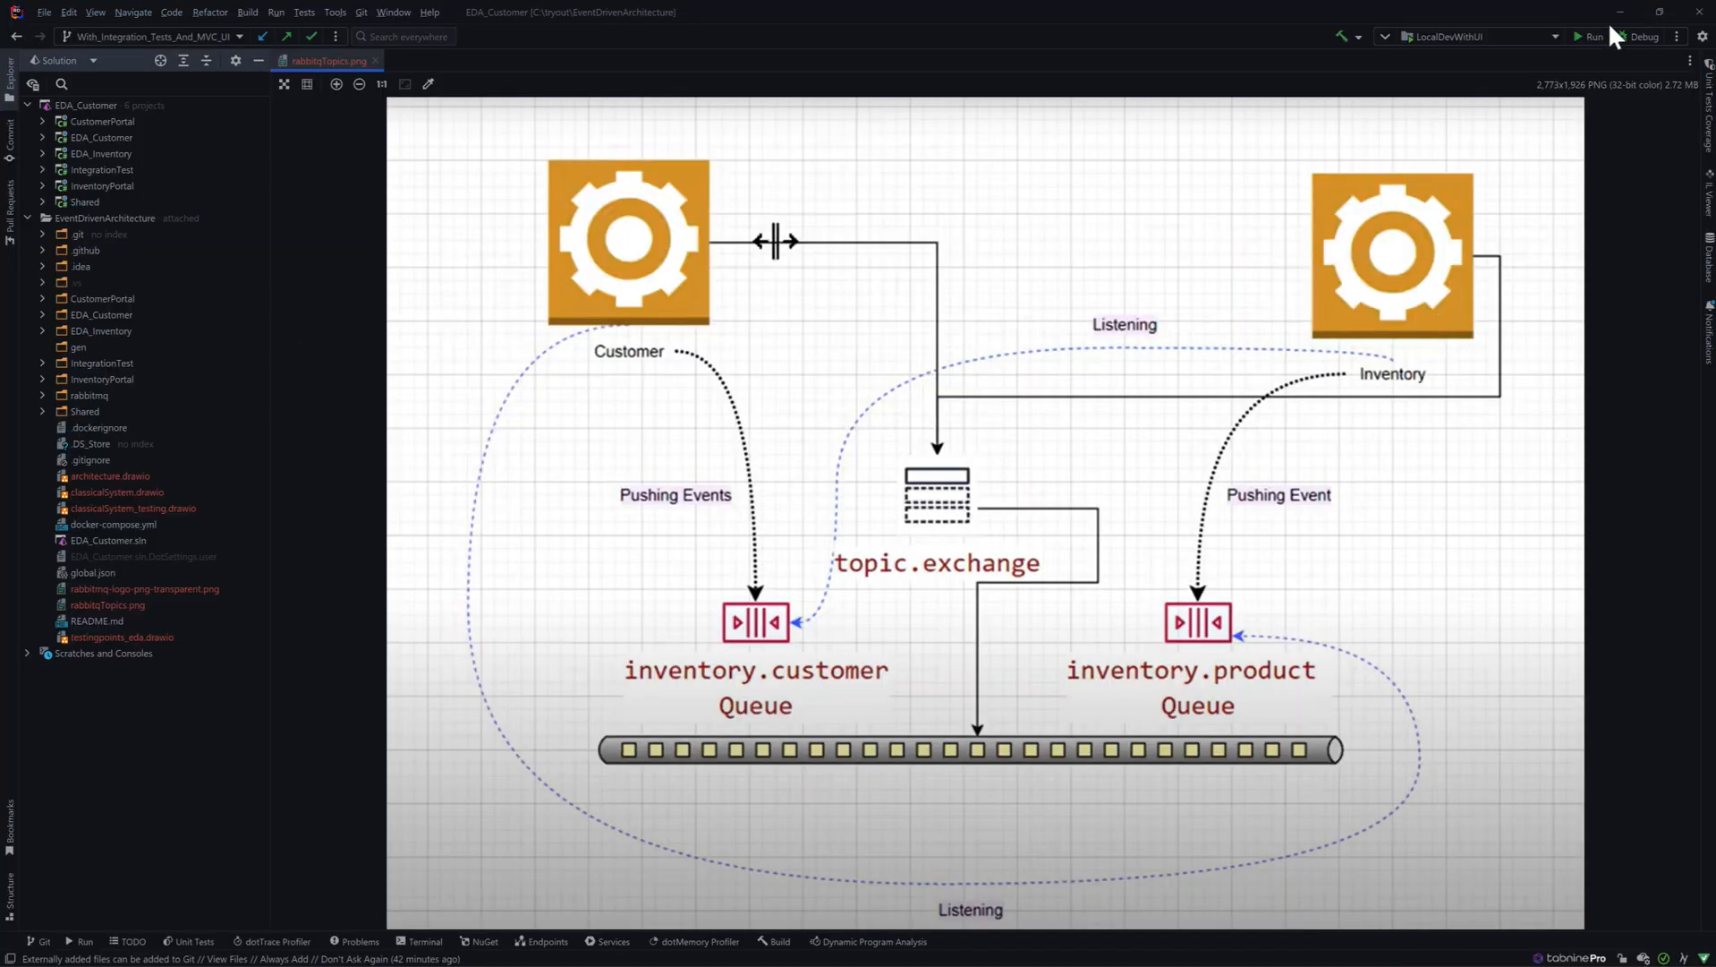
mouse_move(1589, 36)
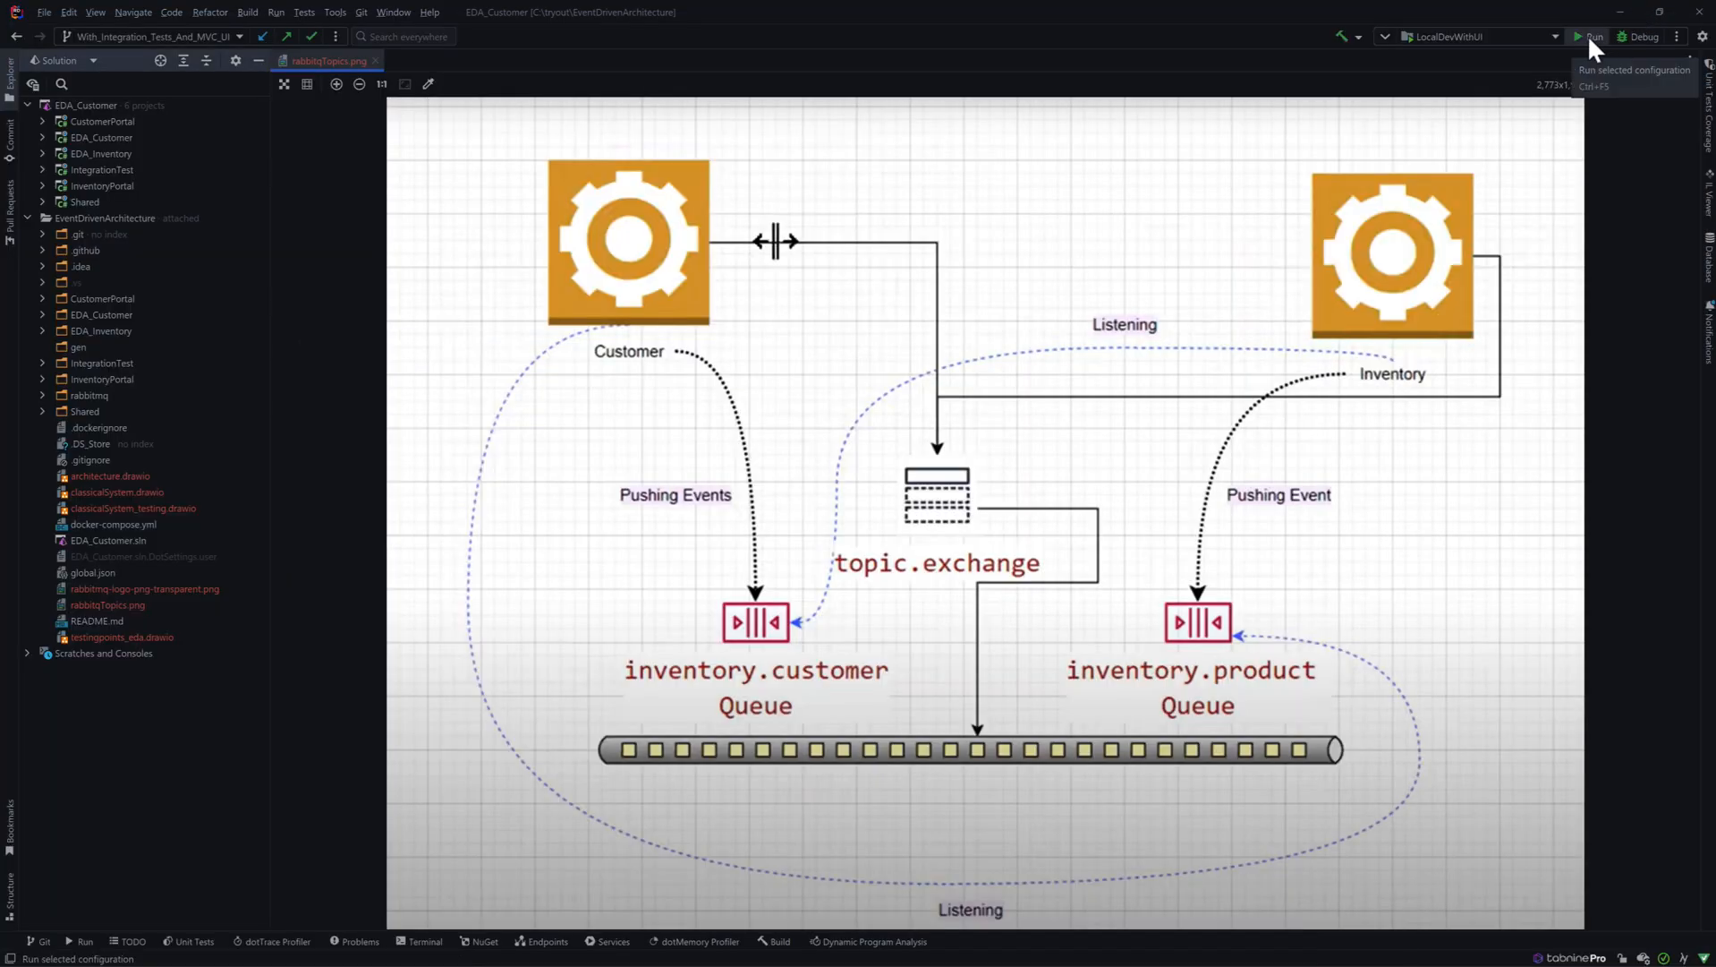
Launch the LocalDevWithUI run configuration to bring up CustomerPortal at localhost:7071.
left_click(1590, 35)
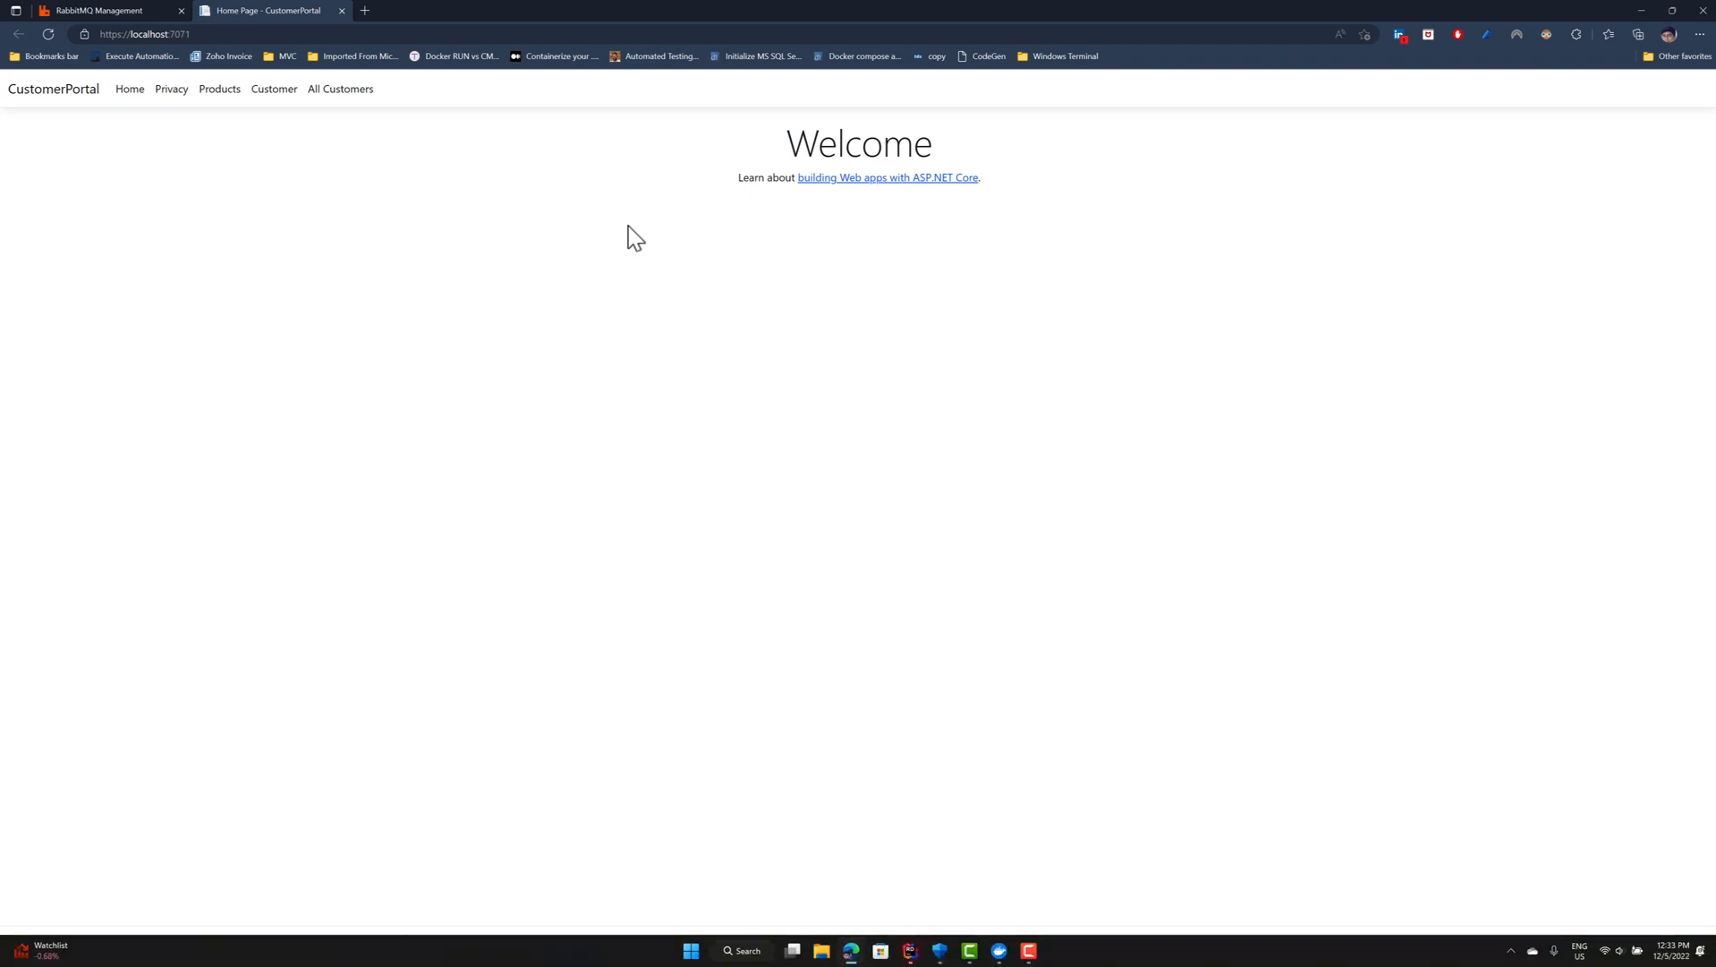
mouse_move(519, 183)
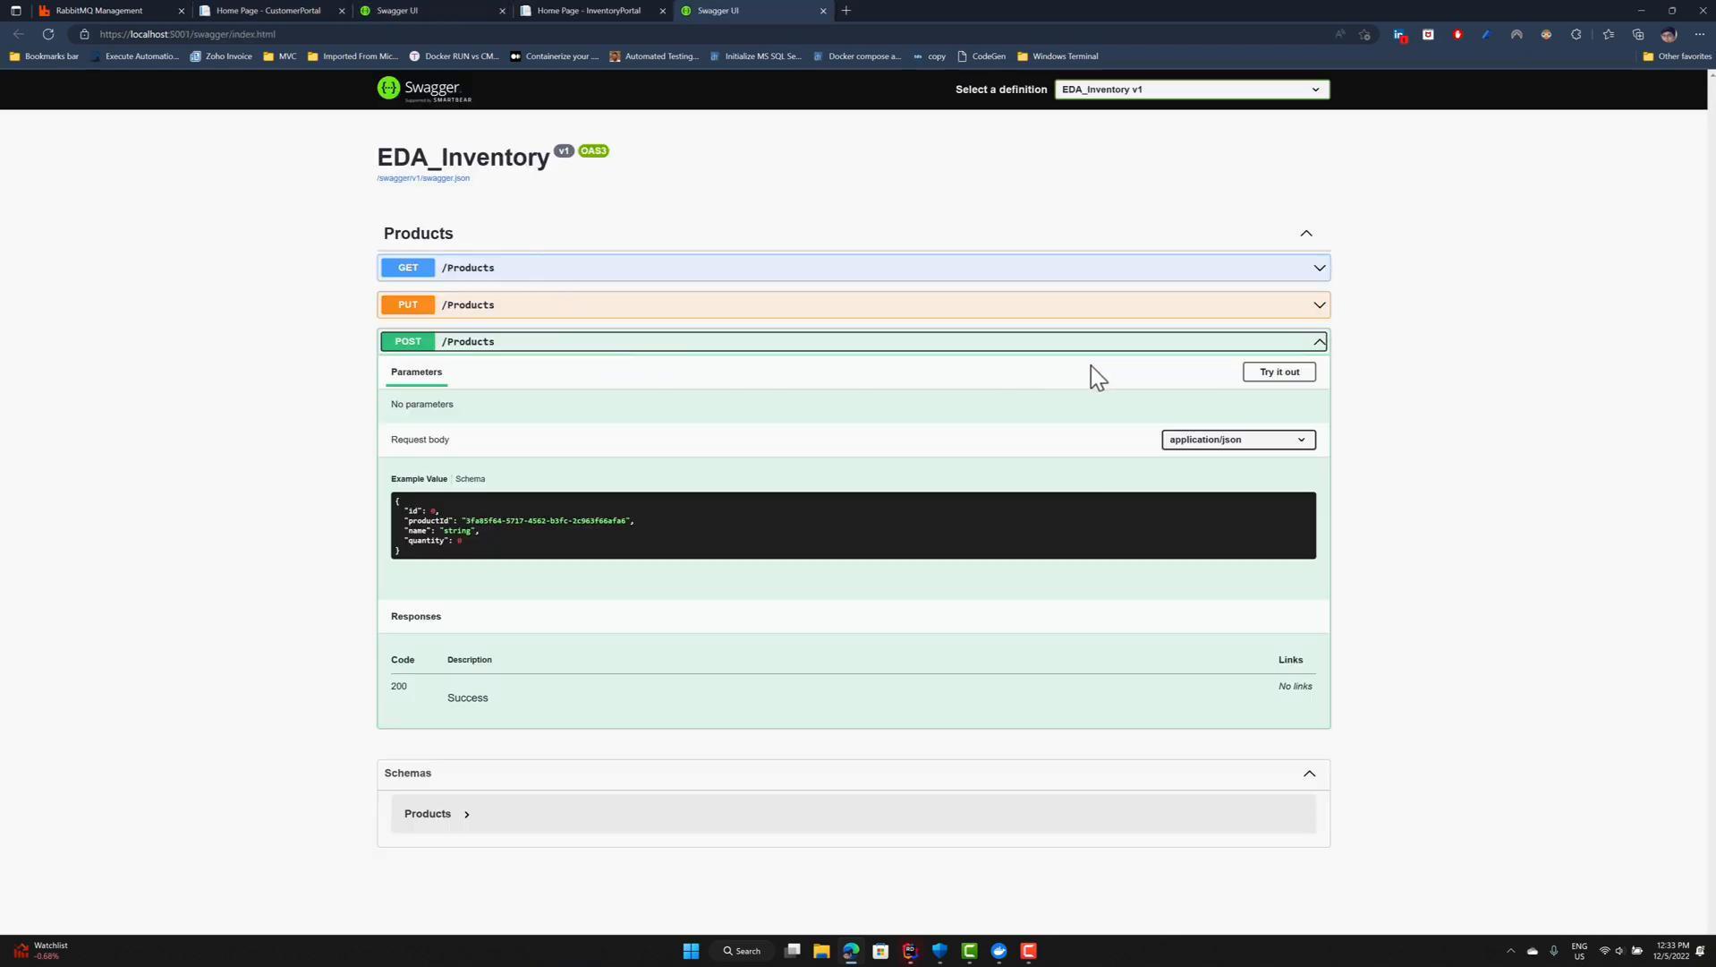
POST a new product named Monitor with quantity 200 to the EDA_Inventory API.
left_click(1277, 371)
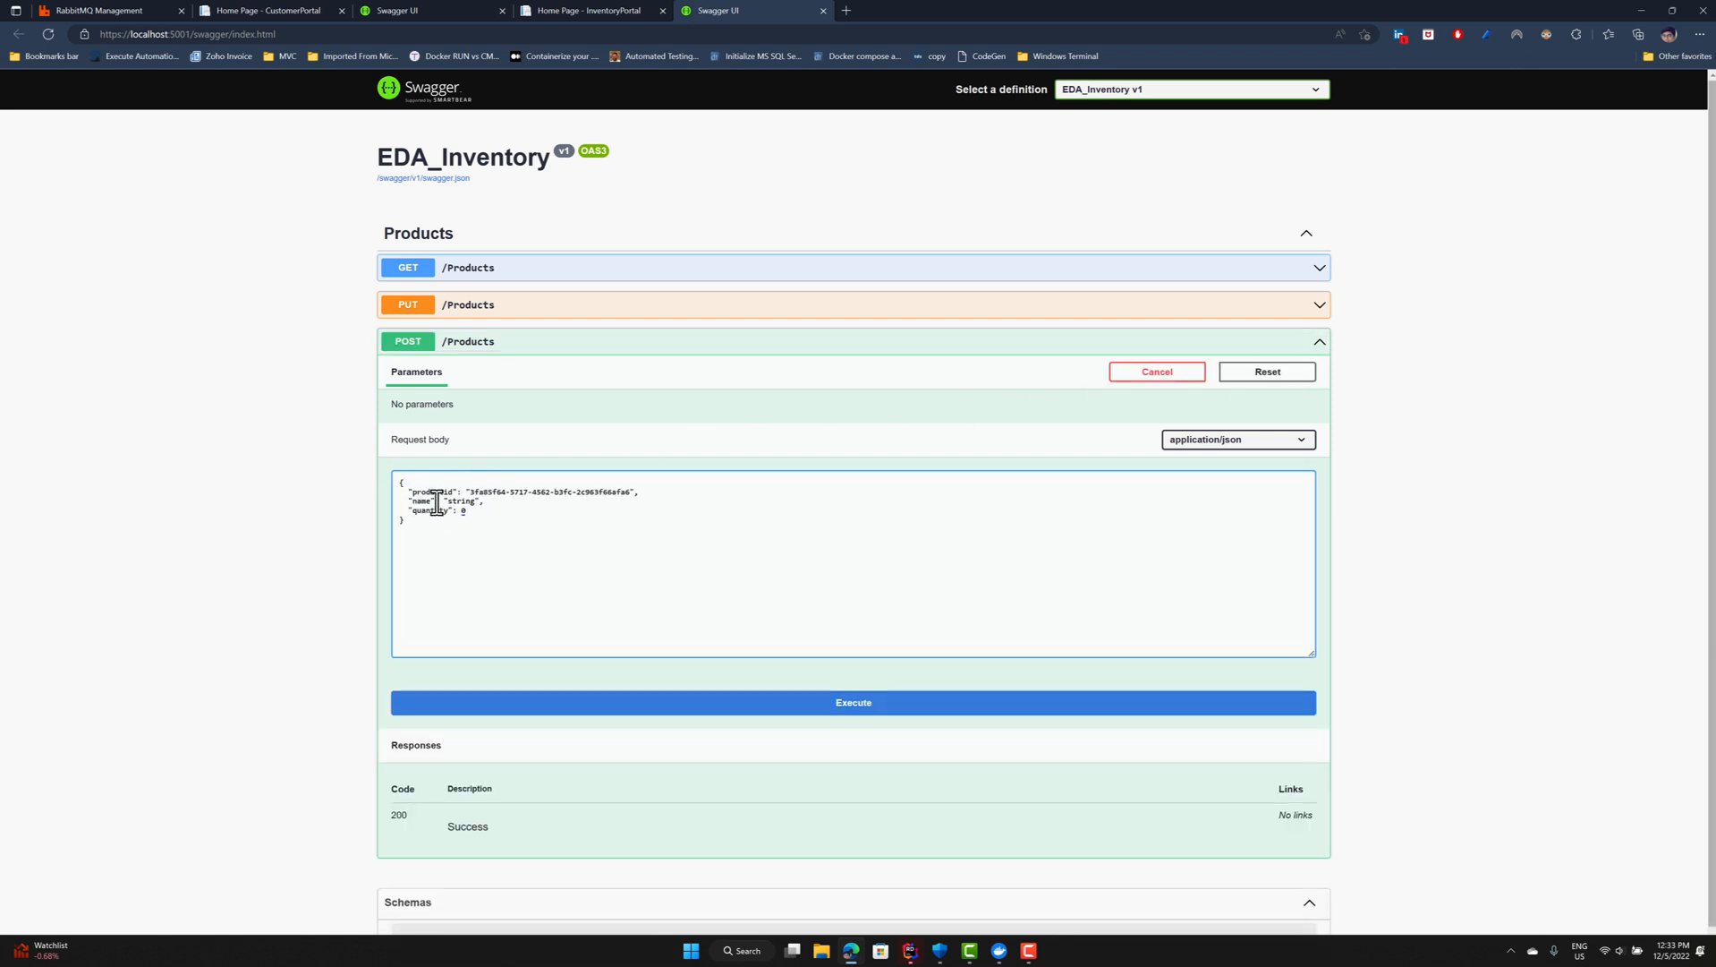
double_click(461, 501)
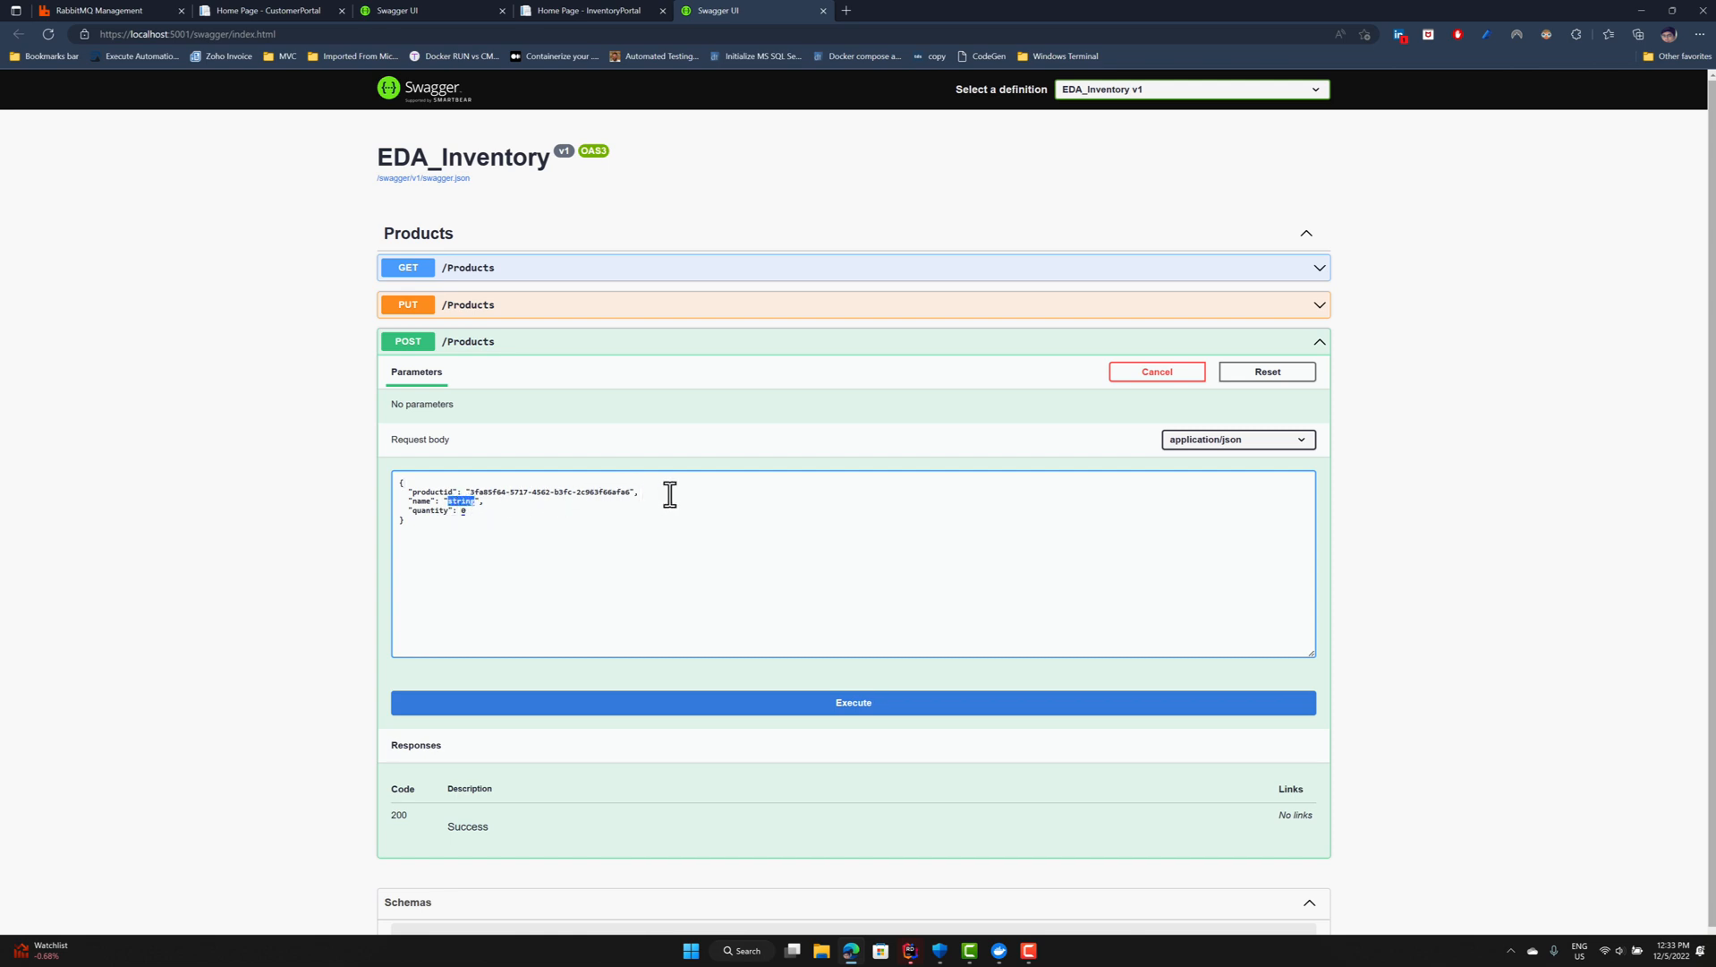
type("Monitor")
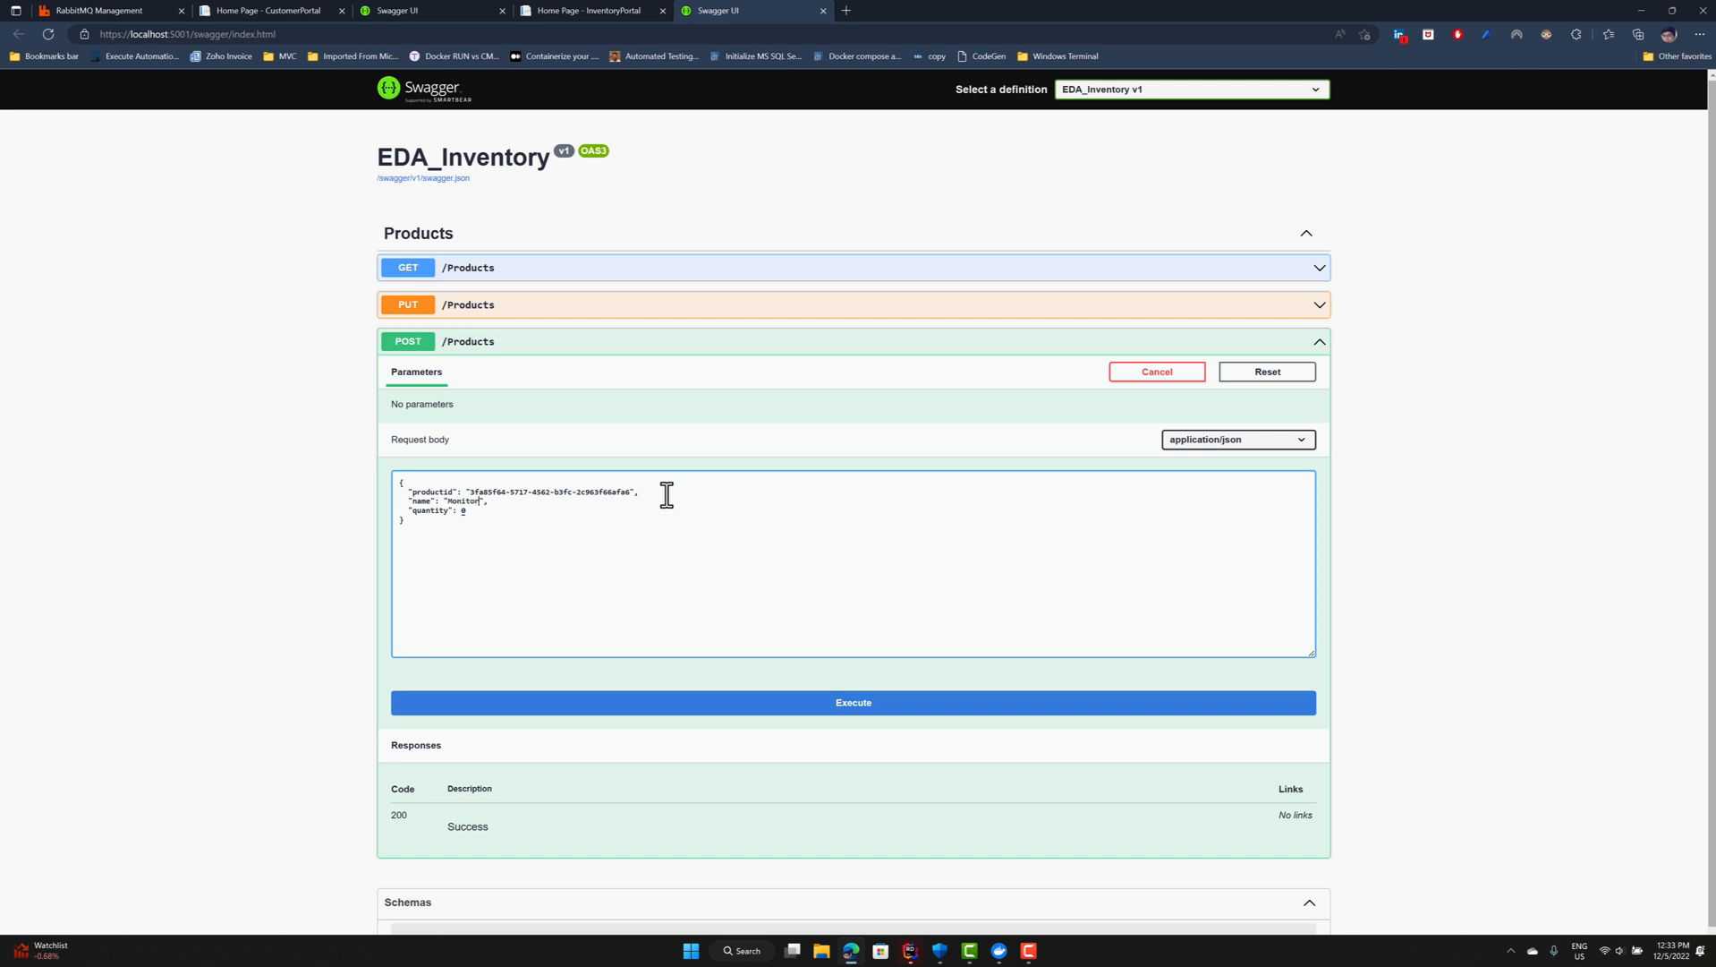
type("200")
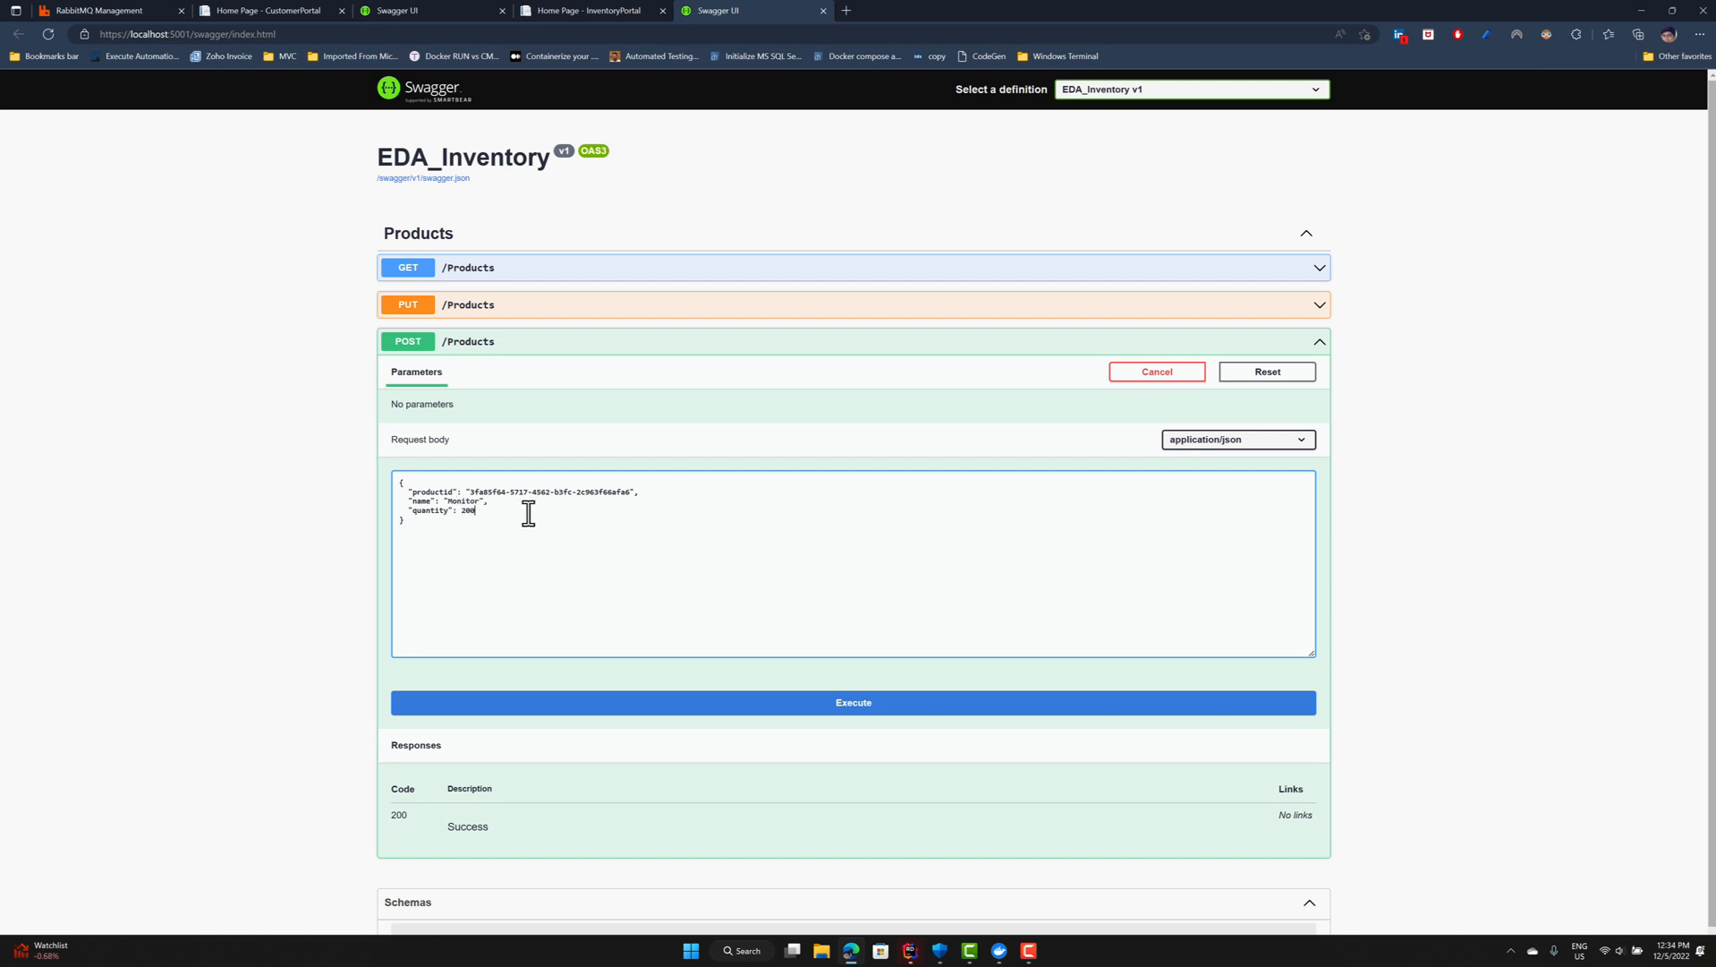
mouse_move(854, 702)
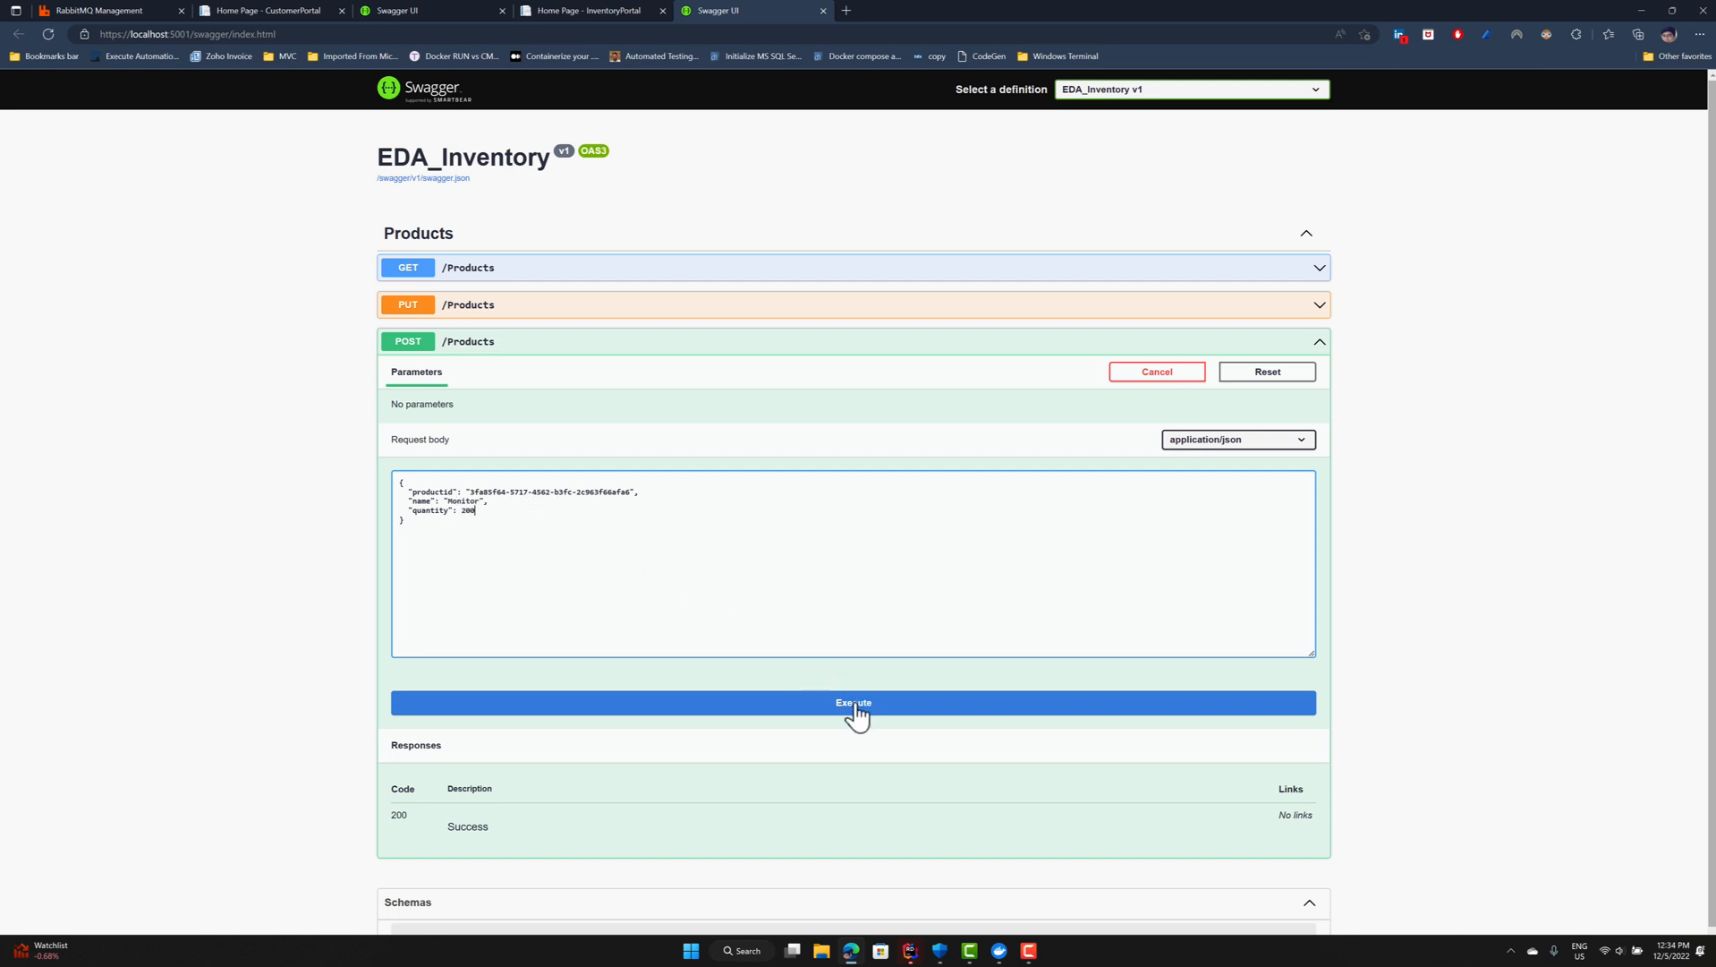
left_click(854, 701)
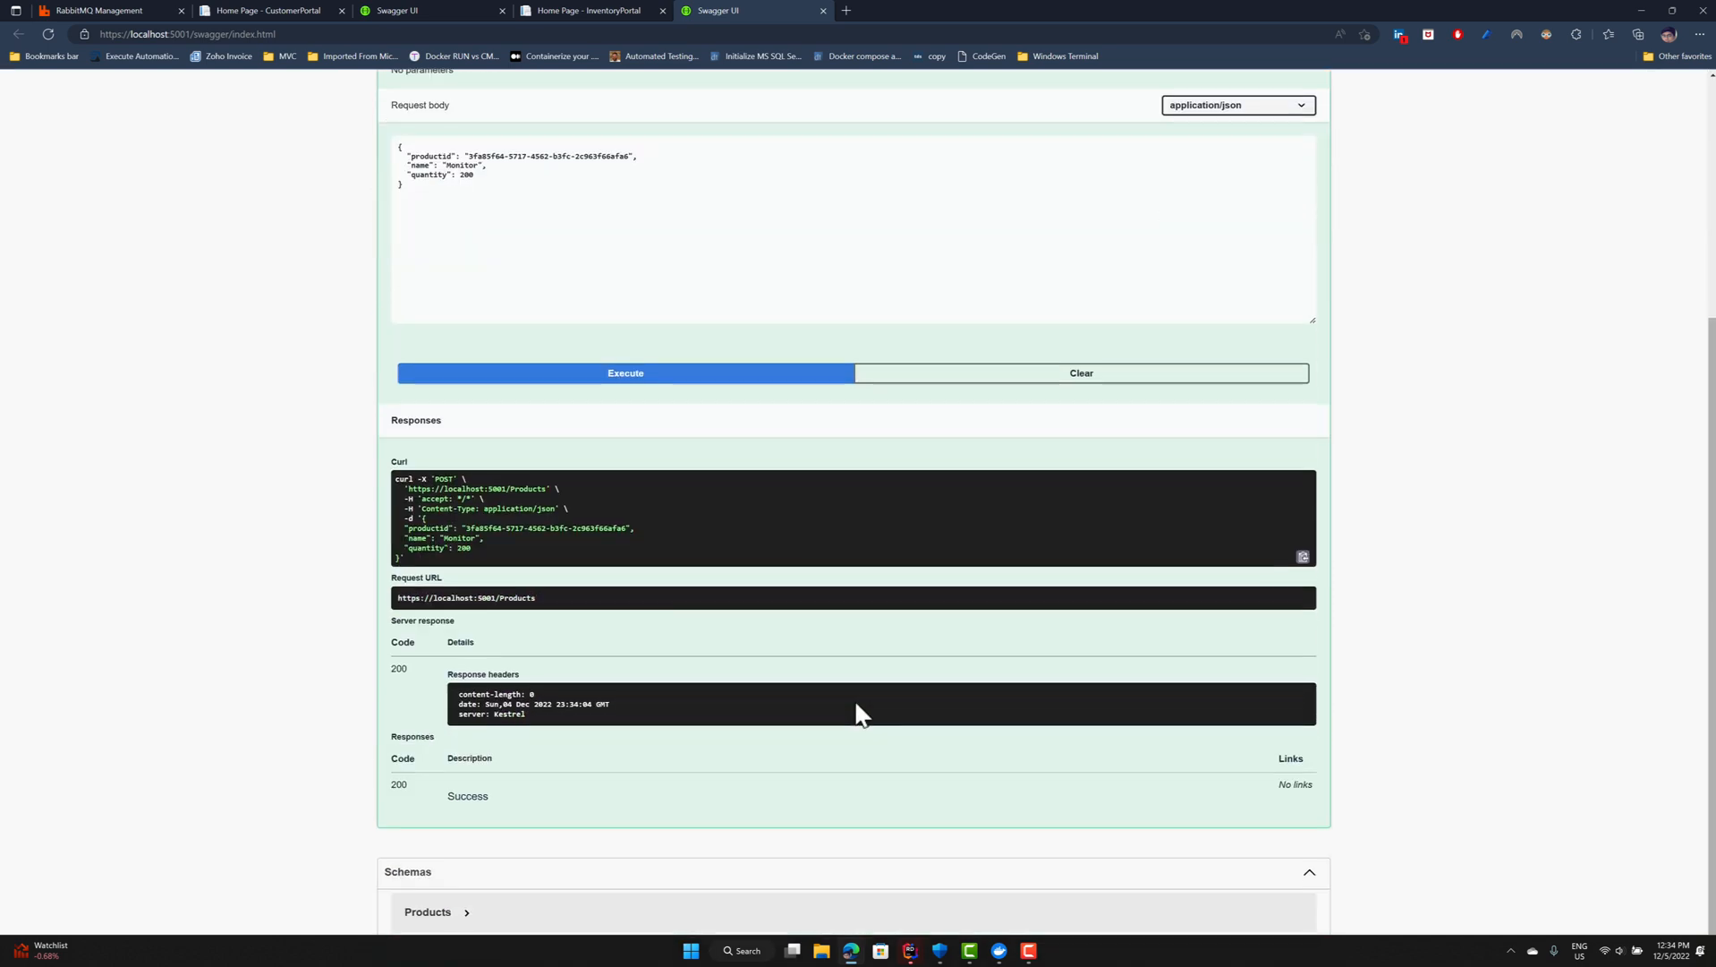
Run GET /Products on EDA_Inventory and check that Monitor shows quantity 200.
scroll("up", 3)
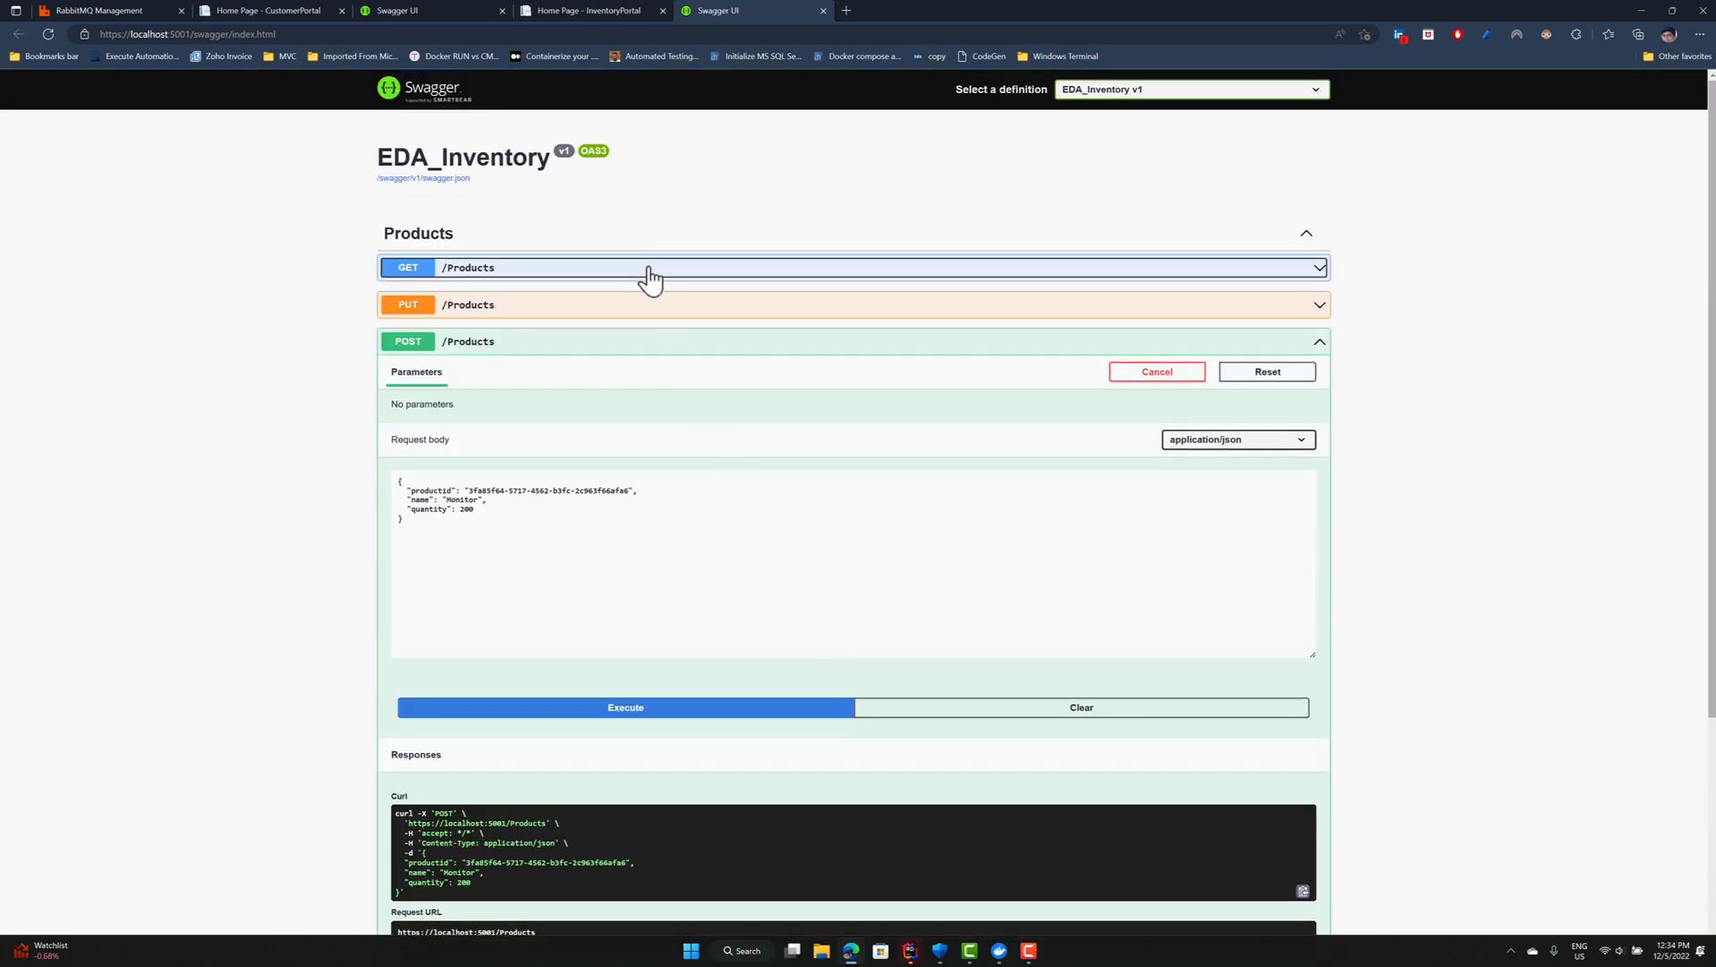
left_click(657, 267)
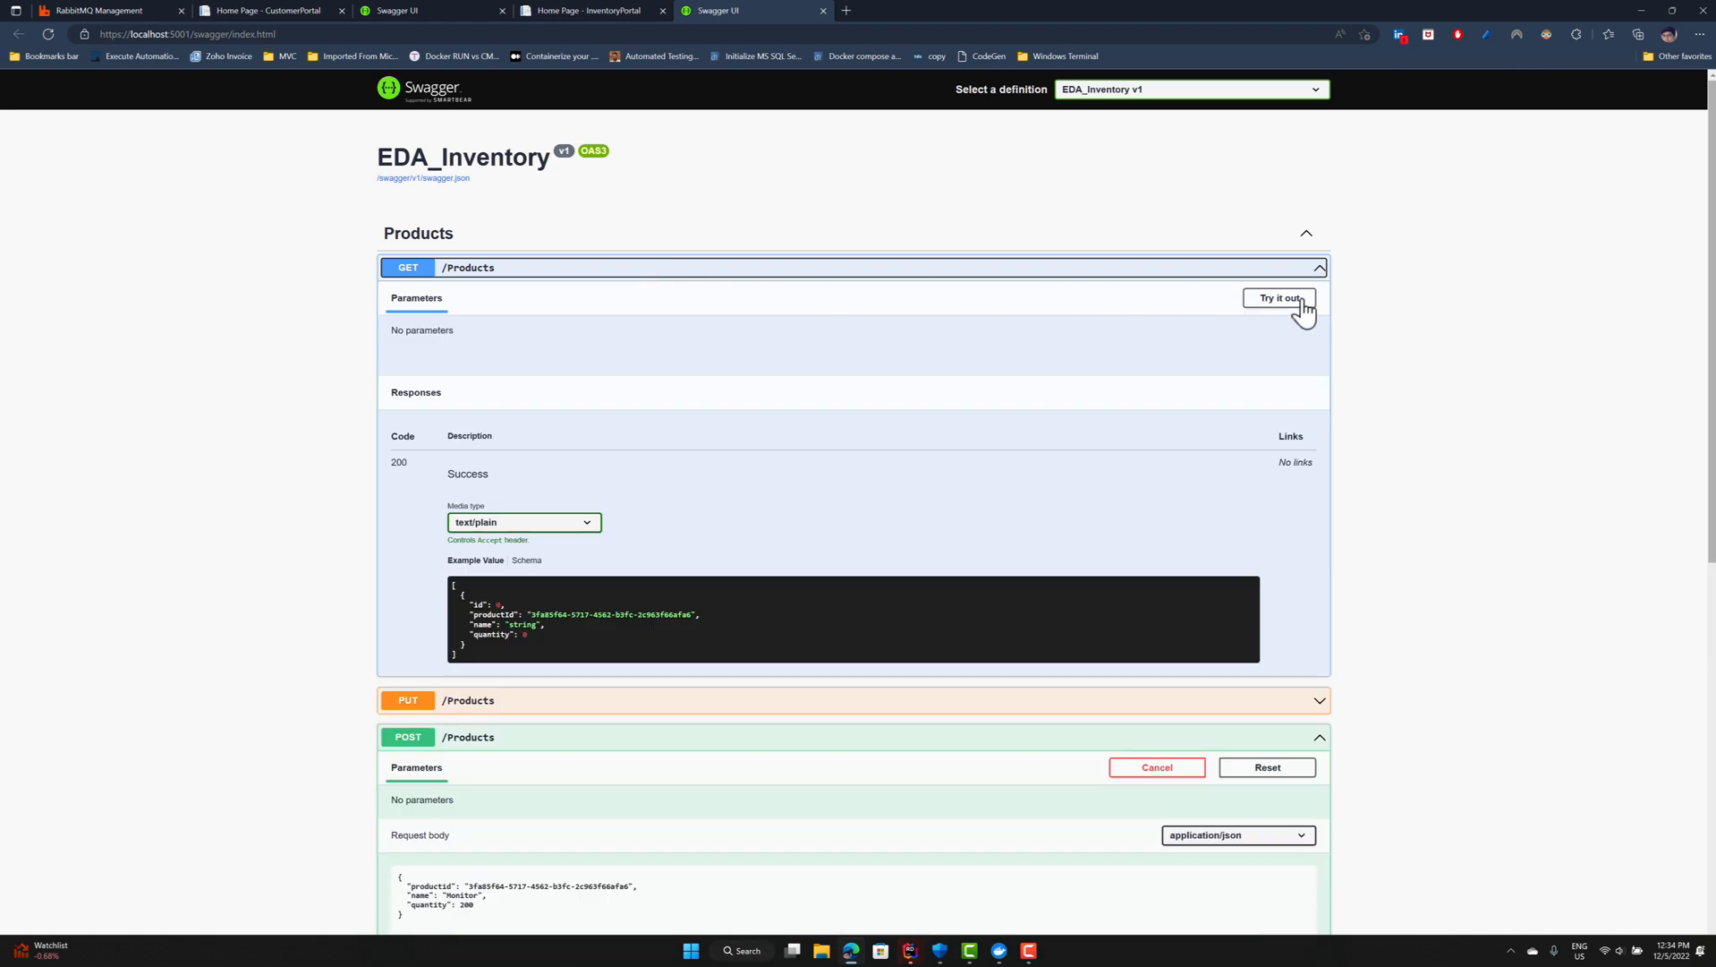
left_click(1279, 298)
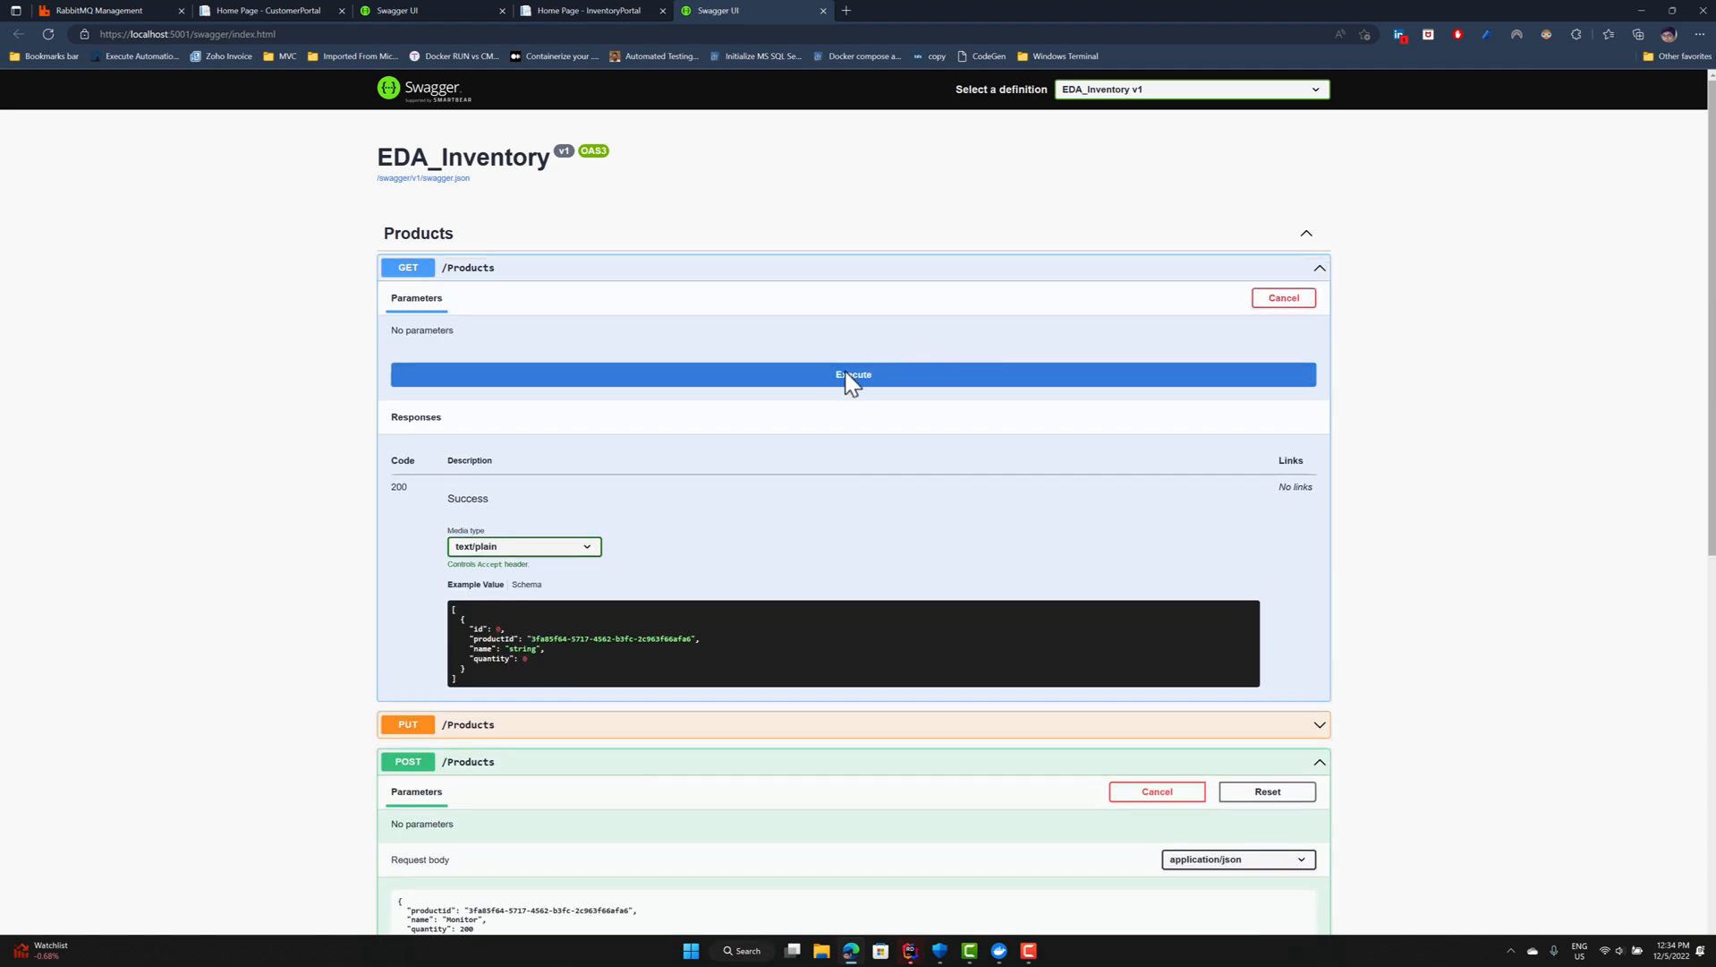
left_click(852, 373)
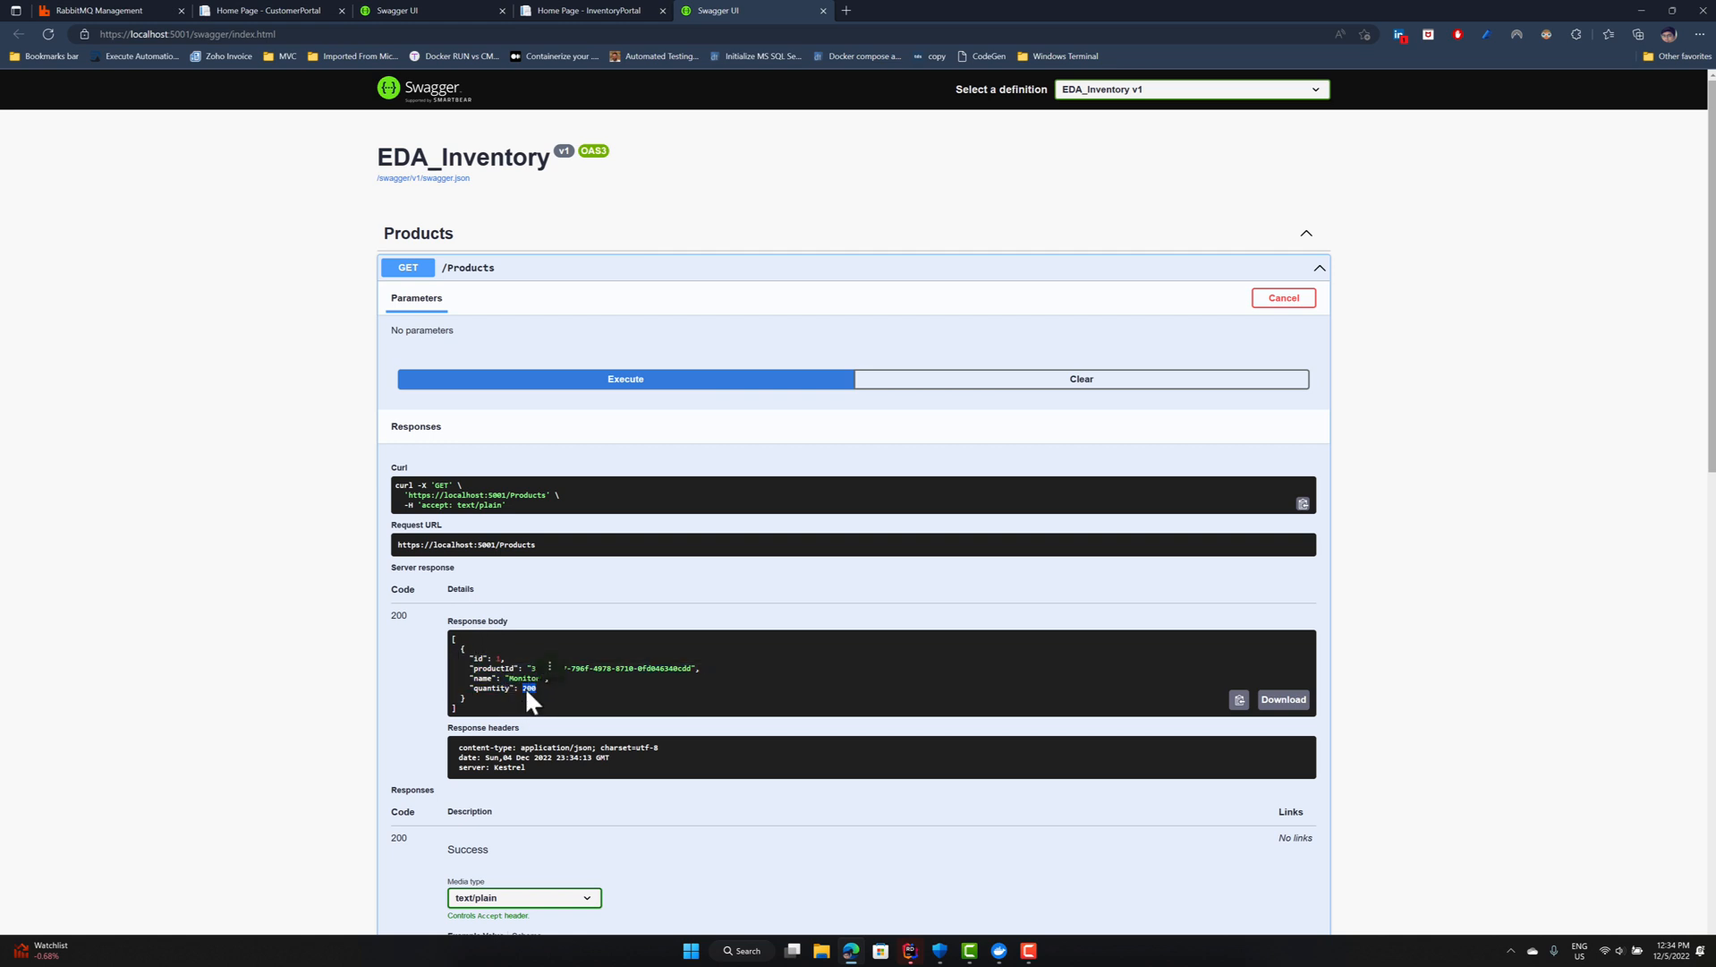
left_click(427, 10)
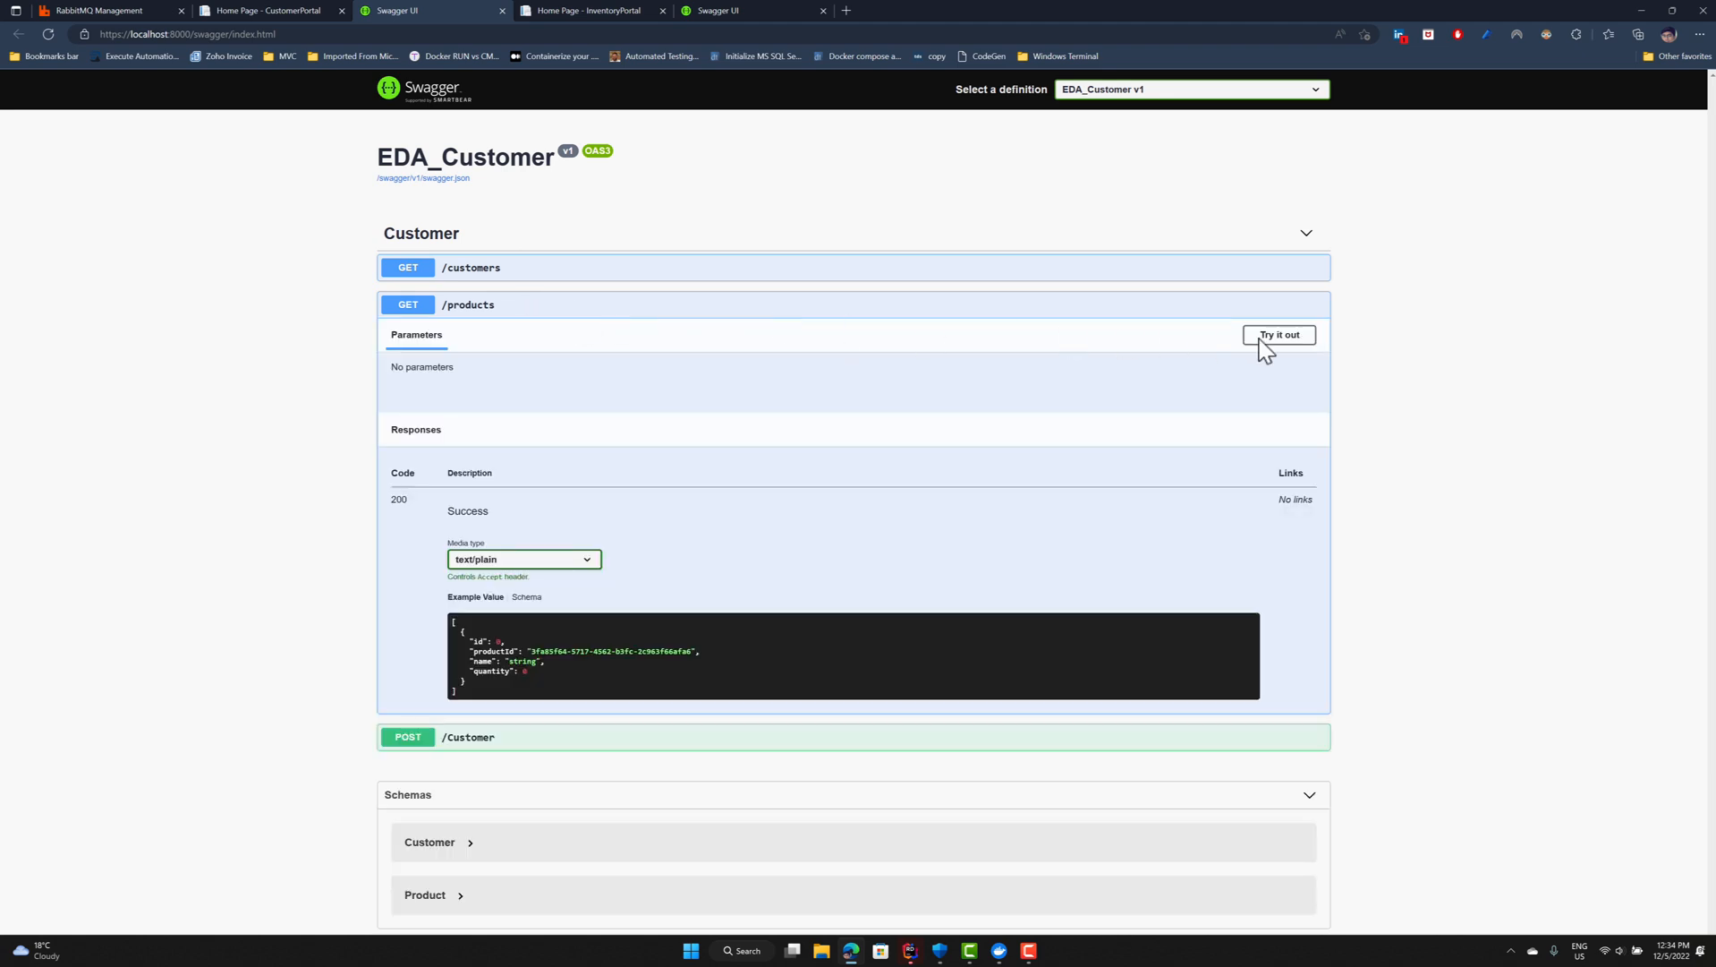
Run GET /products on EDA_Customer, then return to the RabbitMQ queue page.
left_click(1278, 334)
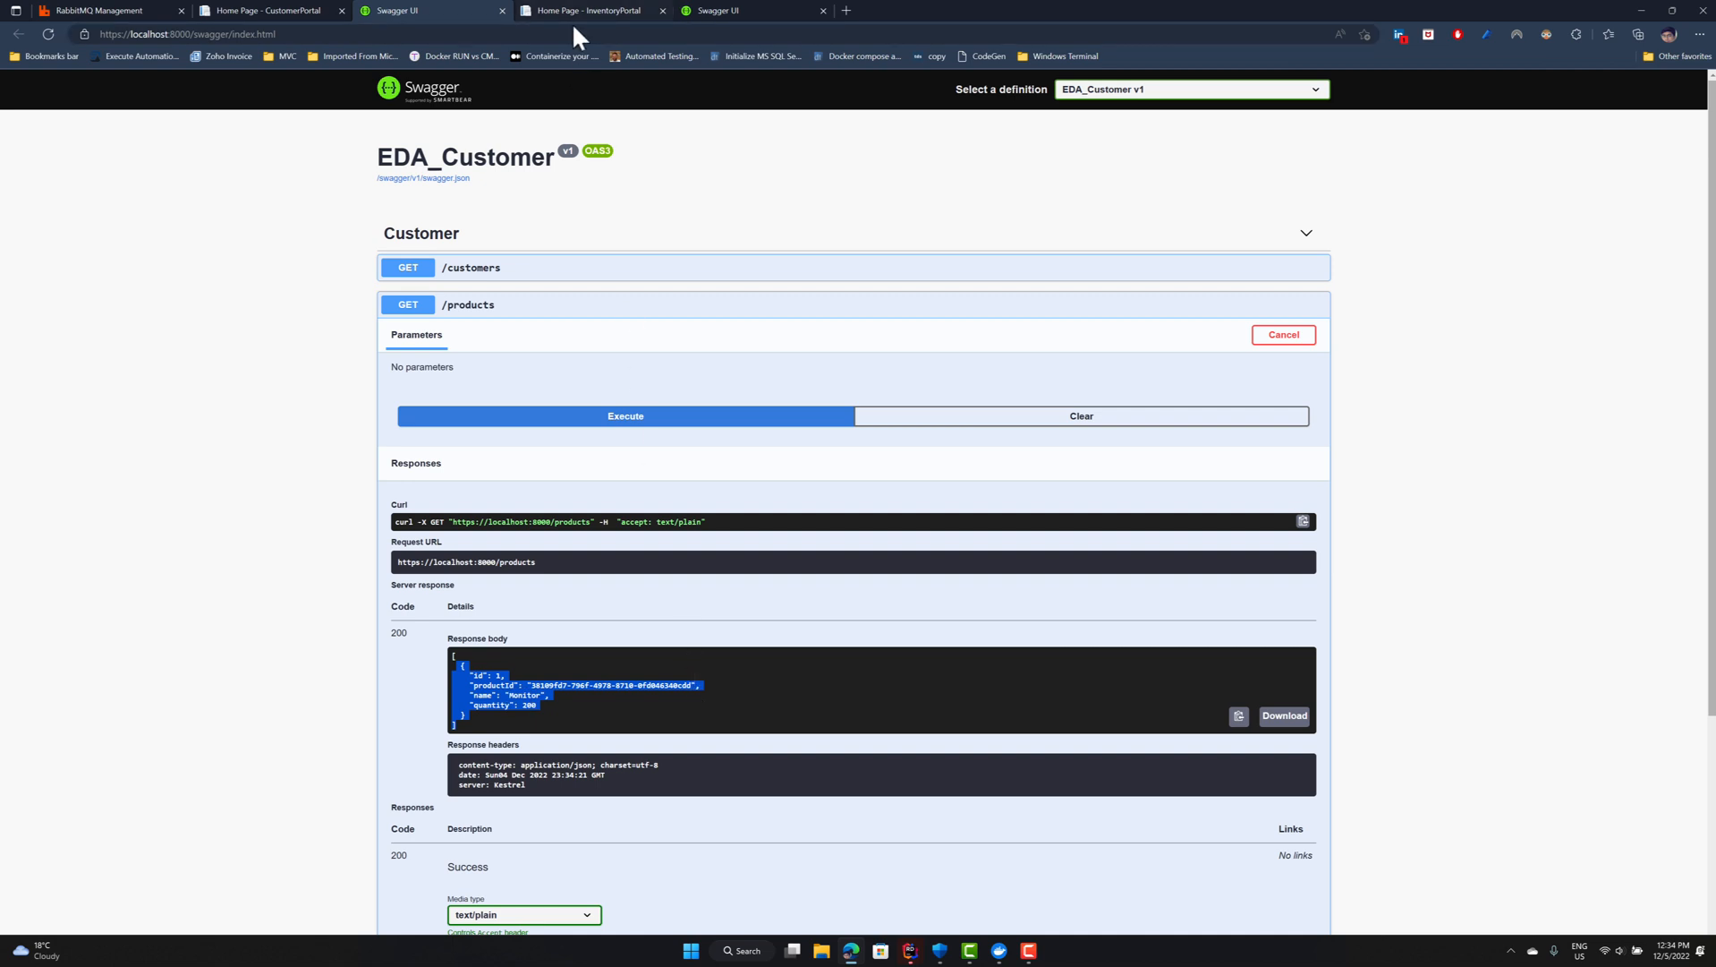
left_click(103, 10)
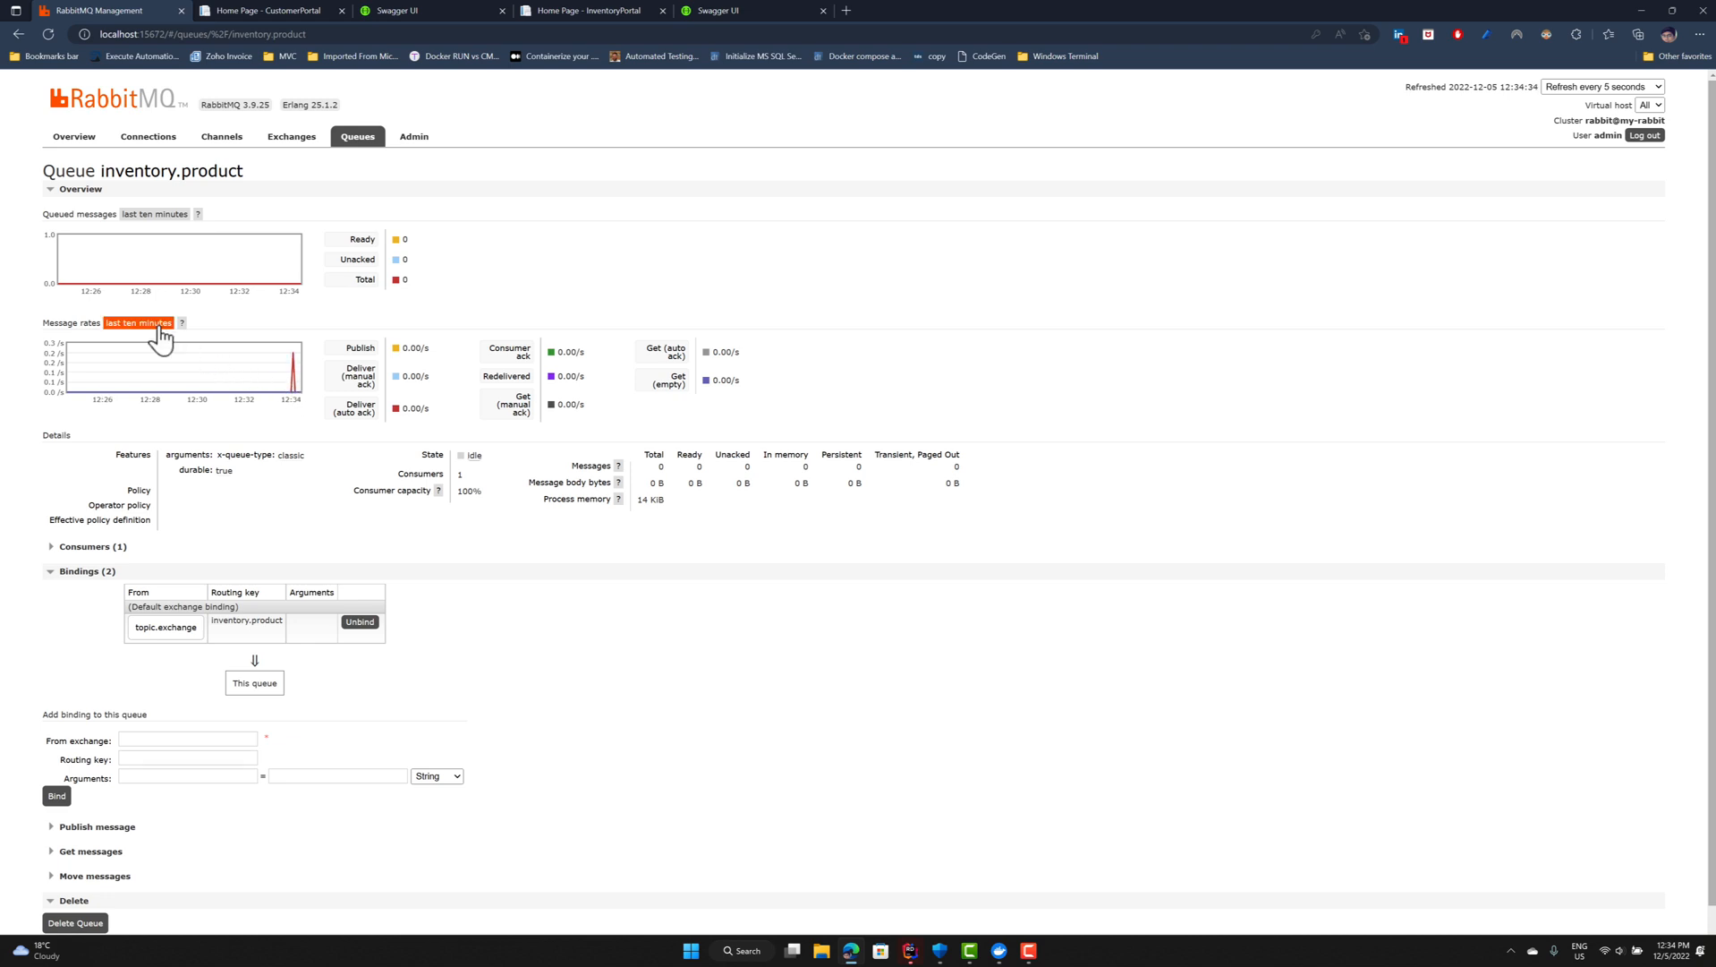
mouse_move(254, 627)
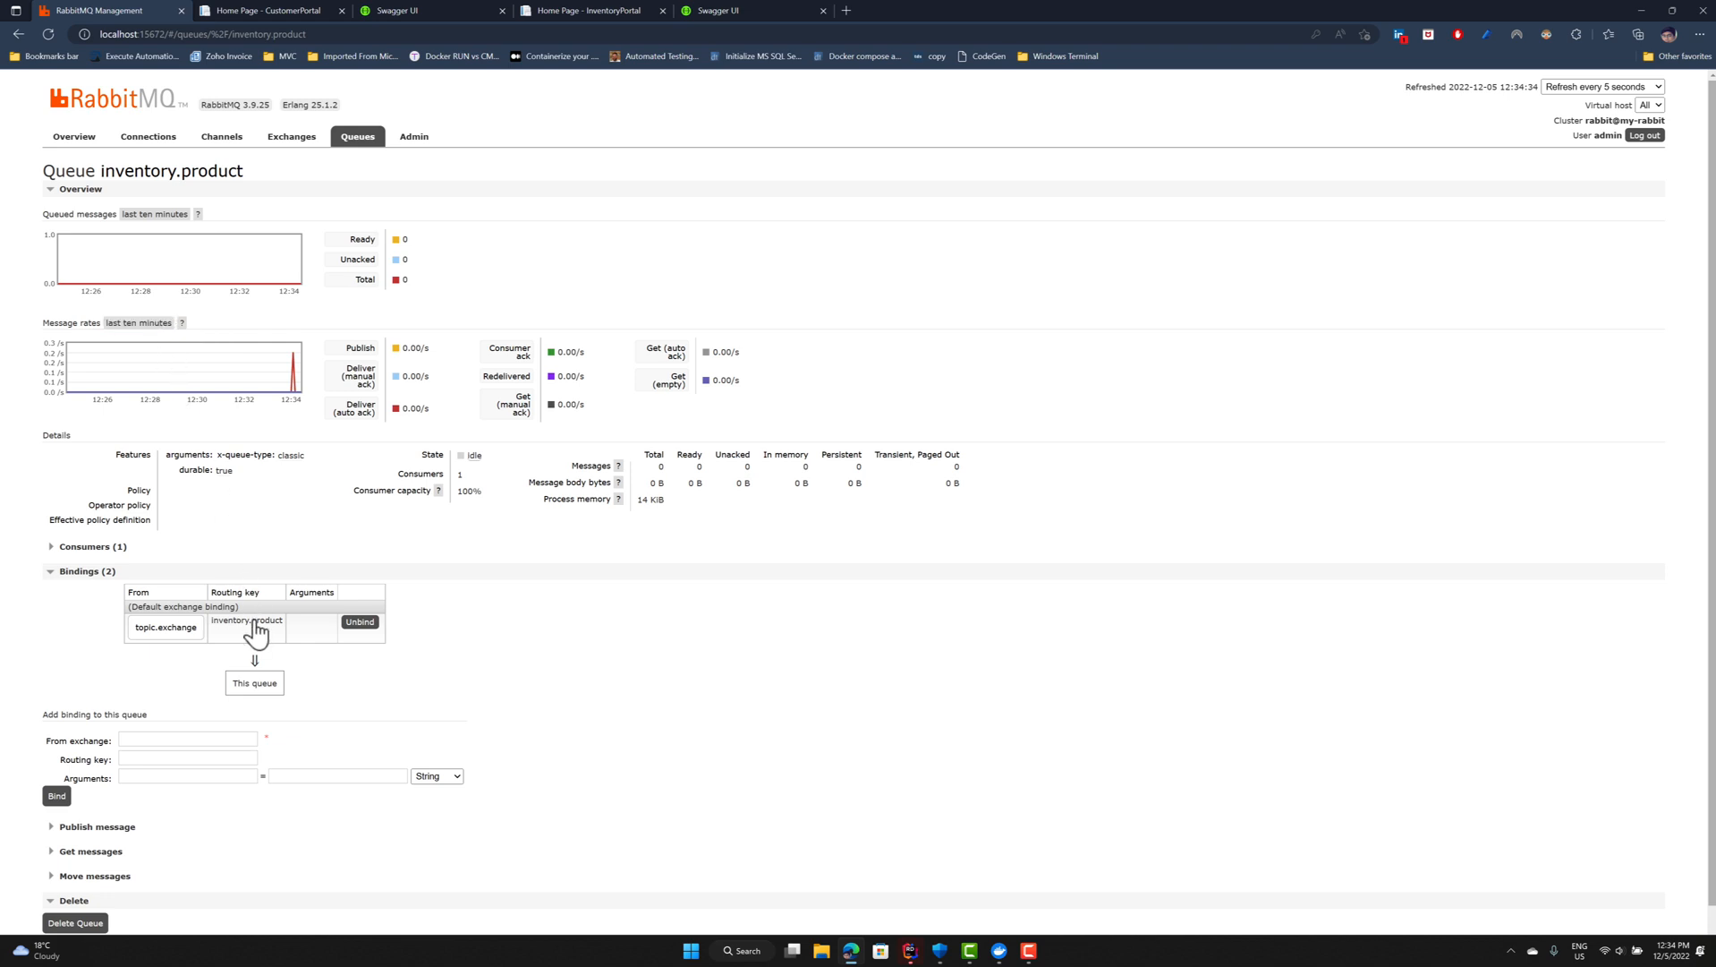
mouse_move(255, 633)
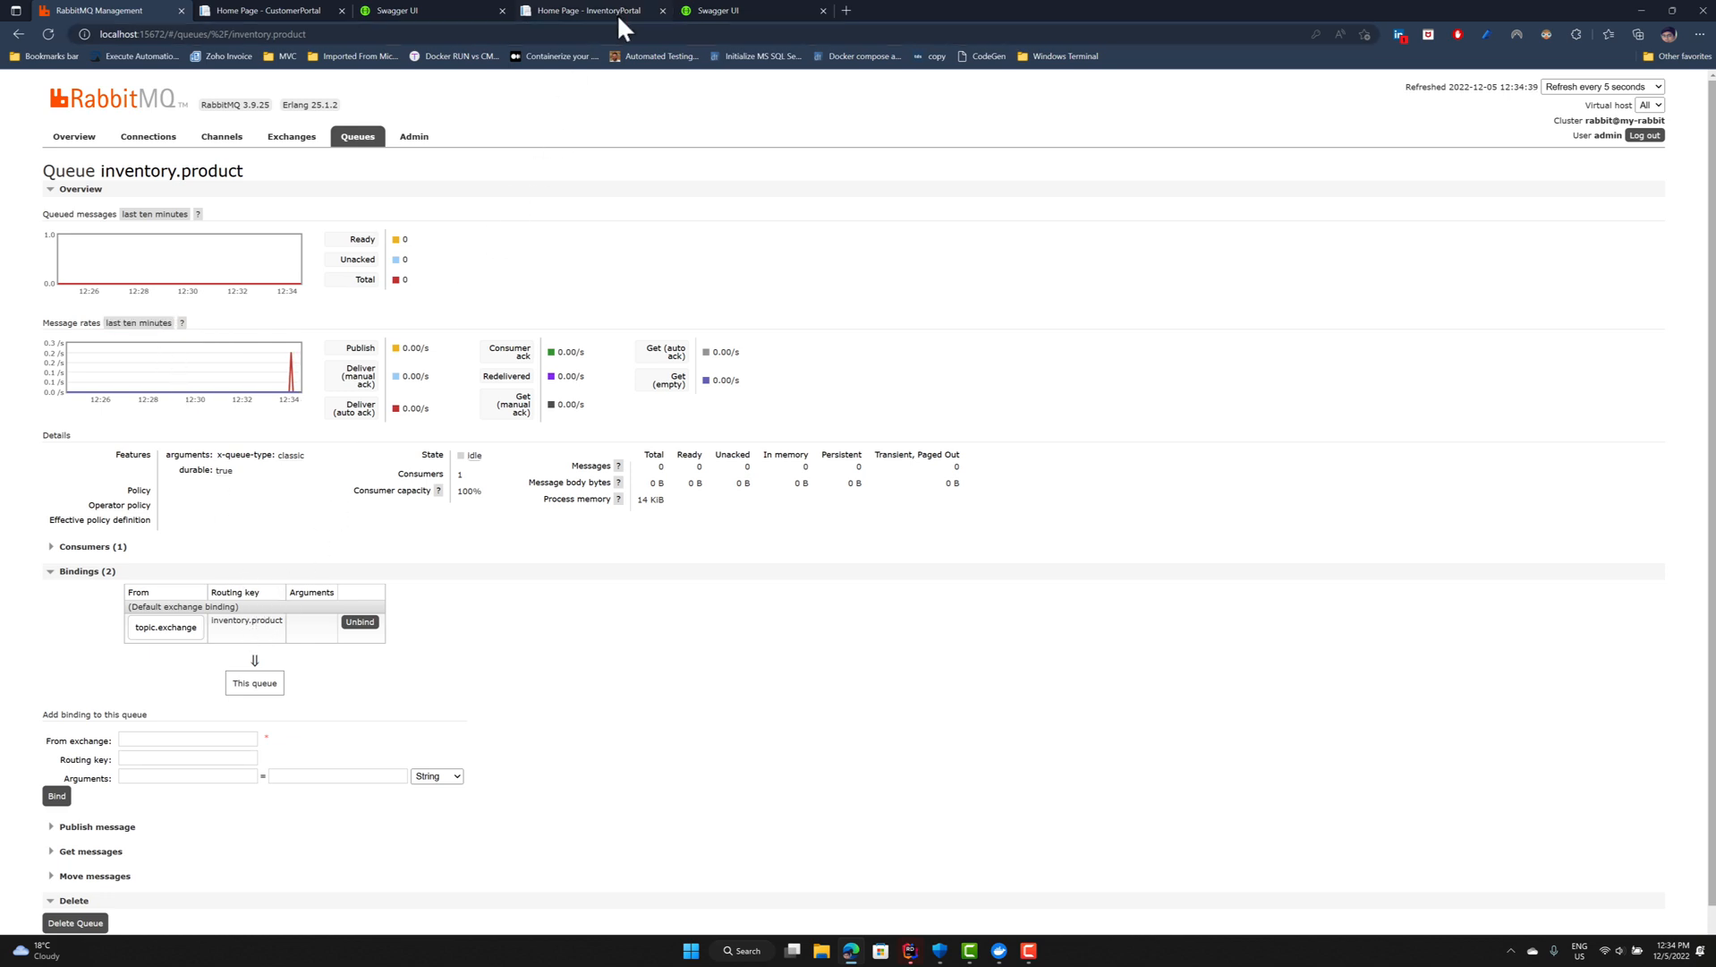
Scroll past the Monitor product listing in Swagger and expand POST /Customer.
left_click(754, 10)
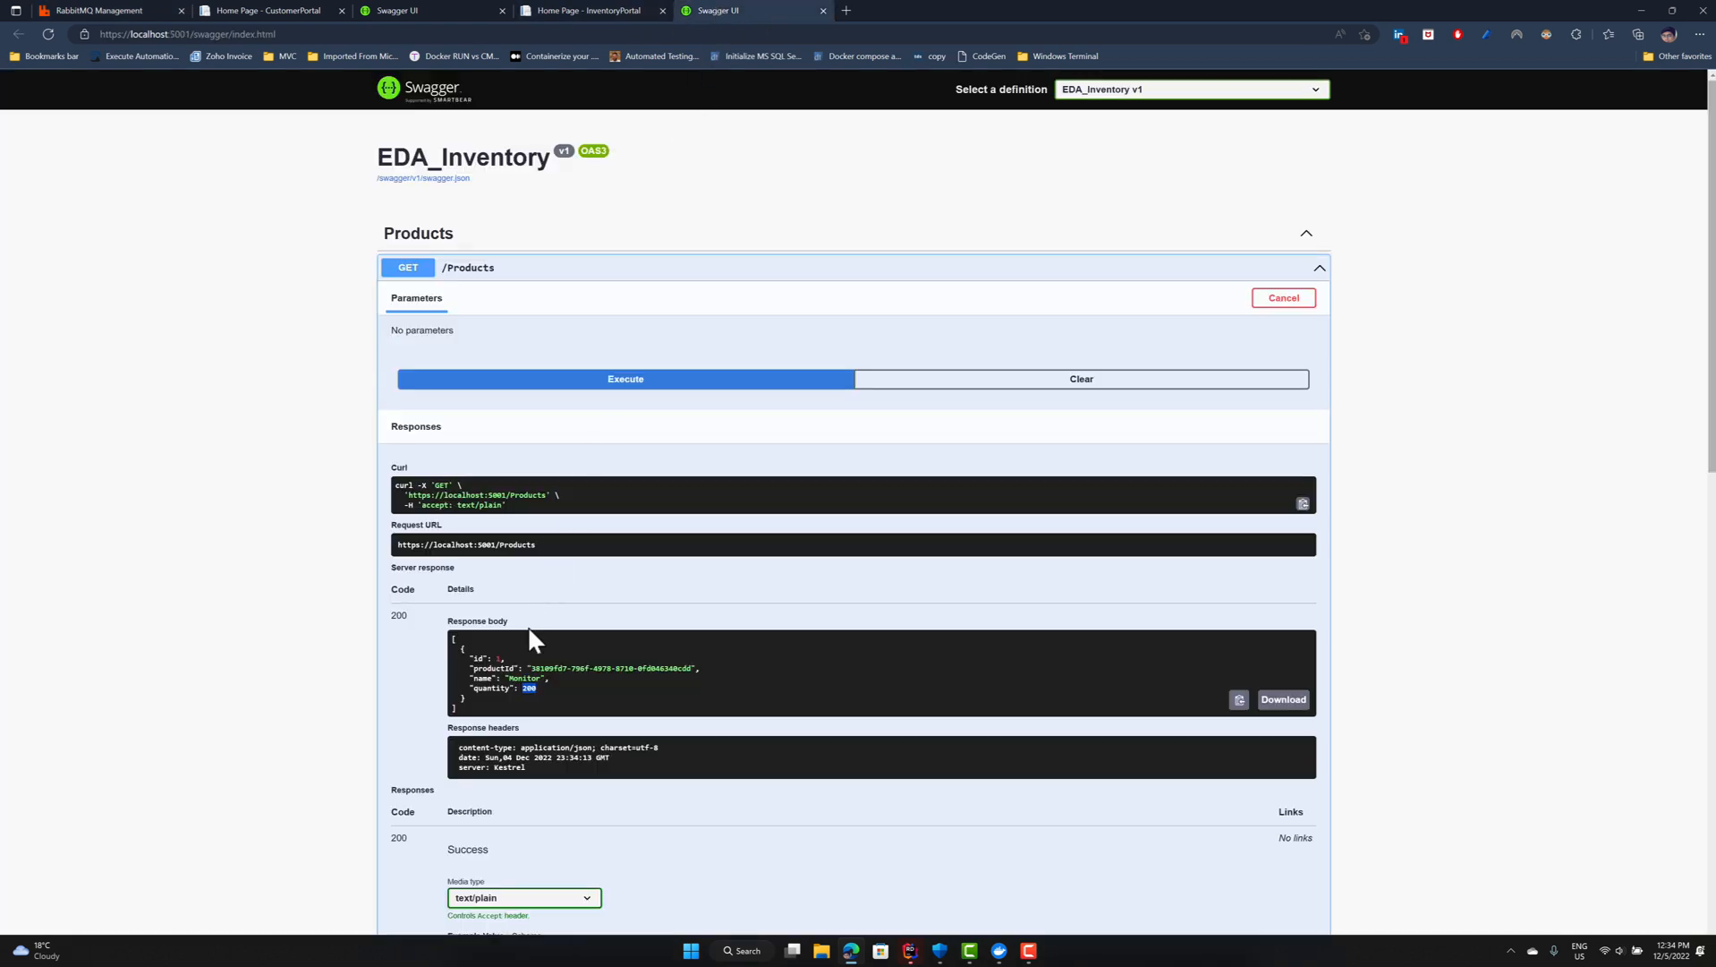
mouse_move(475, 214)
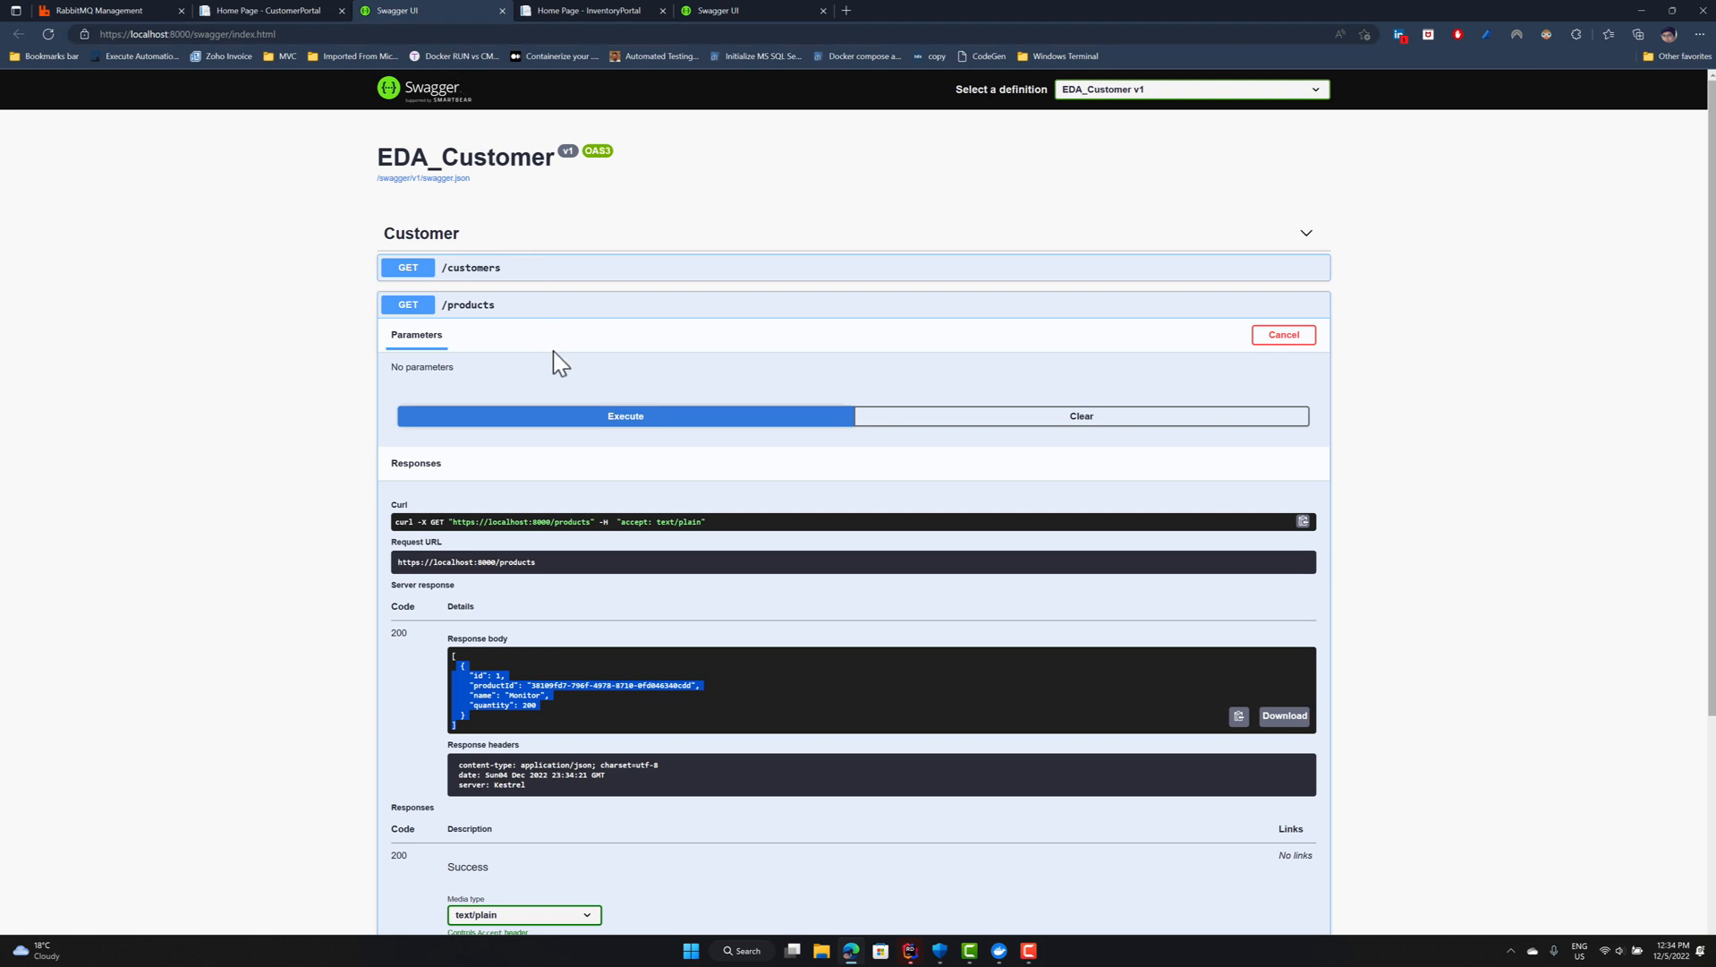
scroll("down", 3)
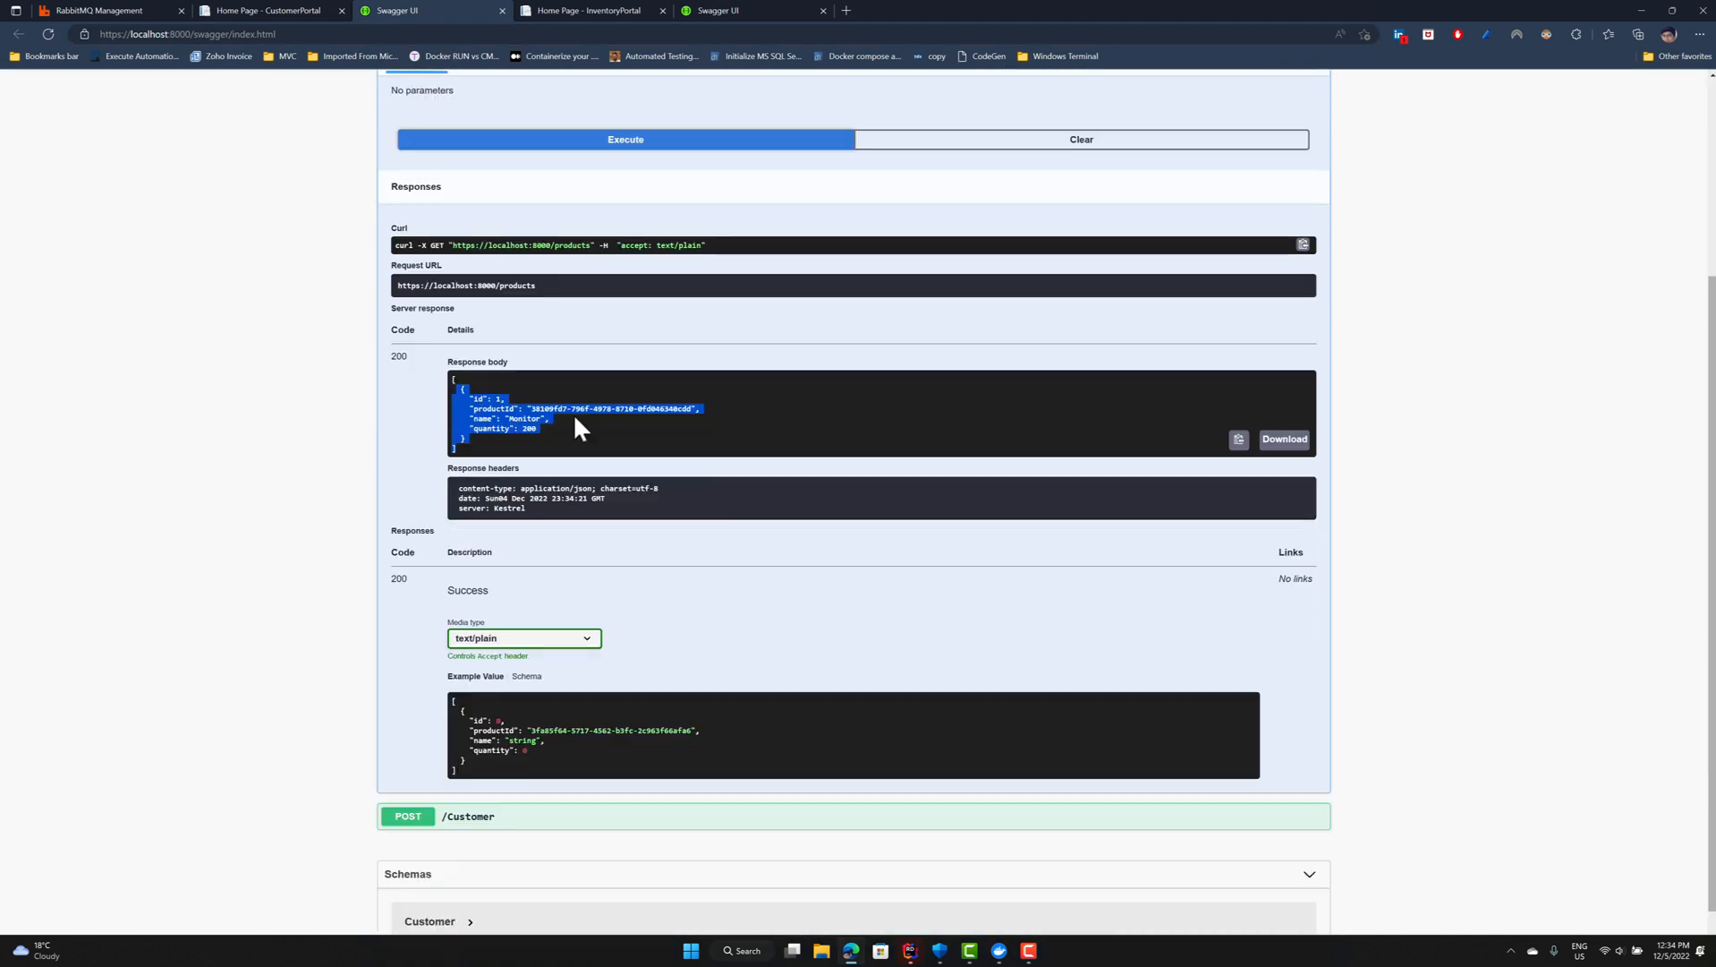
scroll("down", 3)
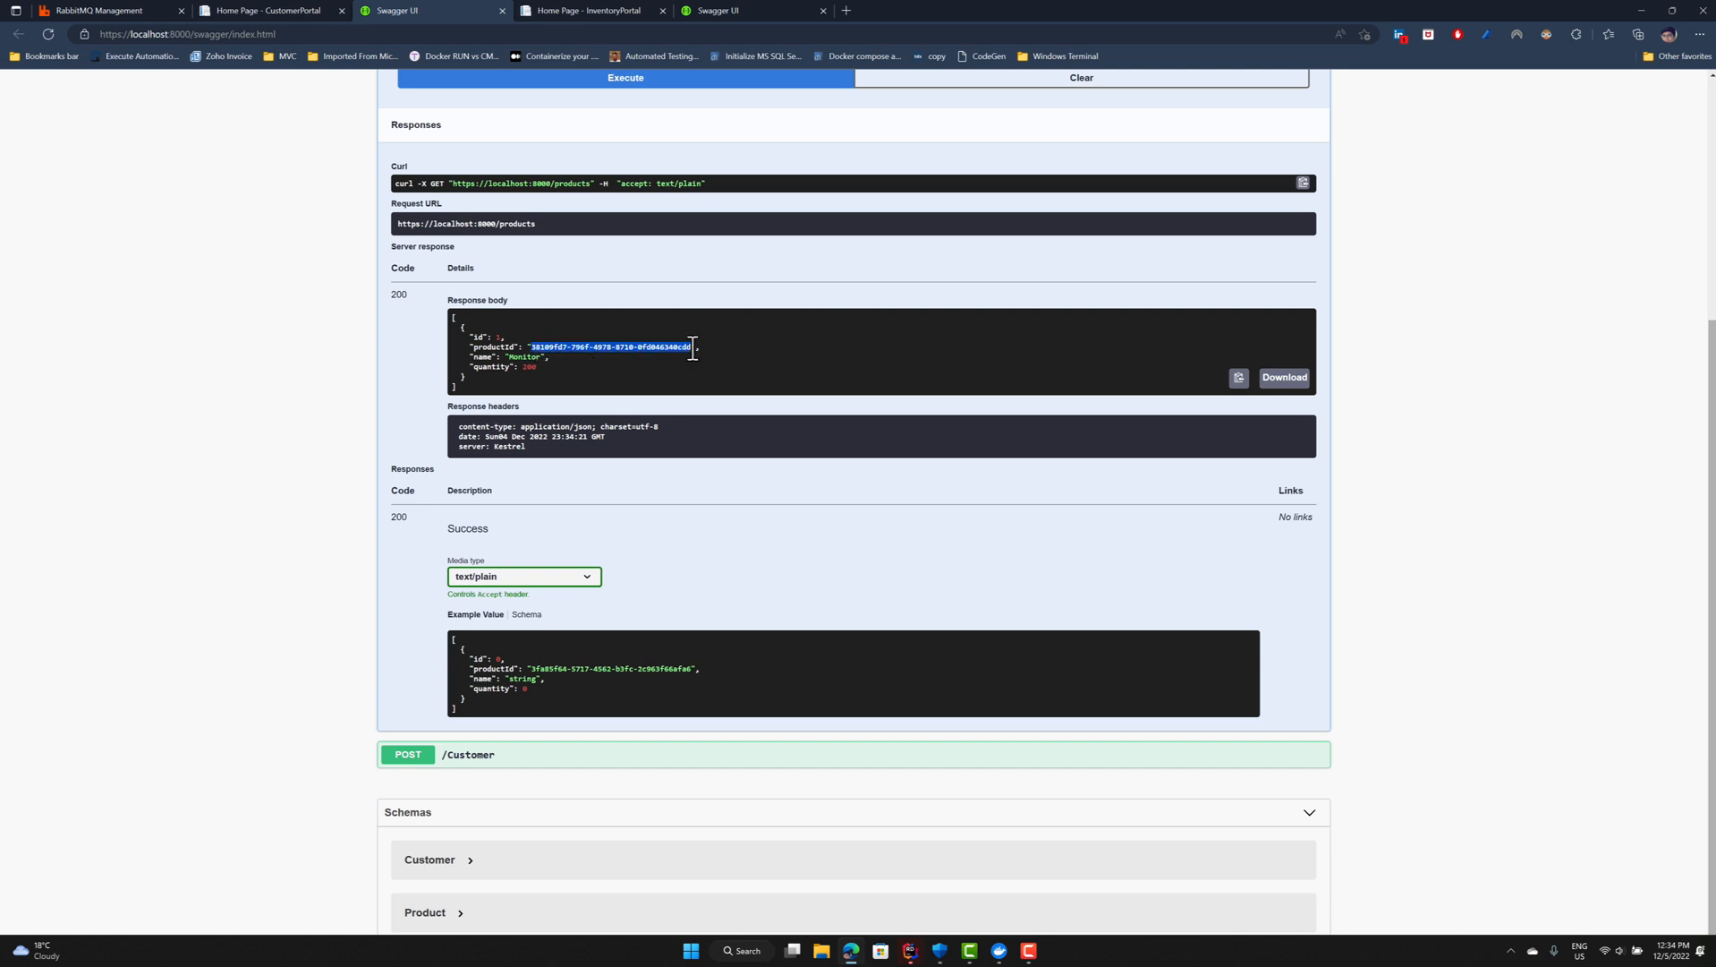
left_click(469, 752)
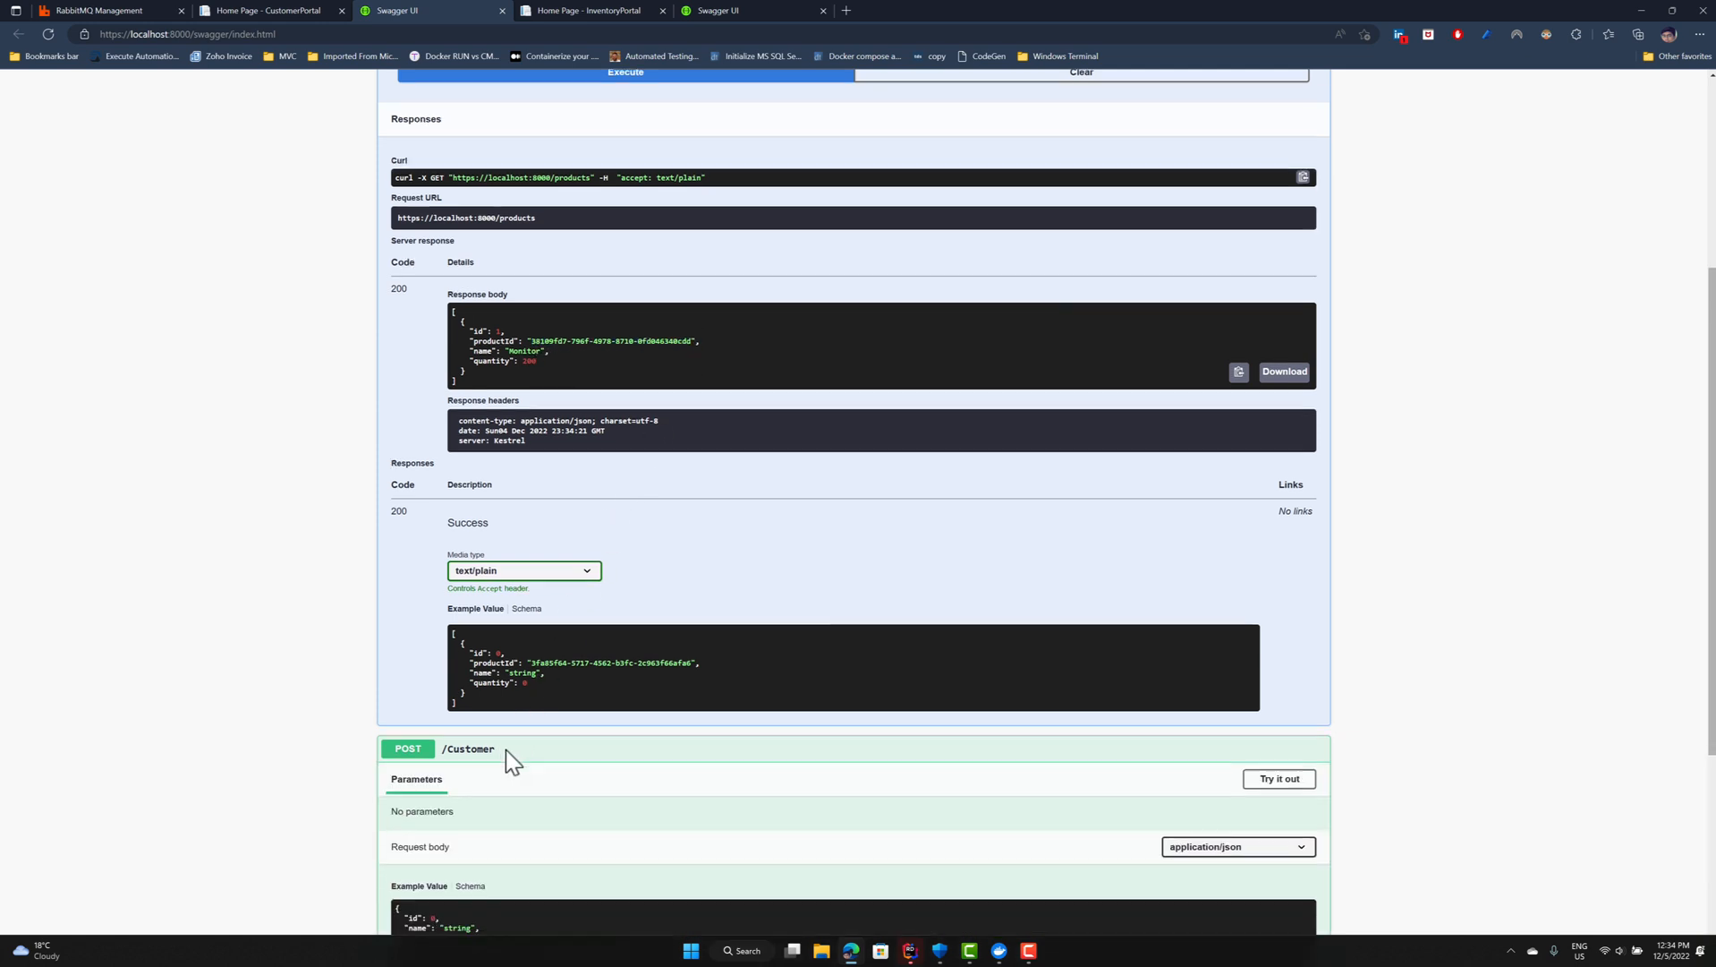
Fill the POST /Customer body with Monitor's productId, name Karthik and itemInCart 50.
left_click(1277, 779)
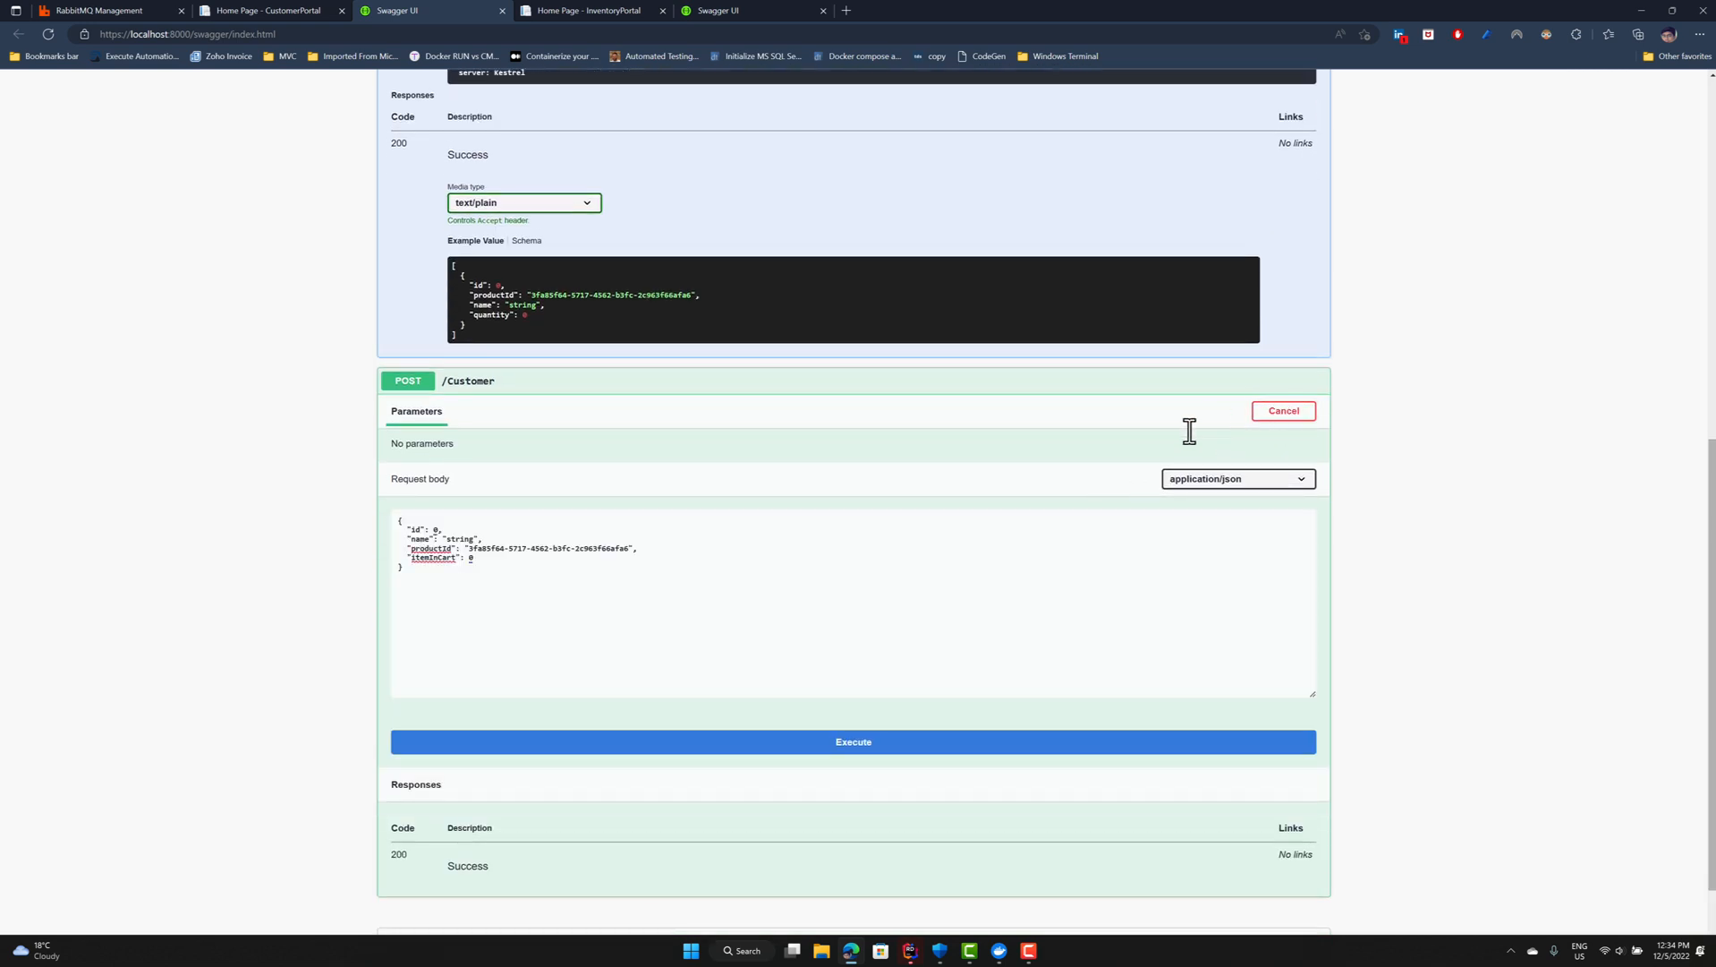
double_click(548, 549)
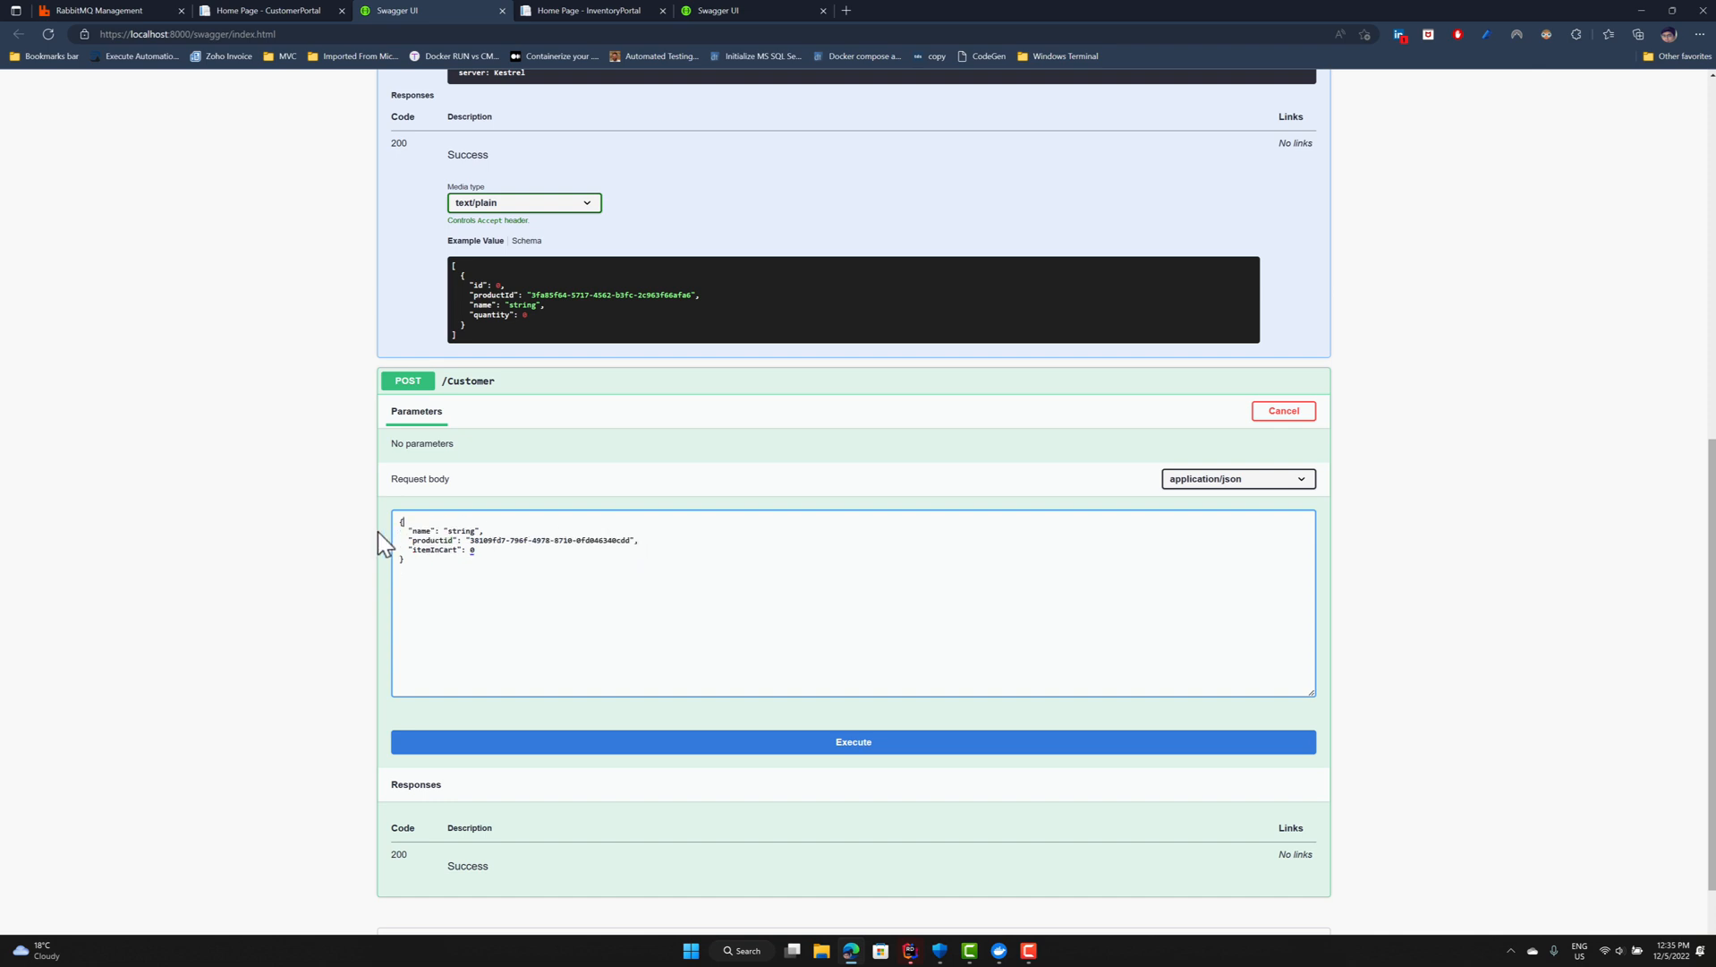
double_click(461, 531)
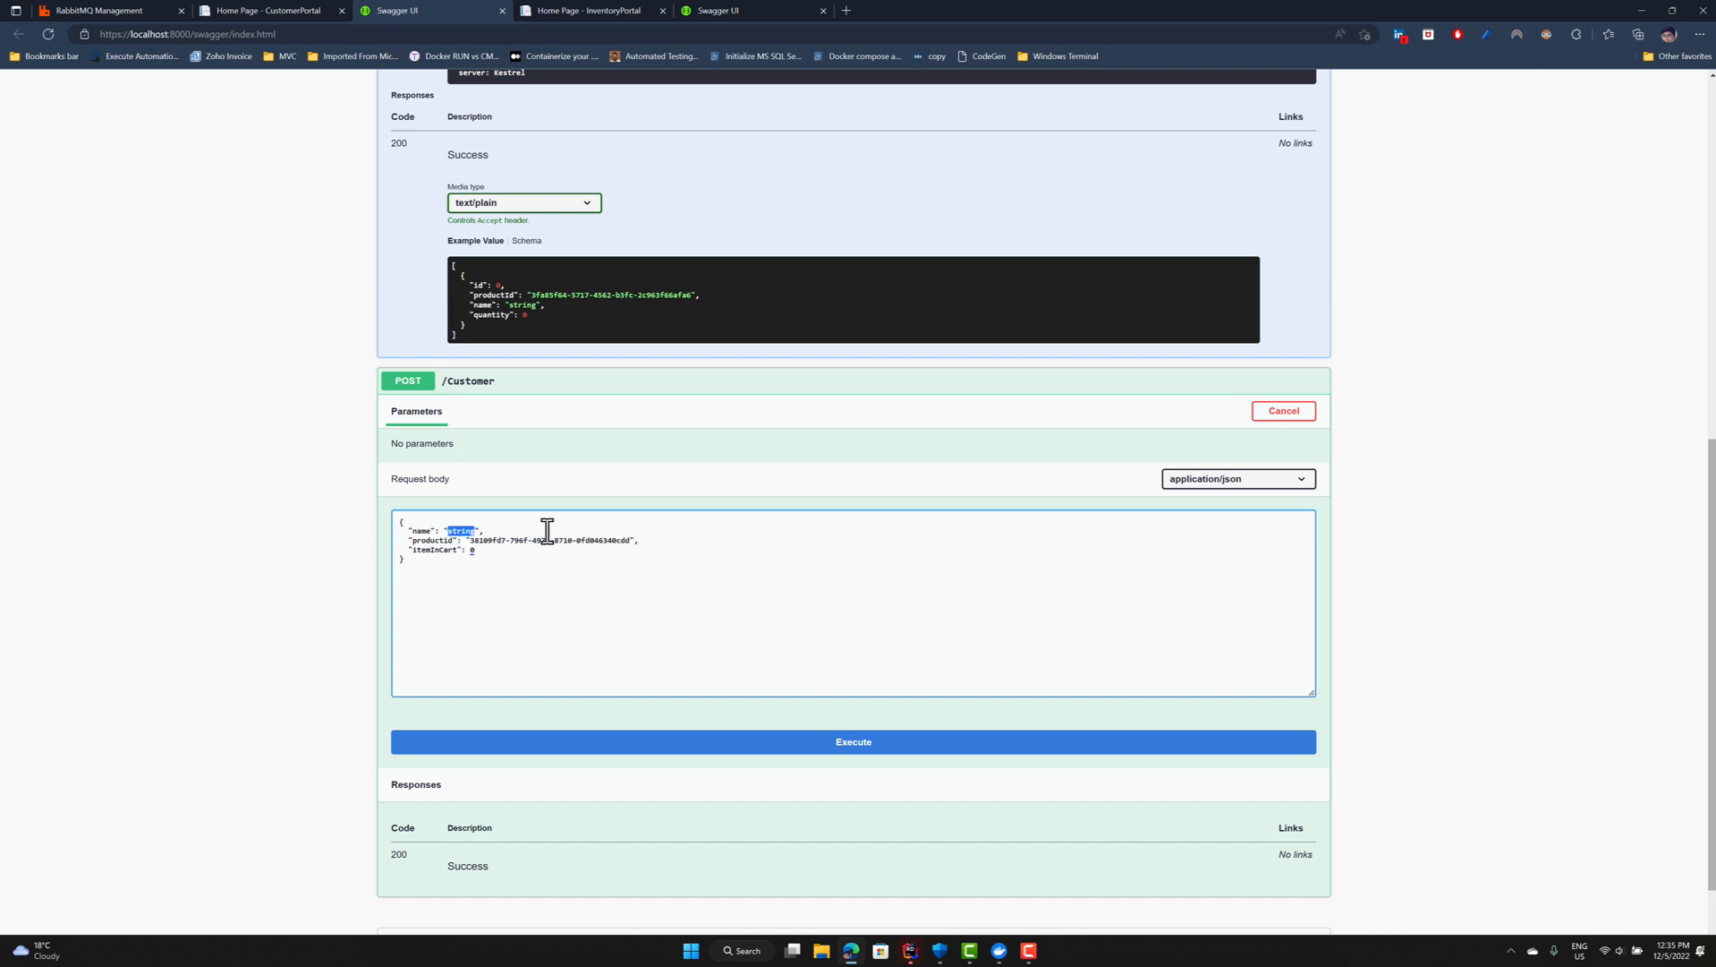
type("Karthik")
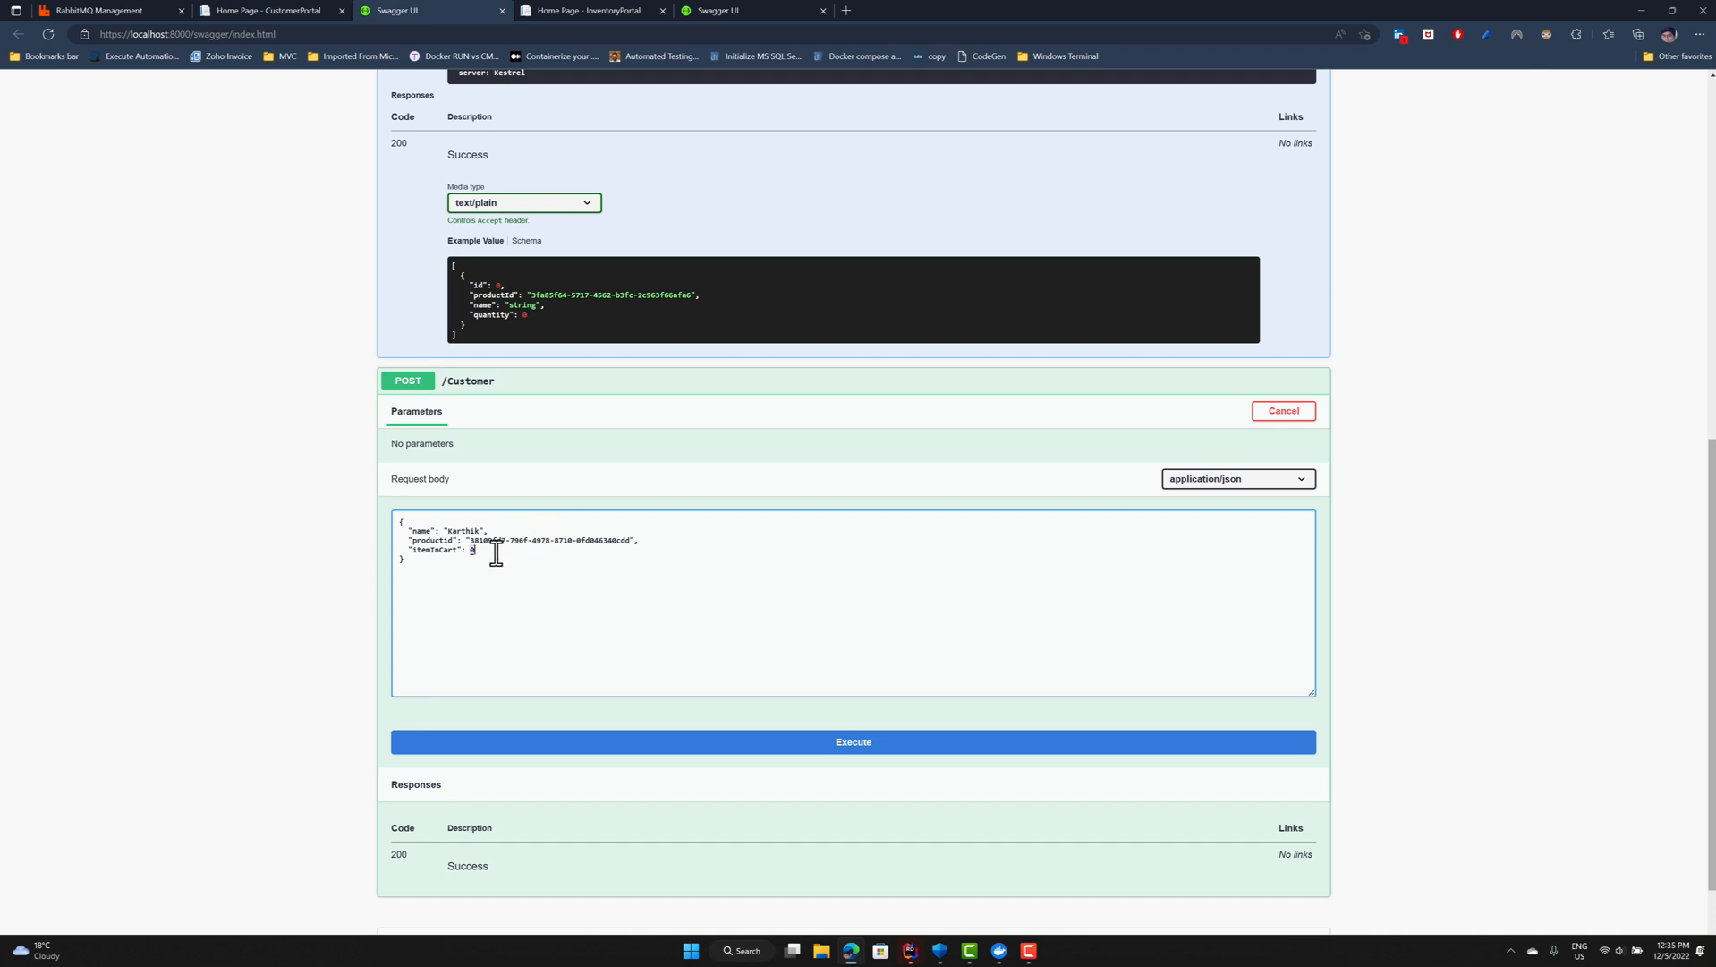
type("50")
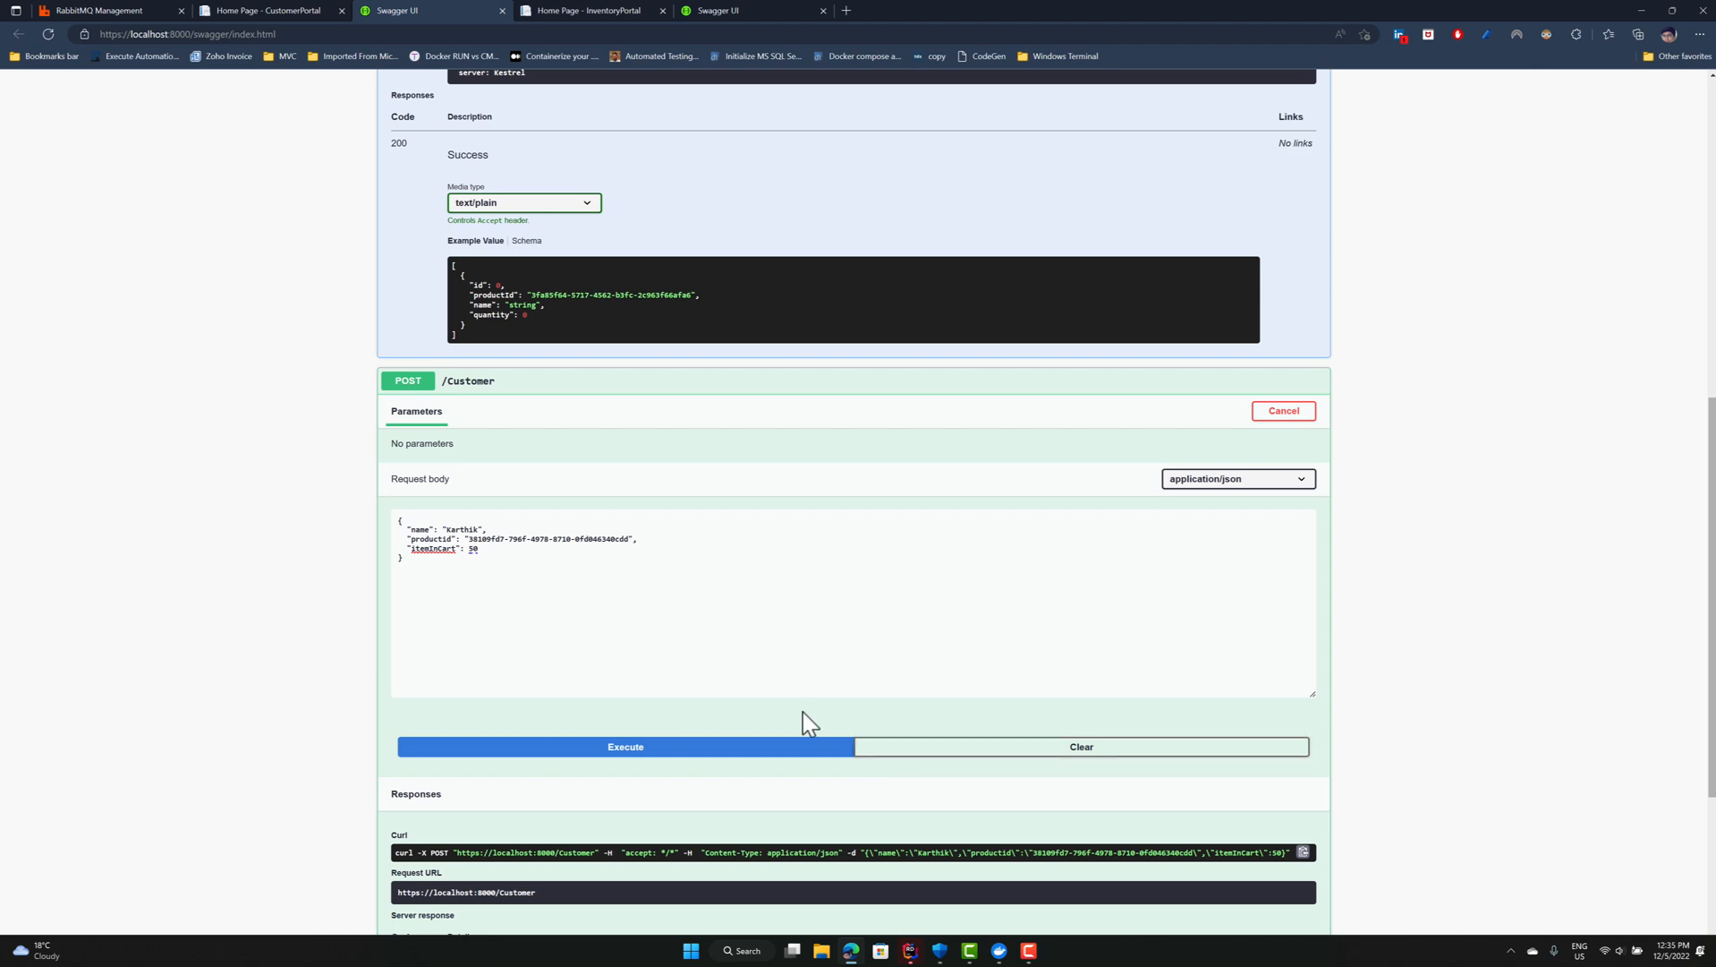
scroll("up", 3)
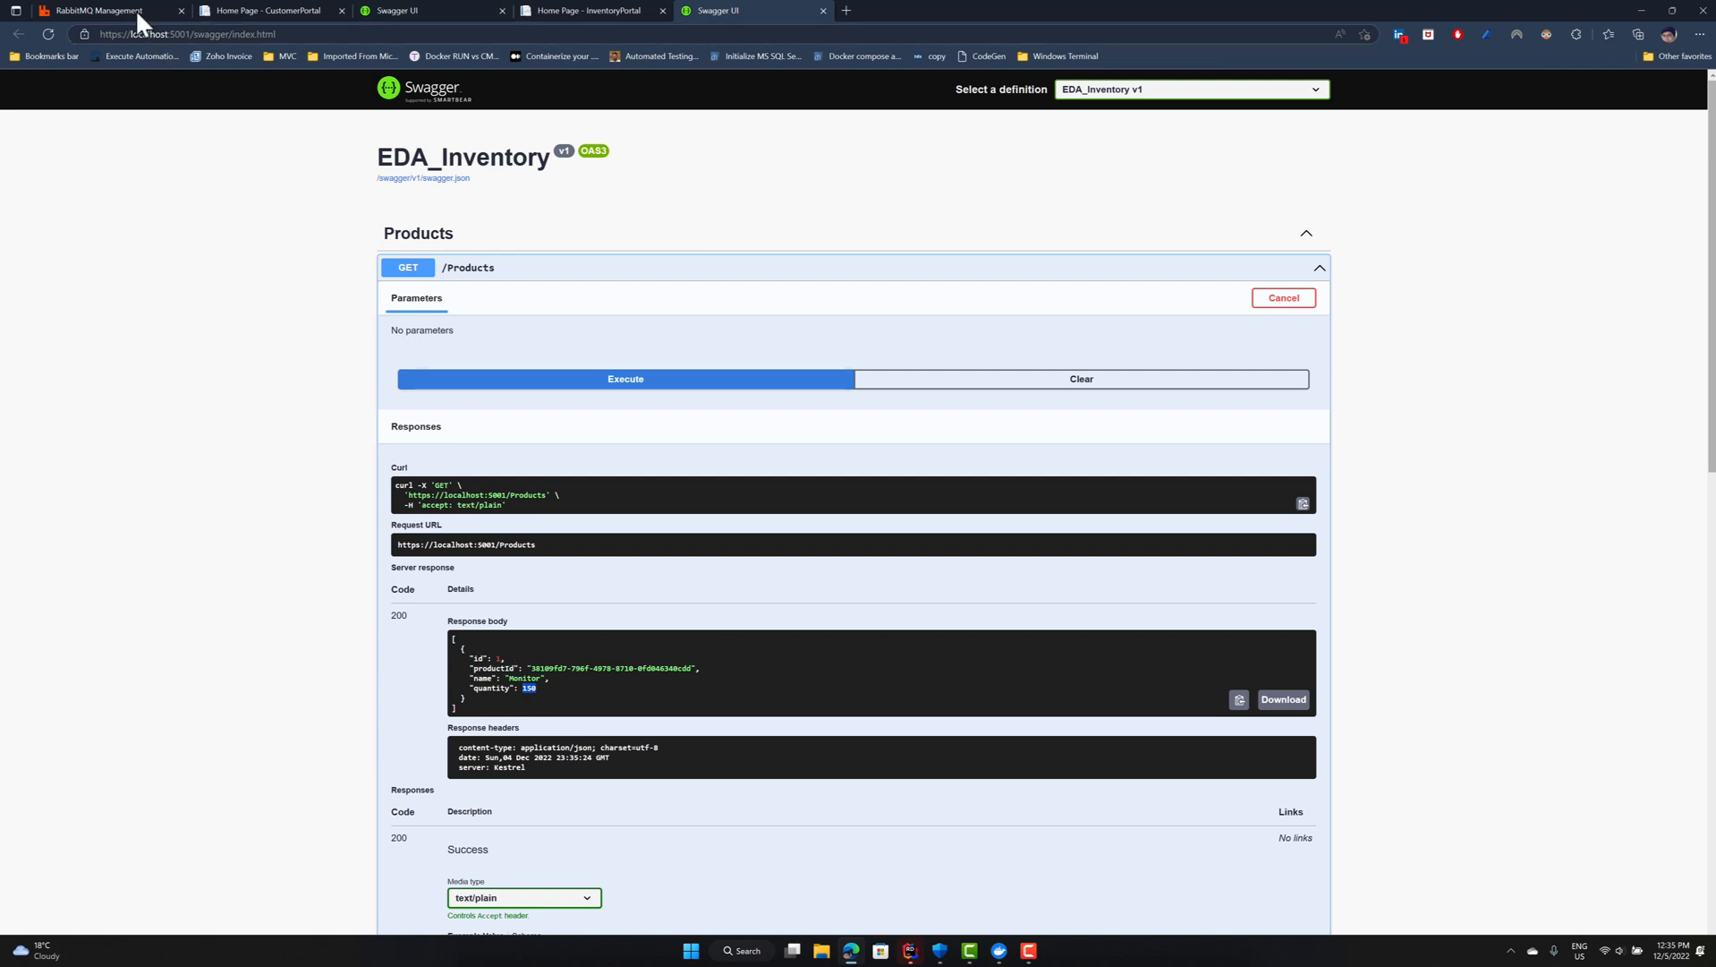
Check the inventory.customer queue's message rates and topic.exchange binding in RabbitMQ Management.
left_click(98, 10)
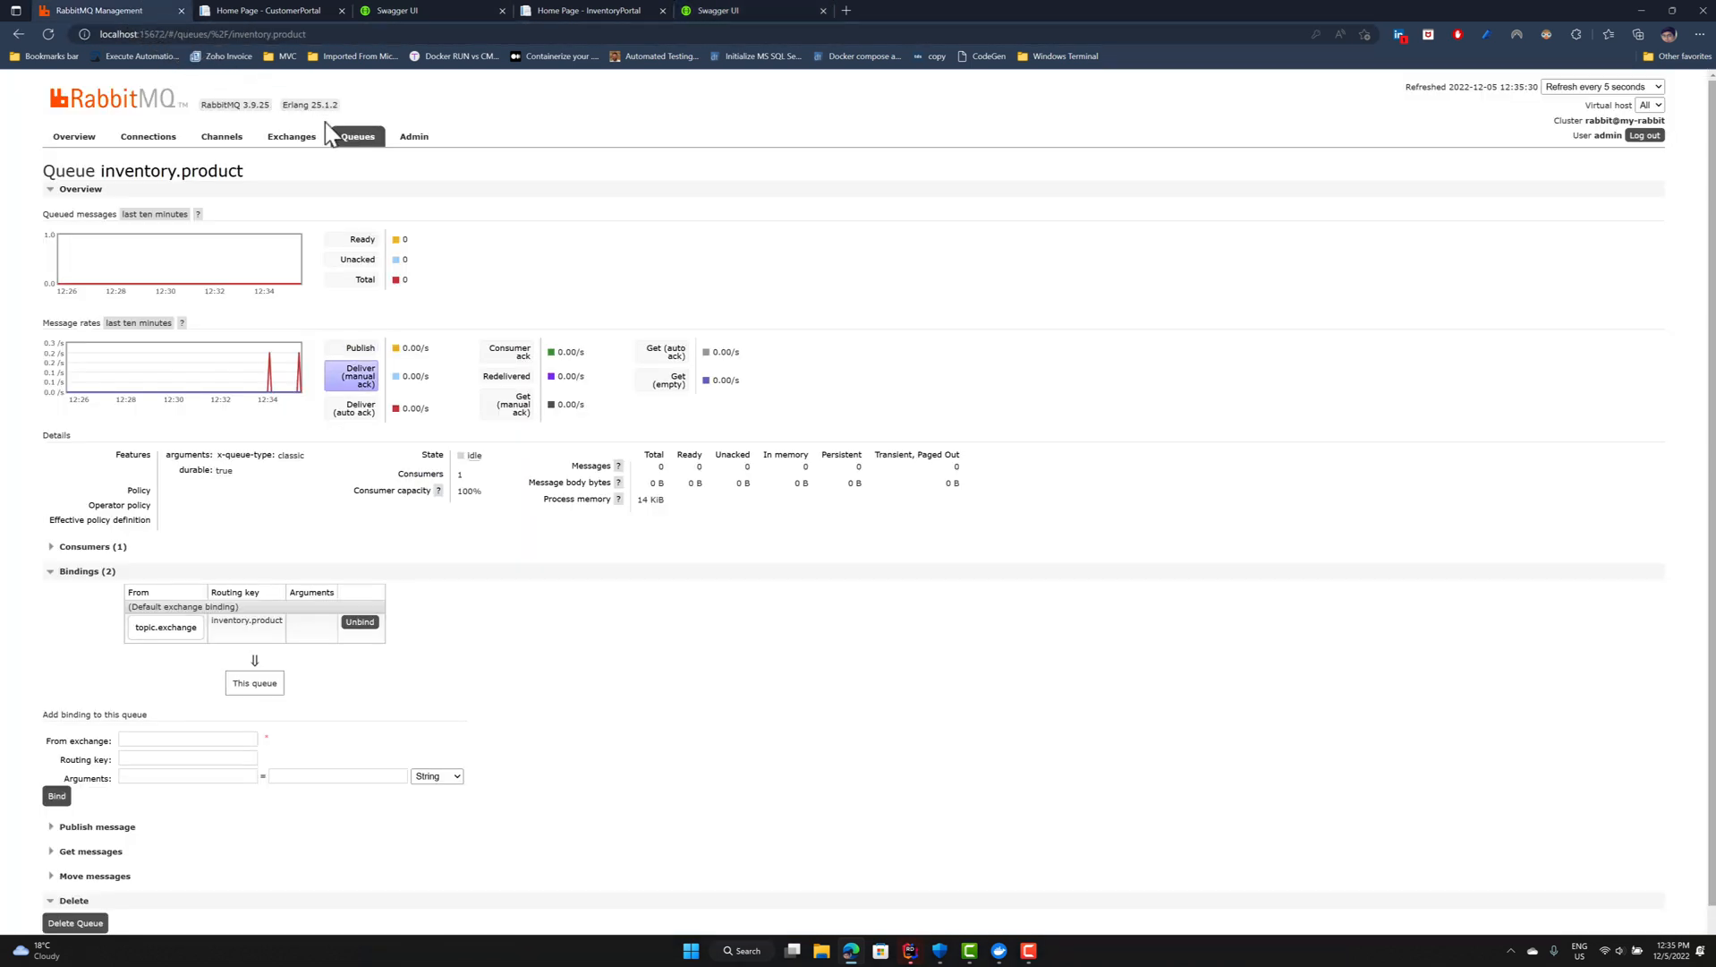
left_click(357, 136)
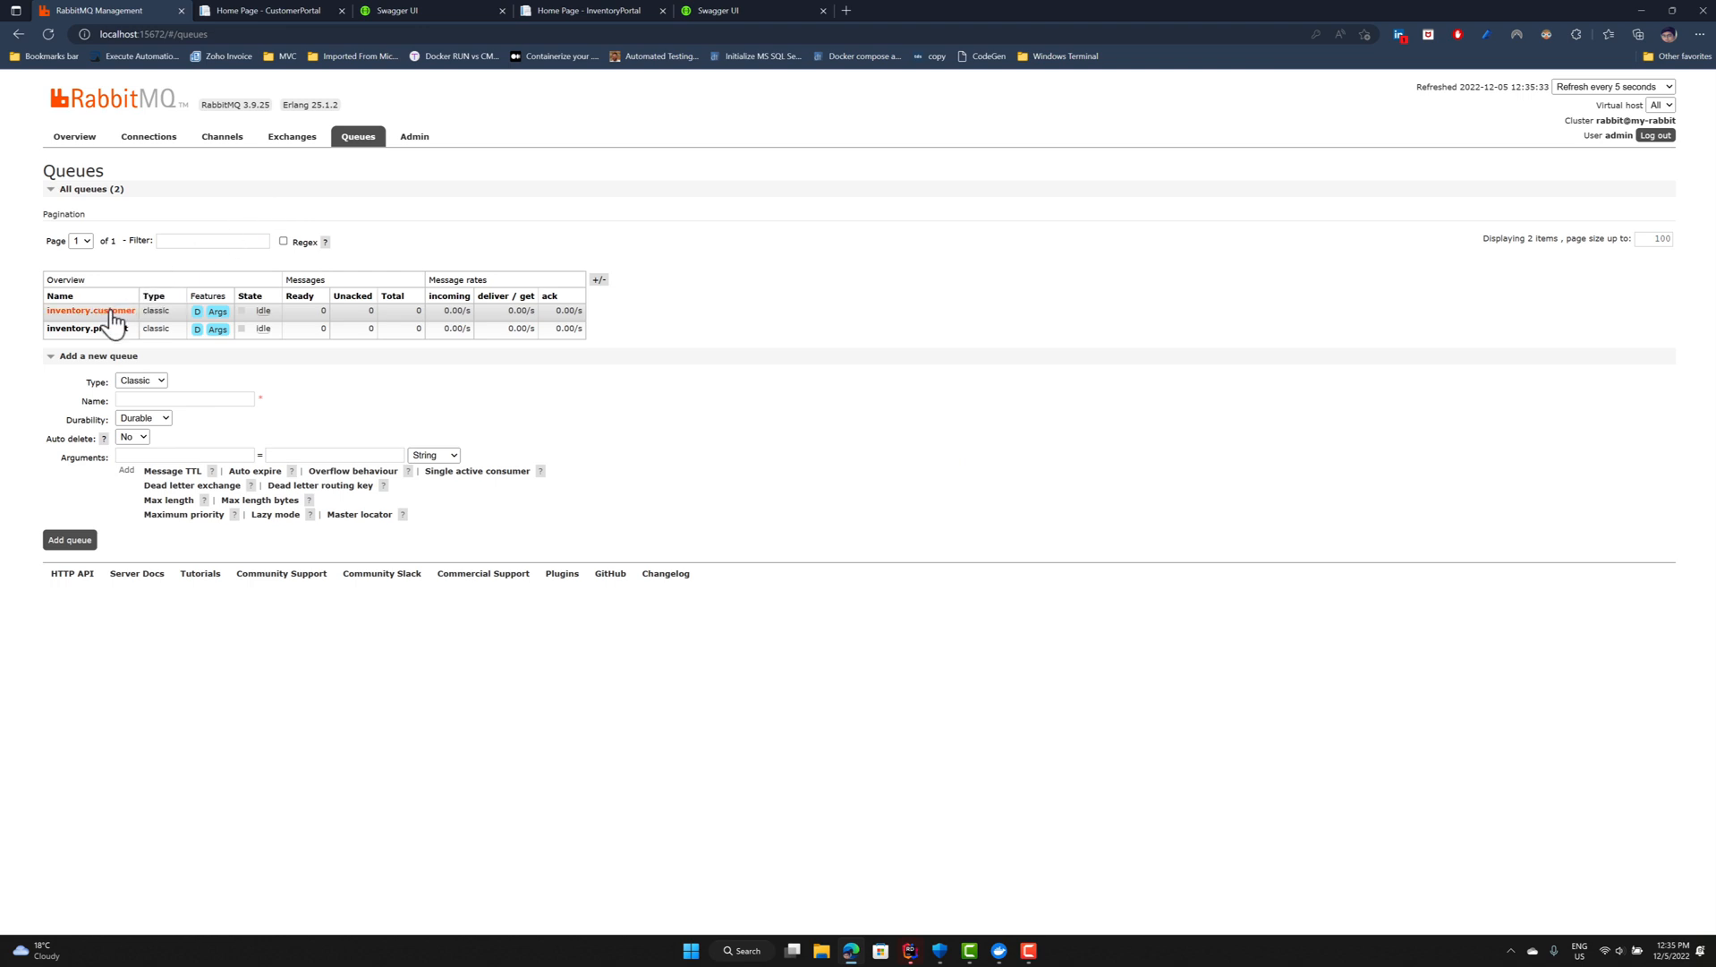
left_click(89, 311)
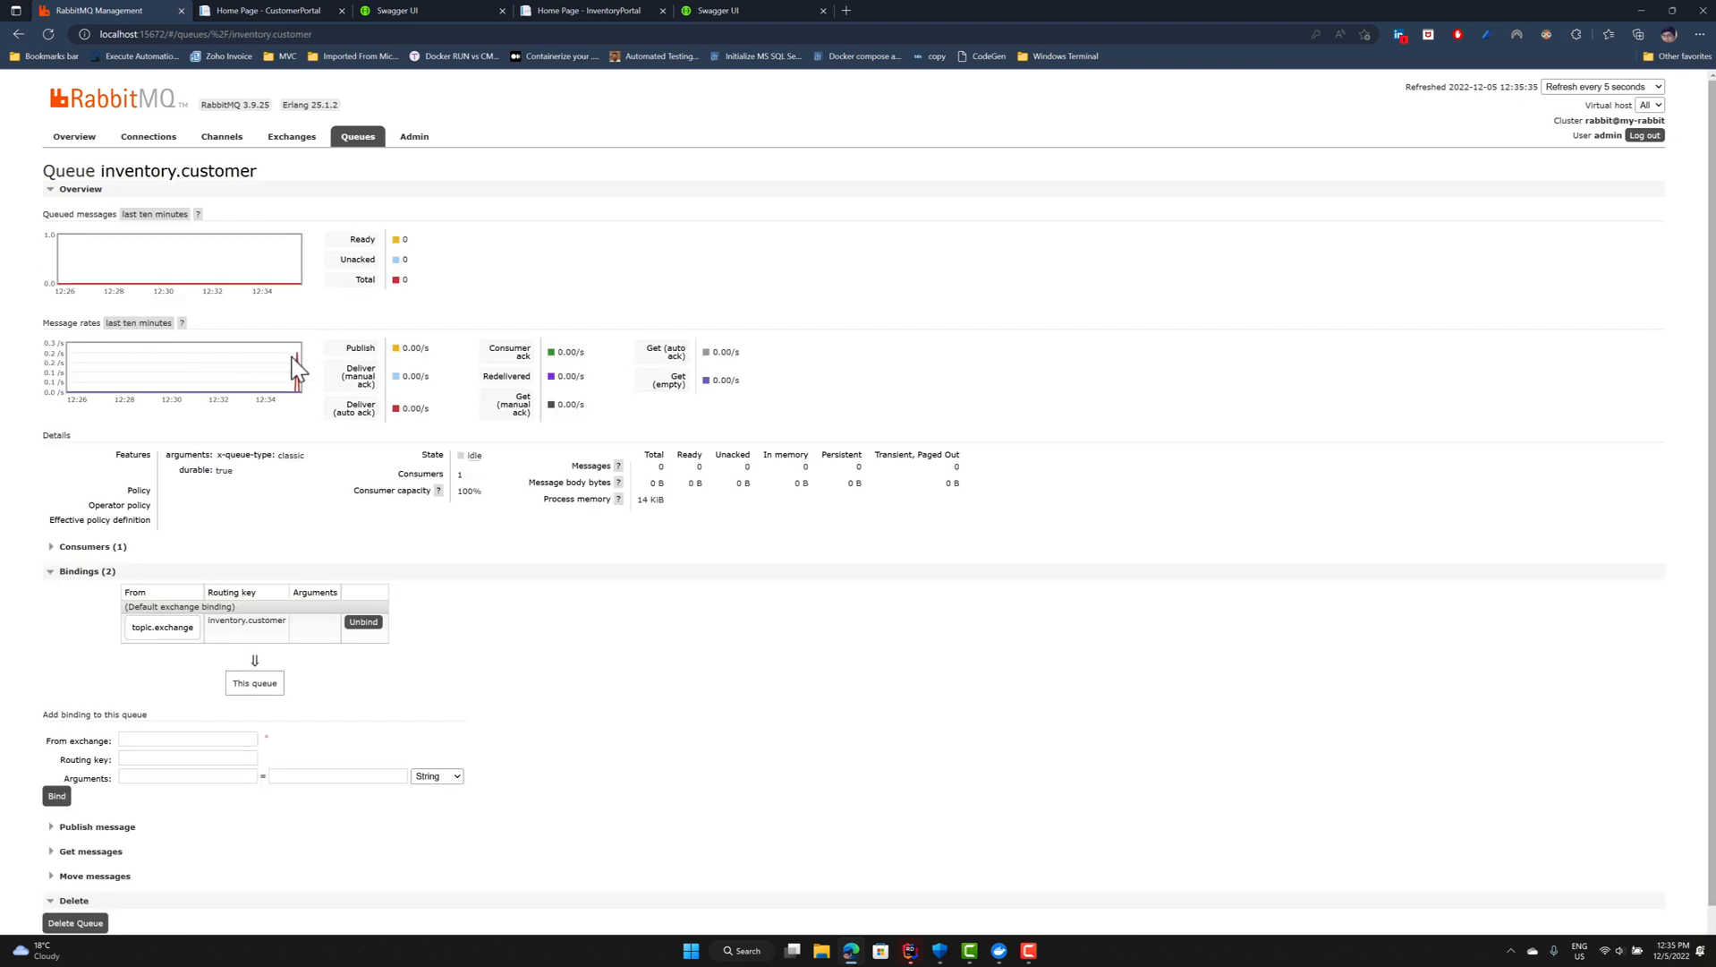
mouse_move(318, 458)
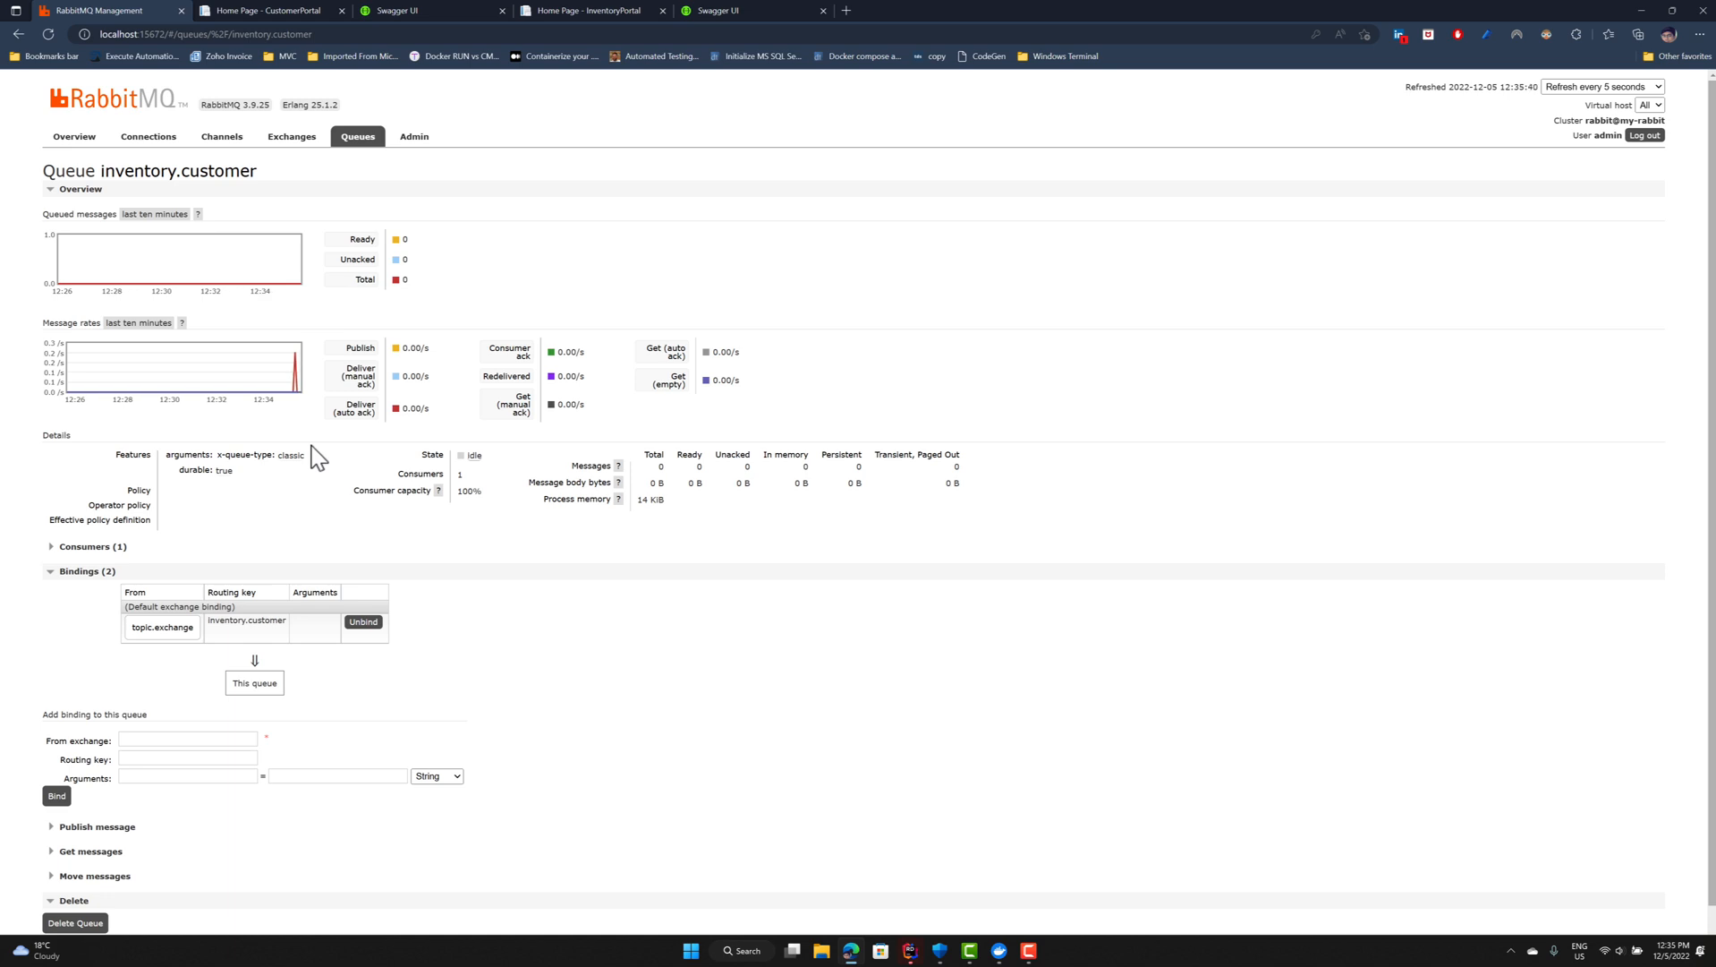
mouse_move(753, 23)
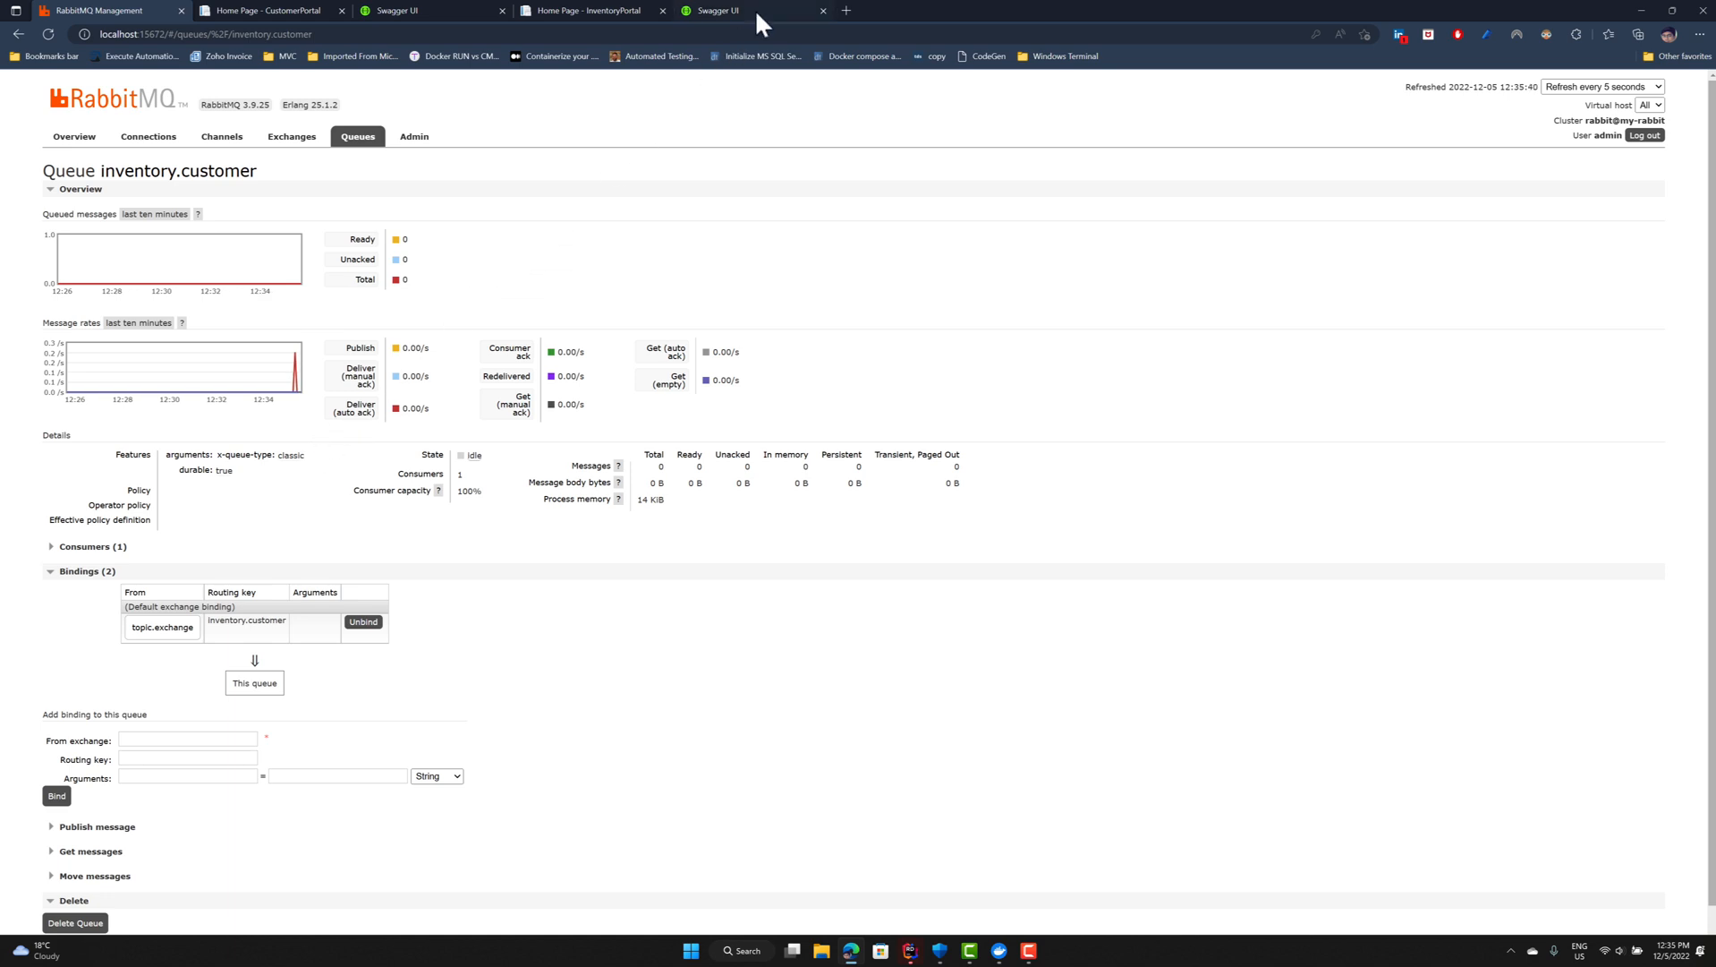
left_click(753, 10)
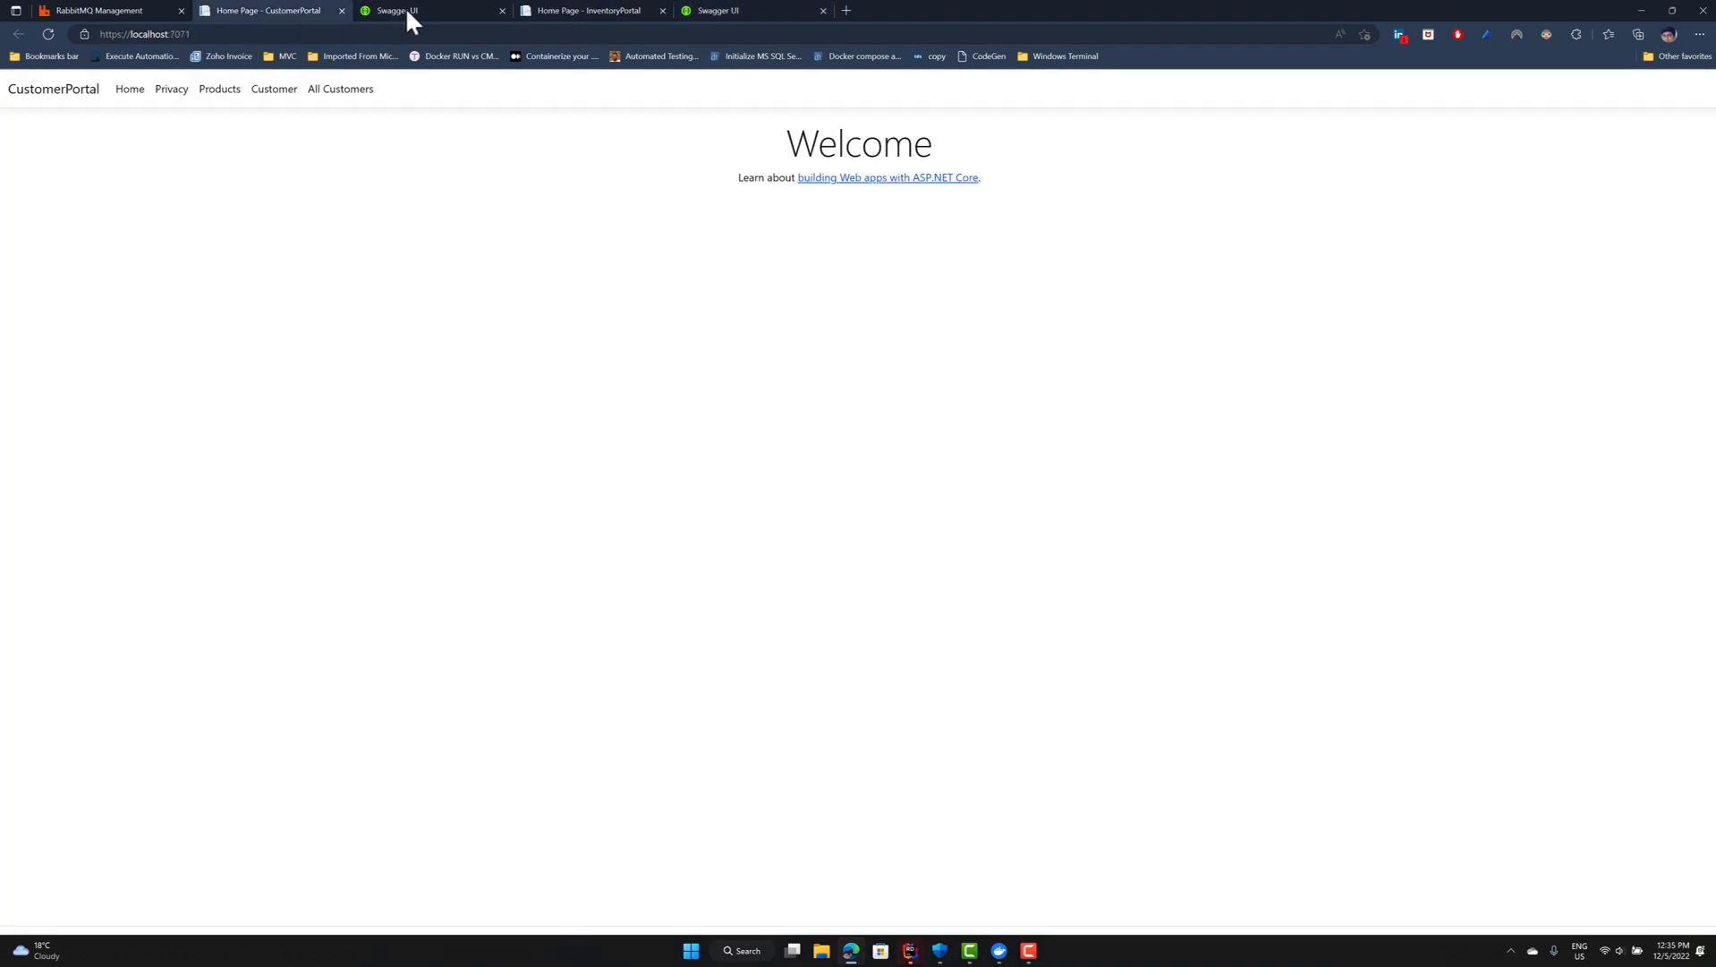
Run GET /customers to show customer Karthik with 50 Monitors in cart.
left_click(427, 10)
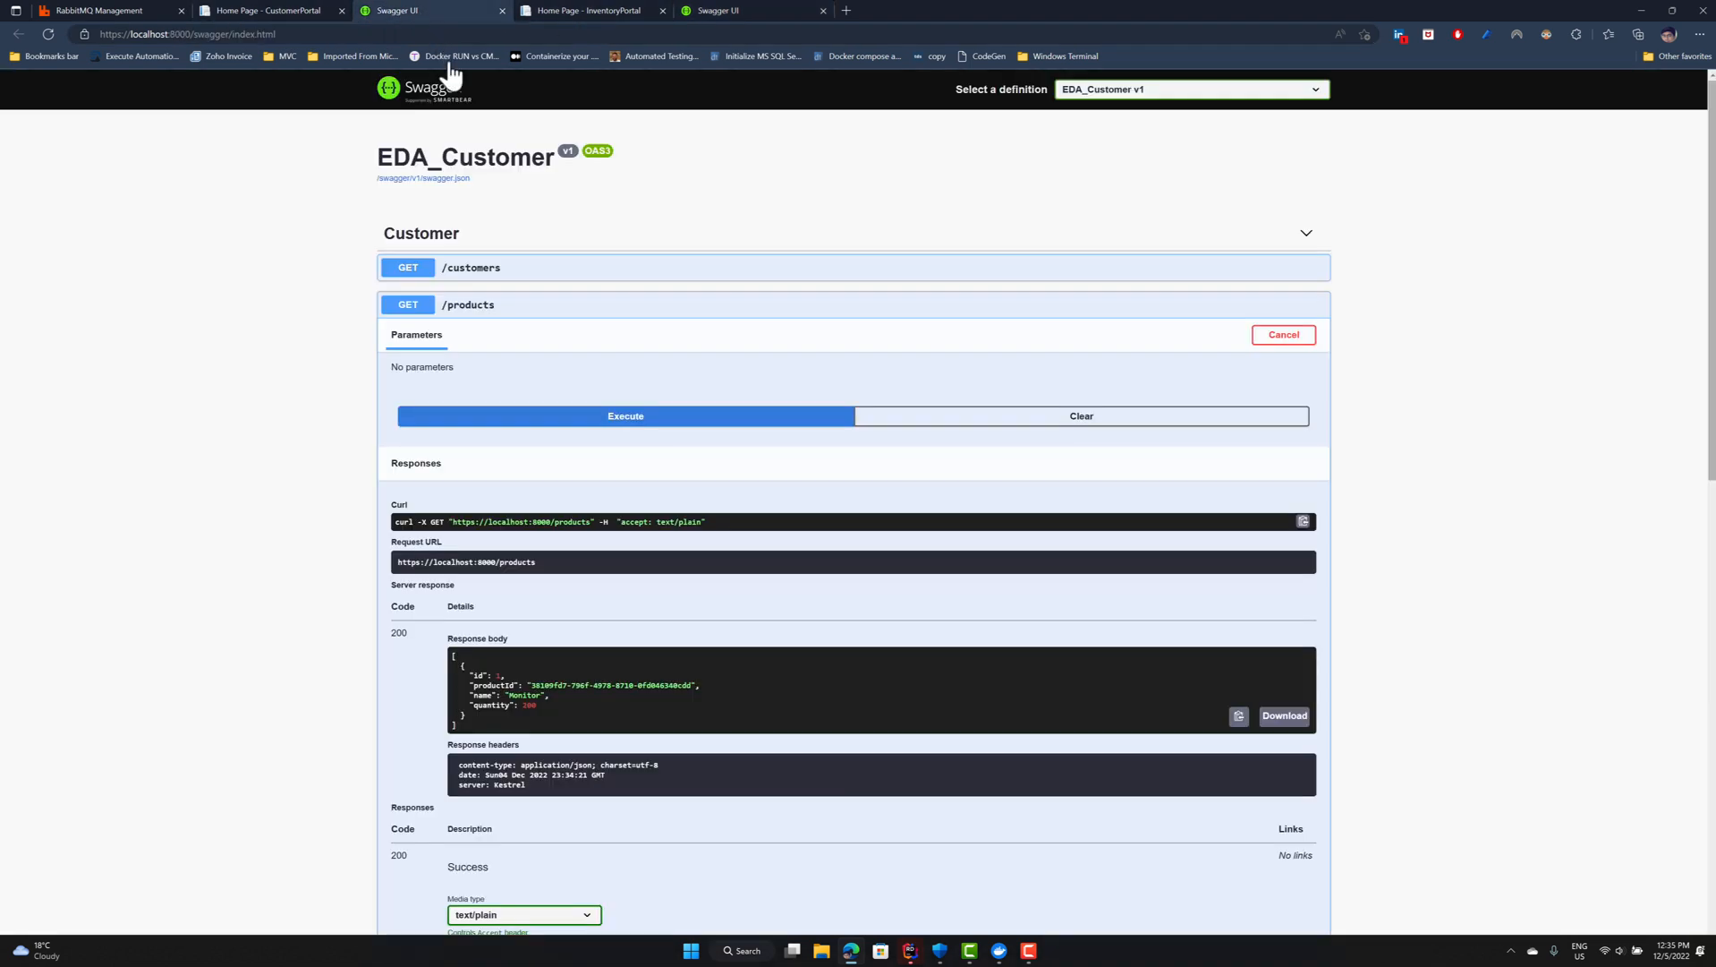
left_click(470, 267)
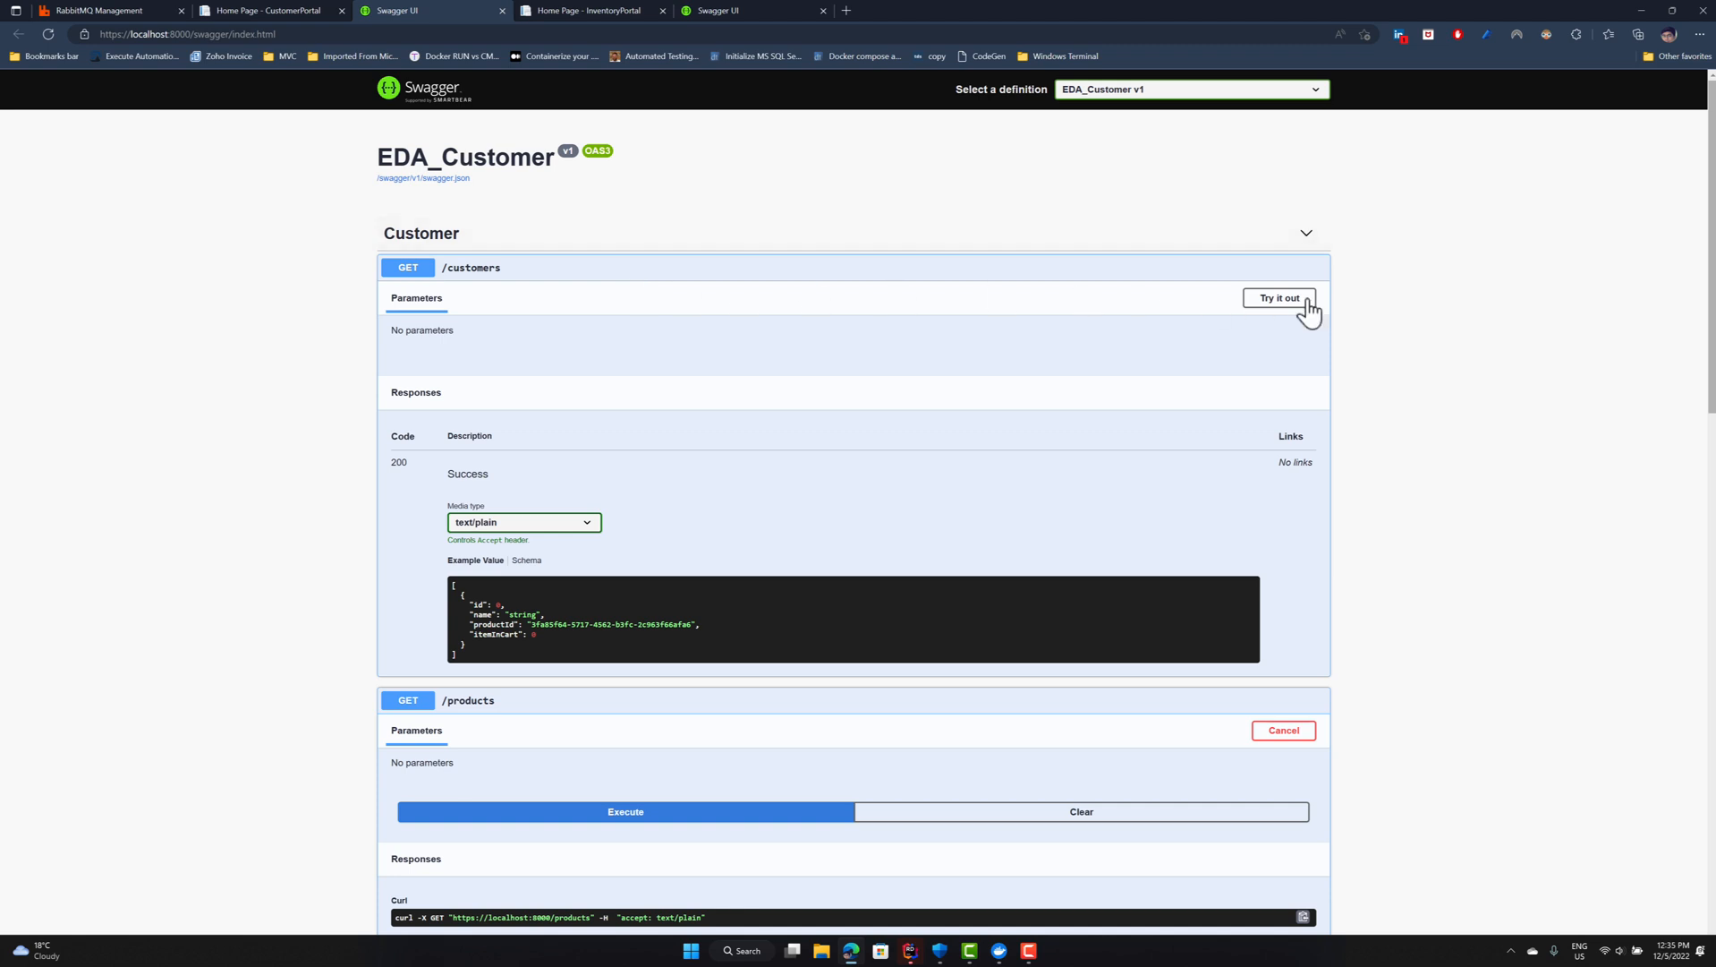
left_click(1279, 298)
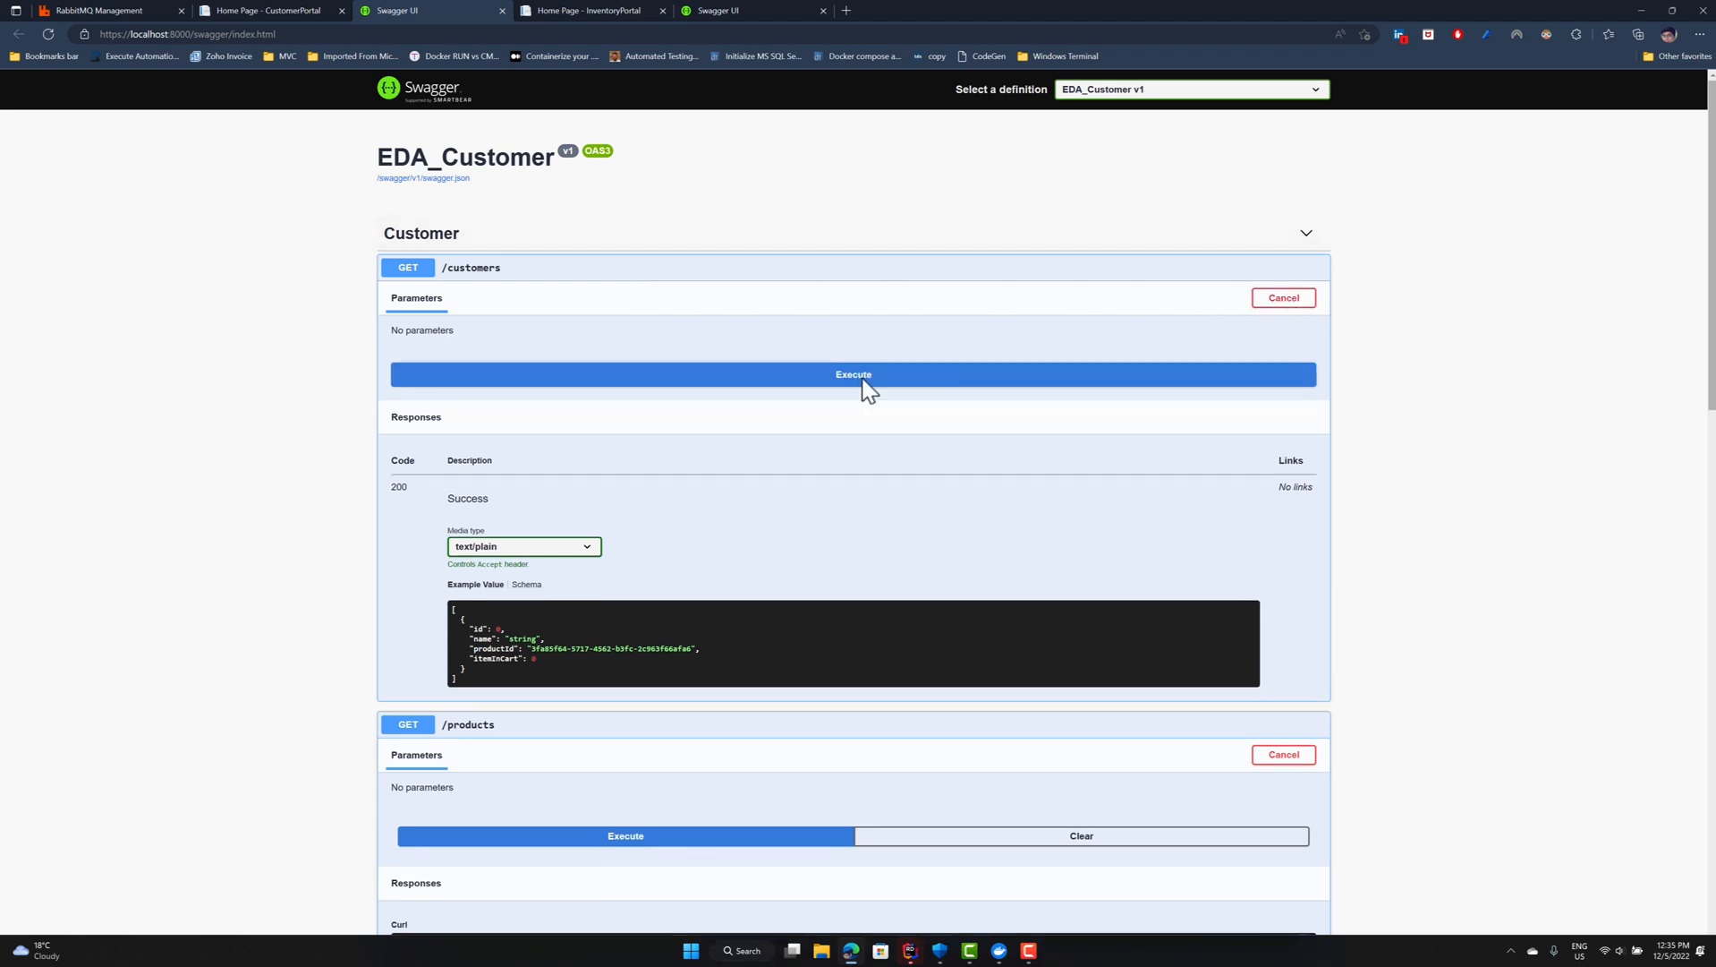
left_click(853, 374)
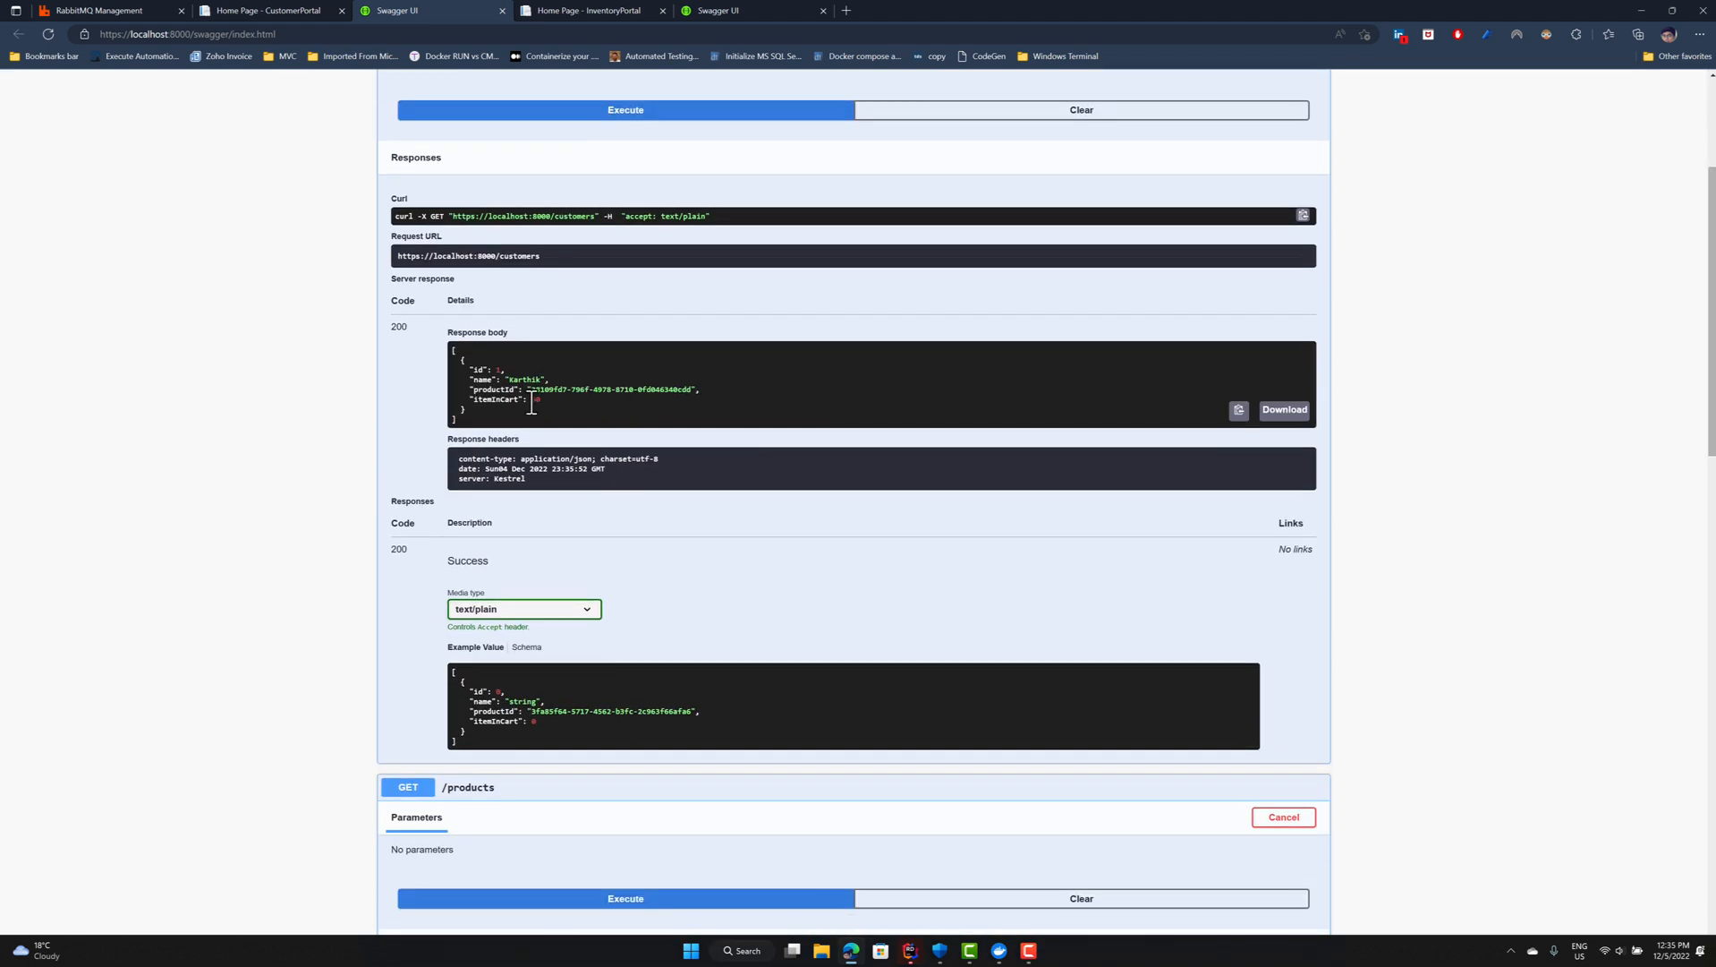
Scroll to the GET /products response showing the Monitor at quantity 150.
scroll("down", 3)
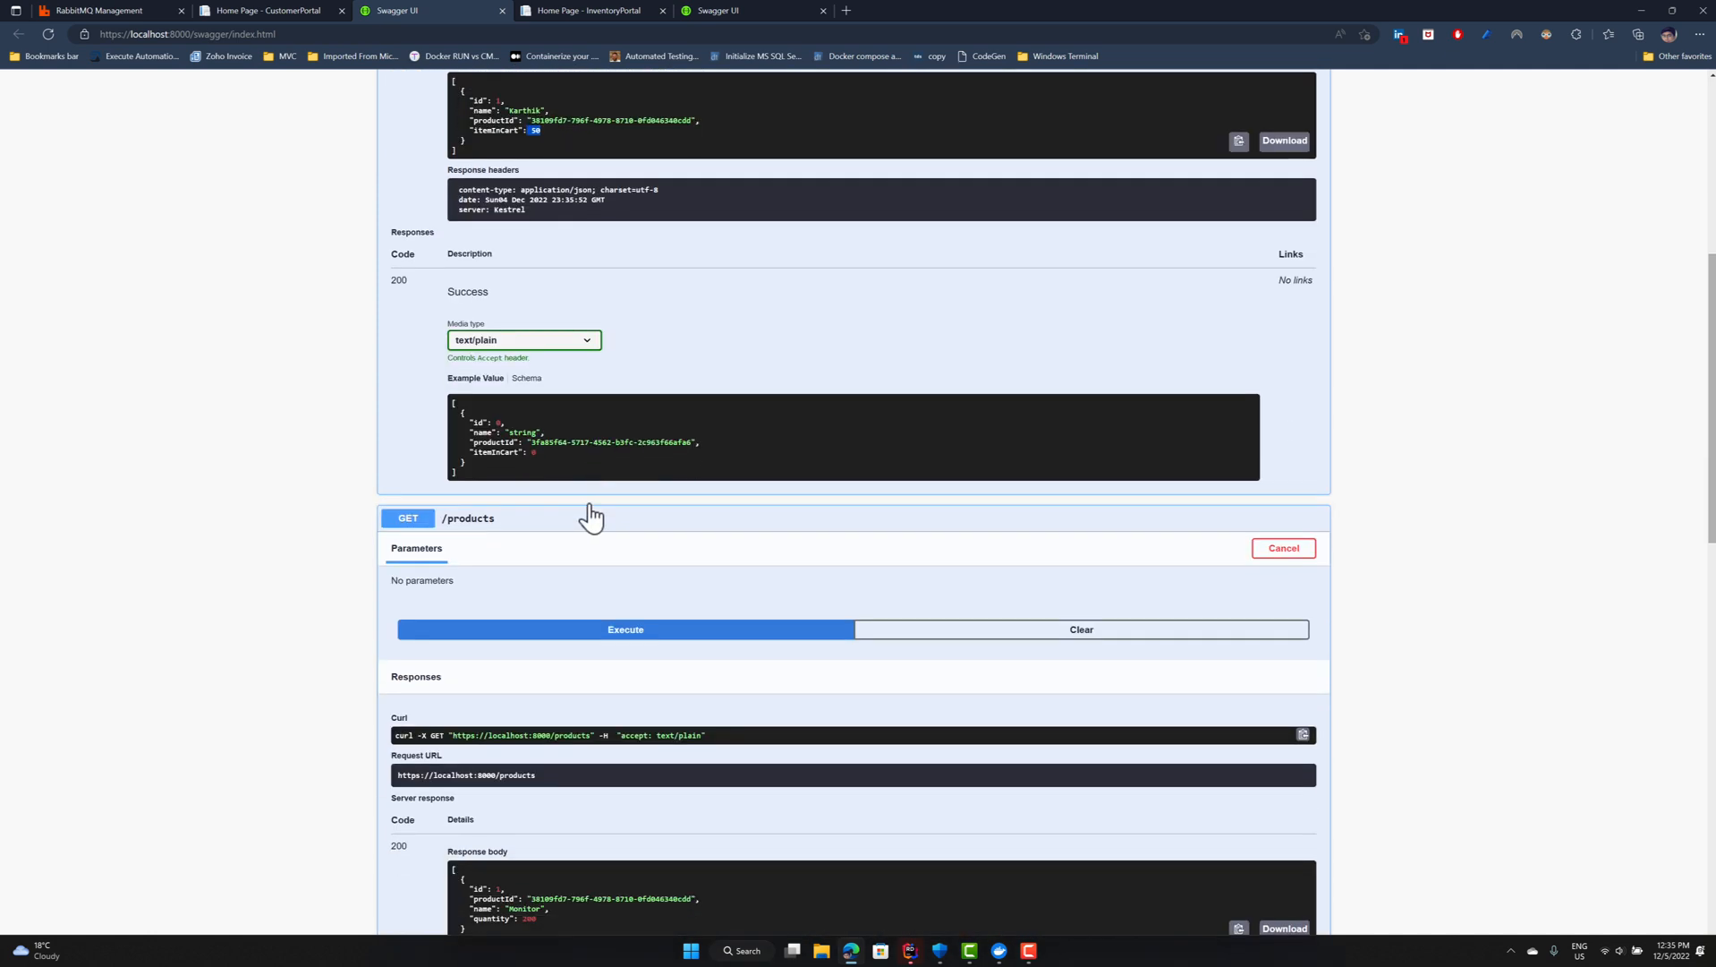
mouse_move(730, 569)
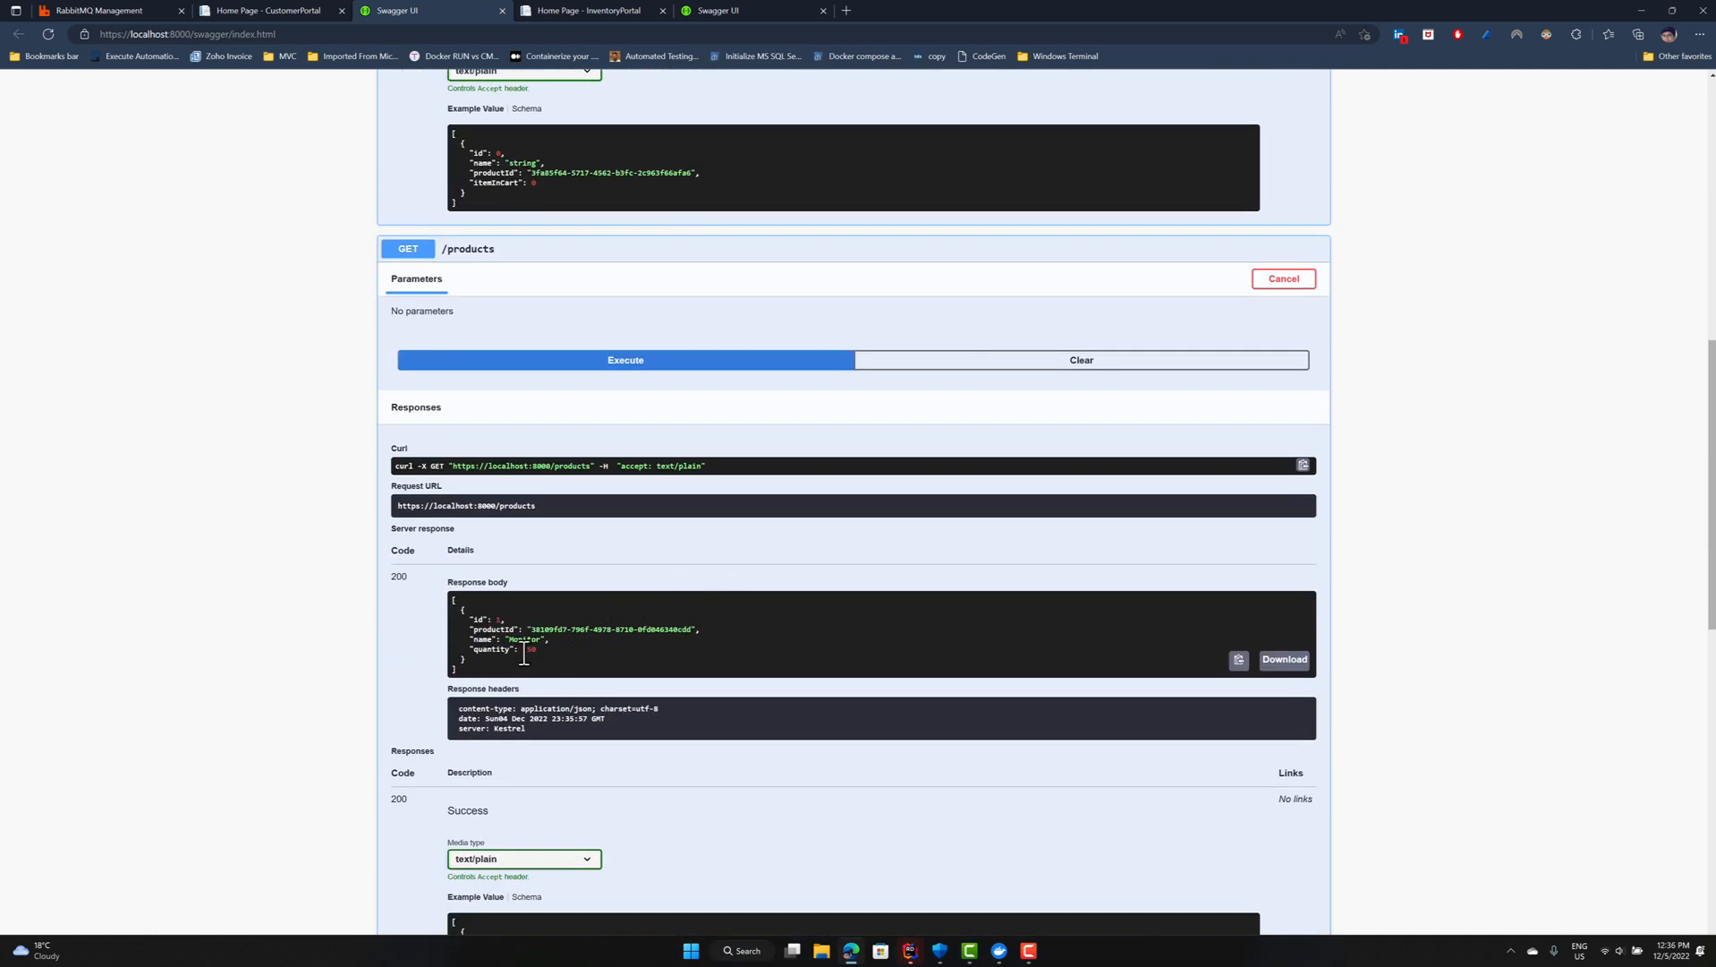
scroll("down", 3)
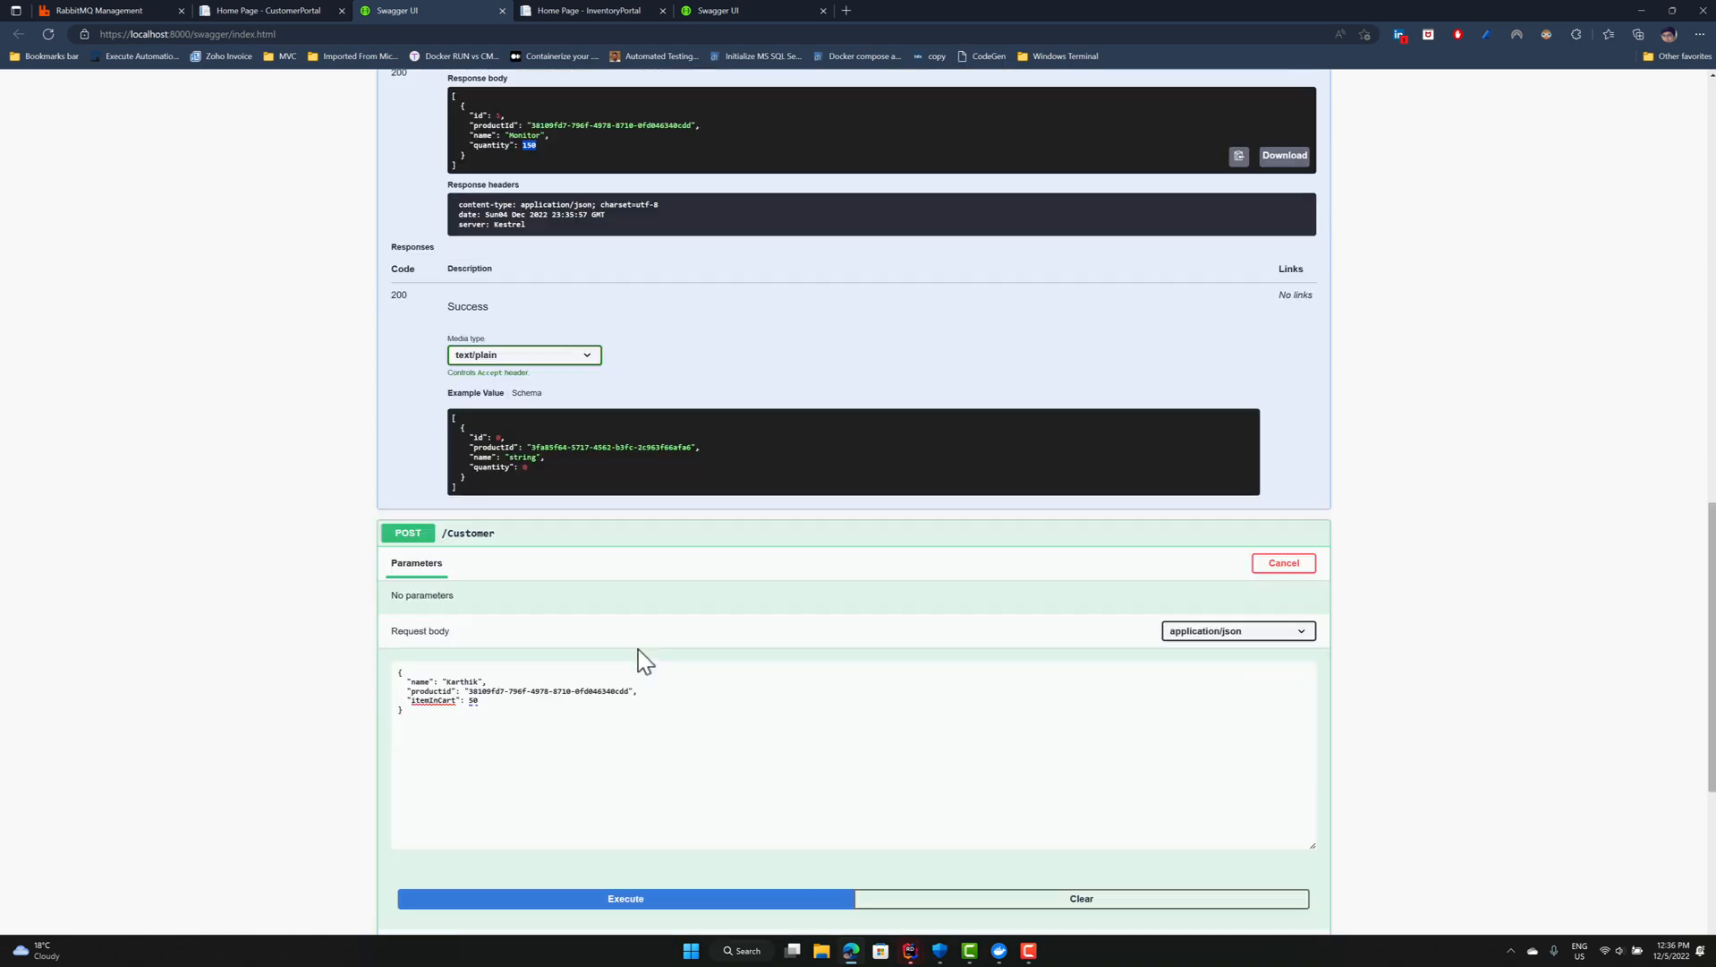
left_click(625, 897)
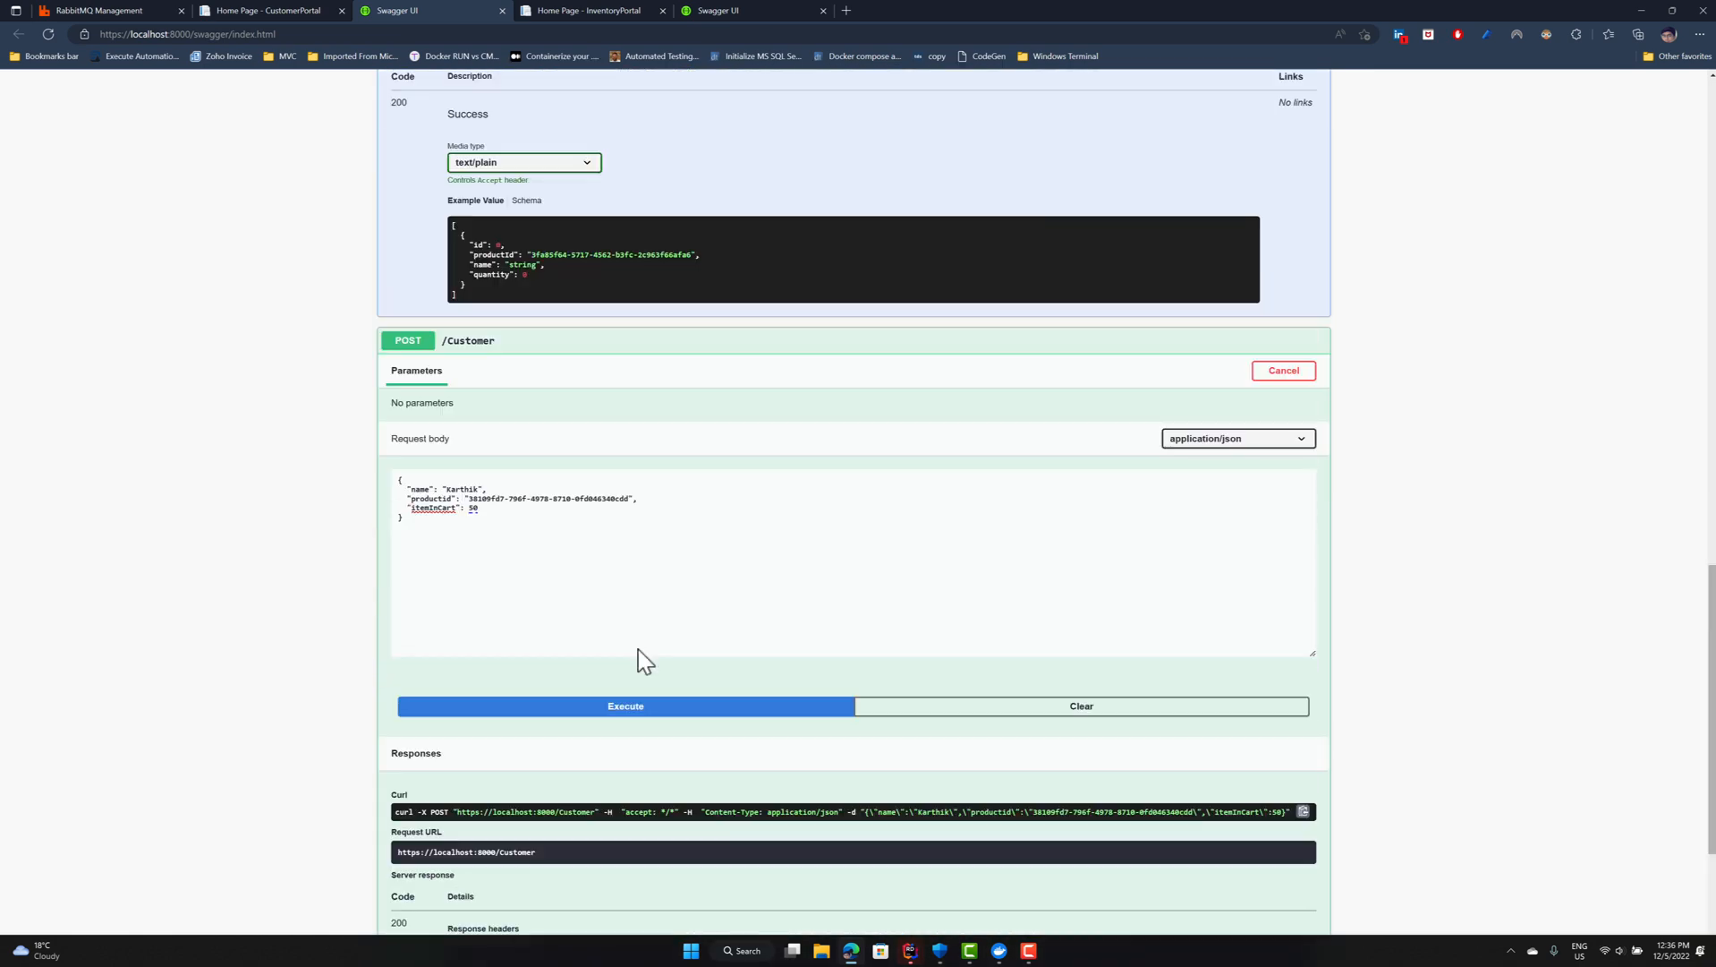
scroll("up", 3)
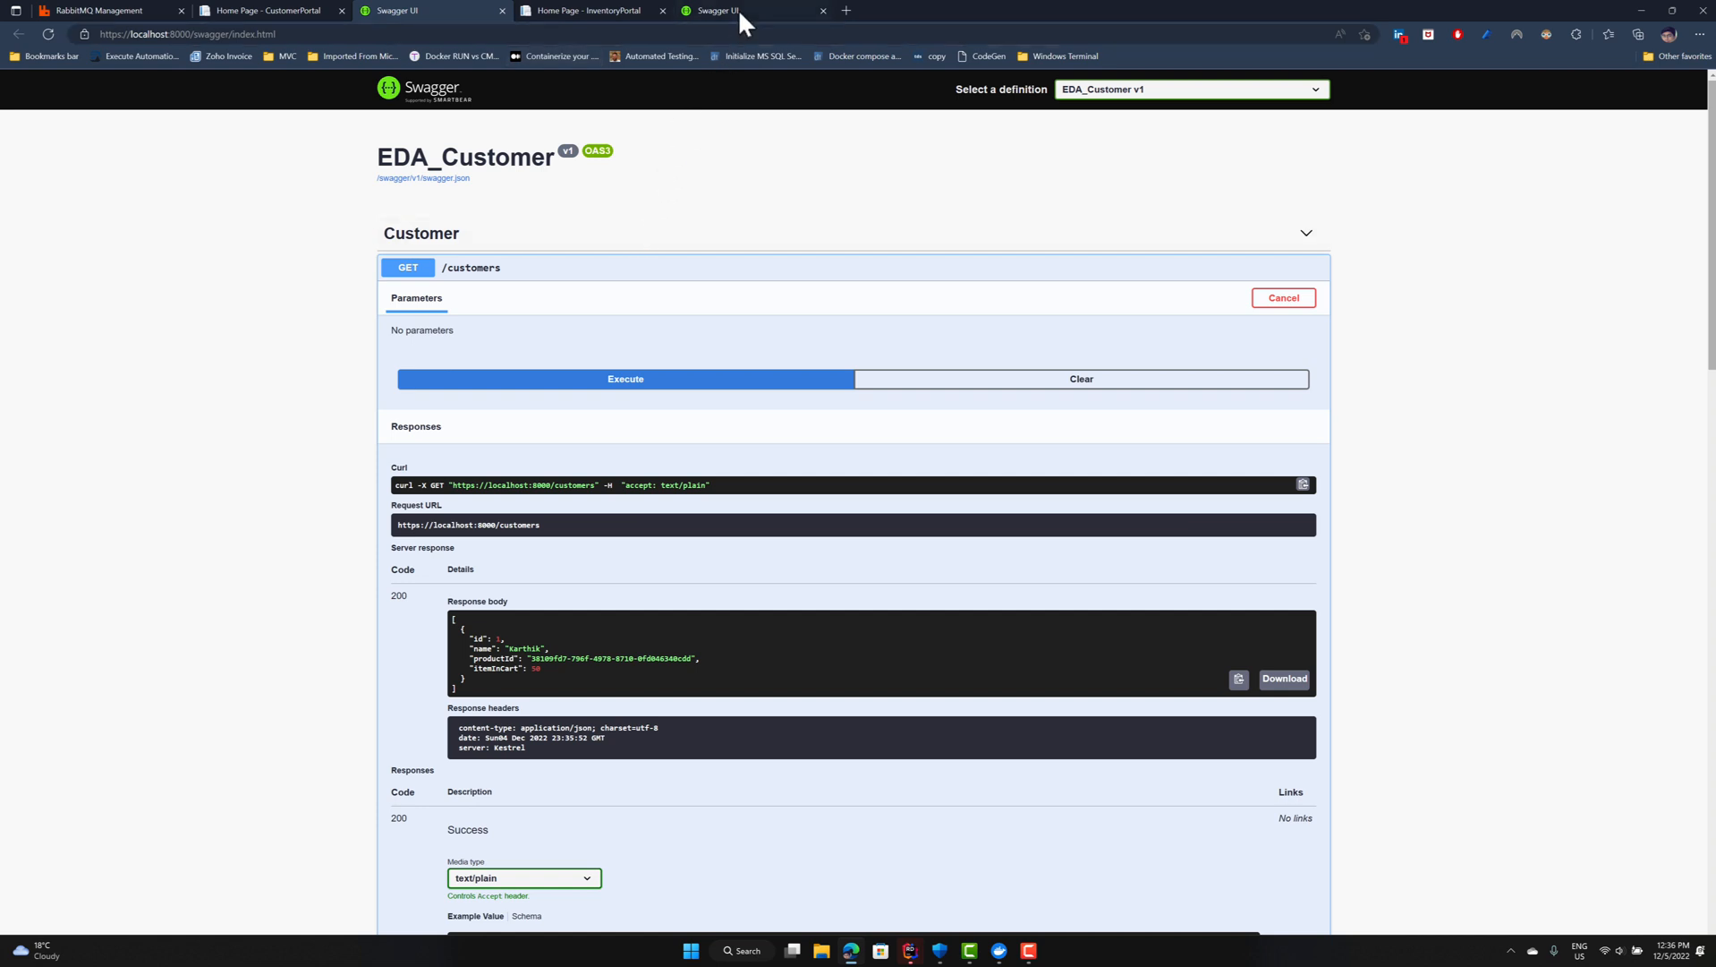
Review the idle inventory queues, then view the exchanges list containing topic.exchange.
left_click(104, 10)
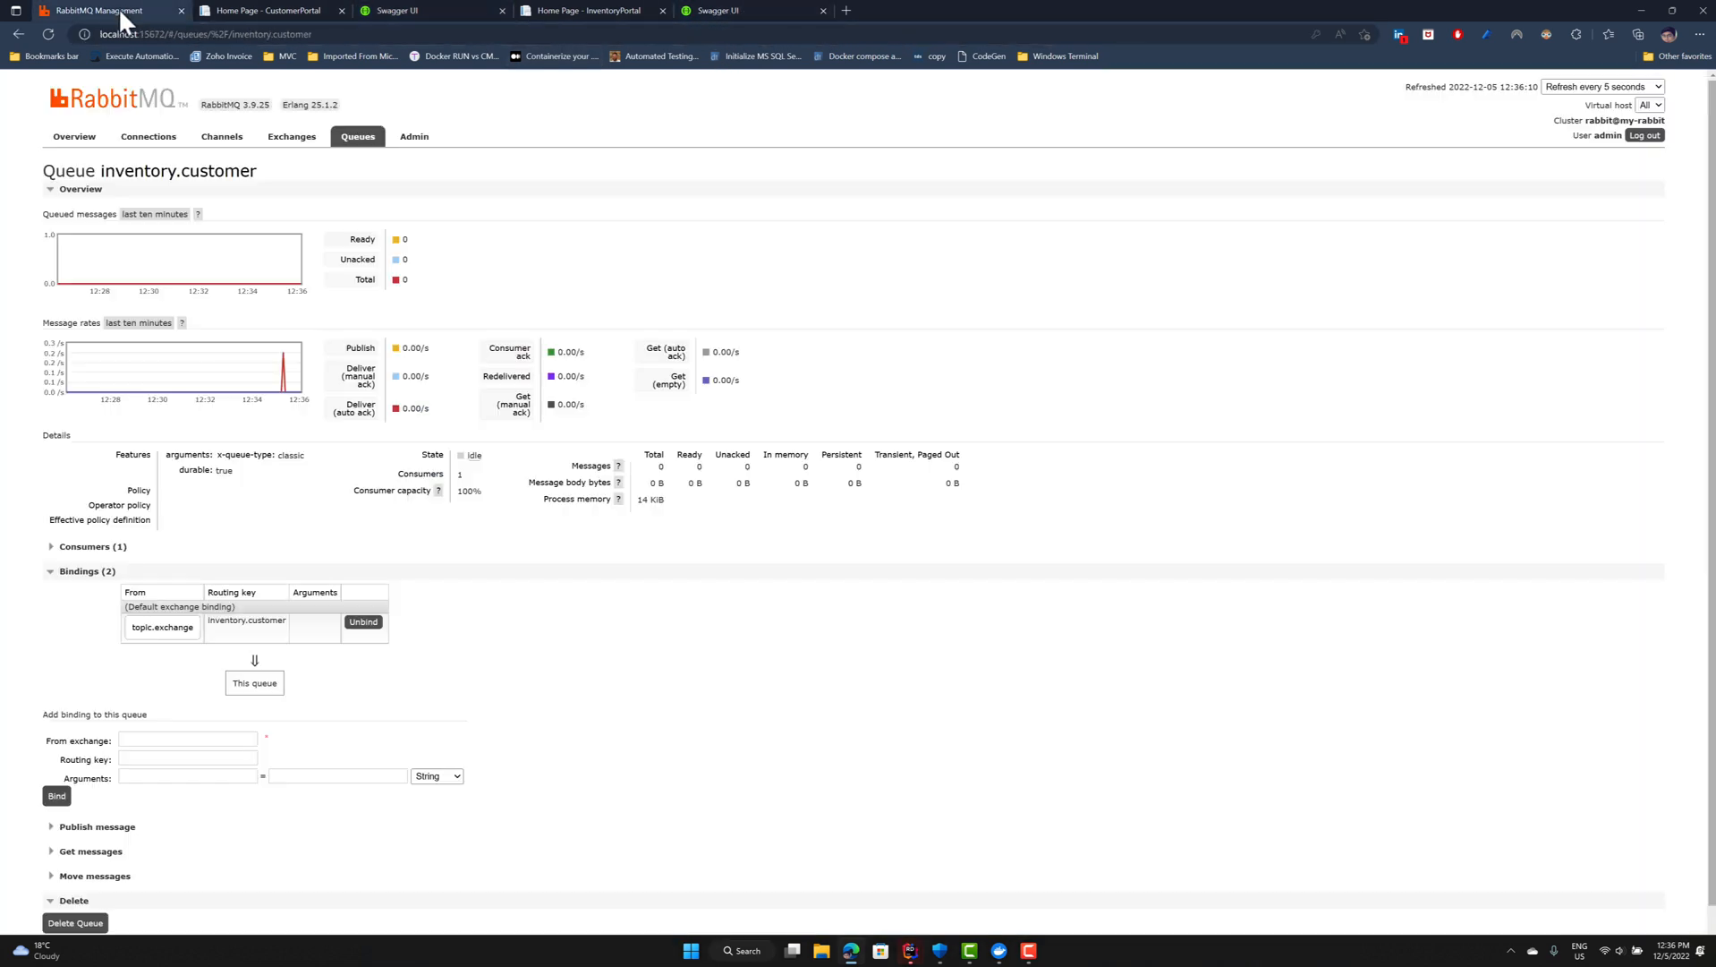
left_click(357, 136)
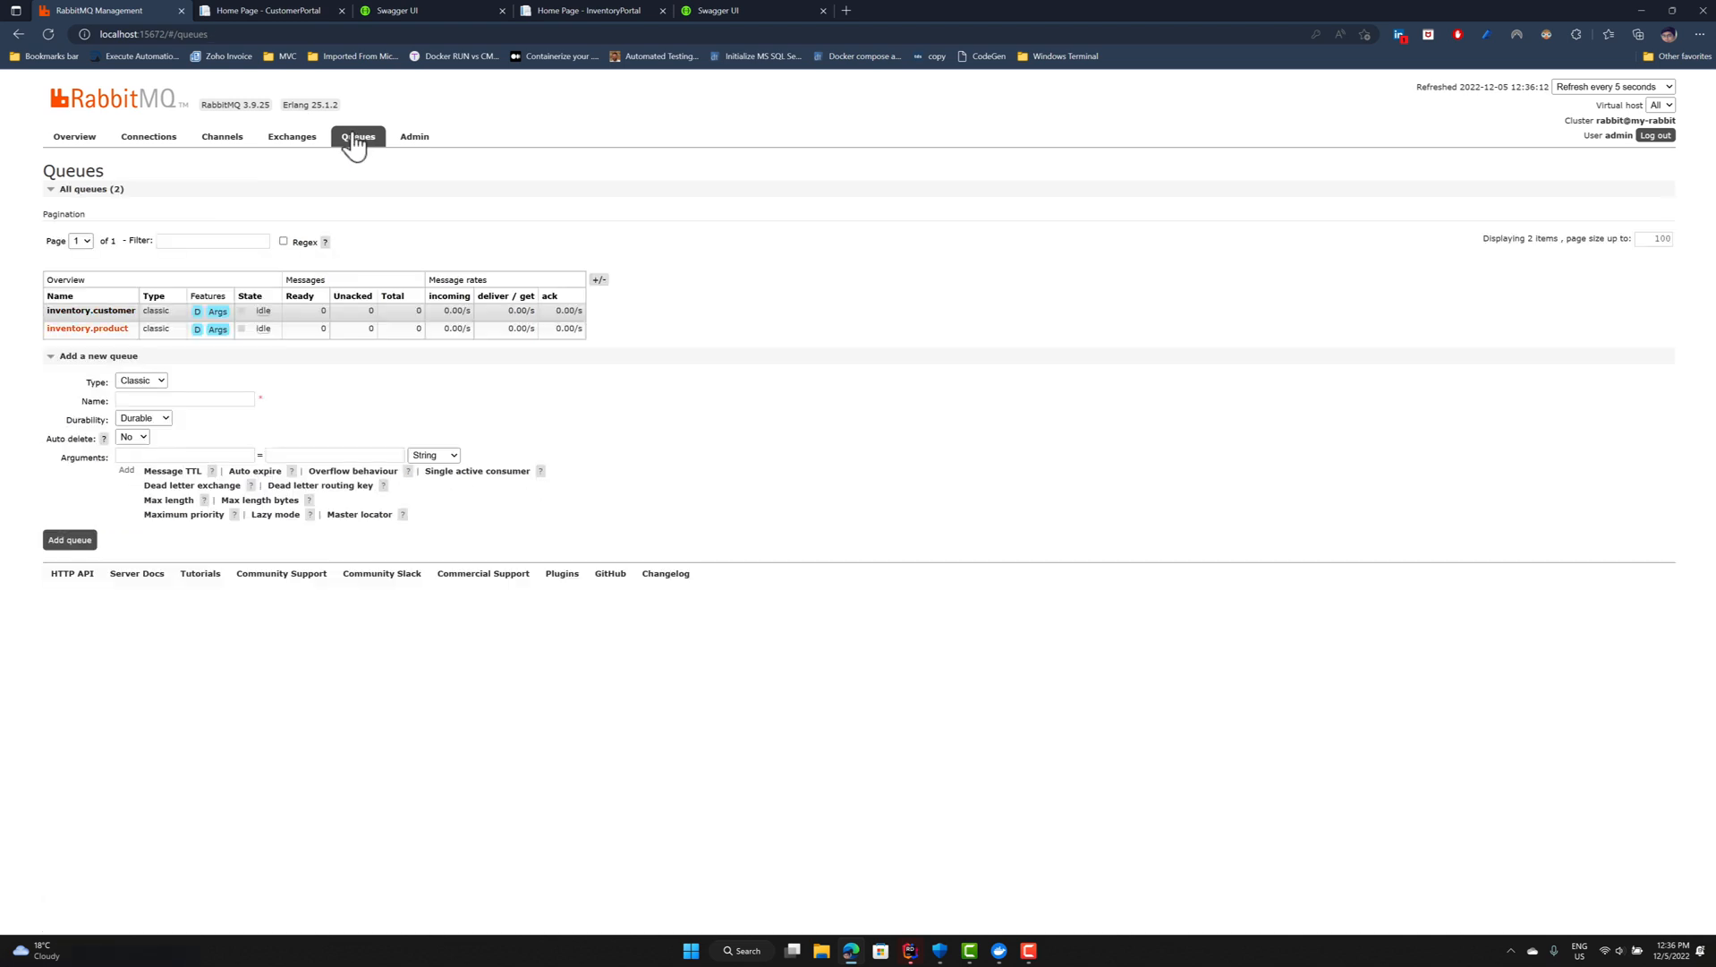
mouse_move(77, 329)
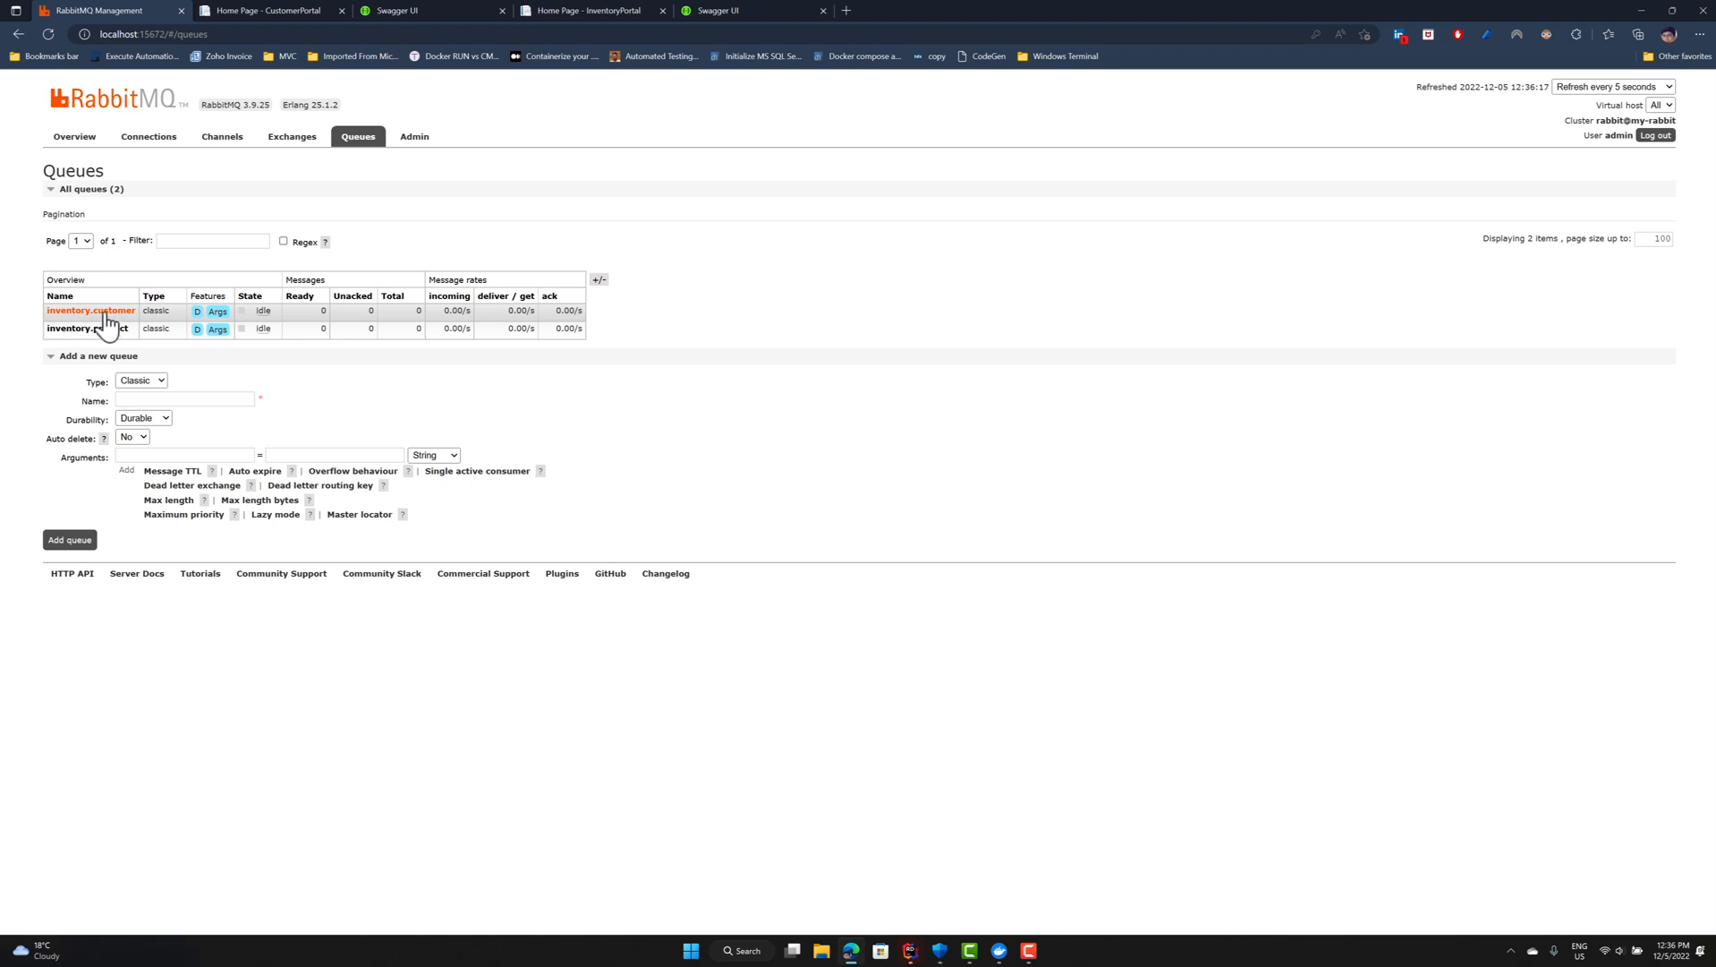
mouse_move(291, 136)
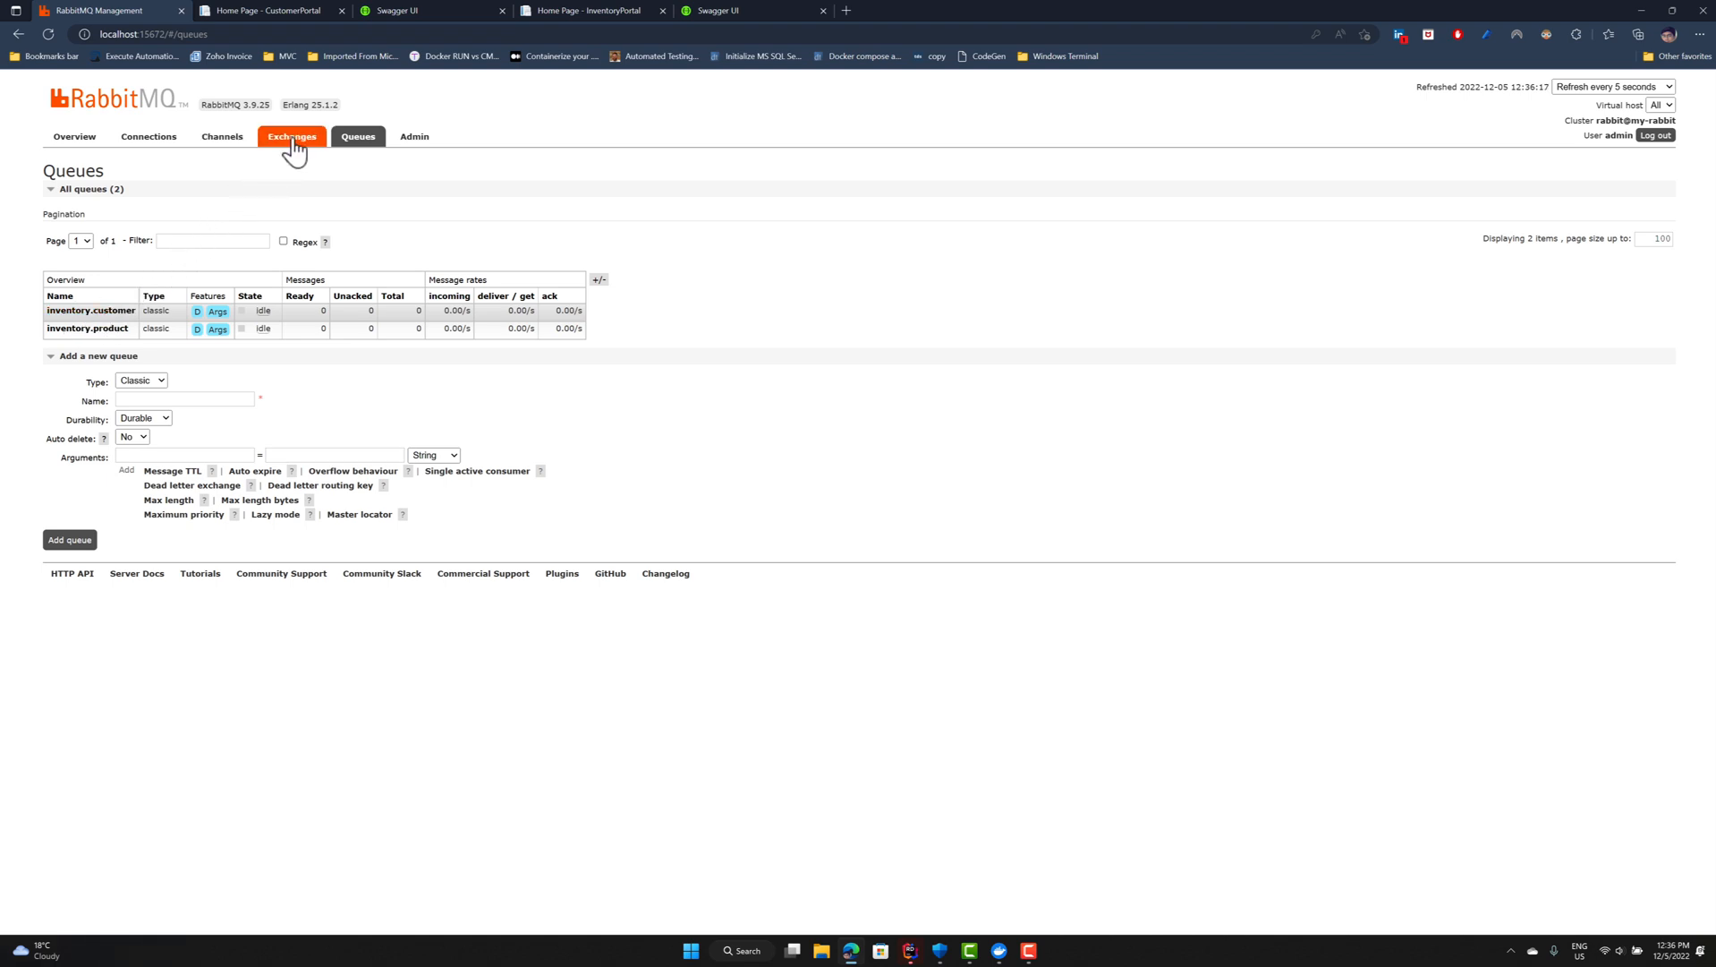
left_click(291, 137)
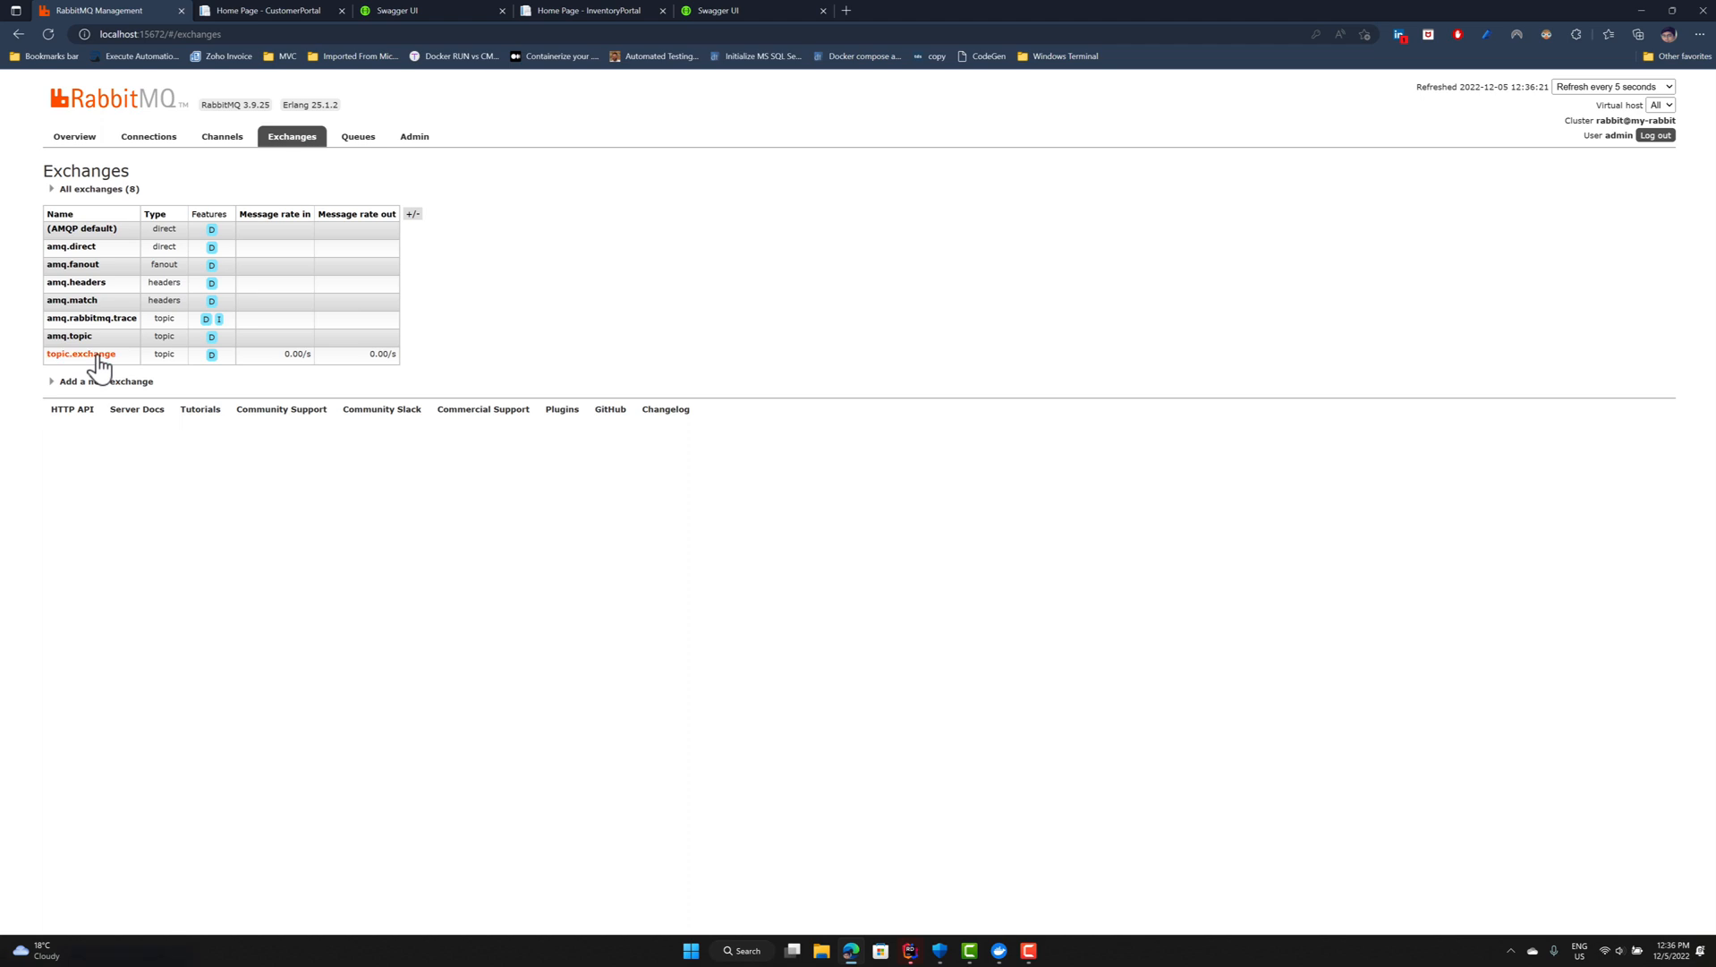
mouse_move(599, 340)
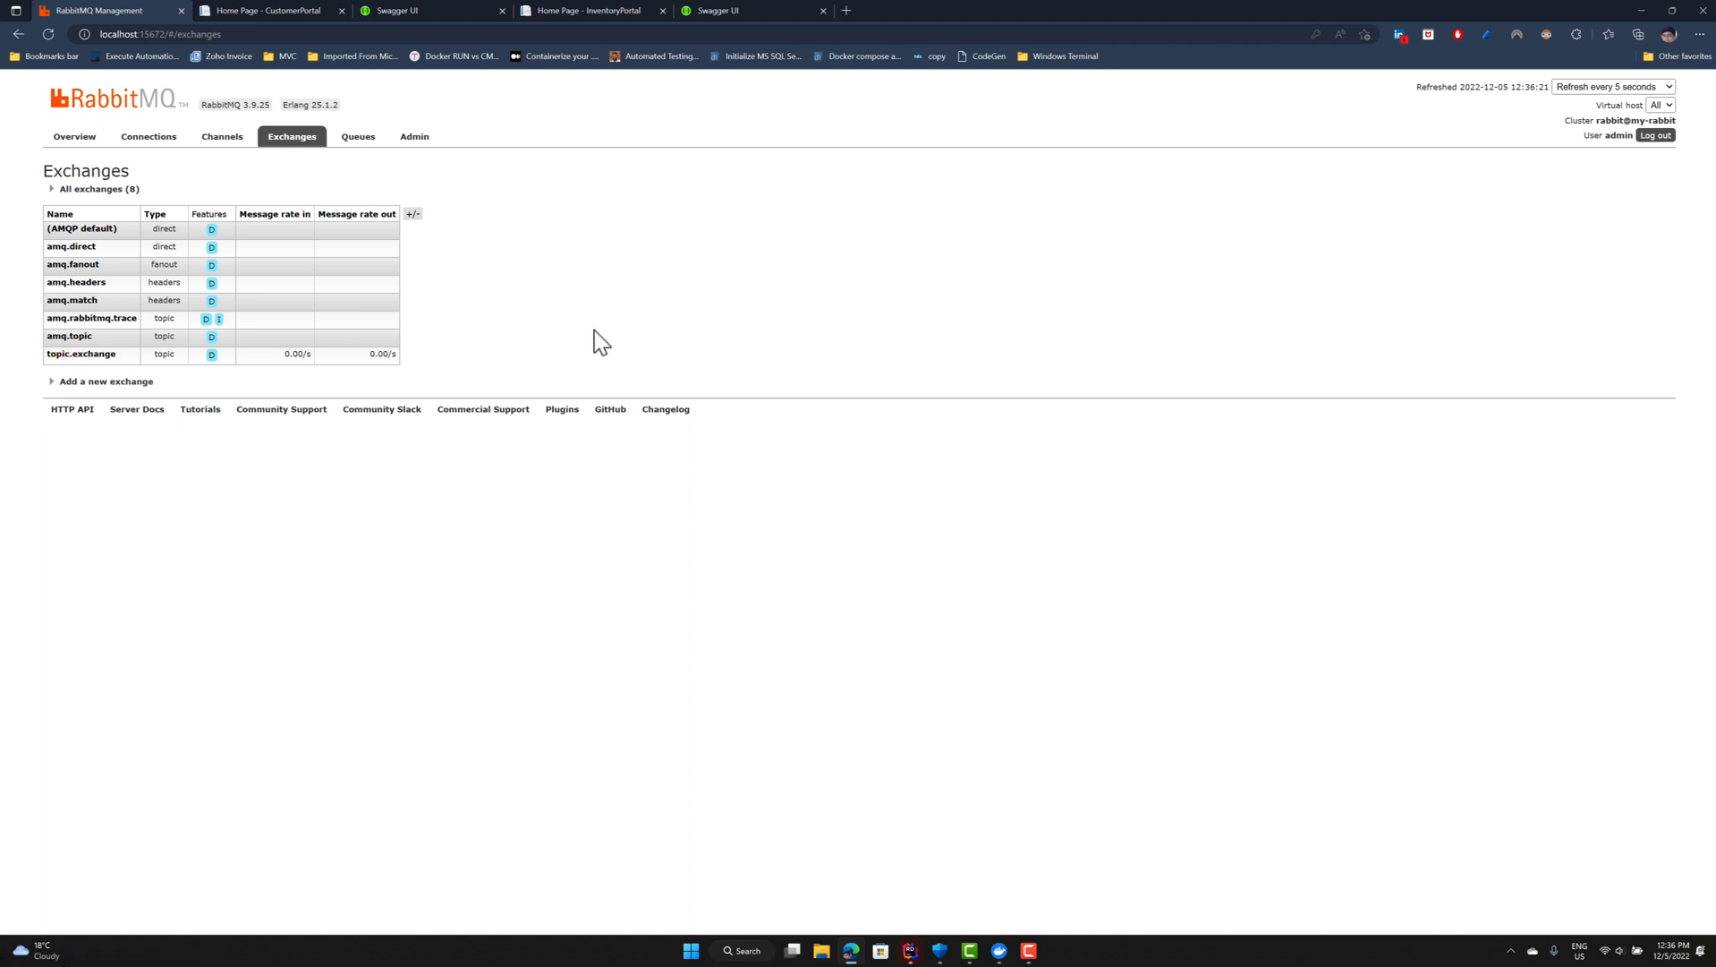
mouse_move(595, 330)
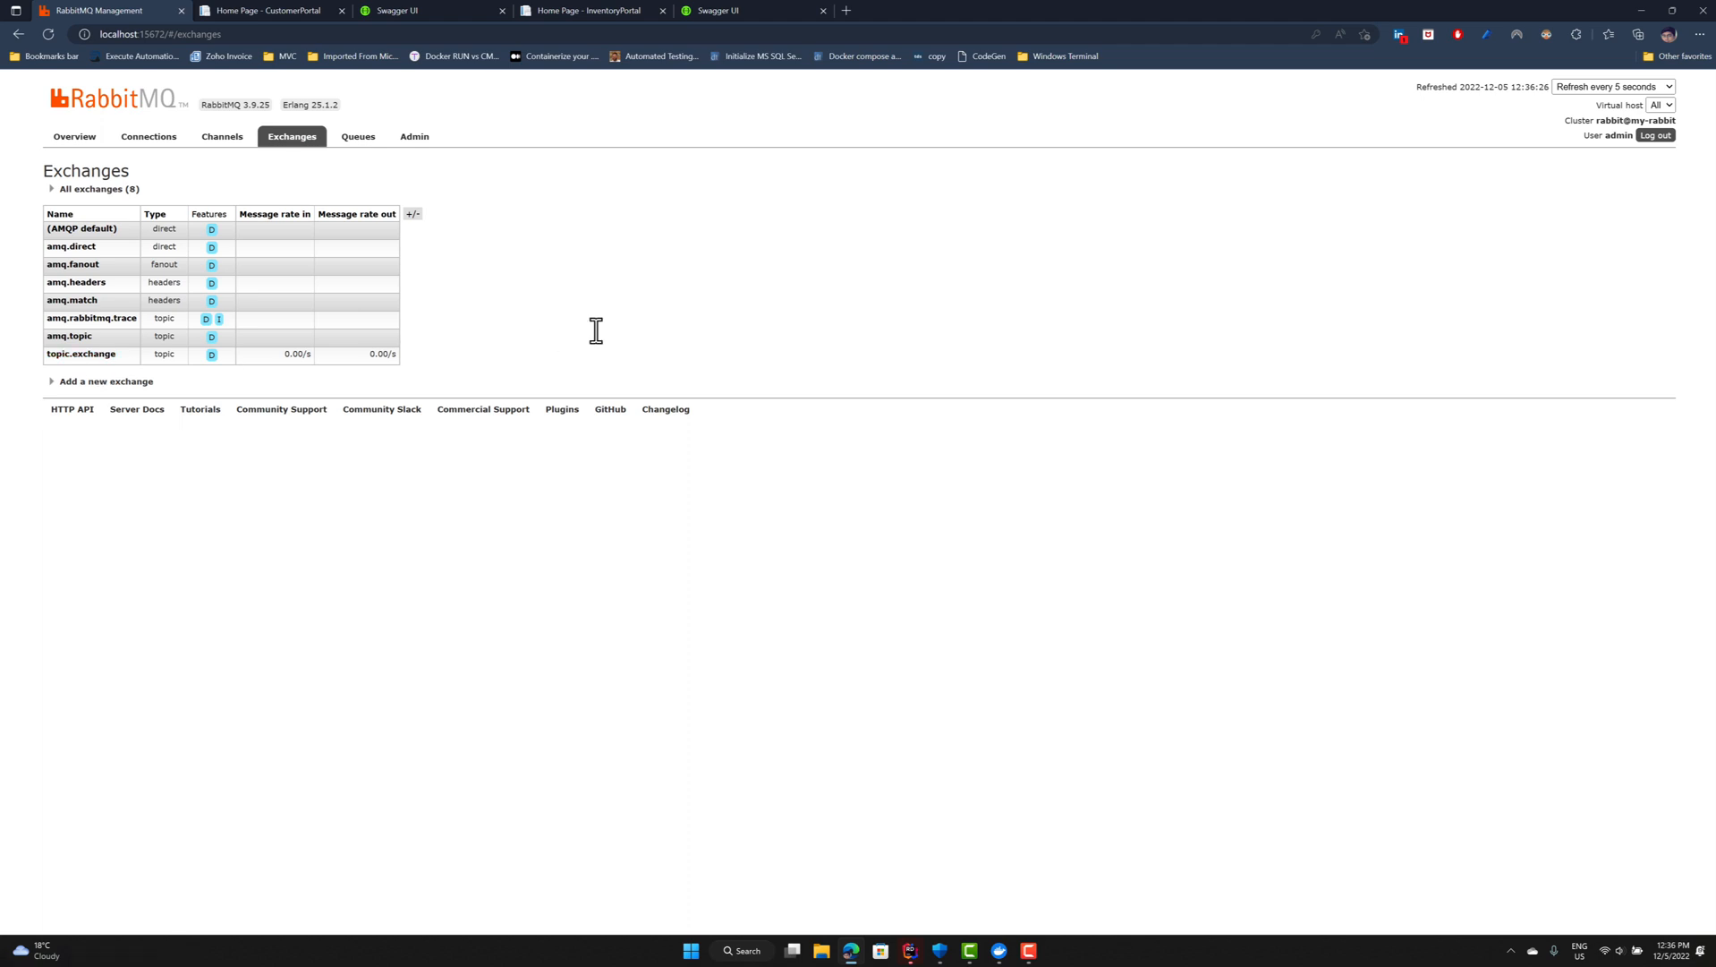
mouse_move(80, 353)
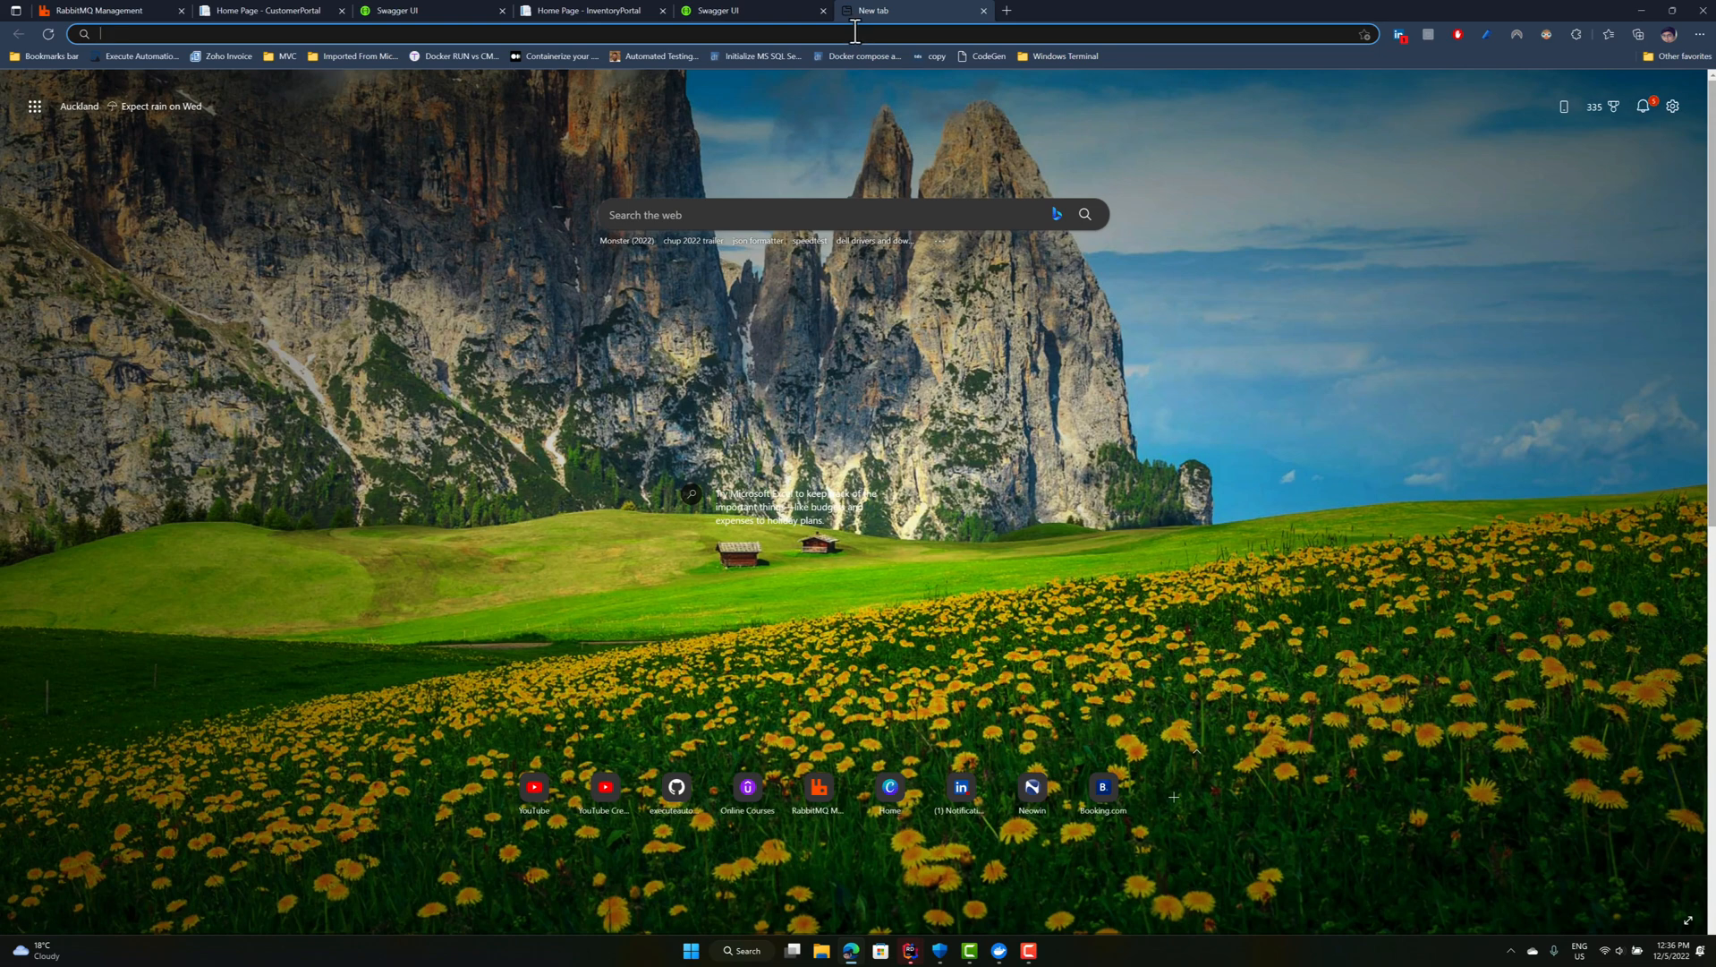
mouse_move(786, 33)
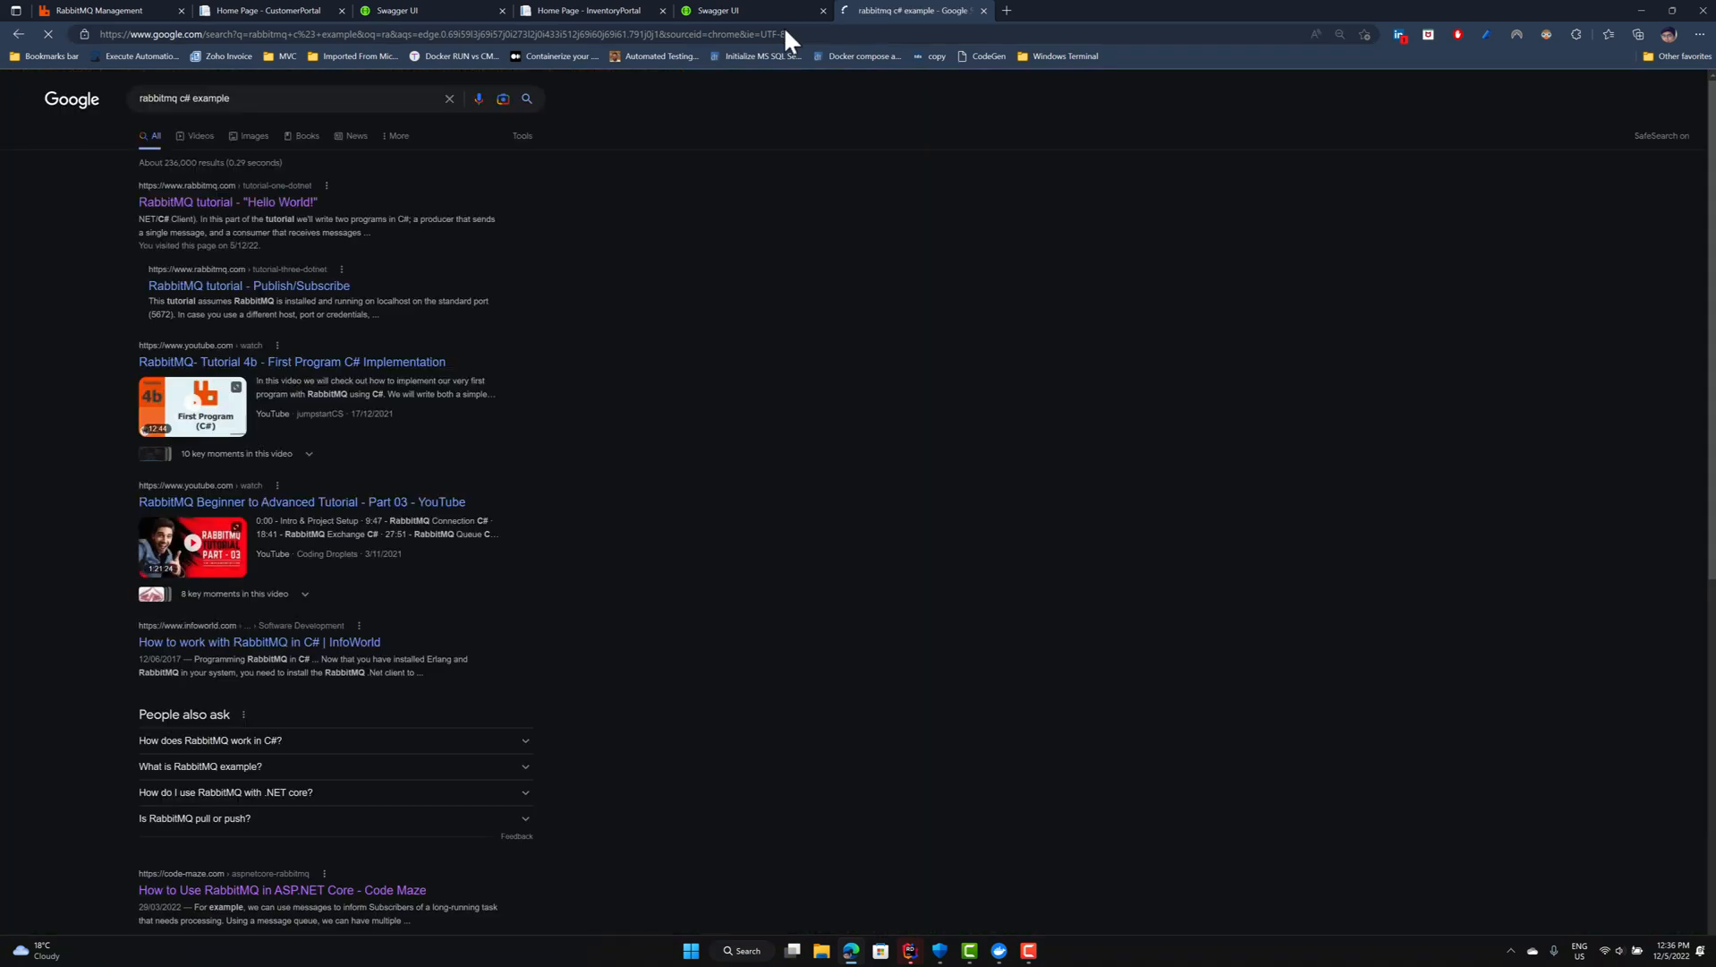
Bring up the link menu on the 'RabbitMQ tutorial - Hello World!' search result.
right_click(228, 202)
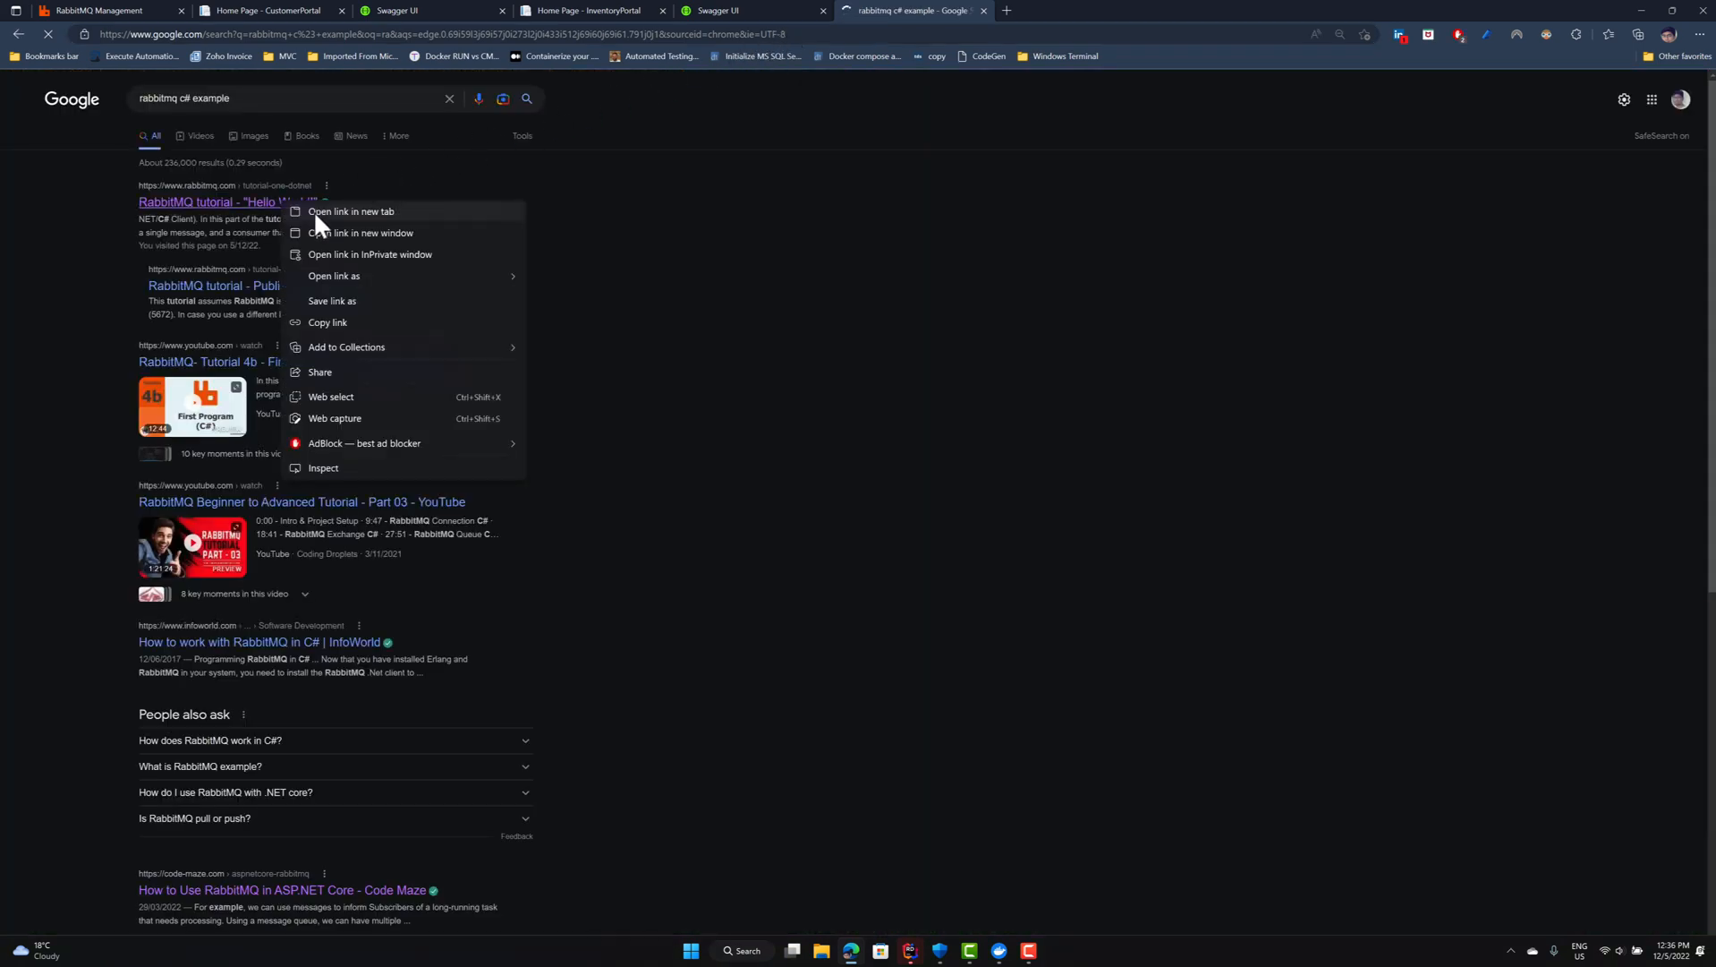
Read the .NET Hello World tutorial's Send and Receive code in a new tab.
left_click(350, 211)
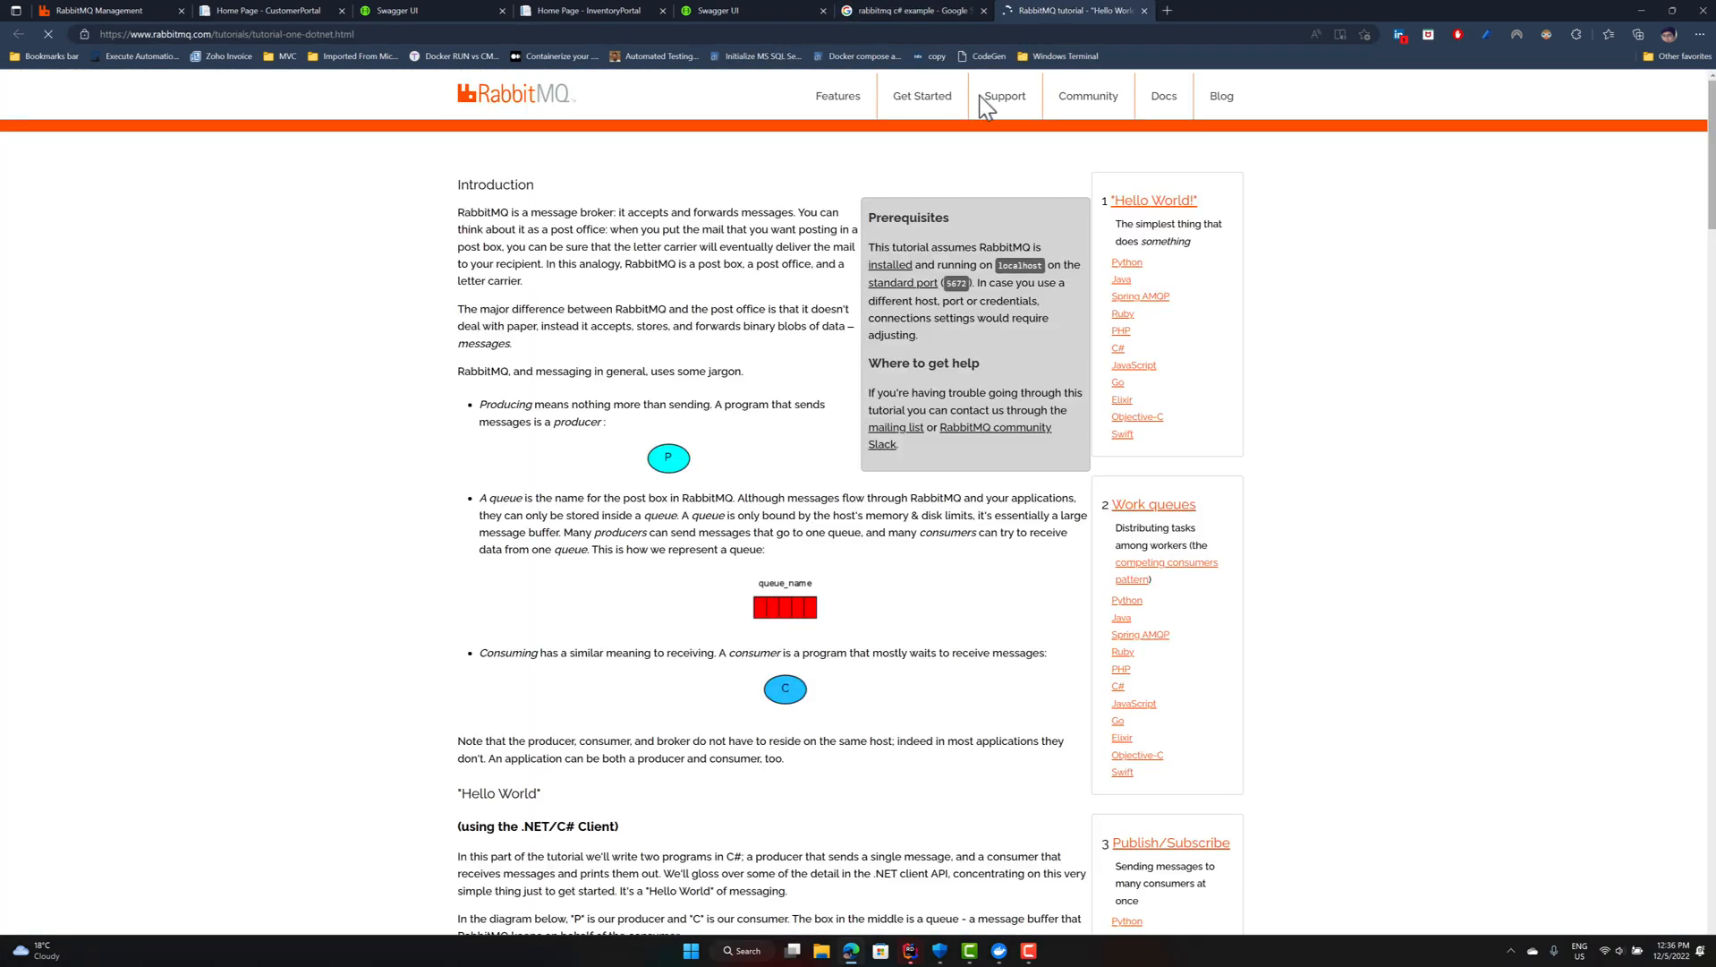
scroll("down", 3)
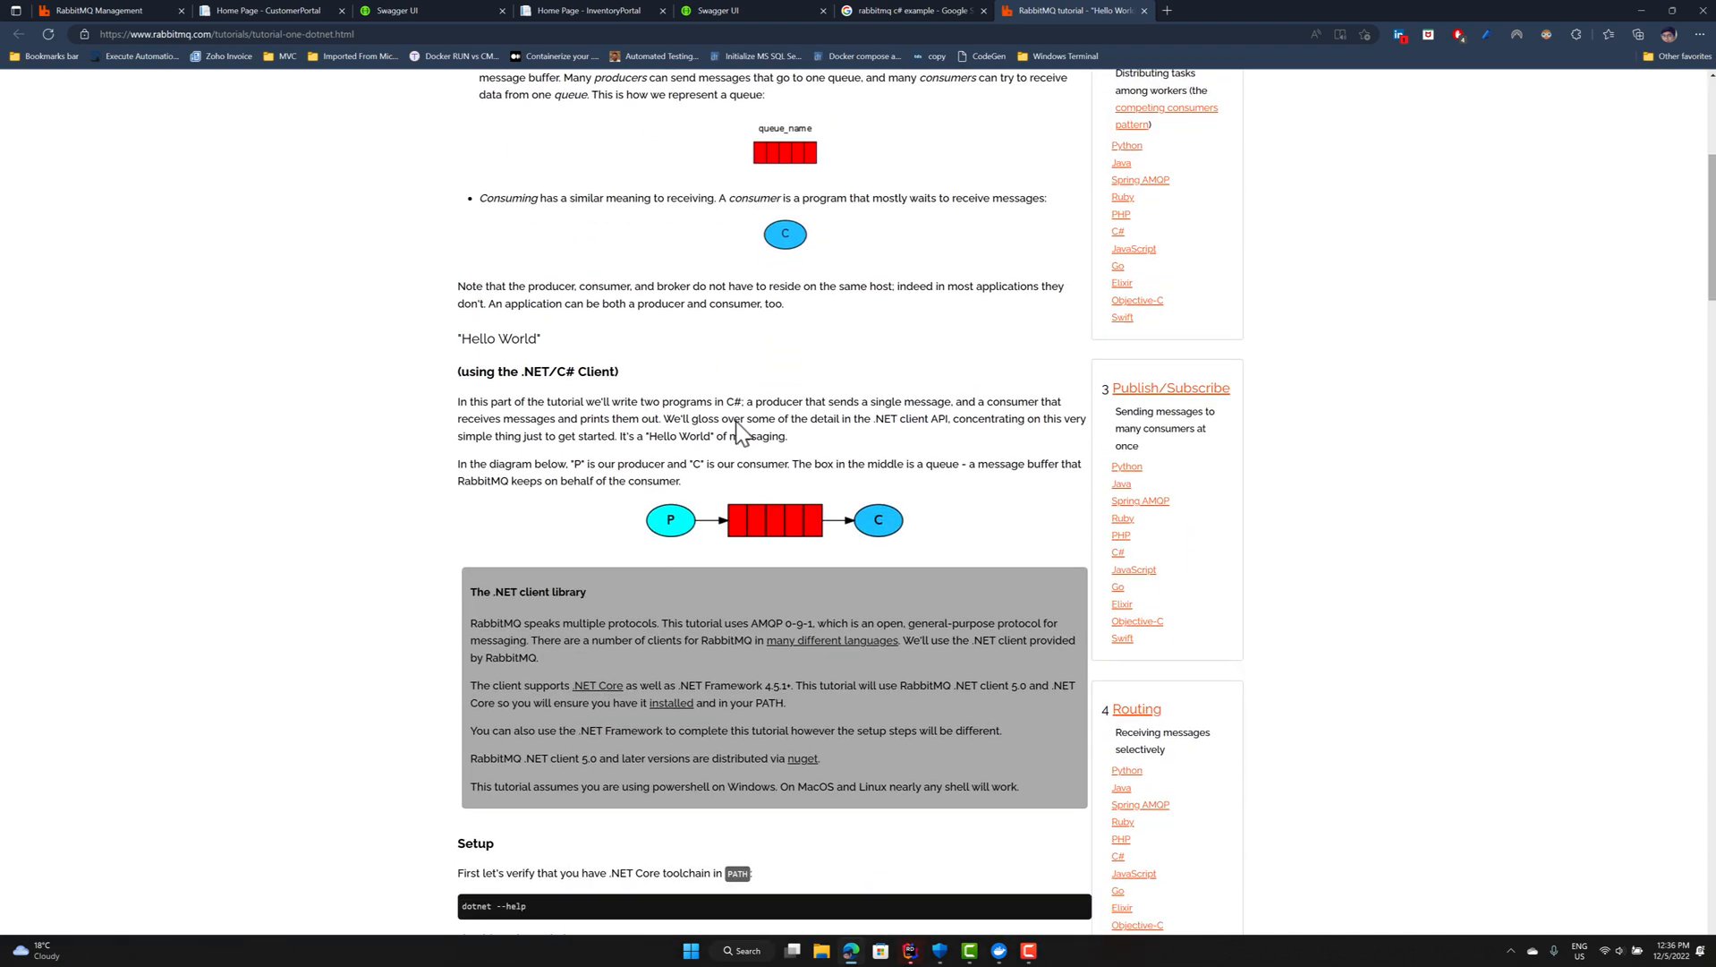
scroll("down", 3)
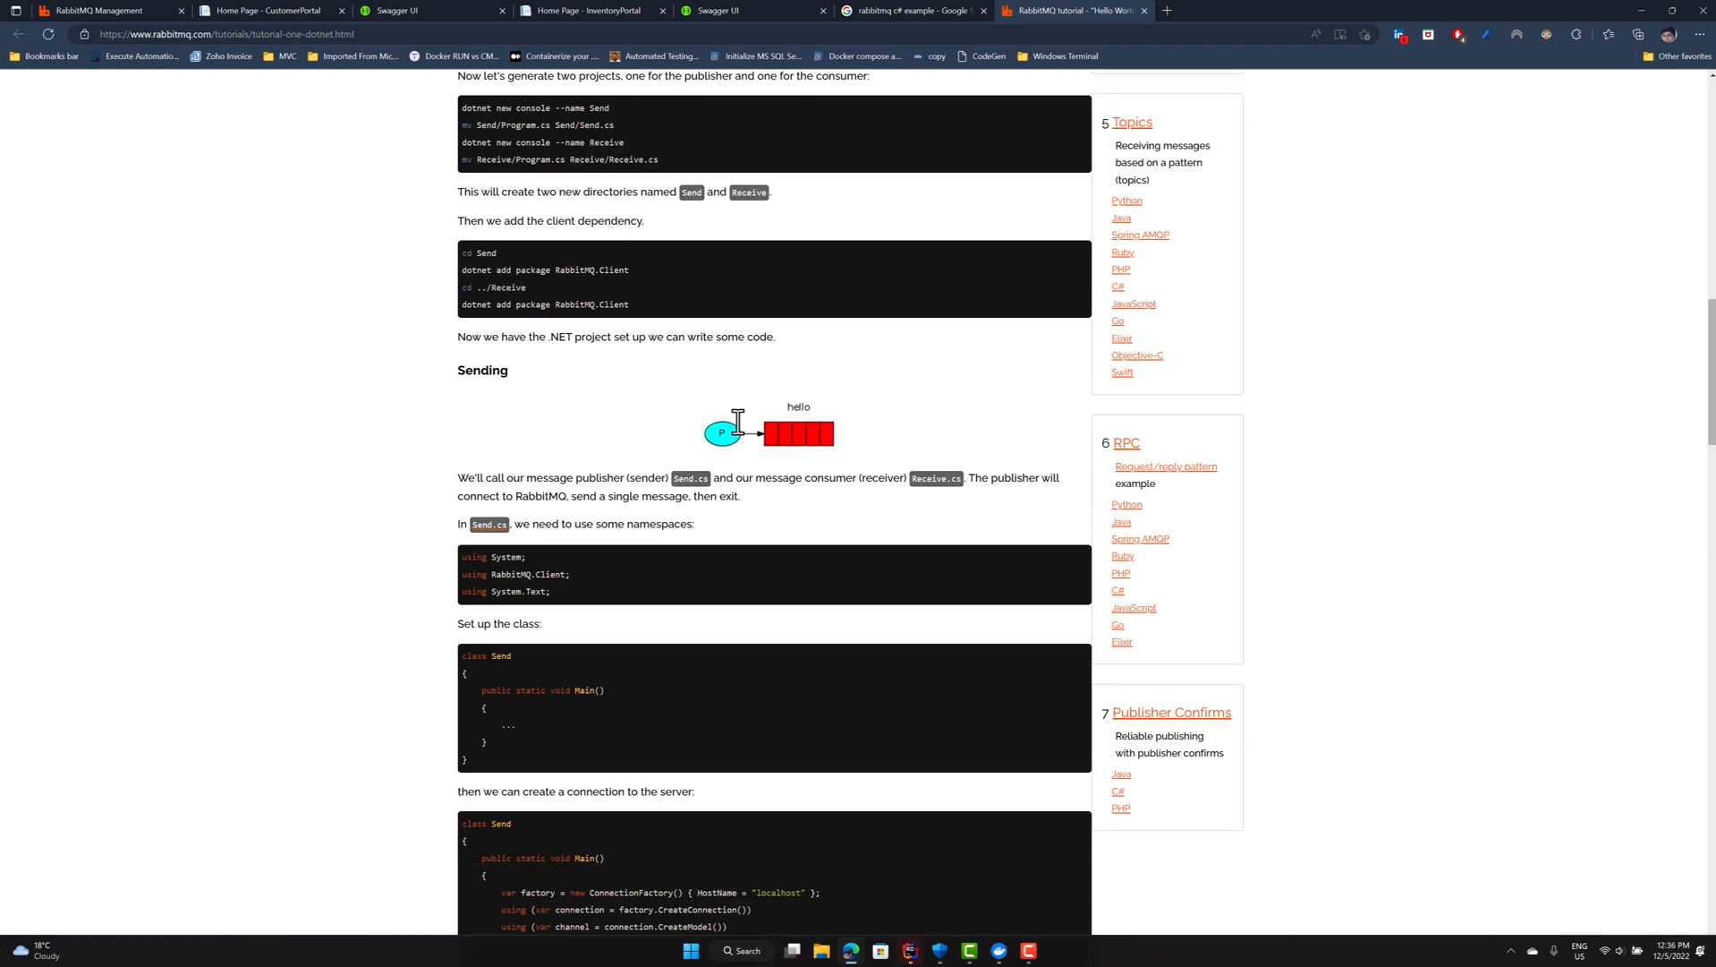
scroll("down", 3)
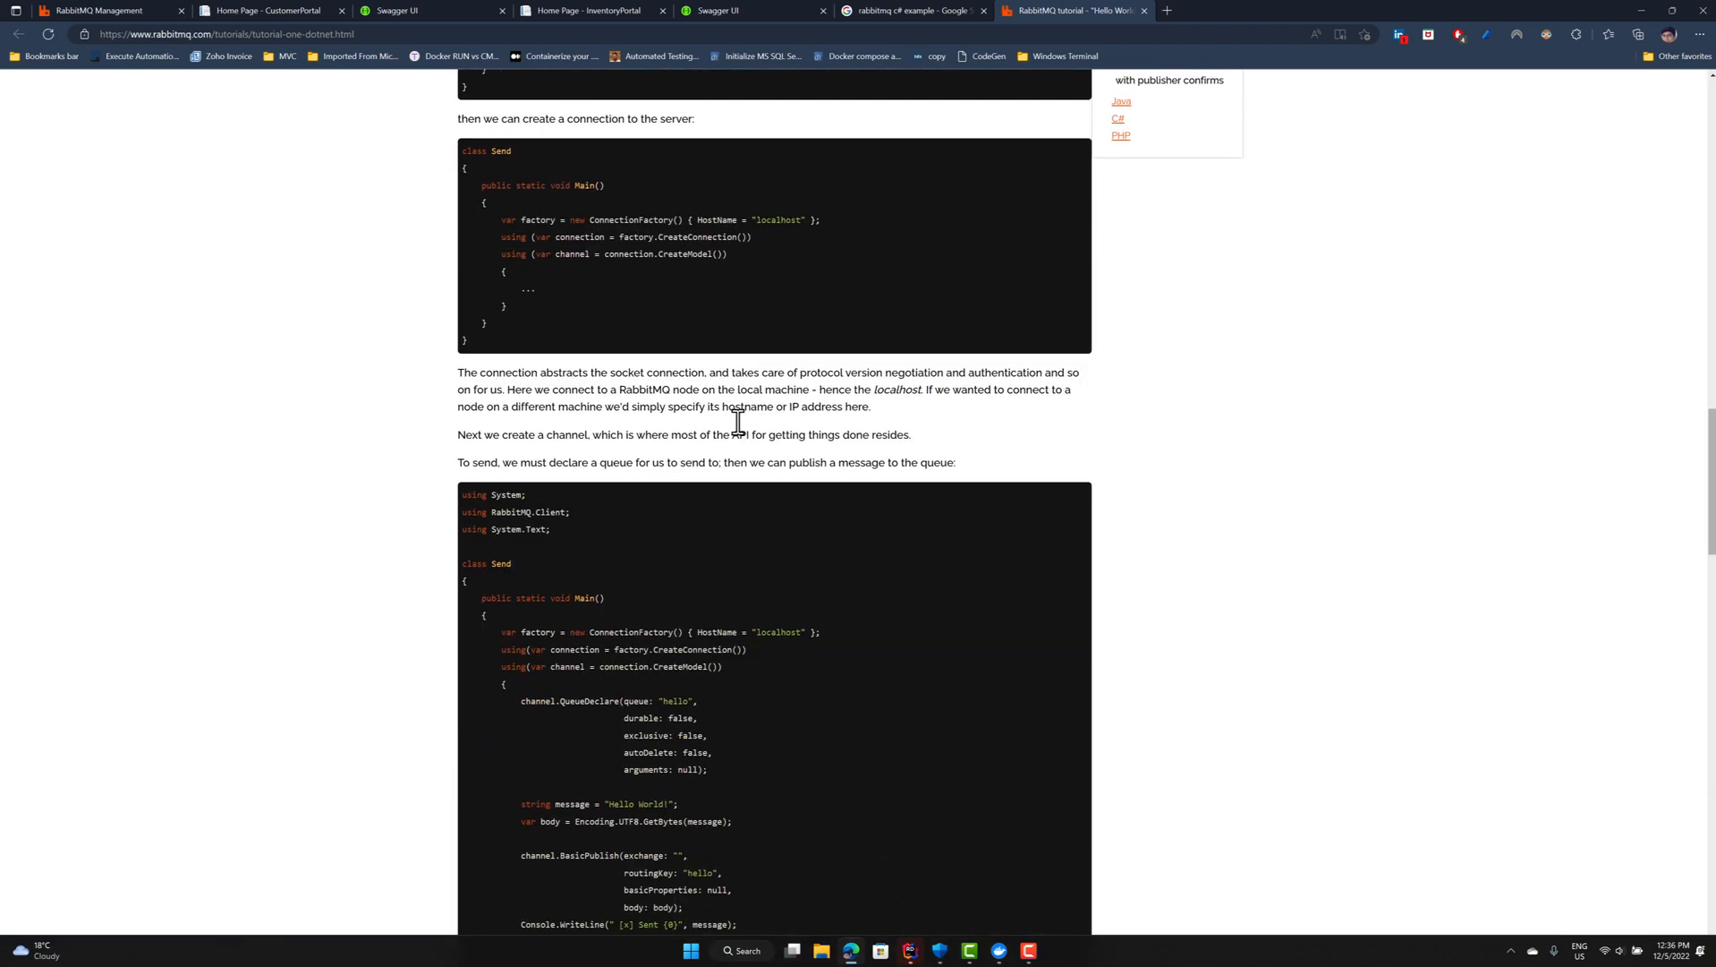
mouse_move(688, 300)
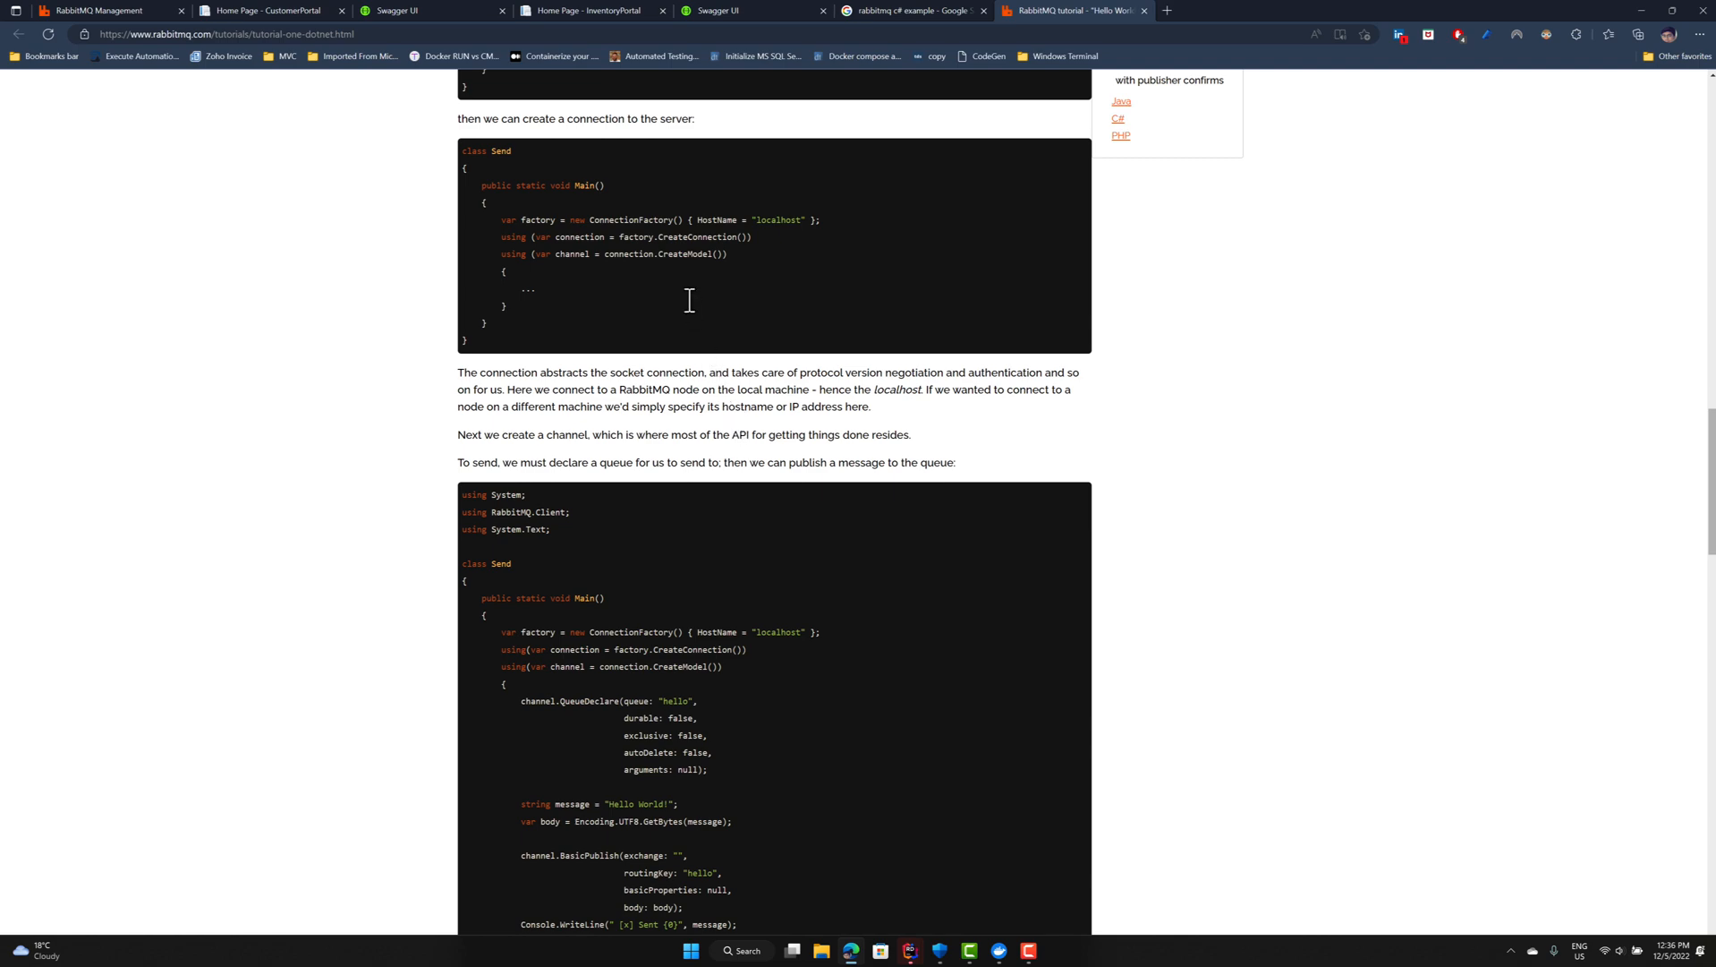
scroll("up", 3)
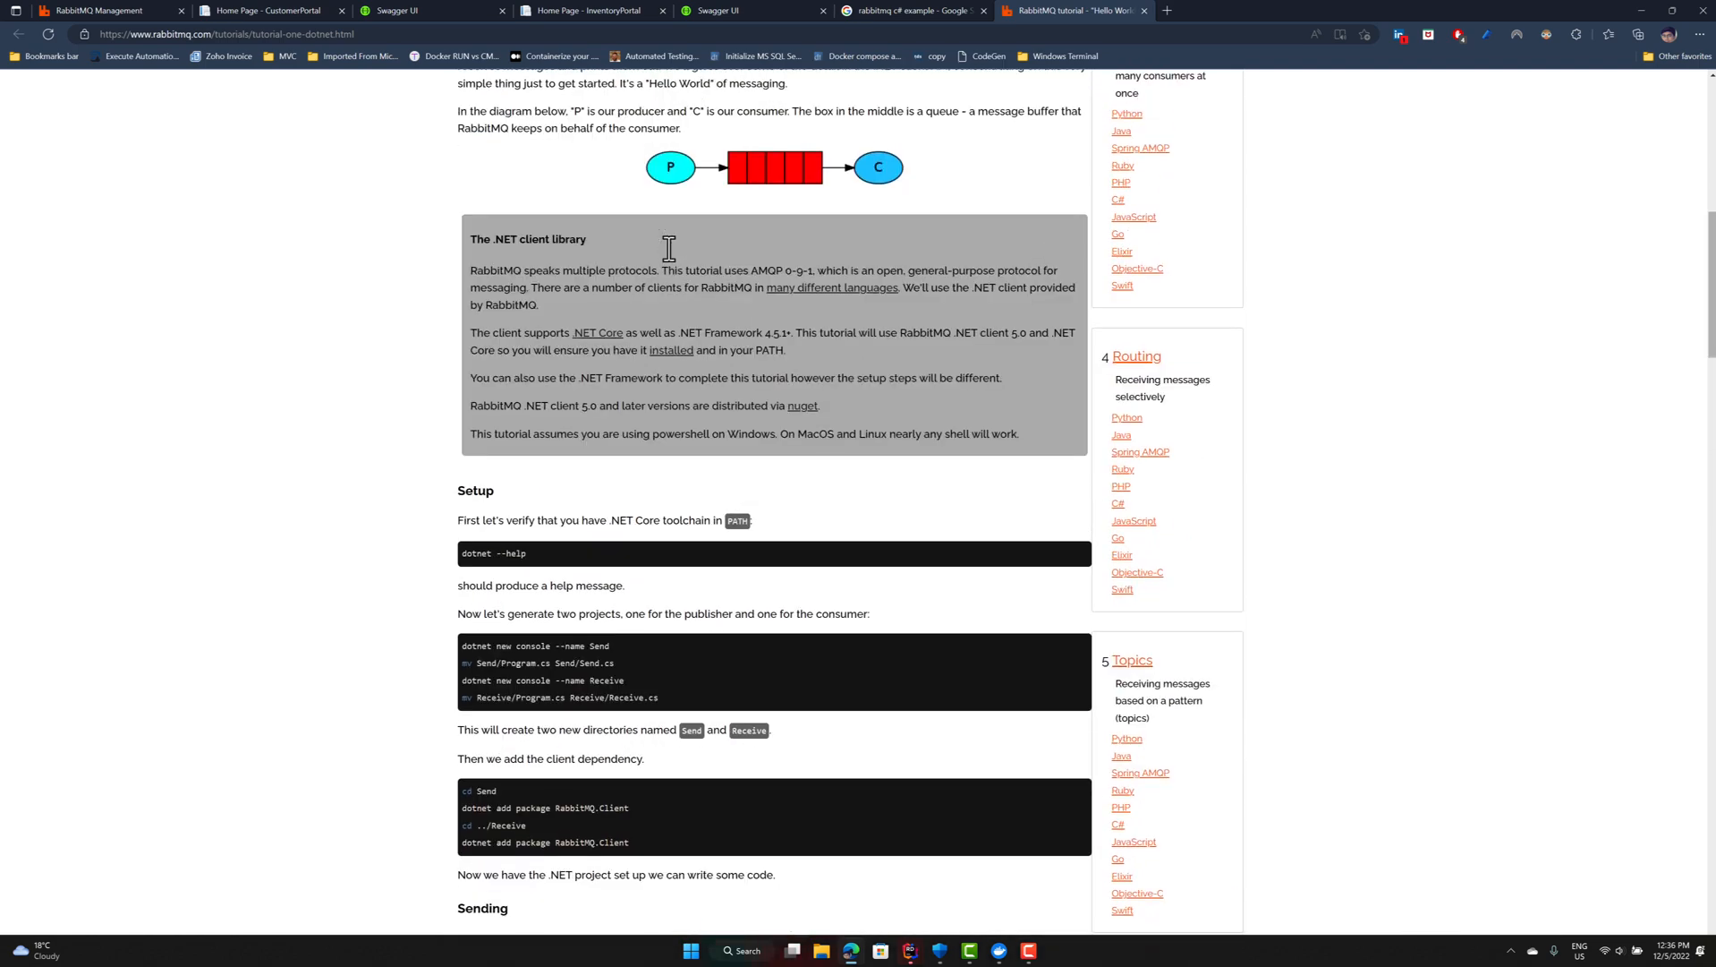
scroll("down", 3)
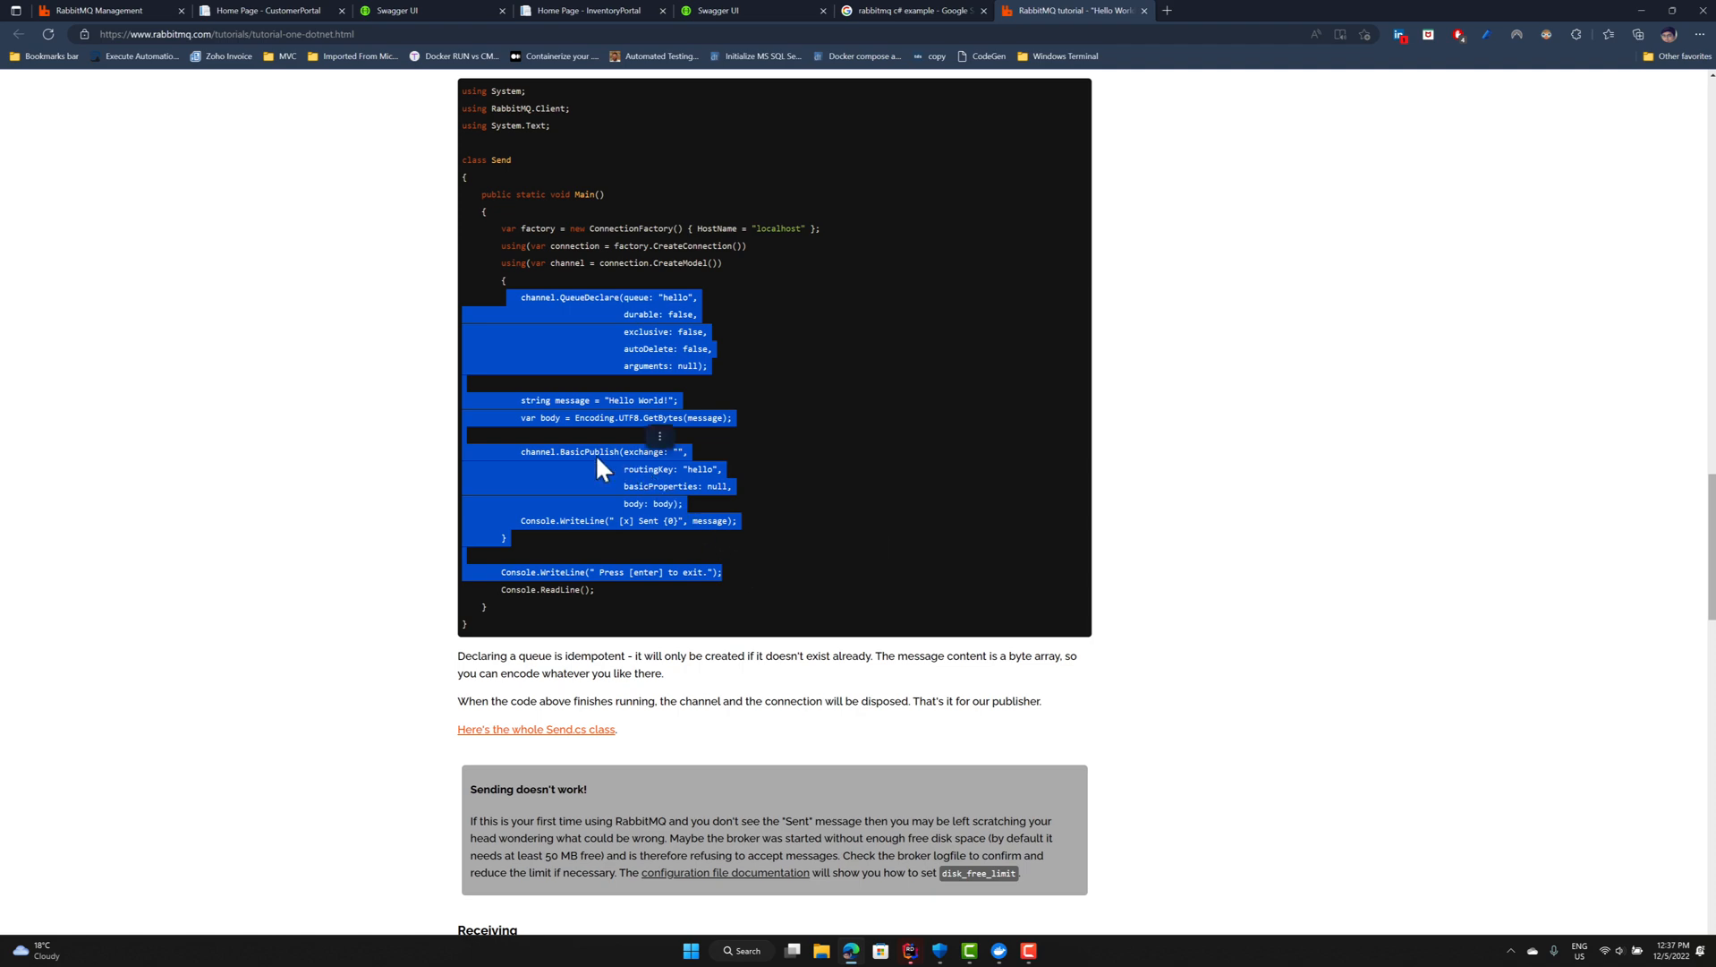
scroll("down", 3)
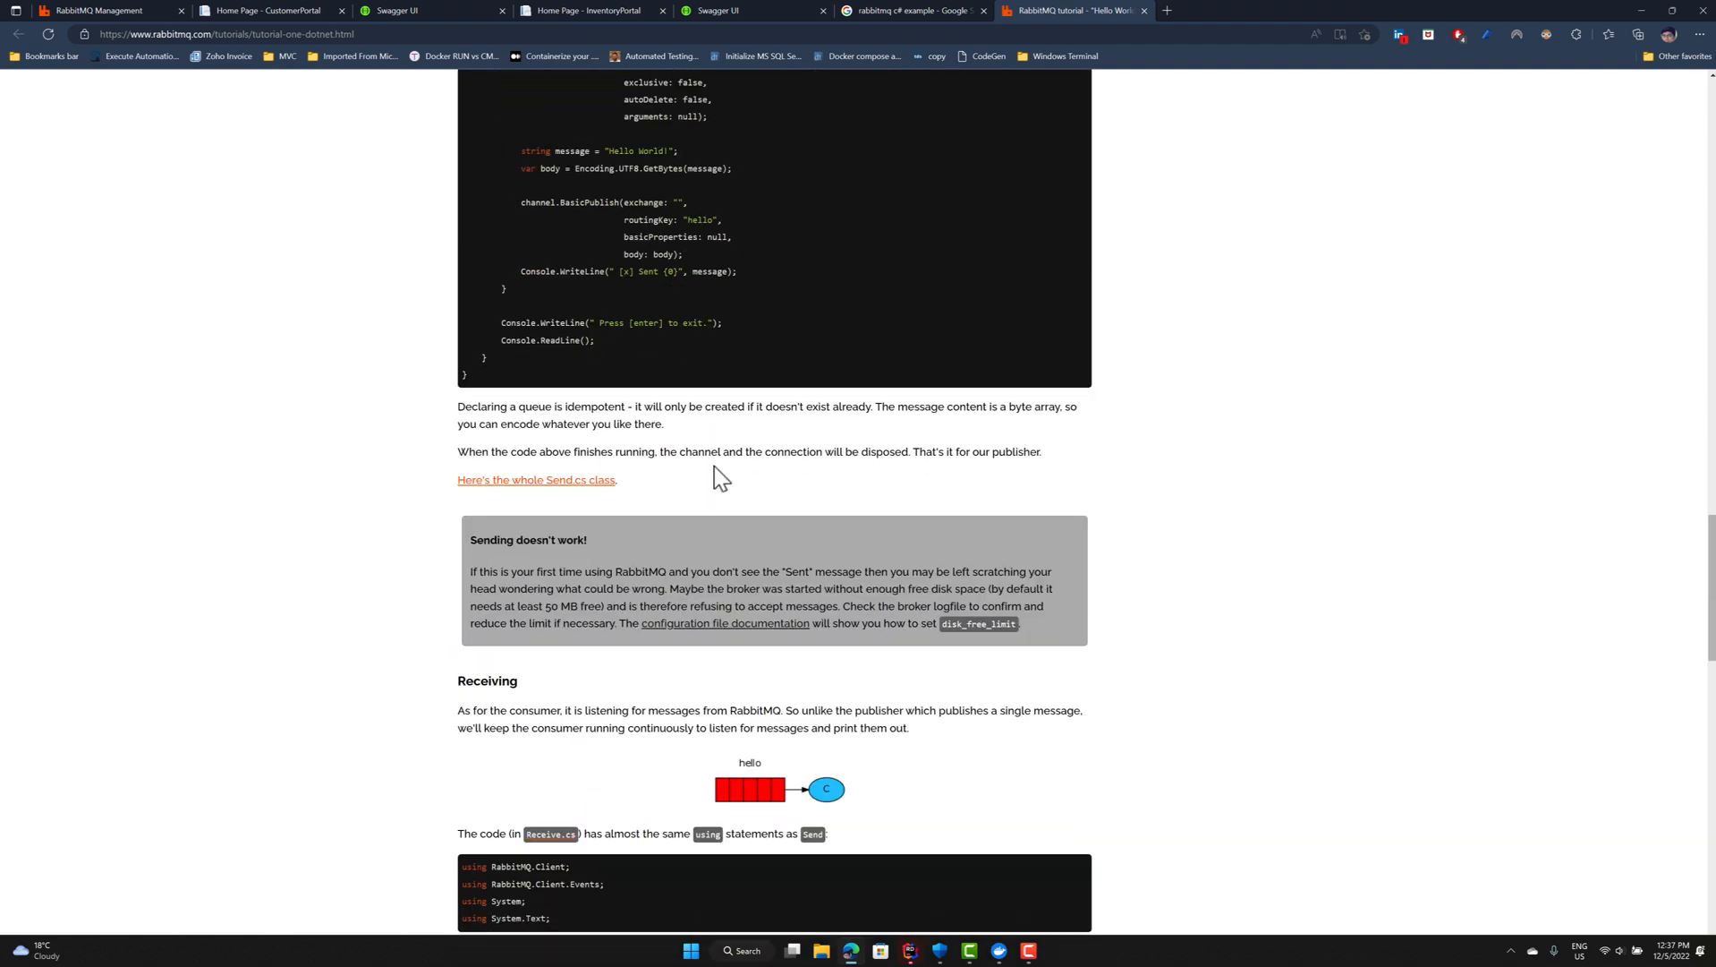
scroll("down", 3)
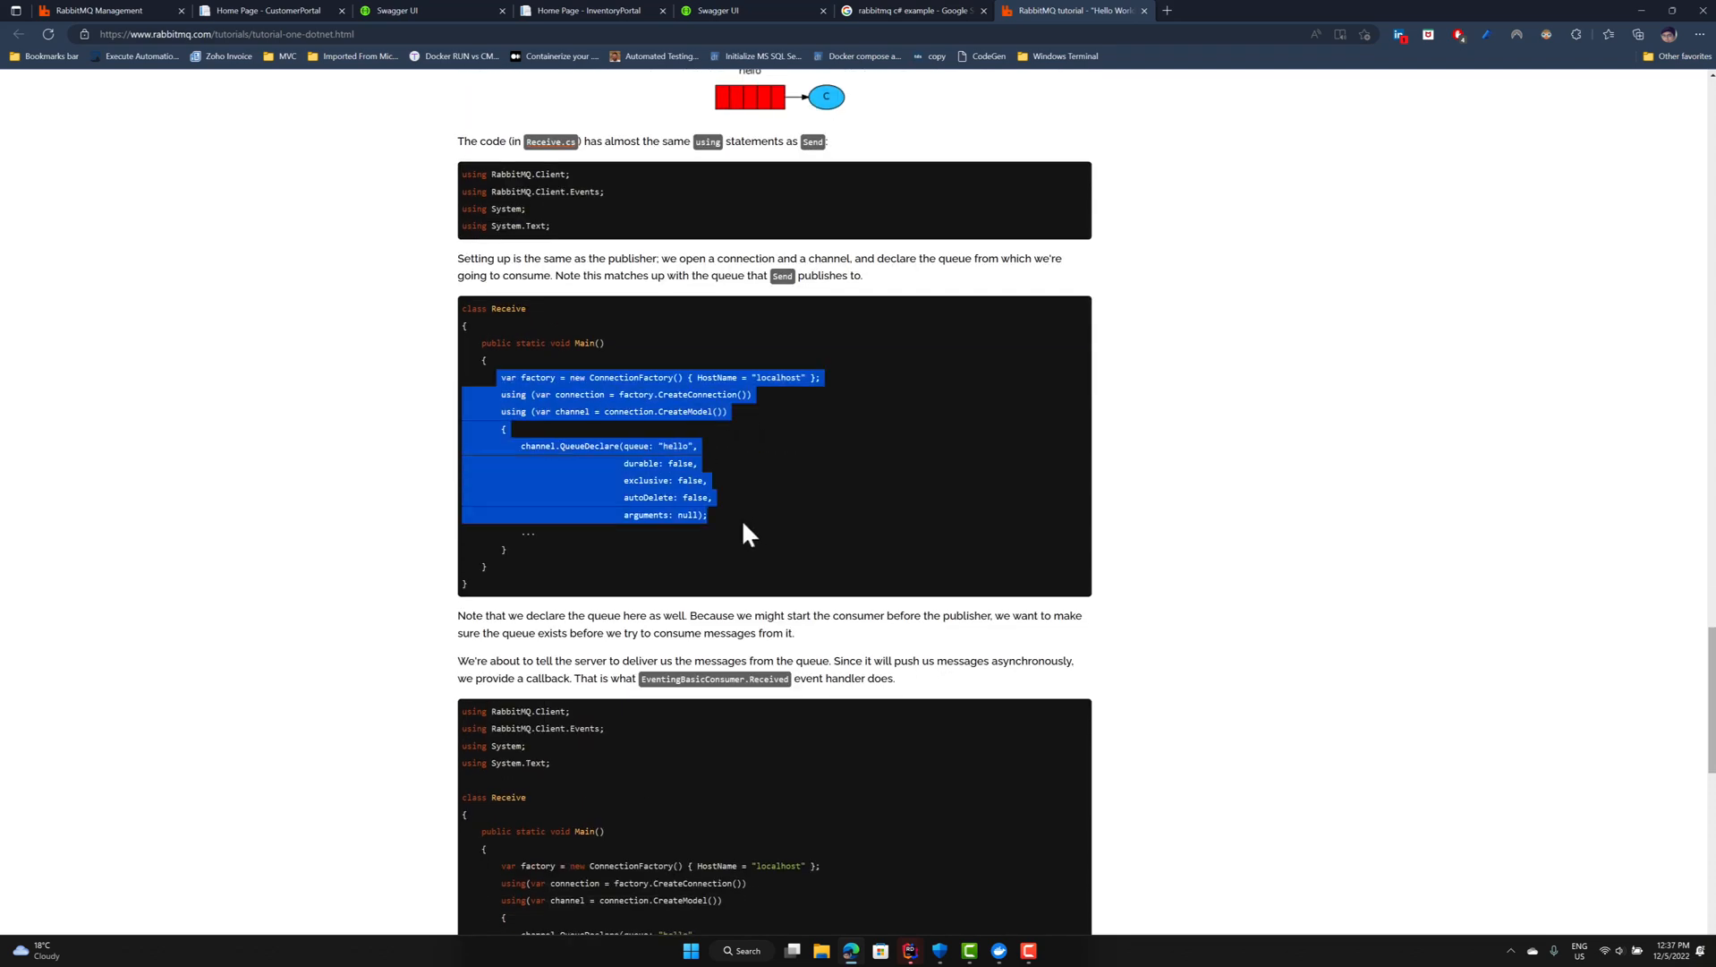
scroll("down", 3)
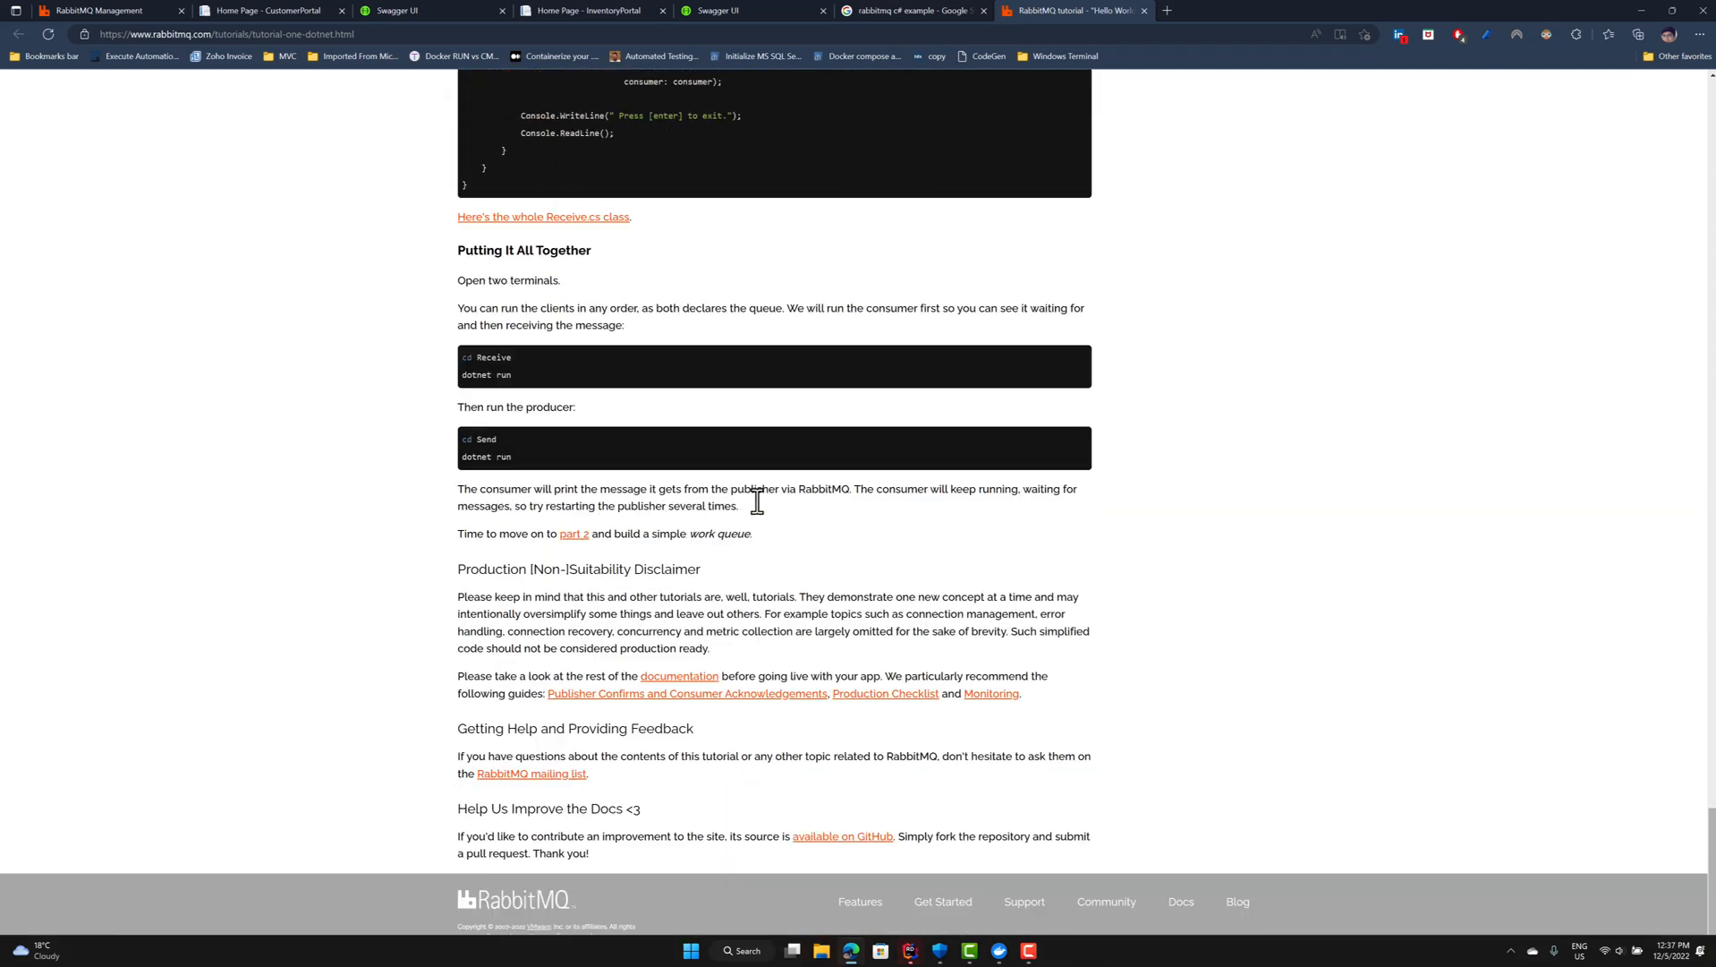
scroll("up", 3)
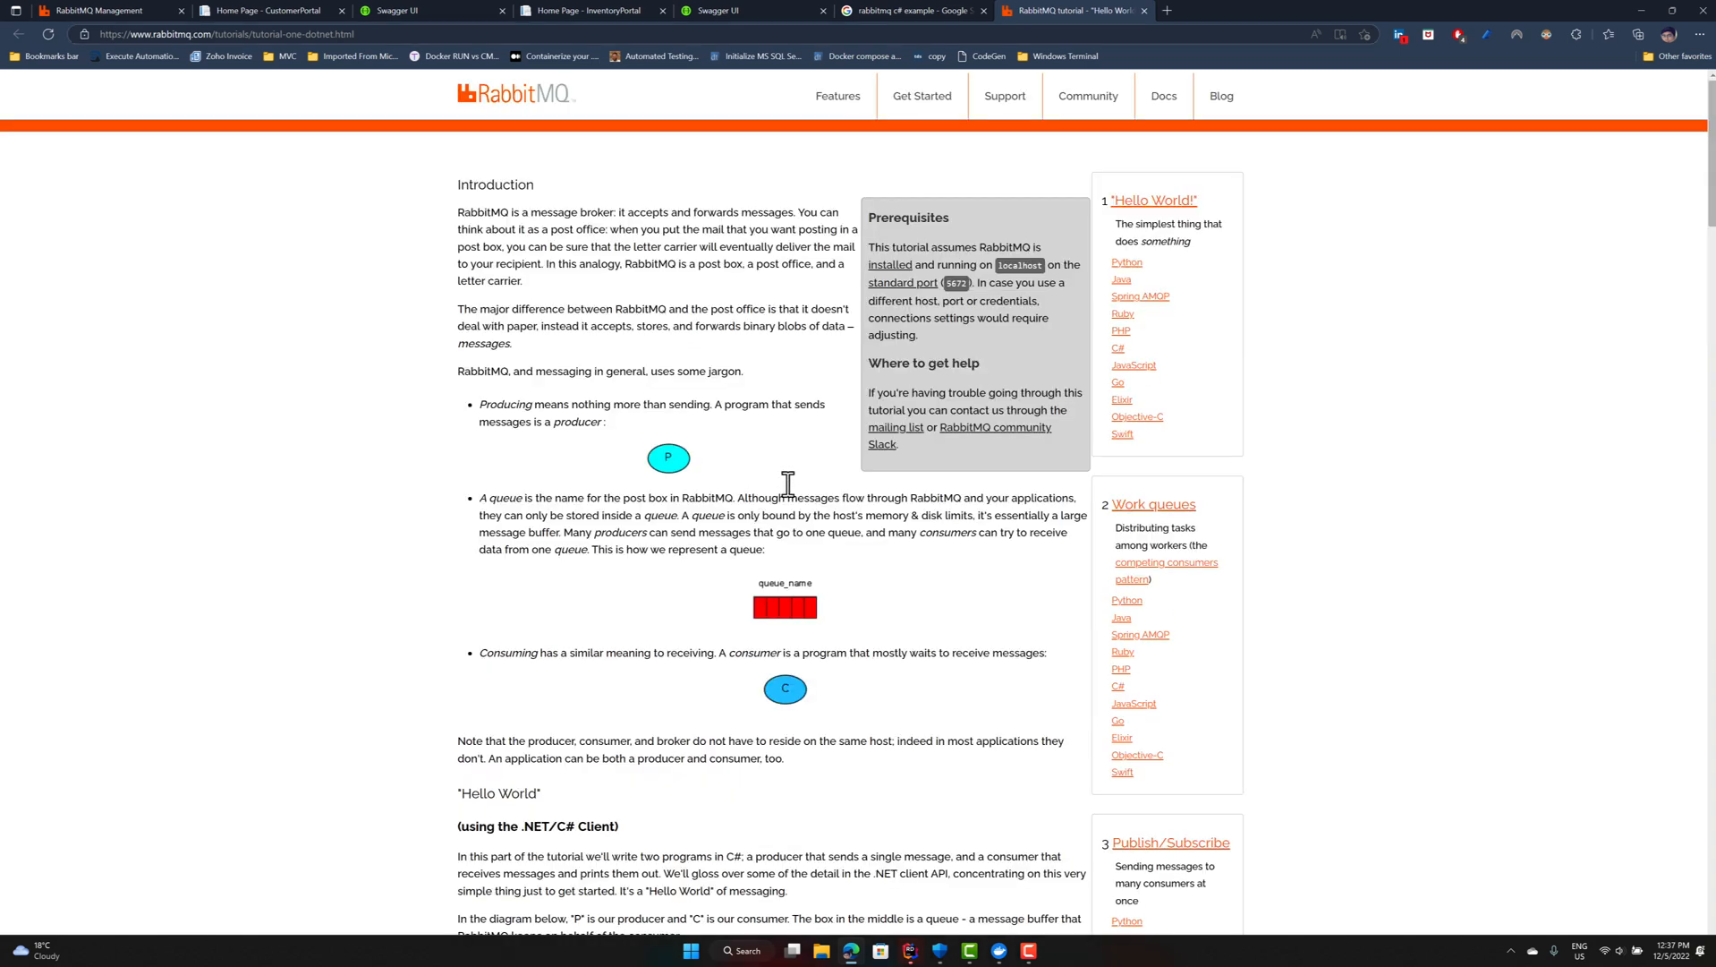
left_click(908, 951)
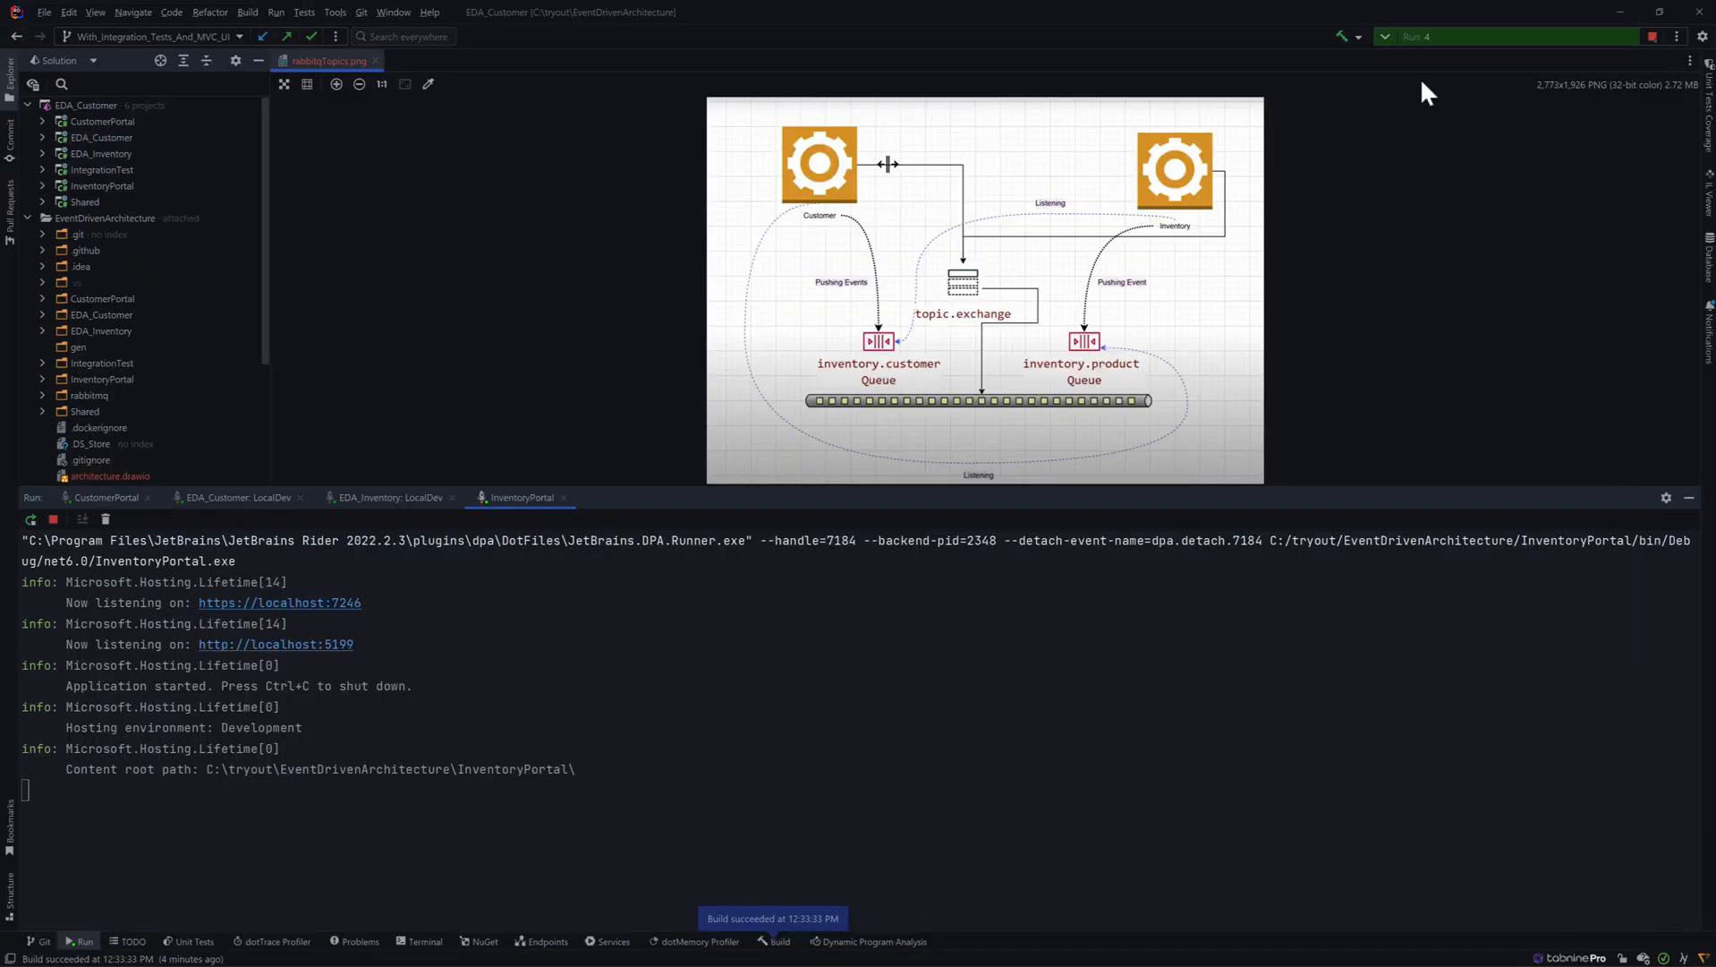
Choose Stop All from Rider's Stop Process list to shut down InventoryPortal.
left_click(1676, 36)
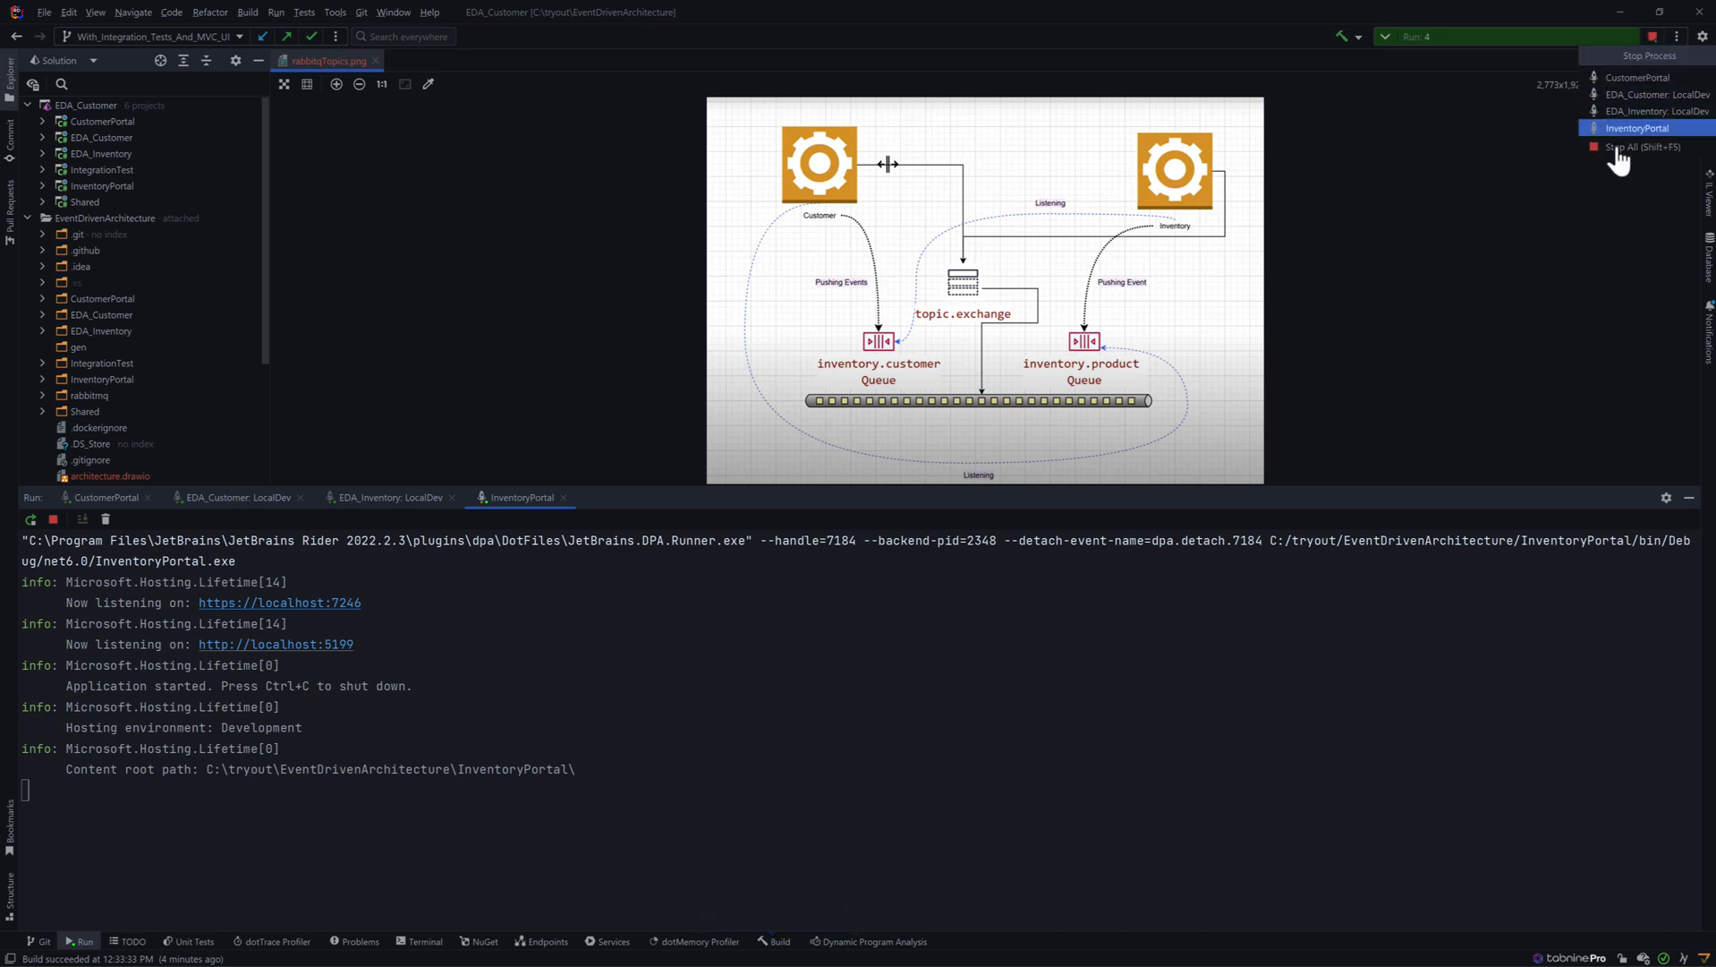
left_click(1638, 127)
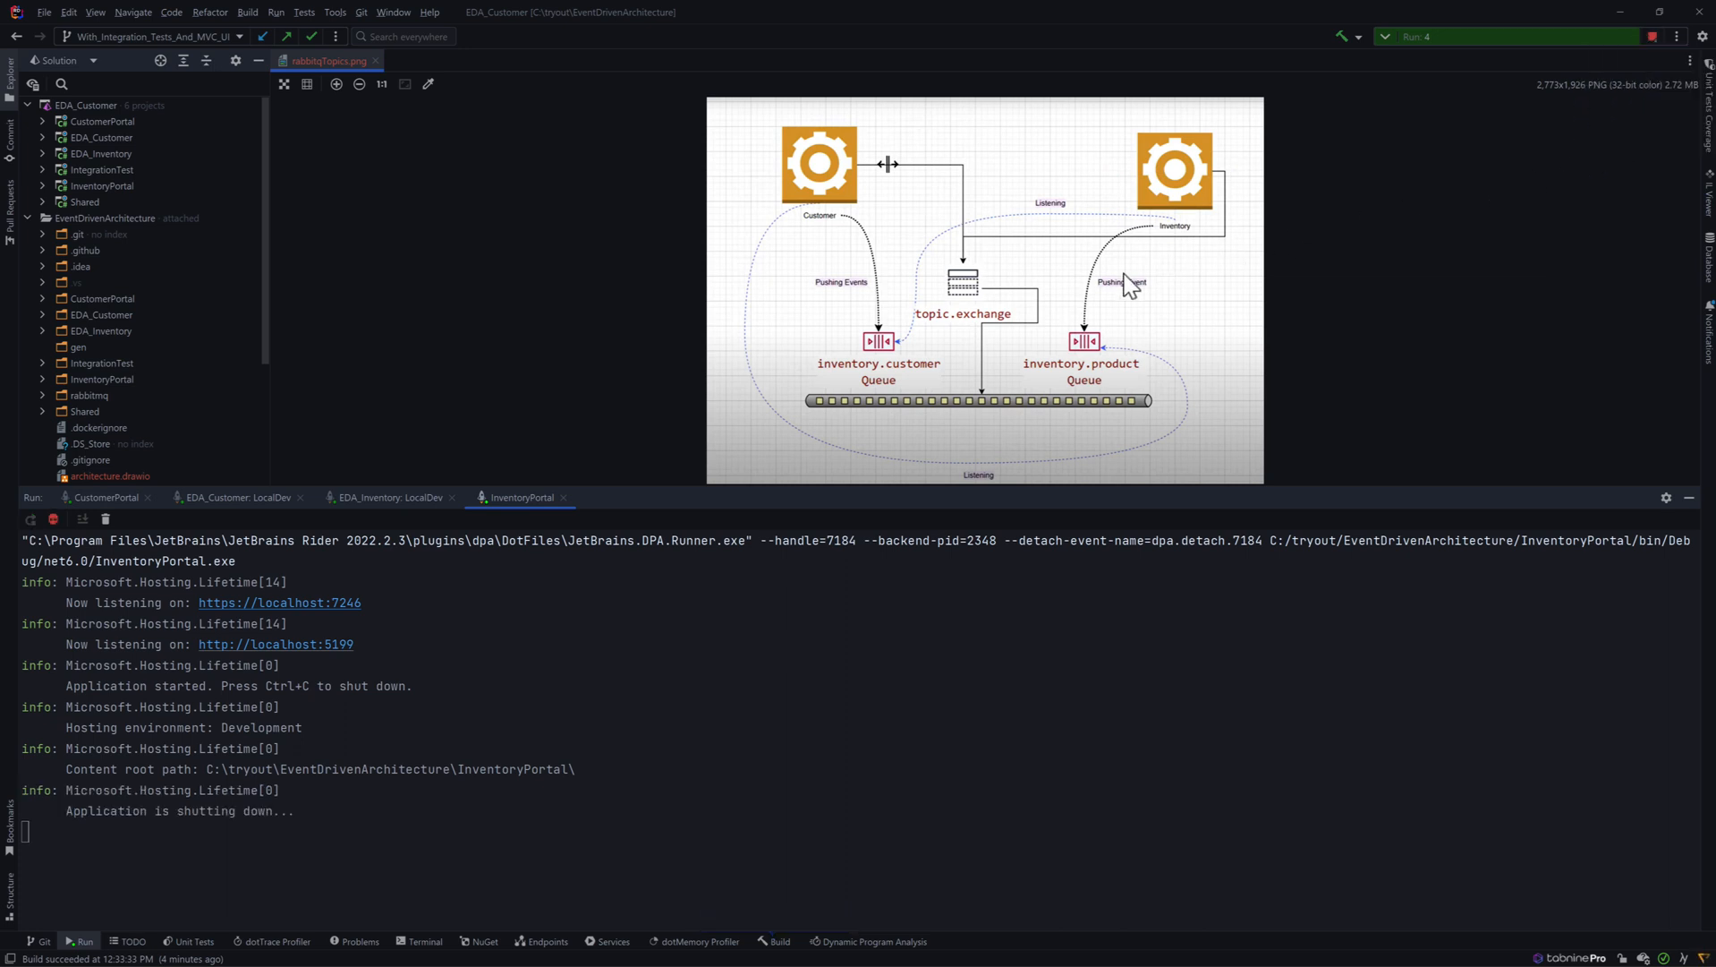